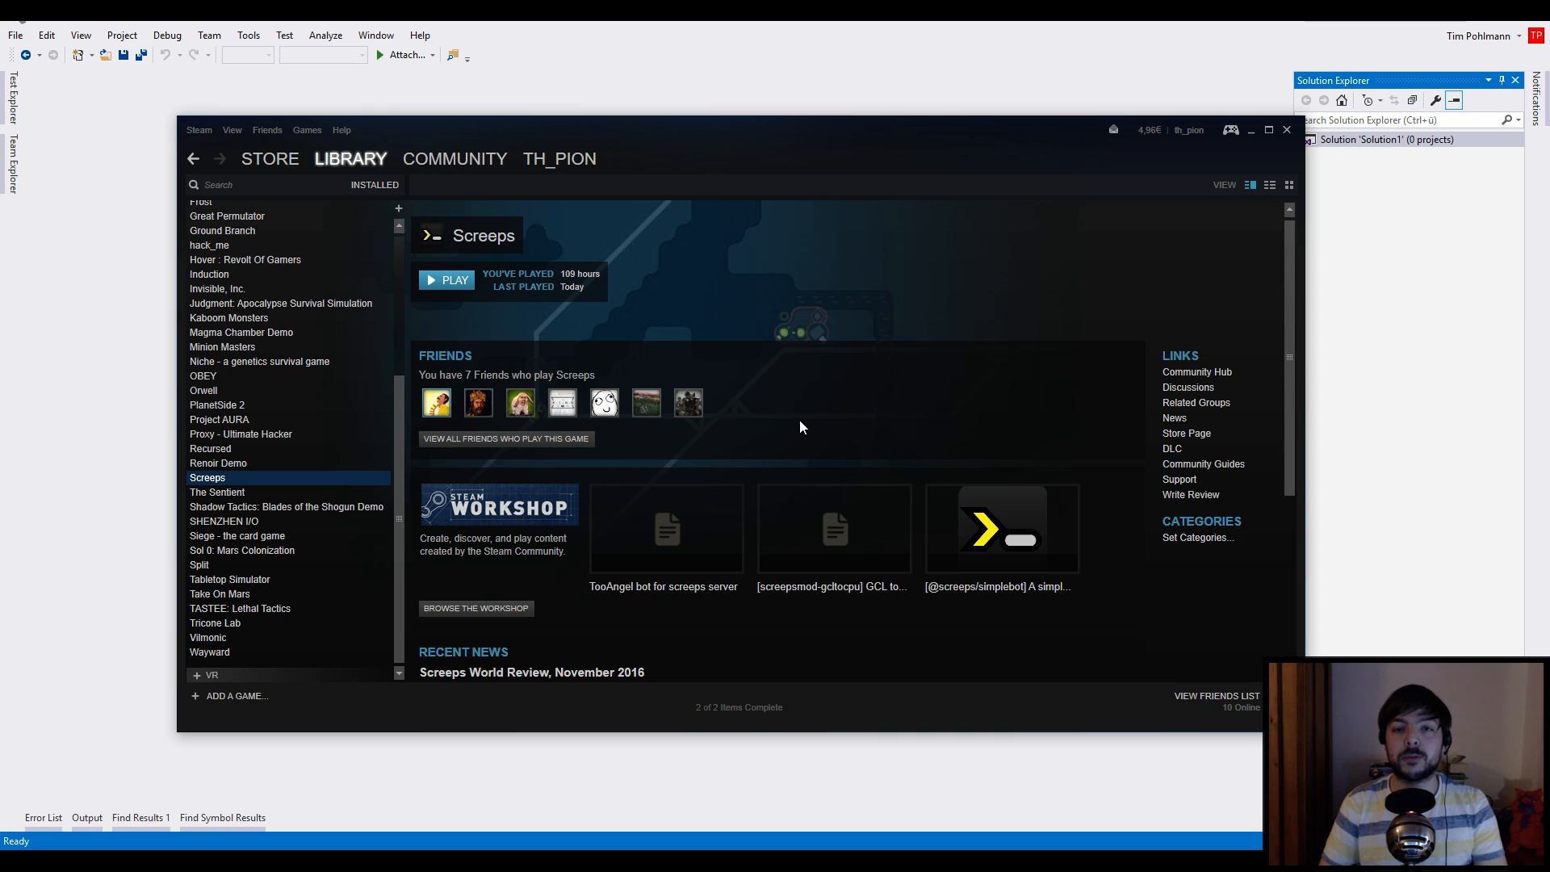
mouse_move(454, 281)
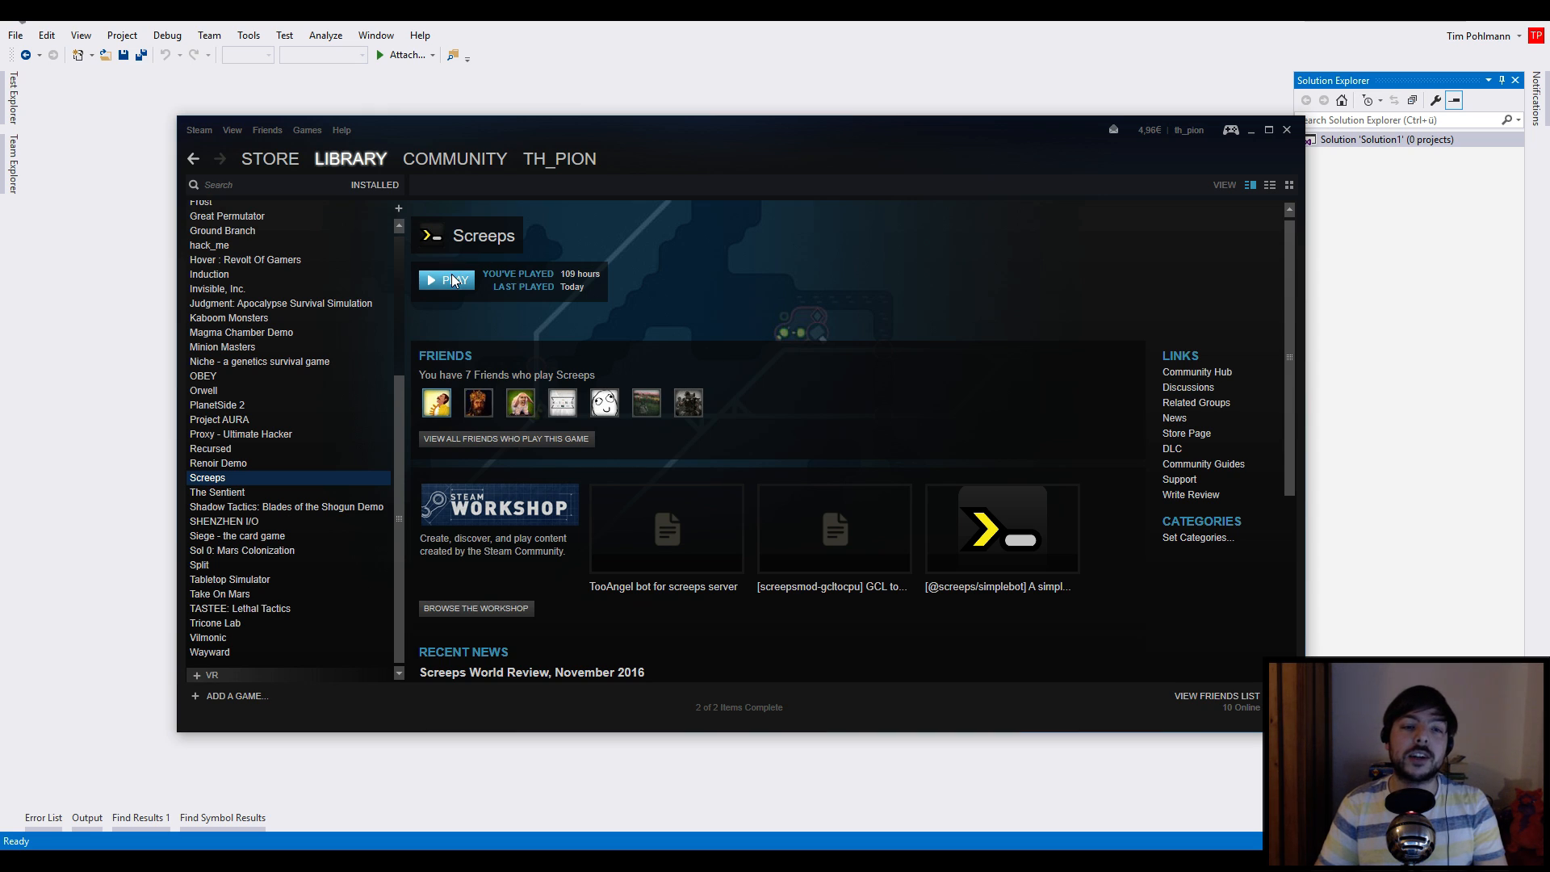
Launch Screeps from the Steam library, choosing 'Play Screeps' rather than the dedicated server
left_click(445, 279)
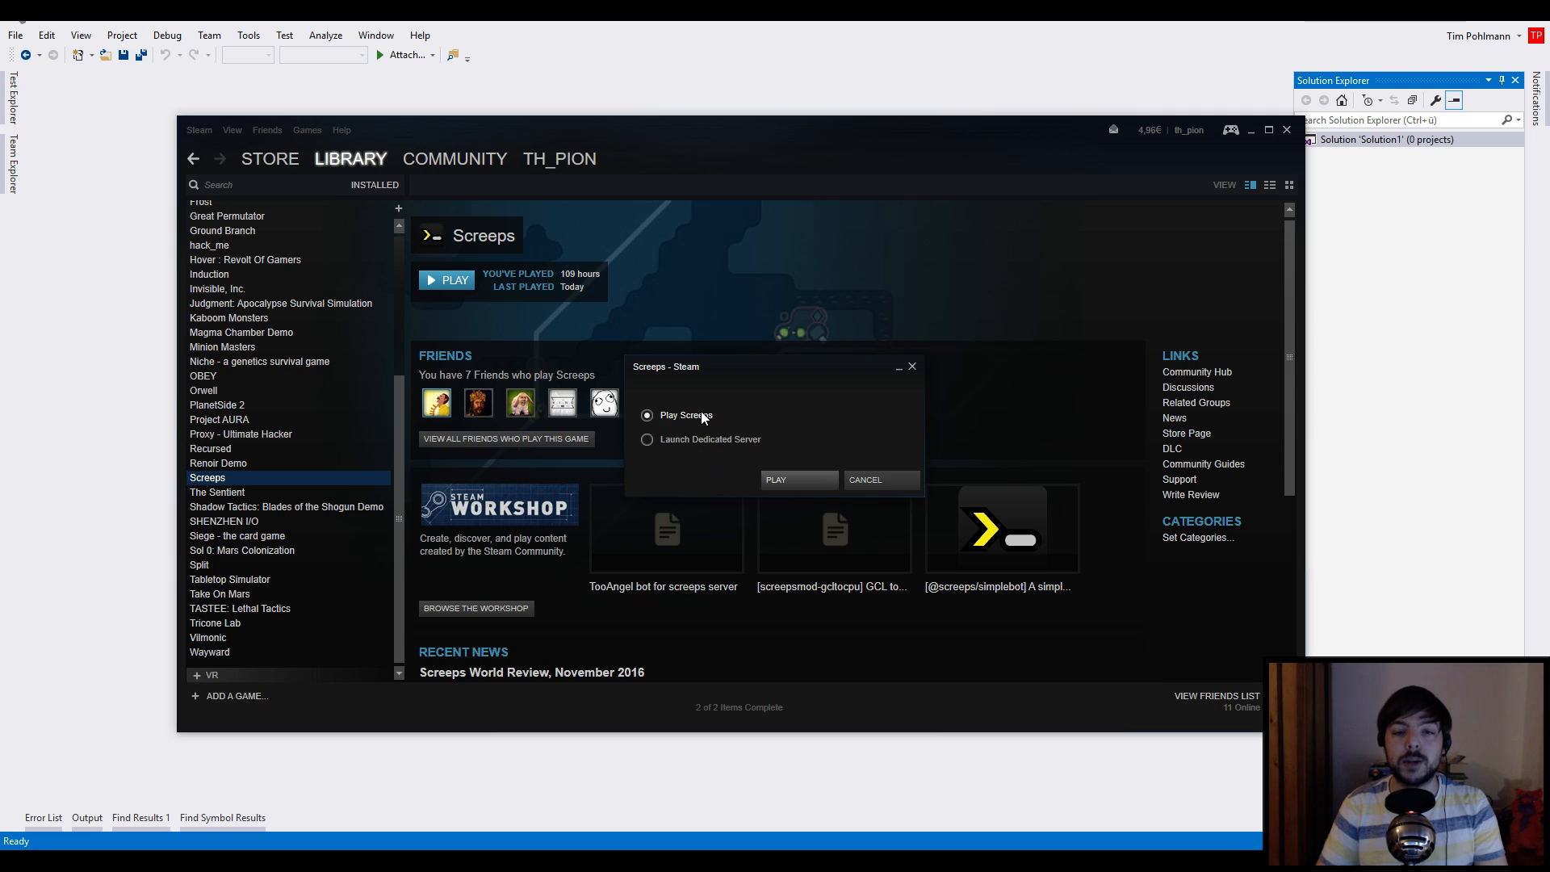
mouse_move(743, 455)
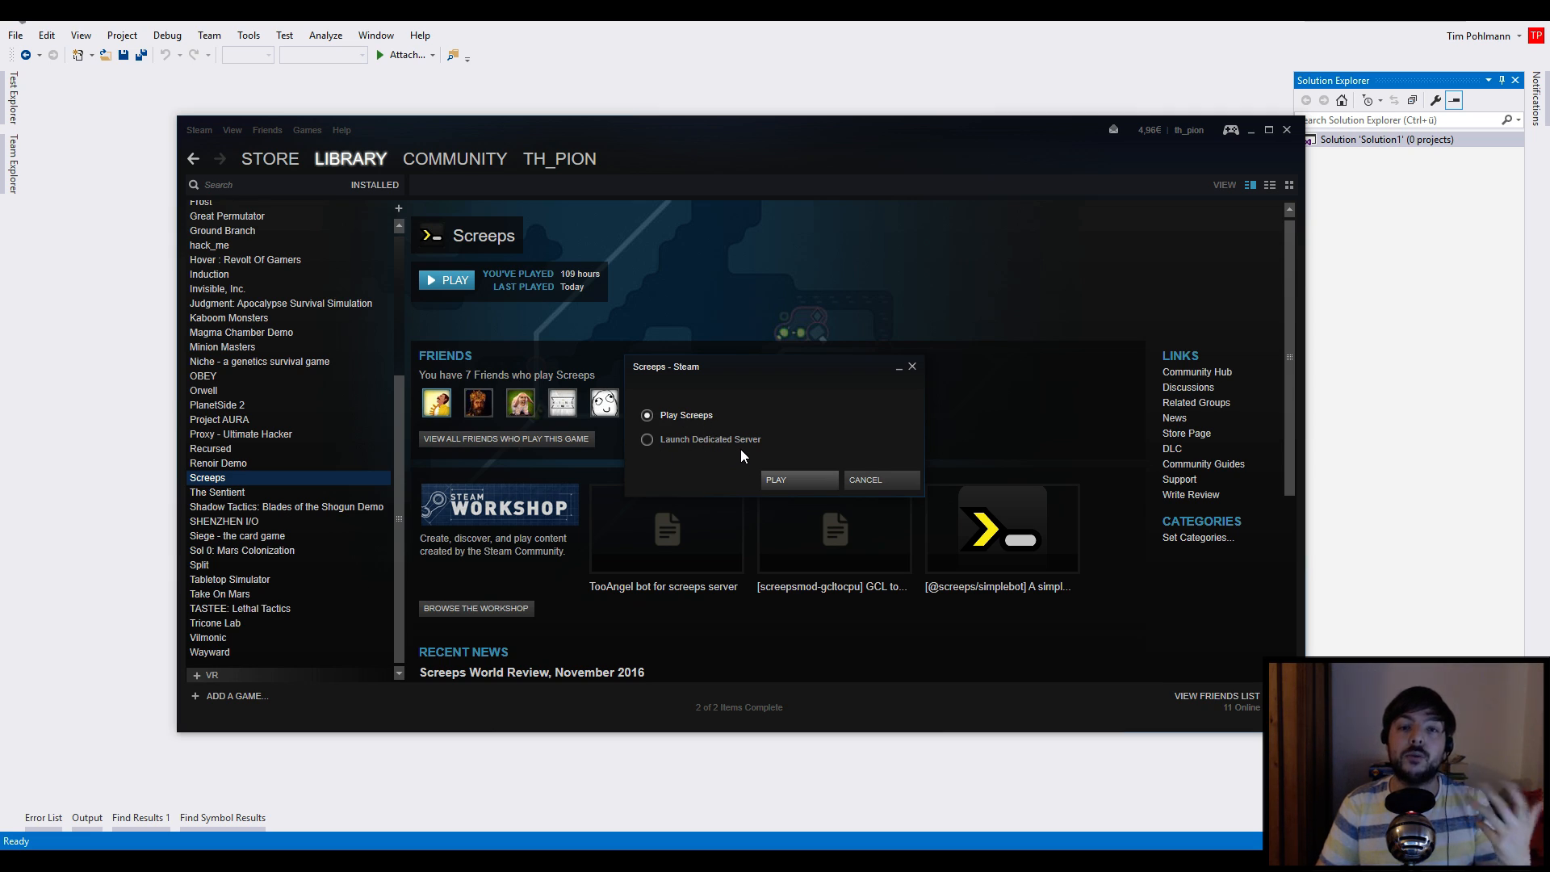
mouse_move(740, 465)
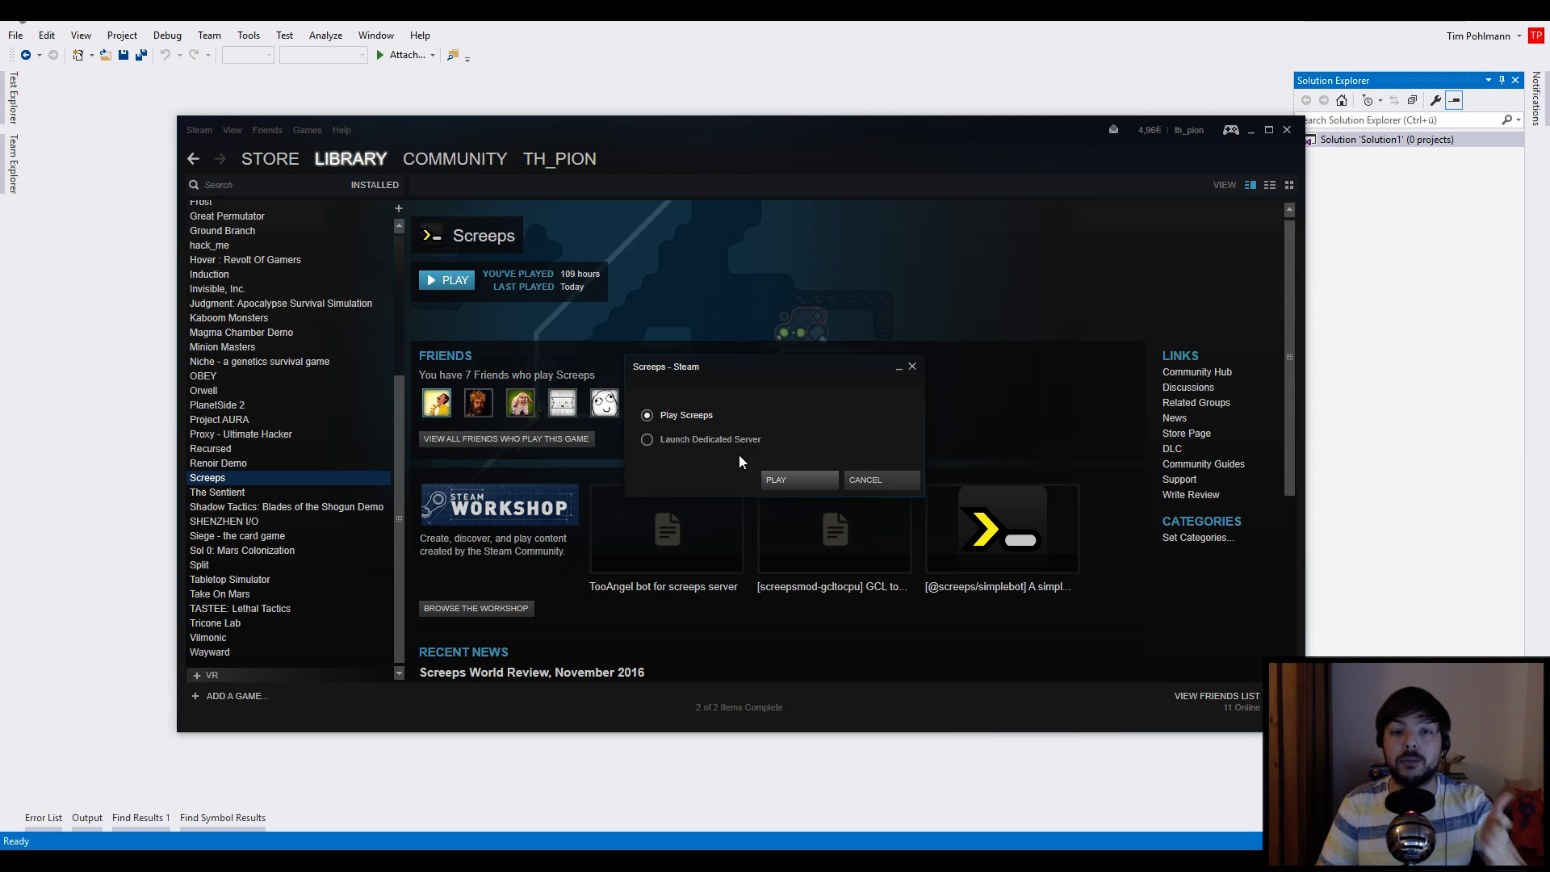
mouse_move(727, 451)
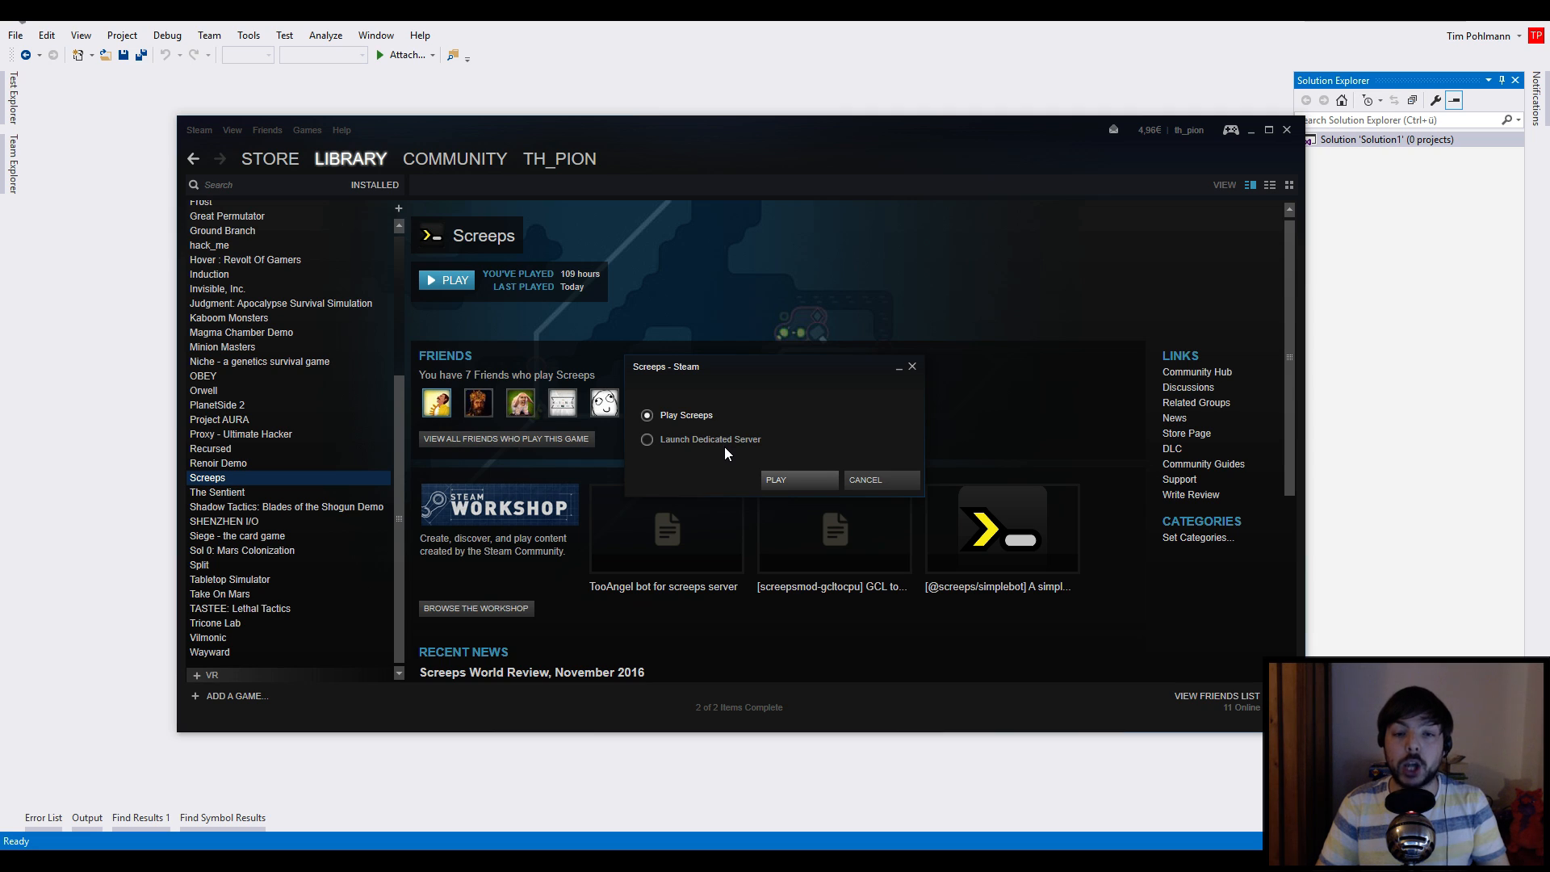
mouse_move(710, 444)
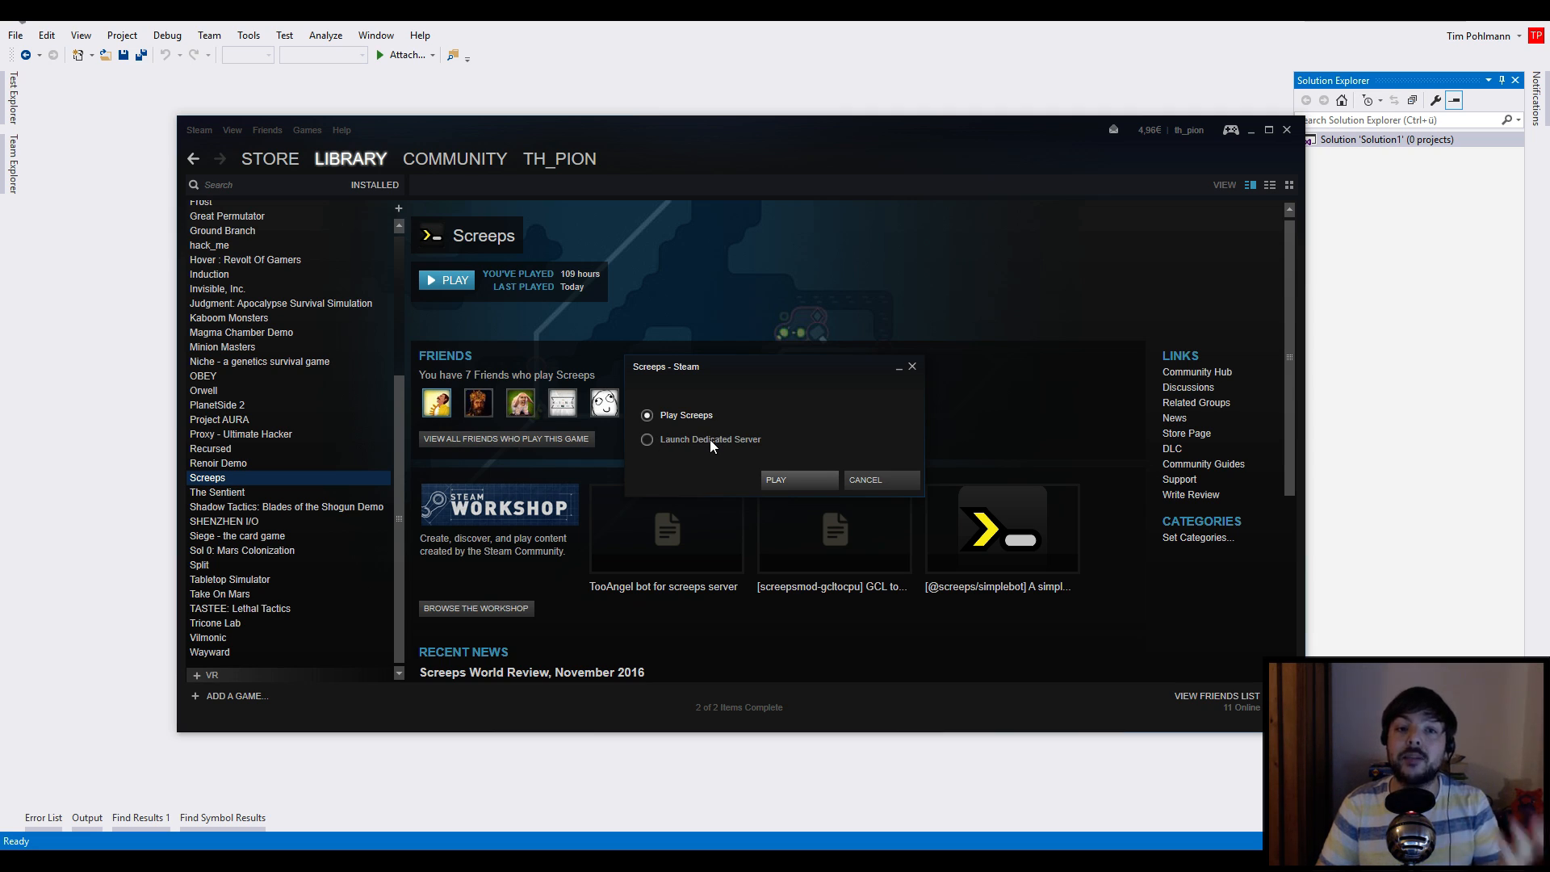
mouse_move(748, 468)
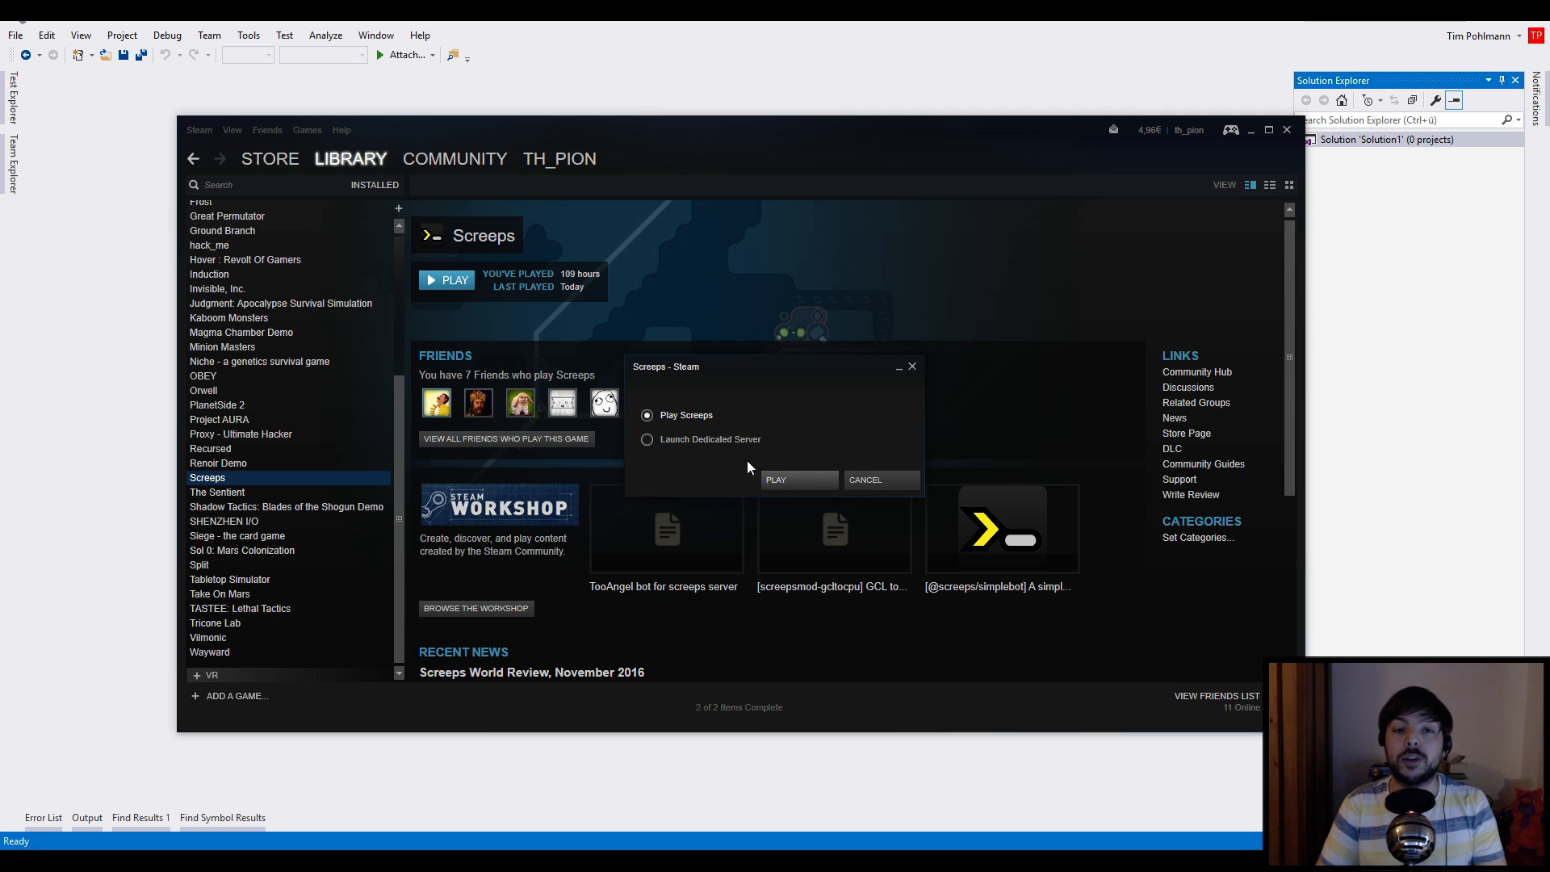
mouse_move(646, 406)
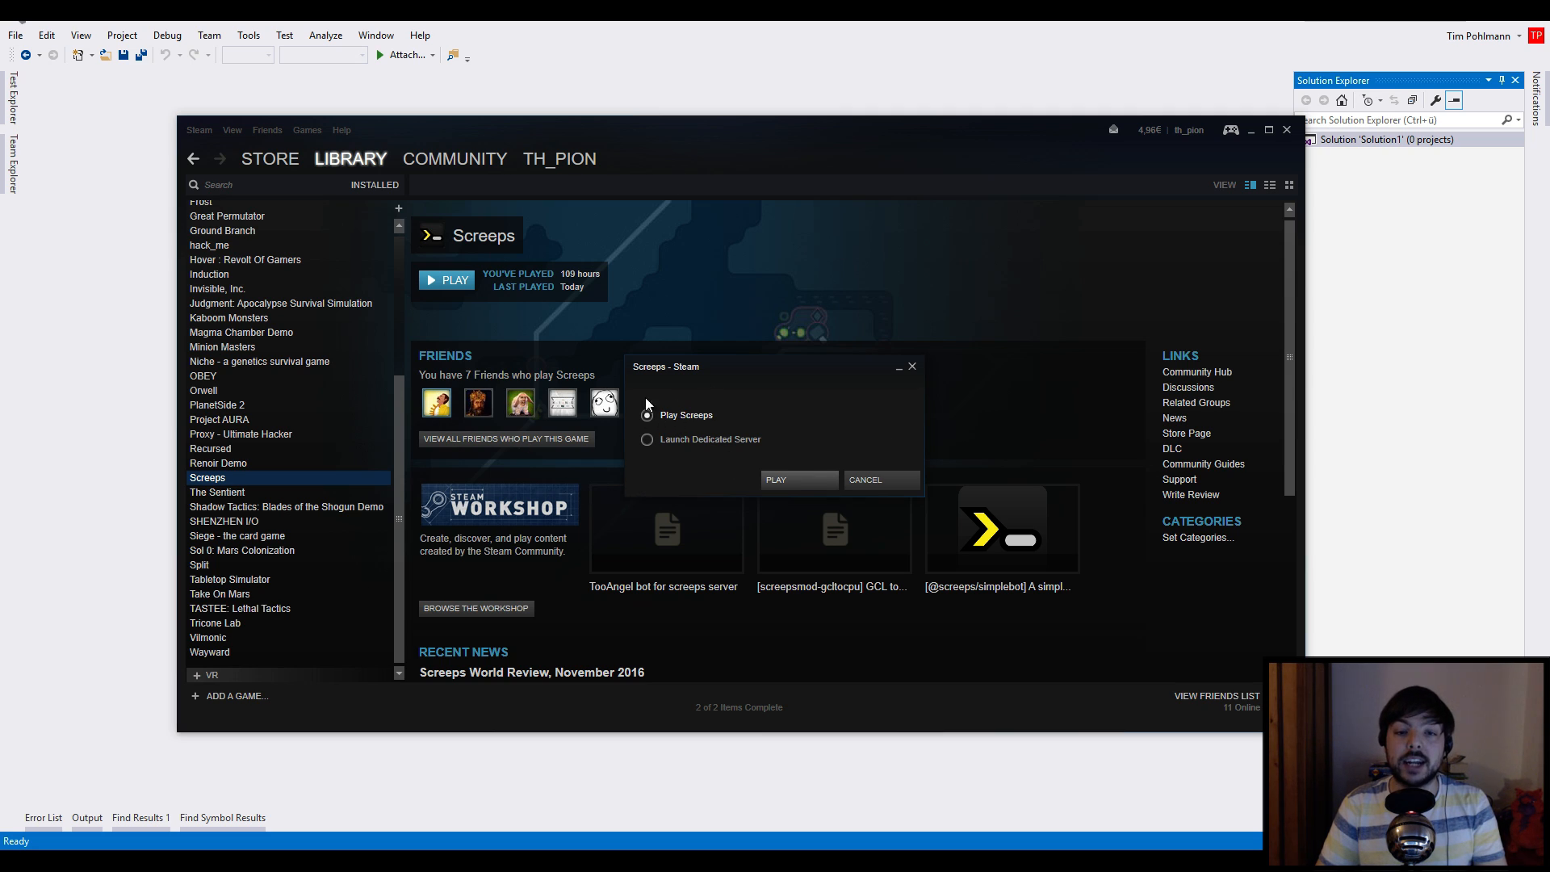
left_click(775, 480)
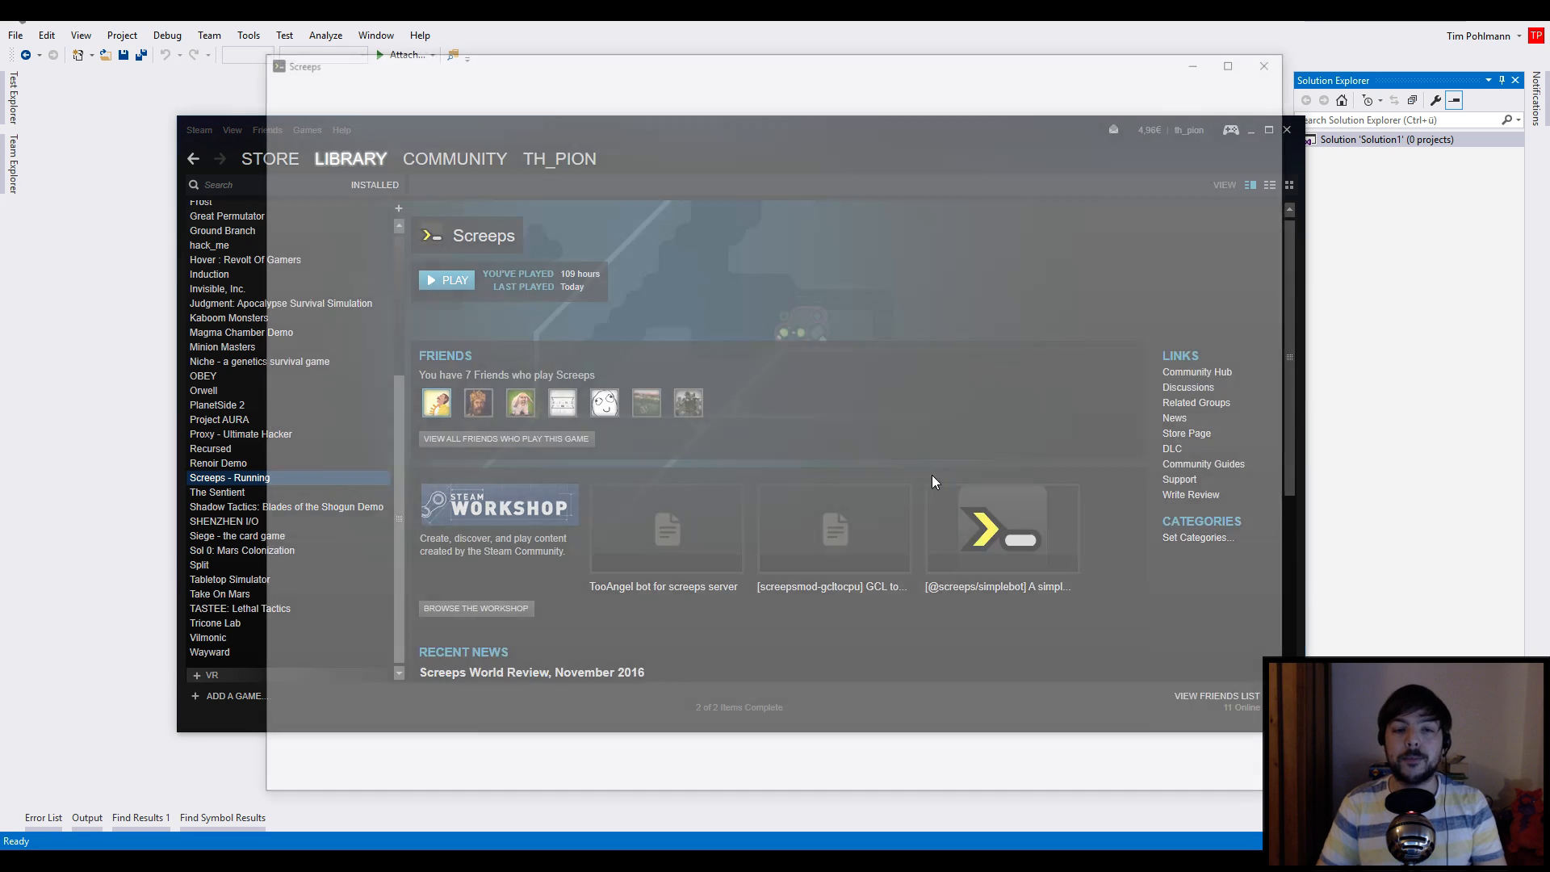
Change to a local server, start it, and hide the server window, leaving localhost:21025
left_click(446, 280)
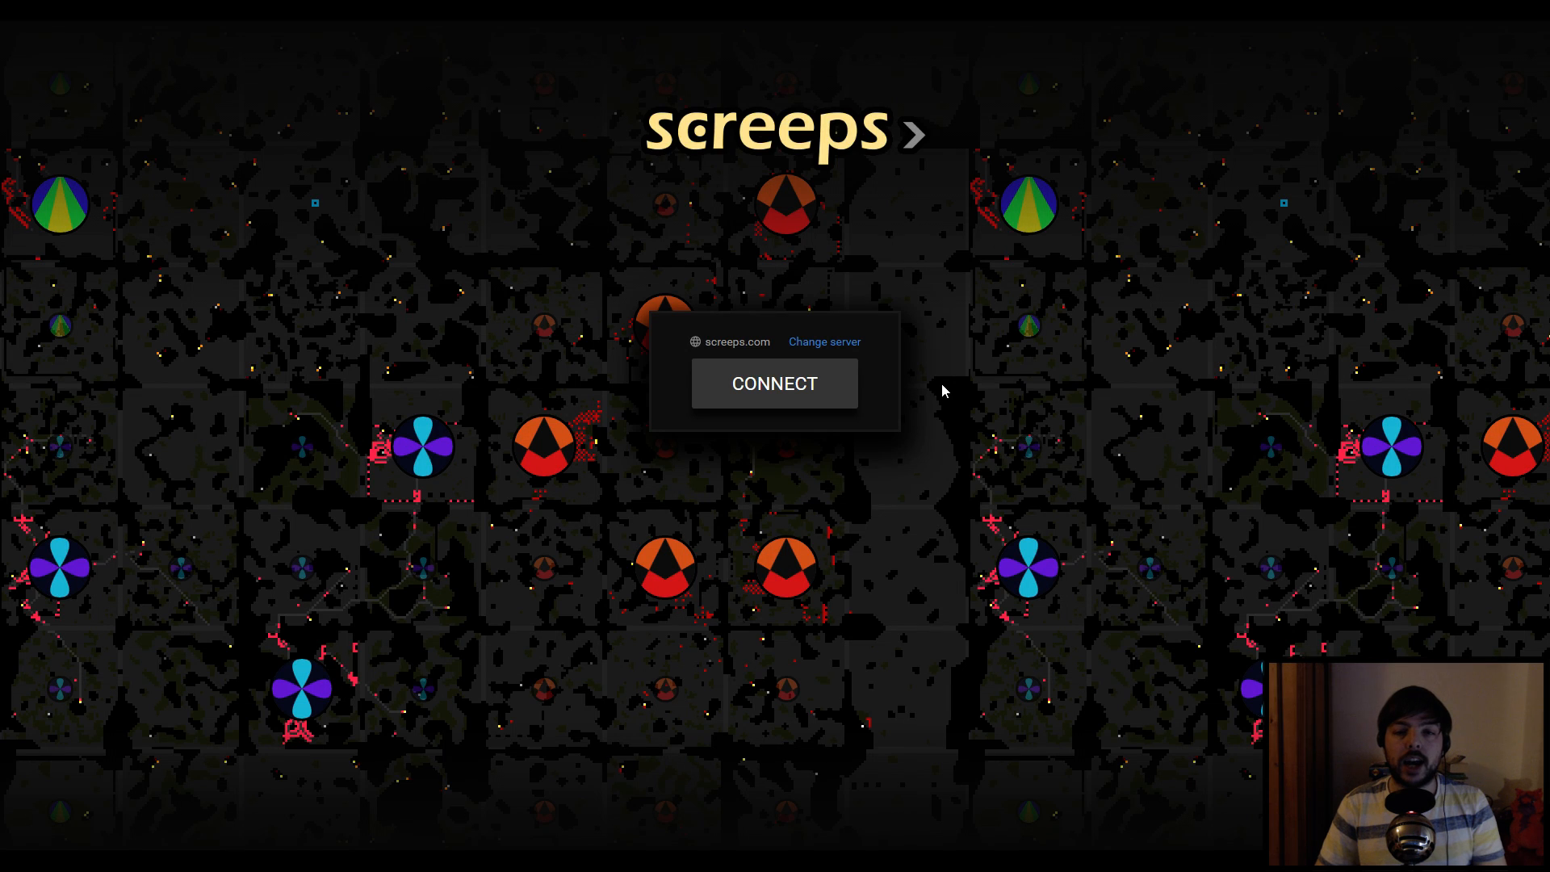
mouse_move(824, 342)
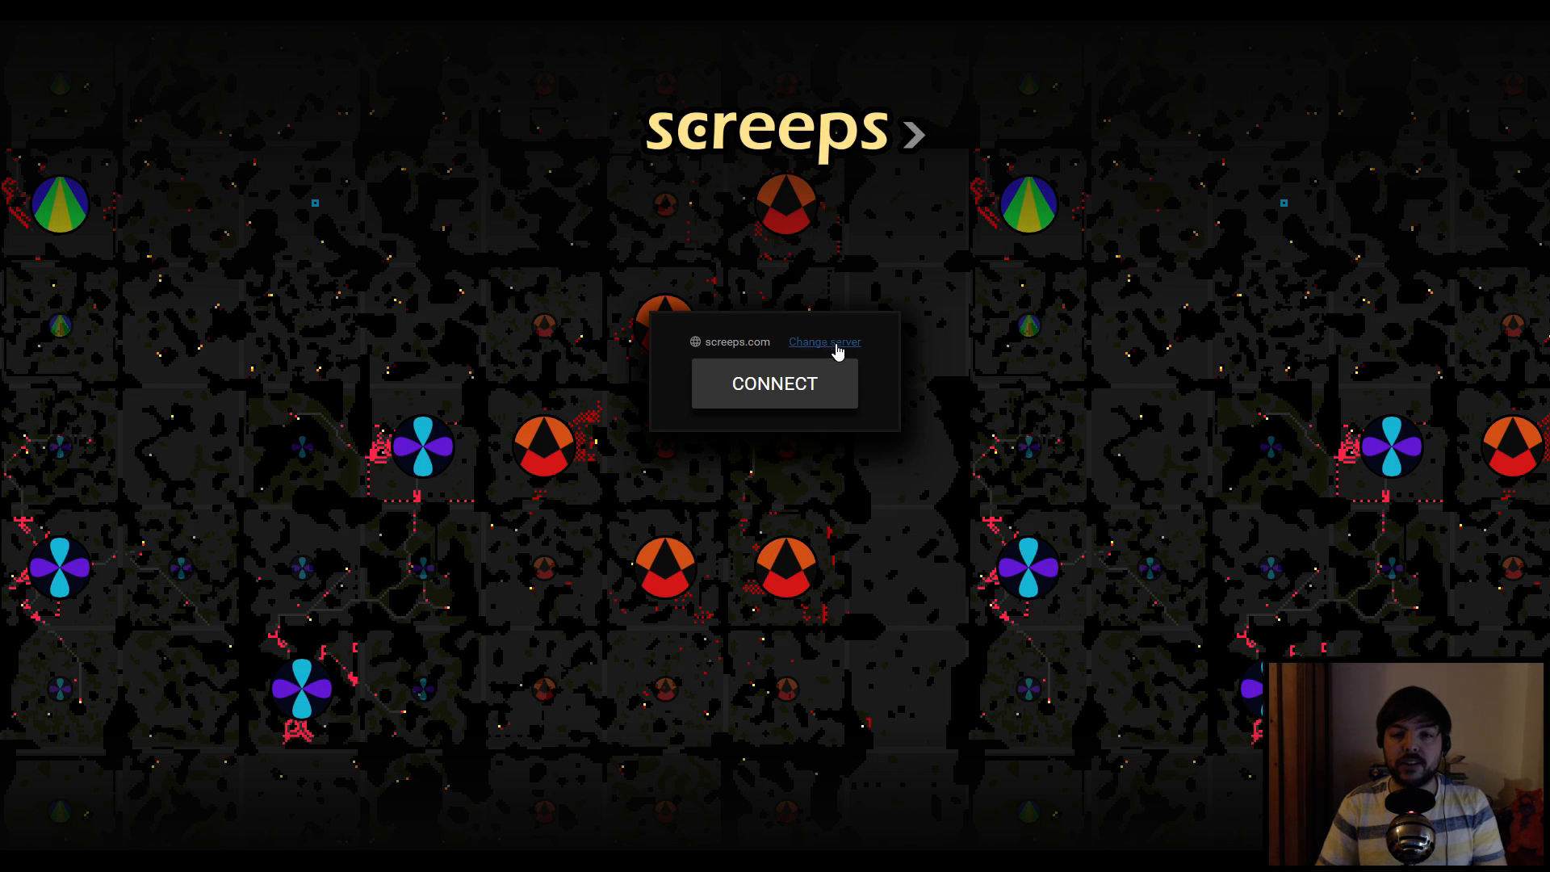
left_click(825, 343)
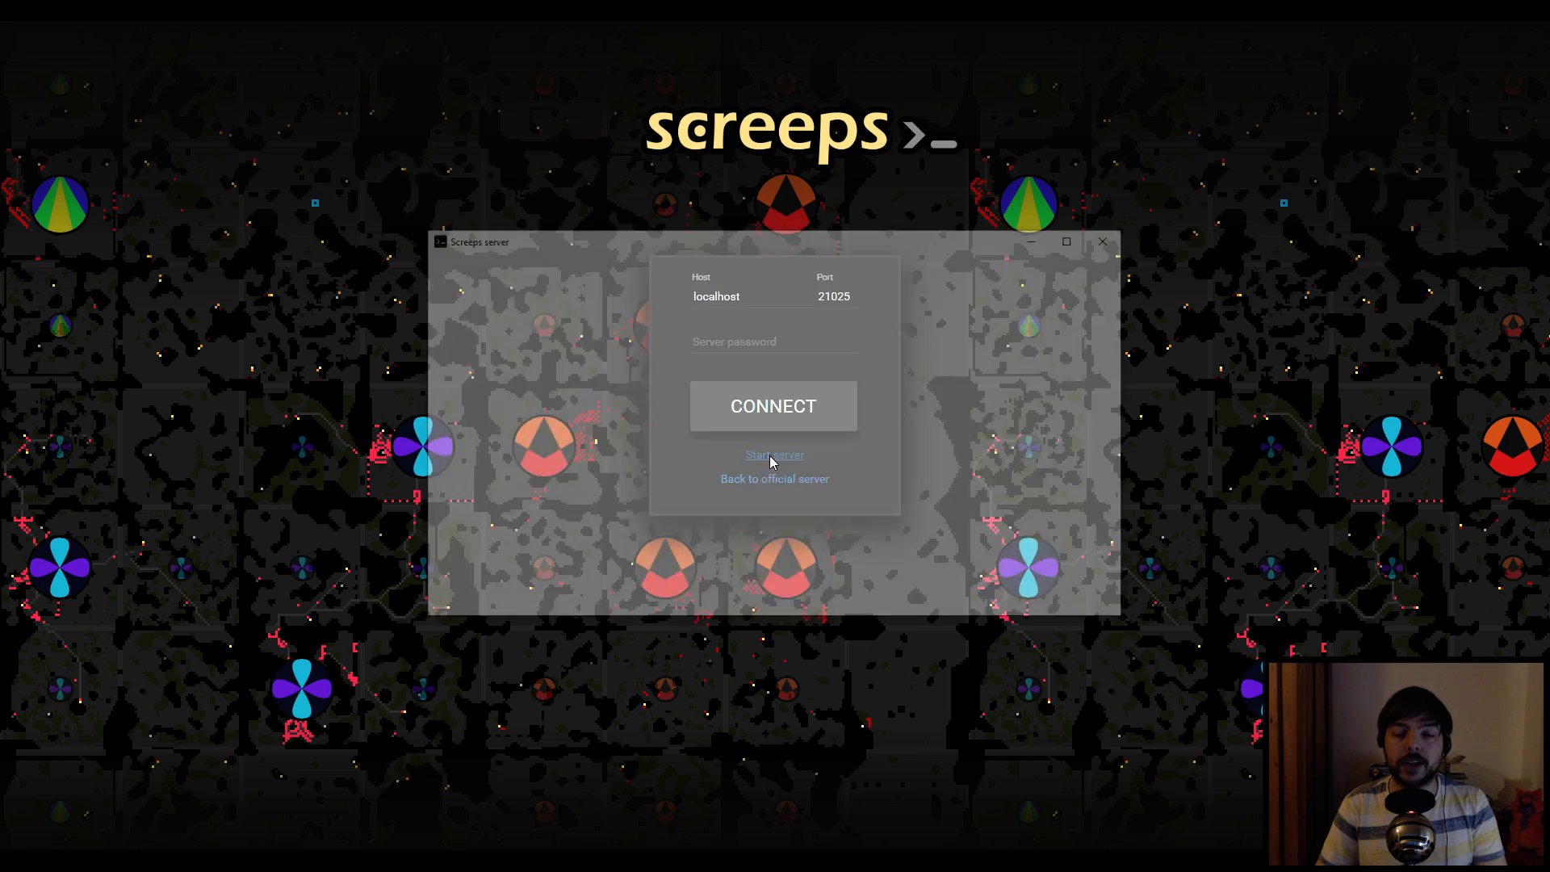
left_click(775, 454)
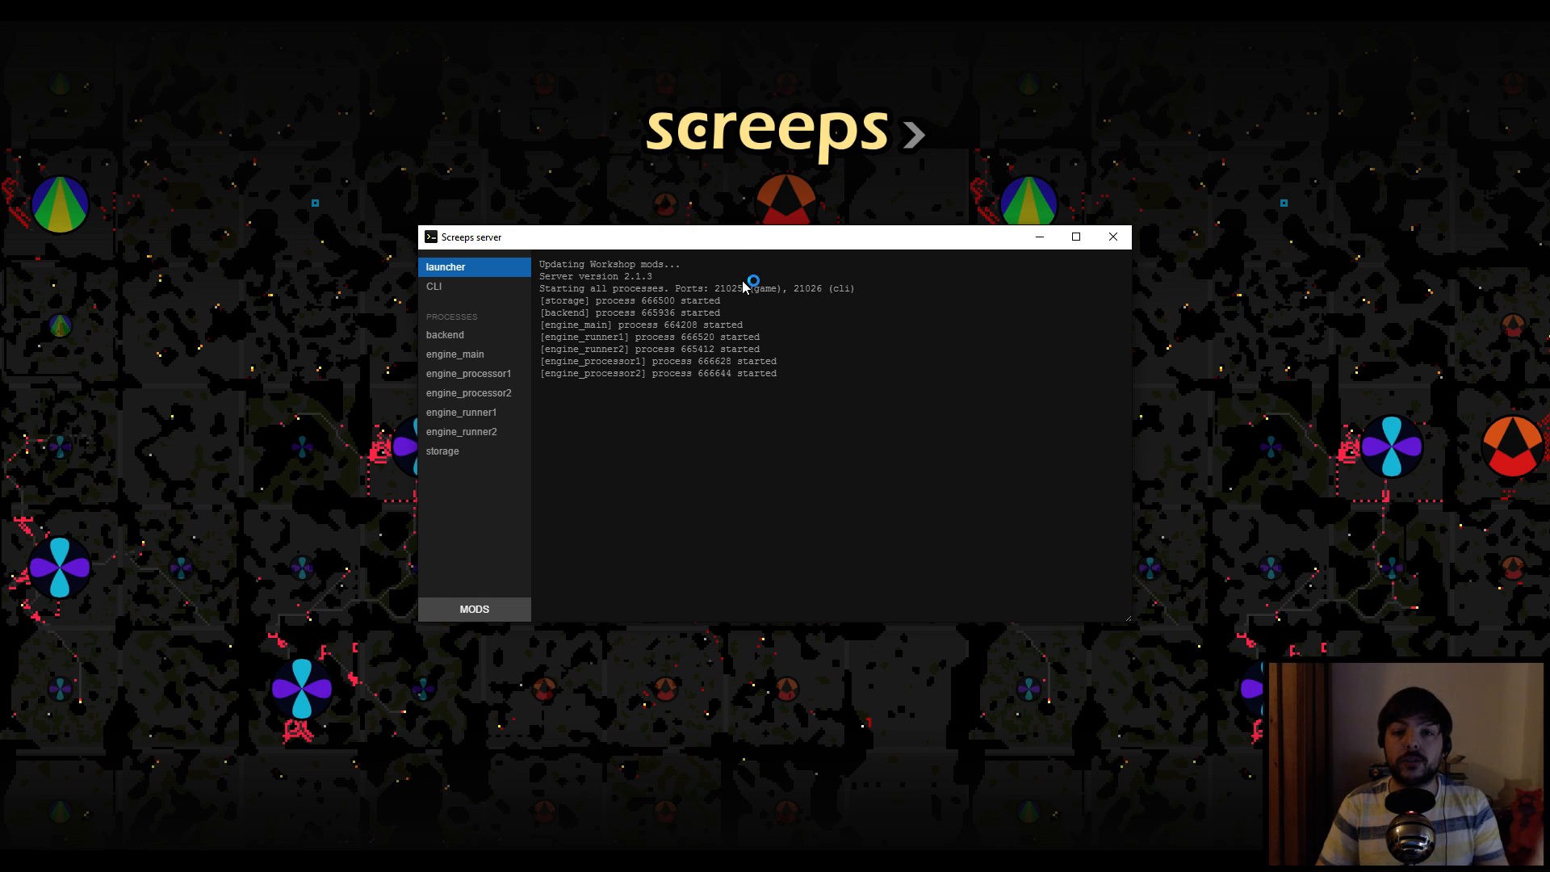
left_click(1114, 236)
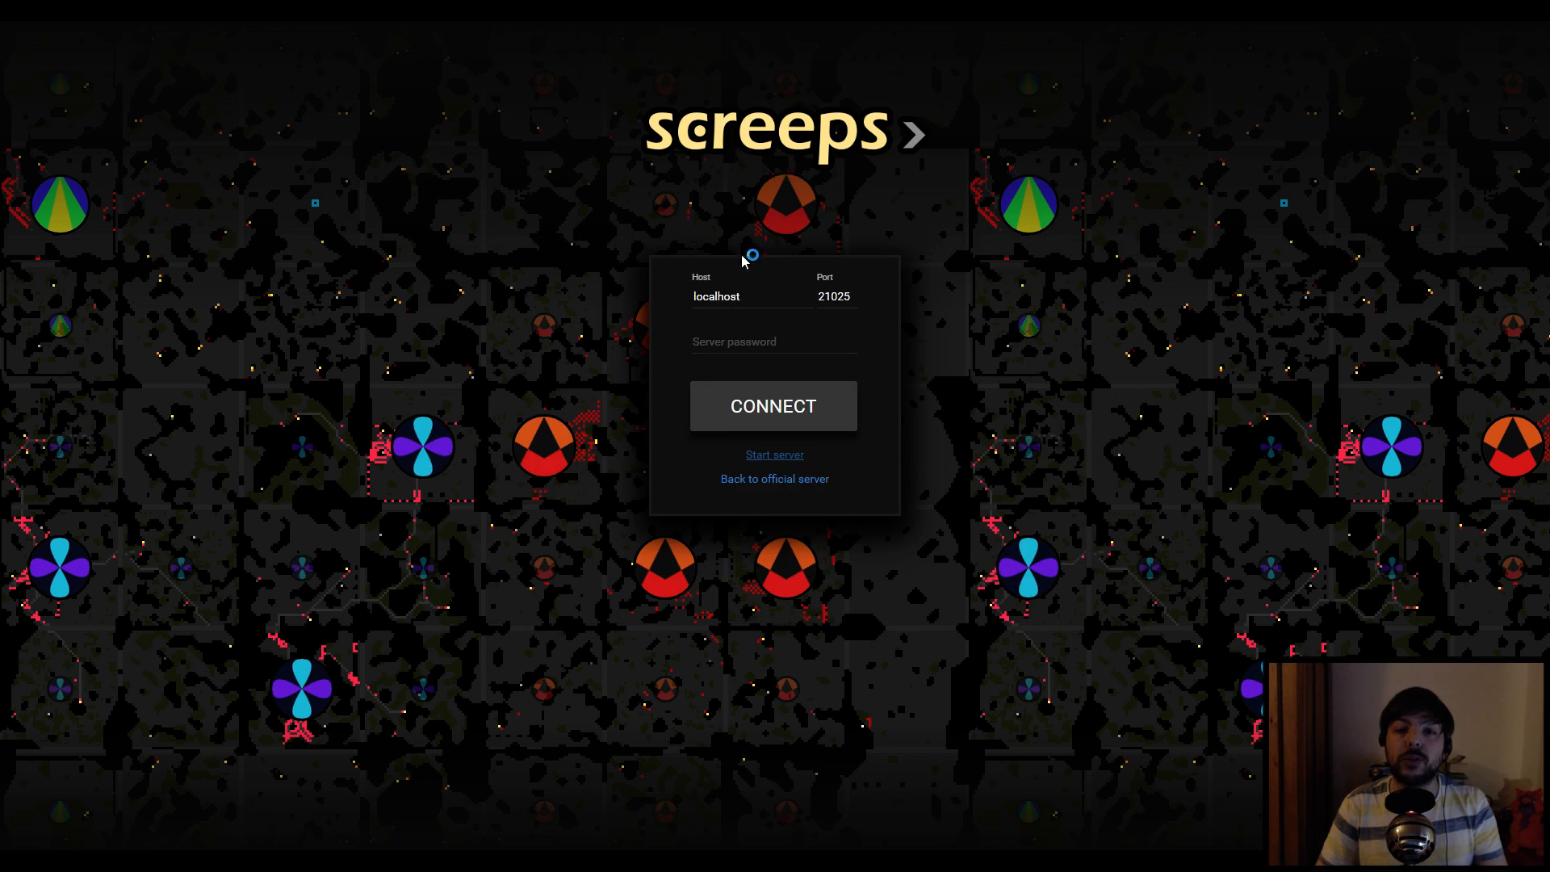
mouse_move(701, 280)
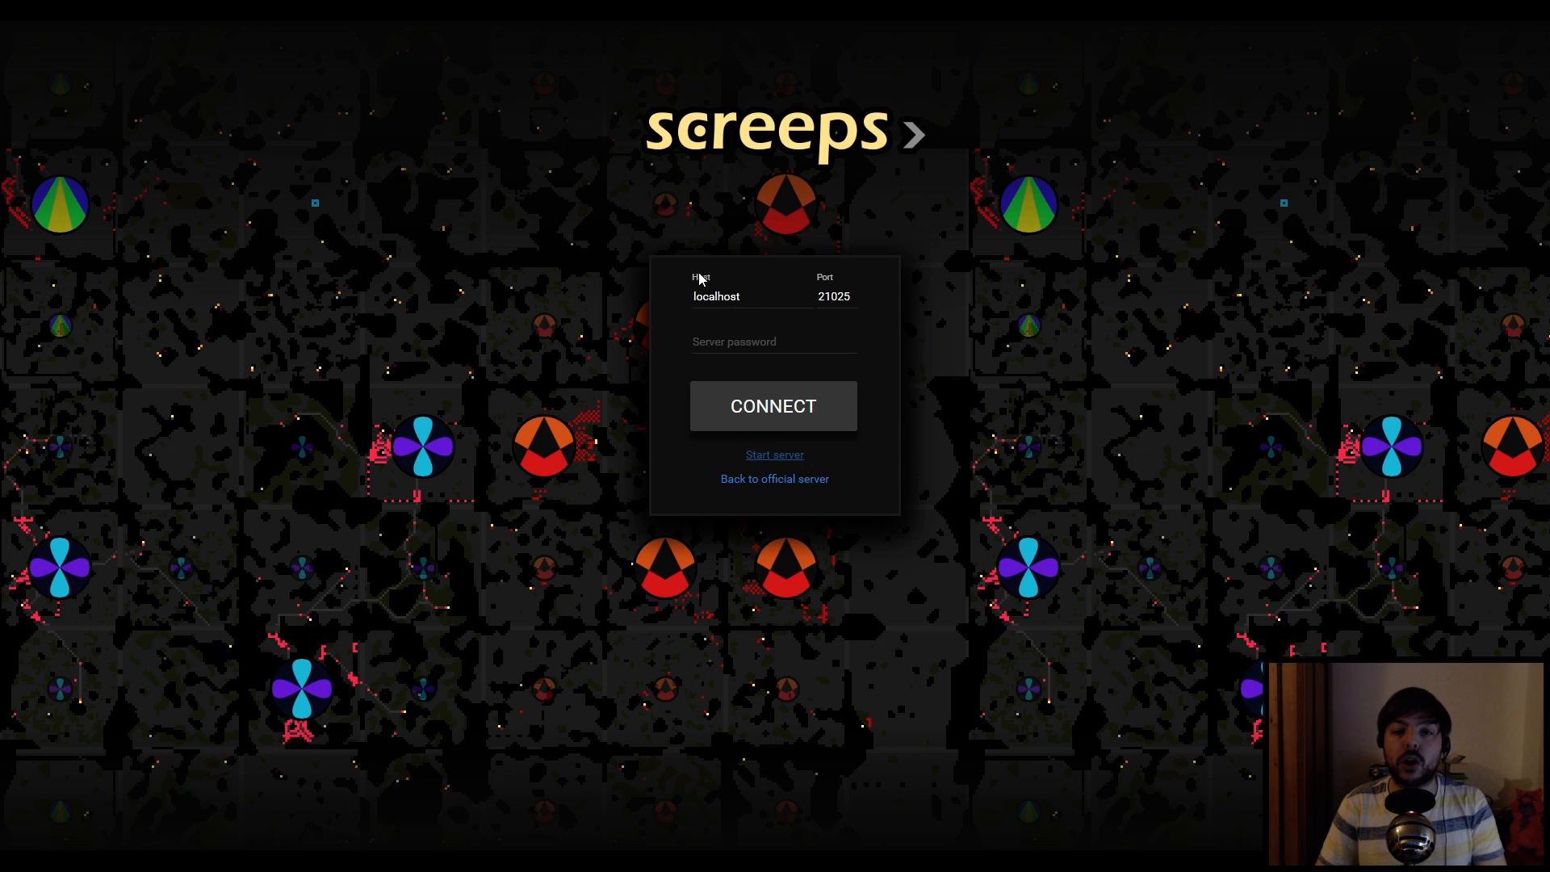
mouse_move(772, 413)
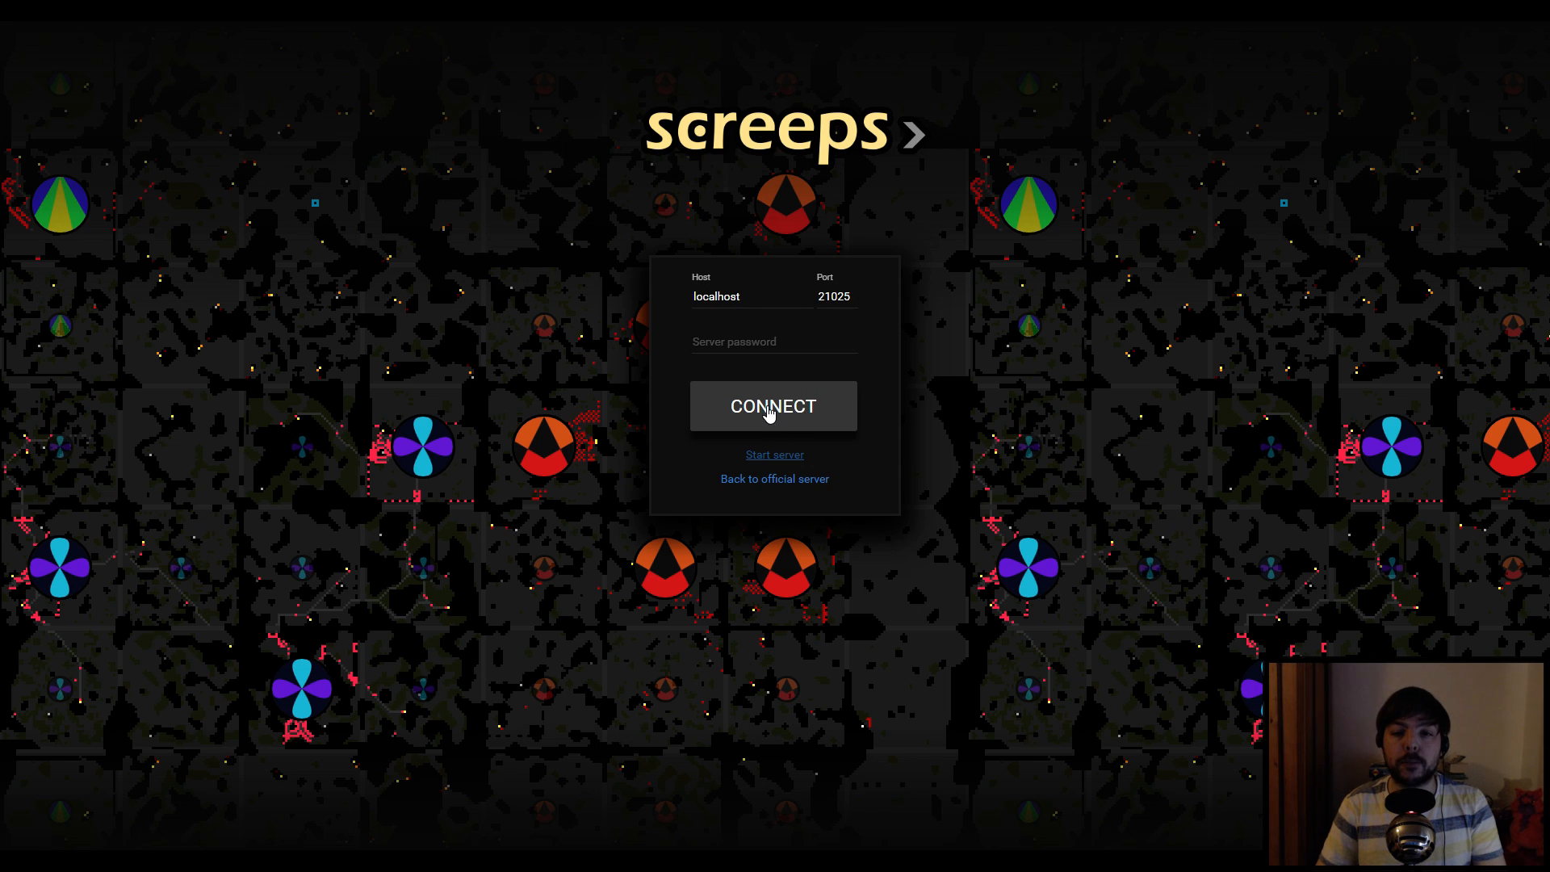
Connect and register a player account without notification e-mails, saving the badge
left_click(774, 406)
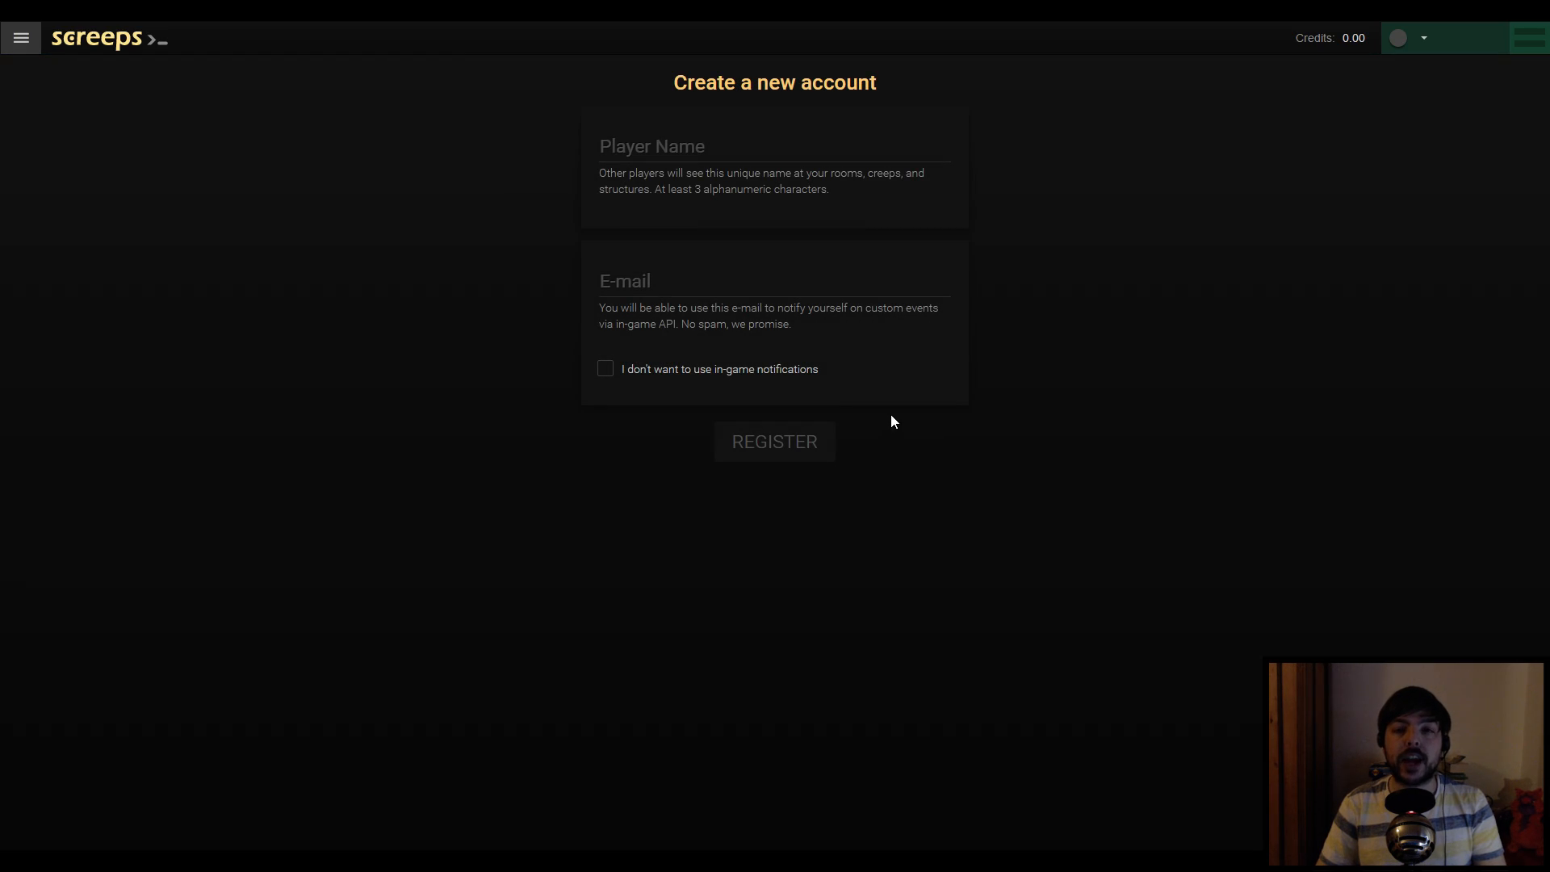
left_click(774, 147)
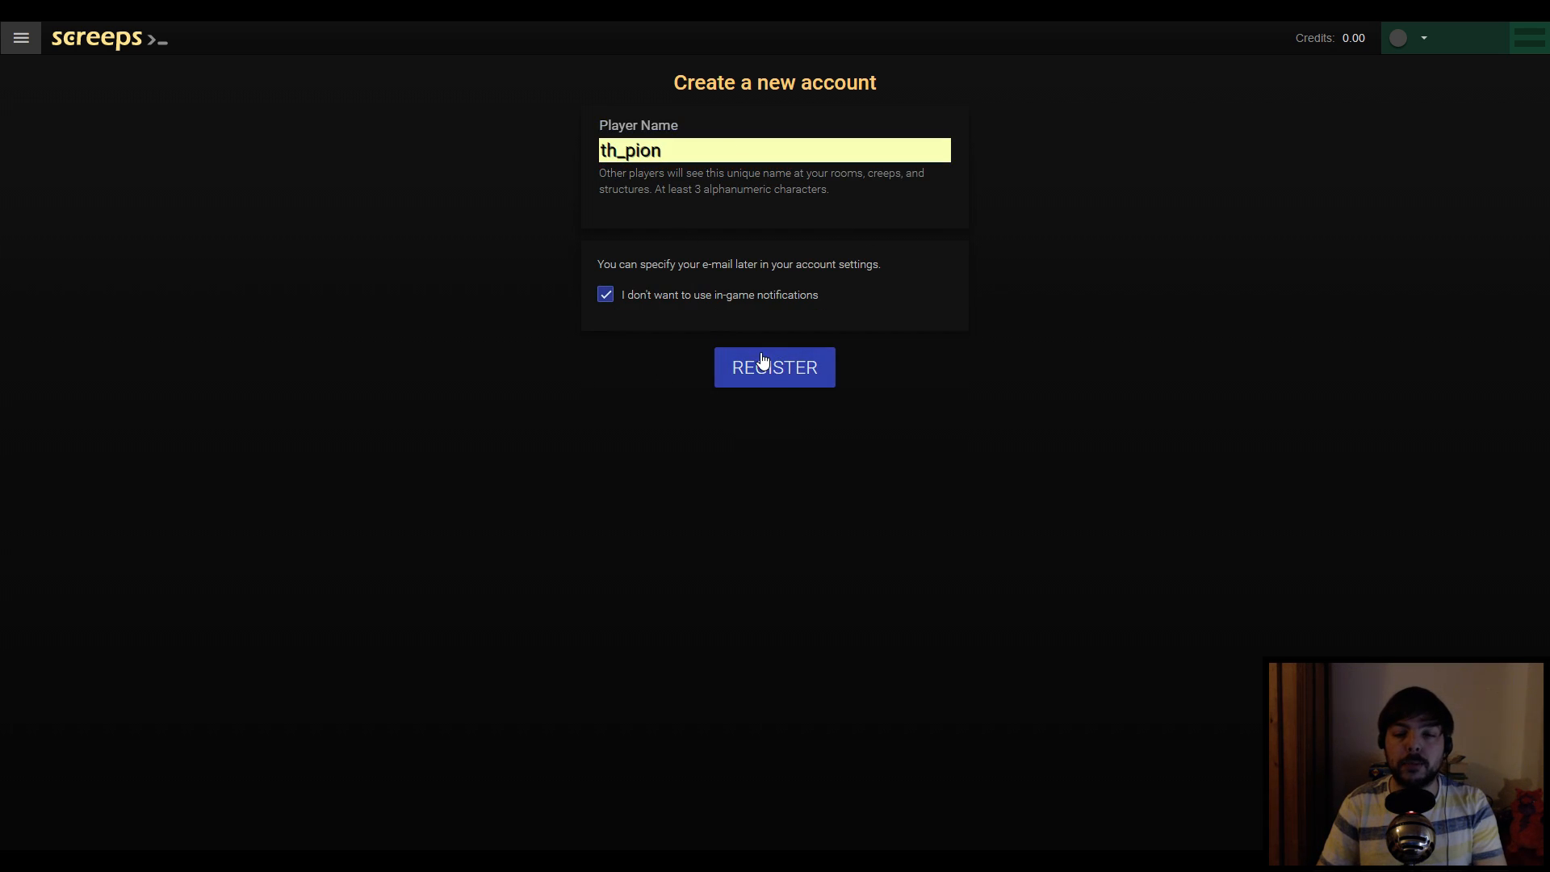
left_click(774, 366)
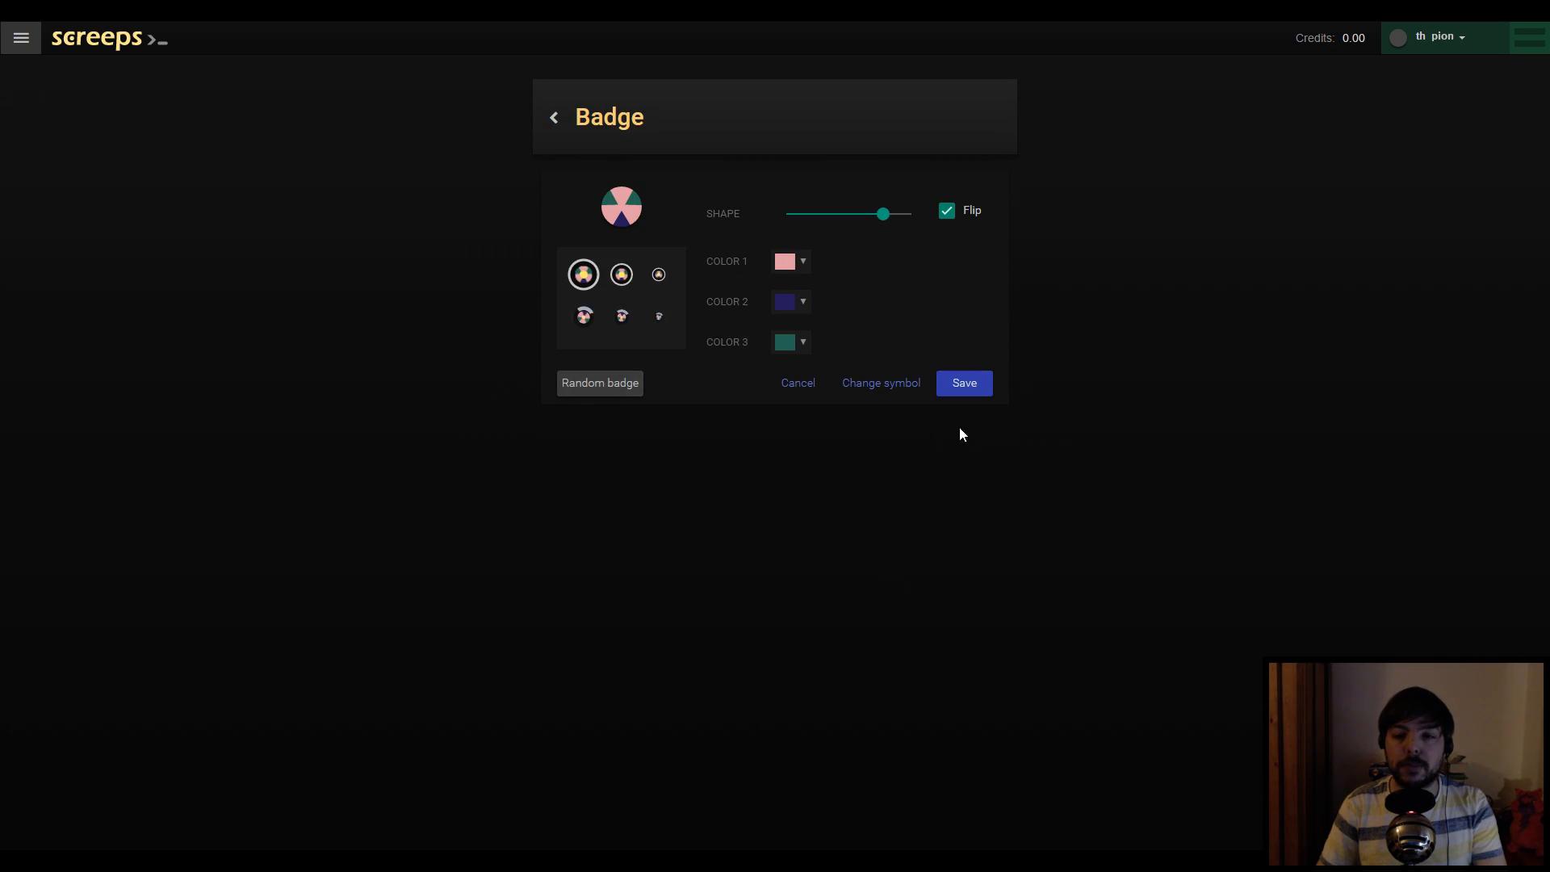
left_click(963, 383)
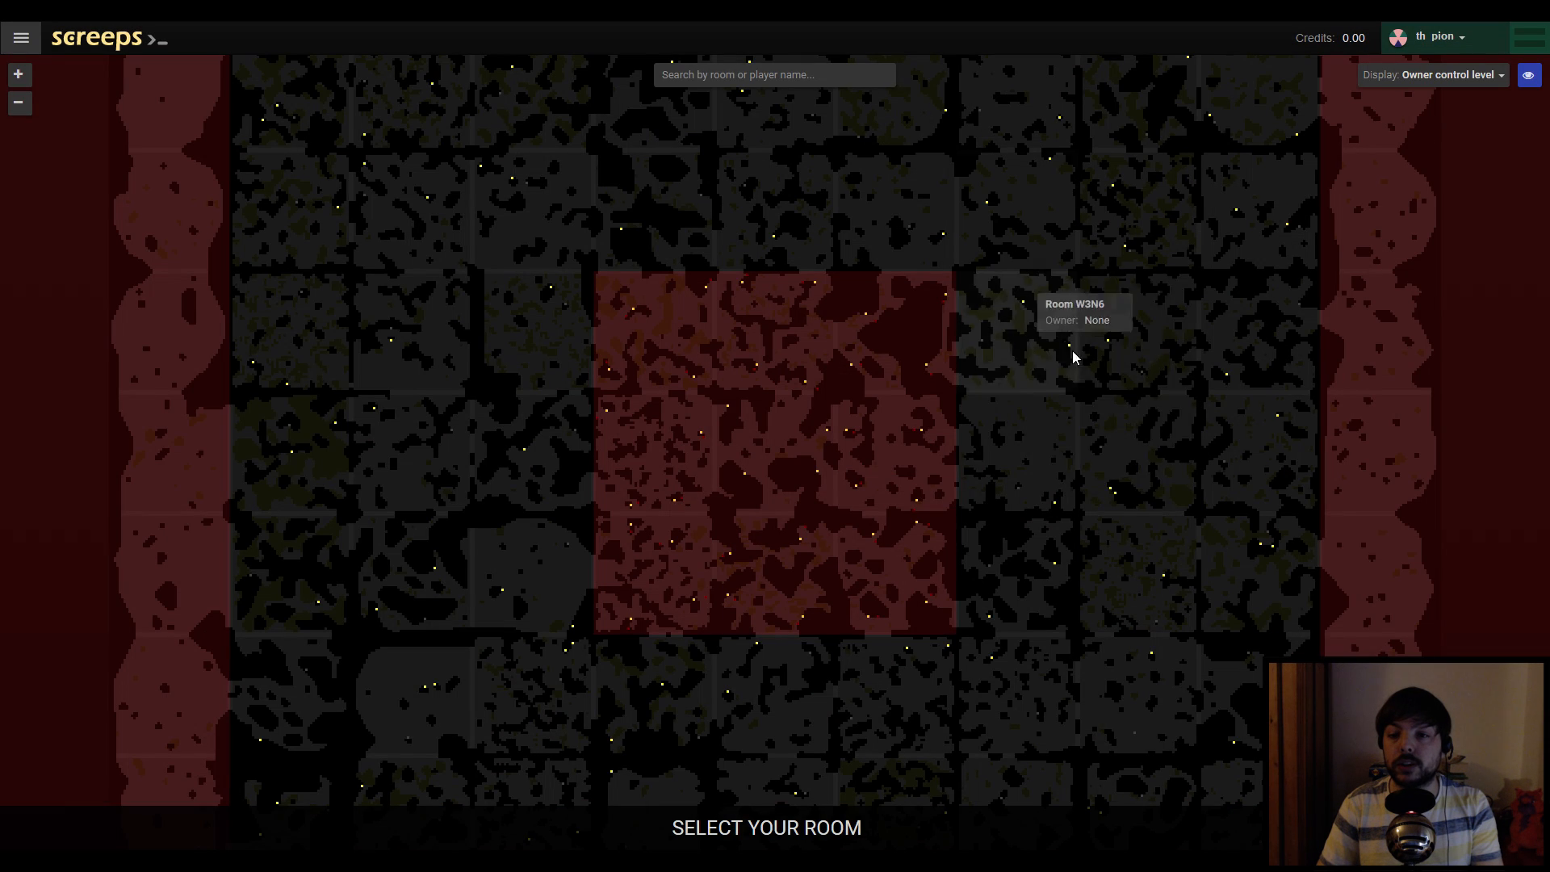
Pick room W3N6 and place the first spawn there
left_click(774, 445)
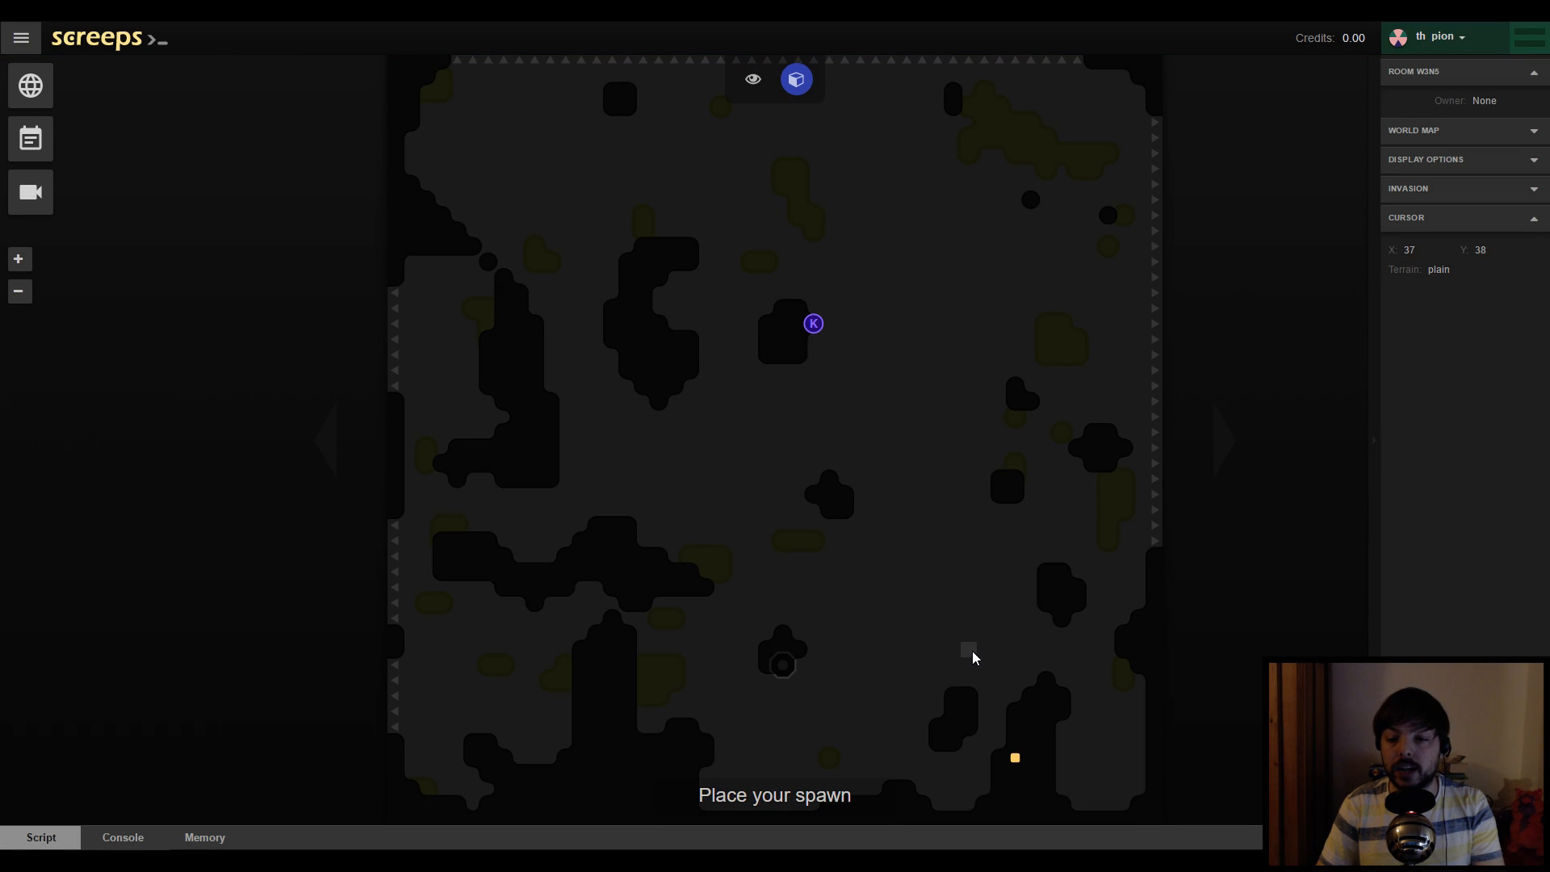
left_click(753, 80)
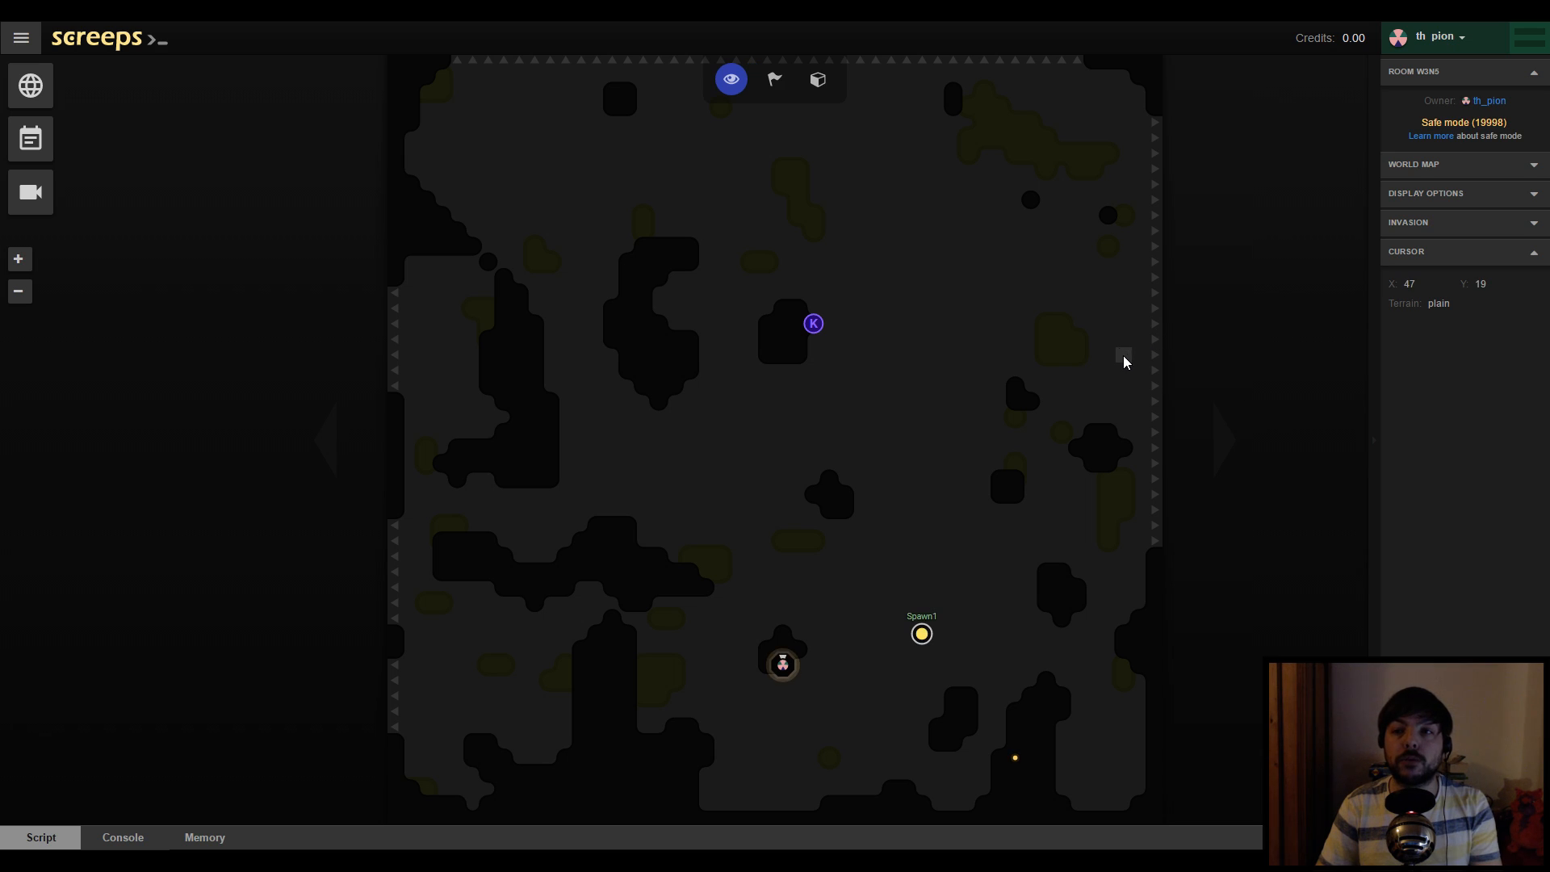
left_click(30, 85)
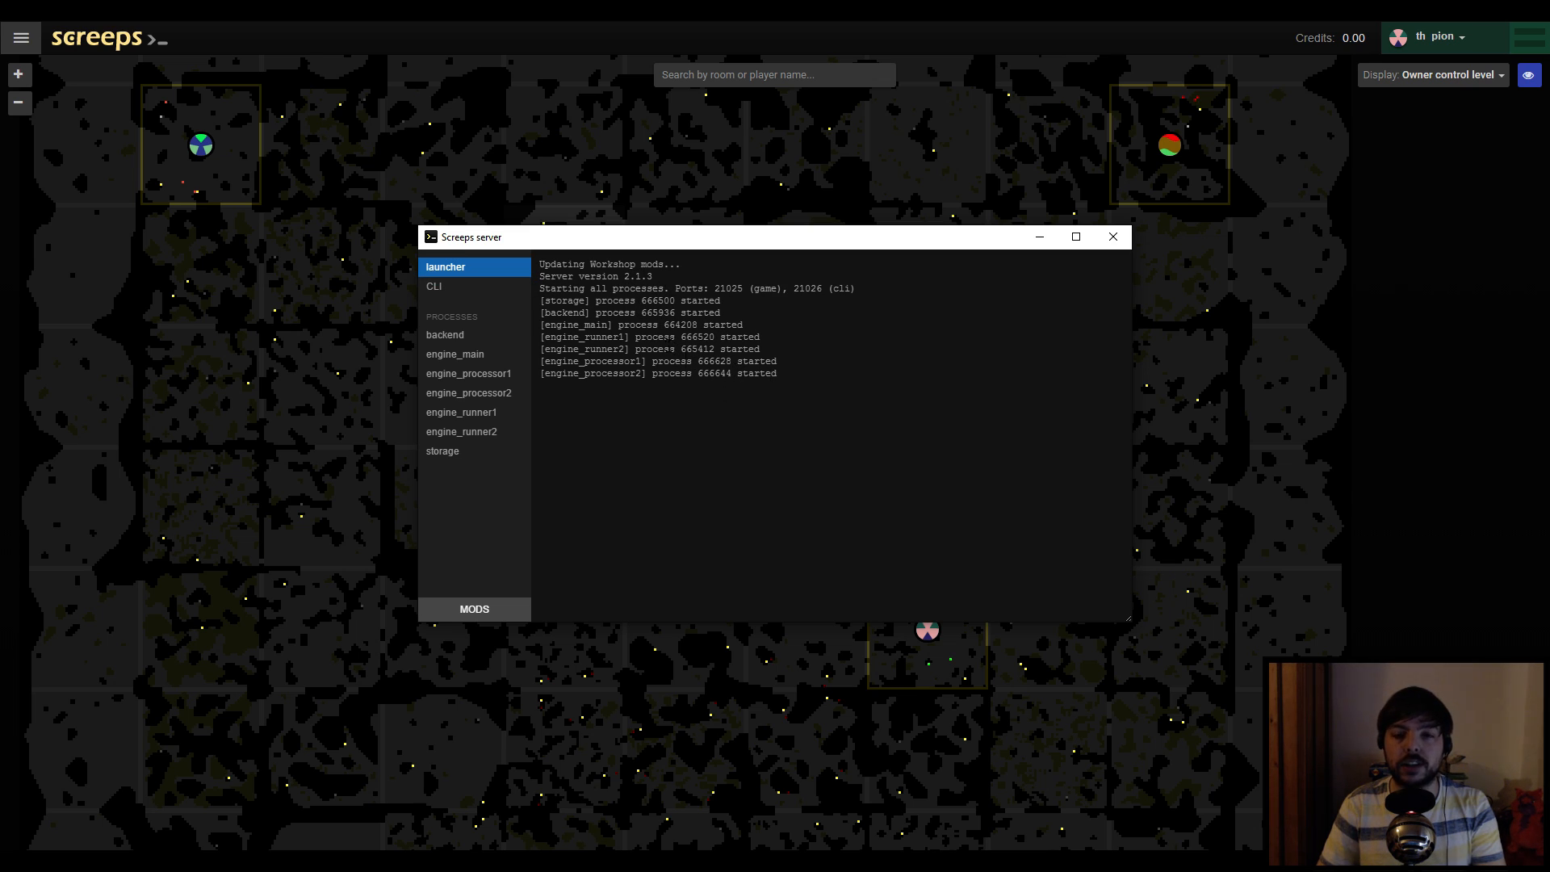
mouse_move(479, 298)
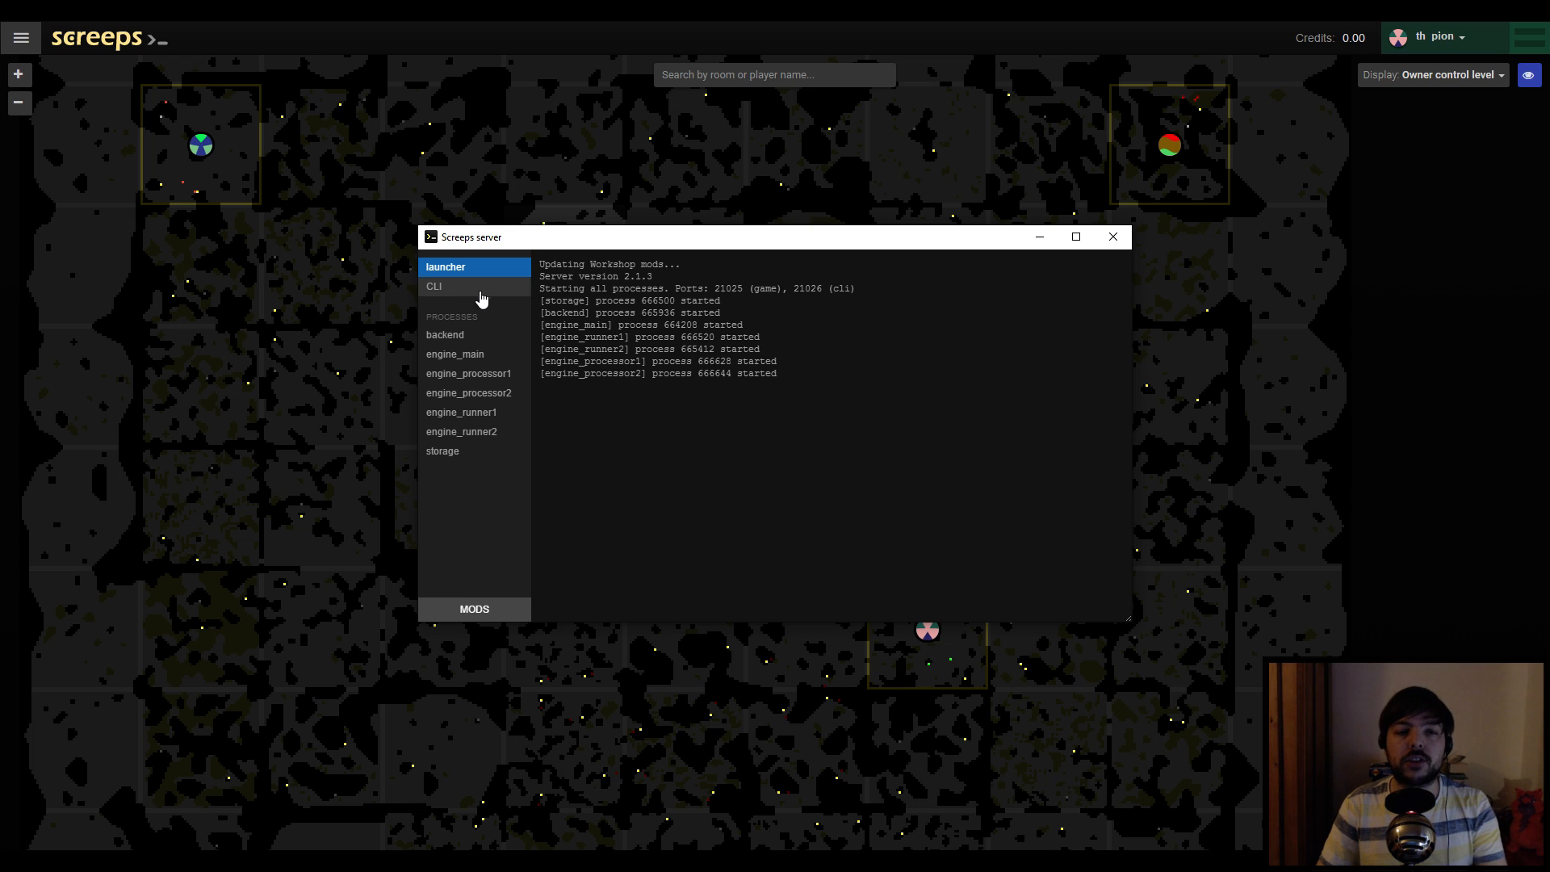
mouse_move(442, 292)
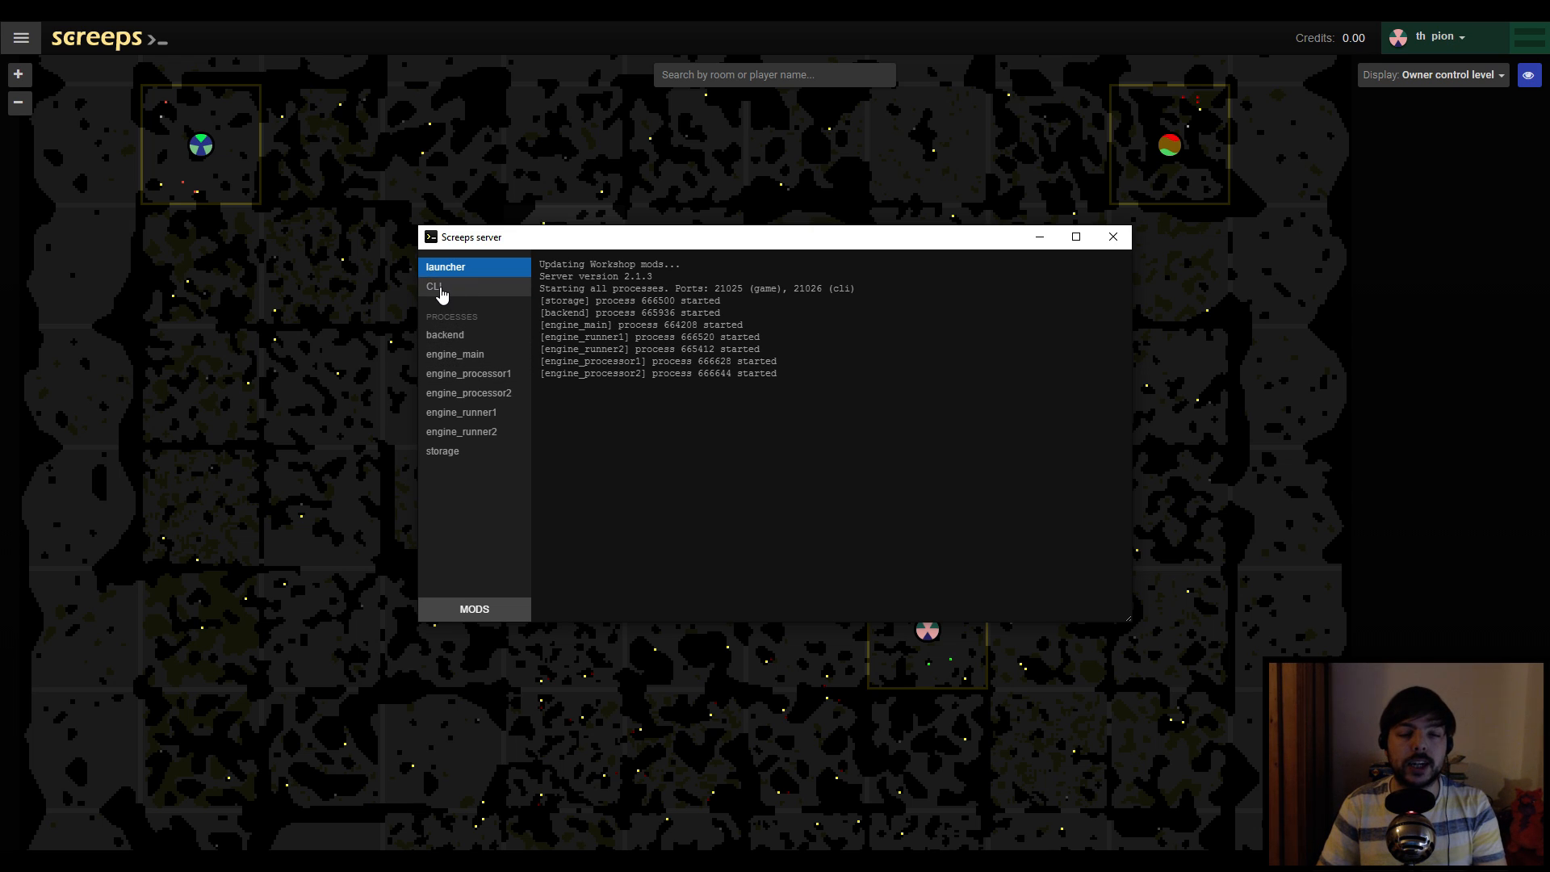
Run help() and help(bots) in the server CLI to list commands and bot methods
left_click(433, 286)
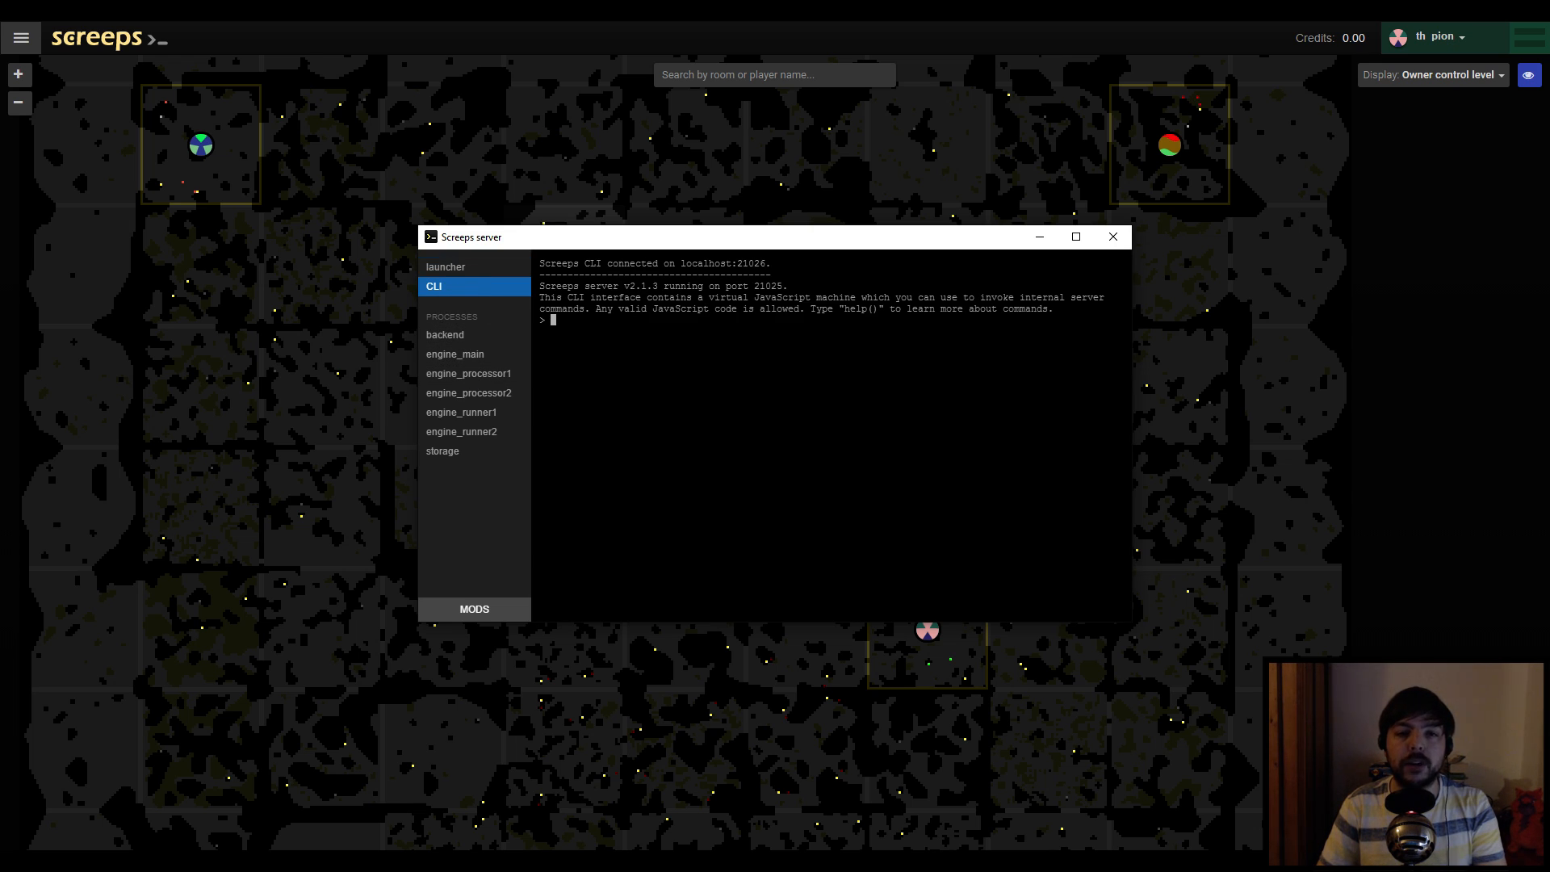
mouse_move(652, 354)
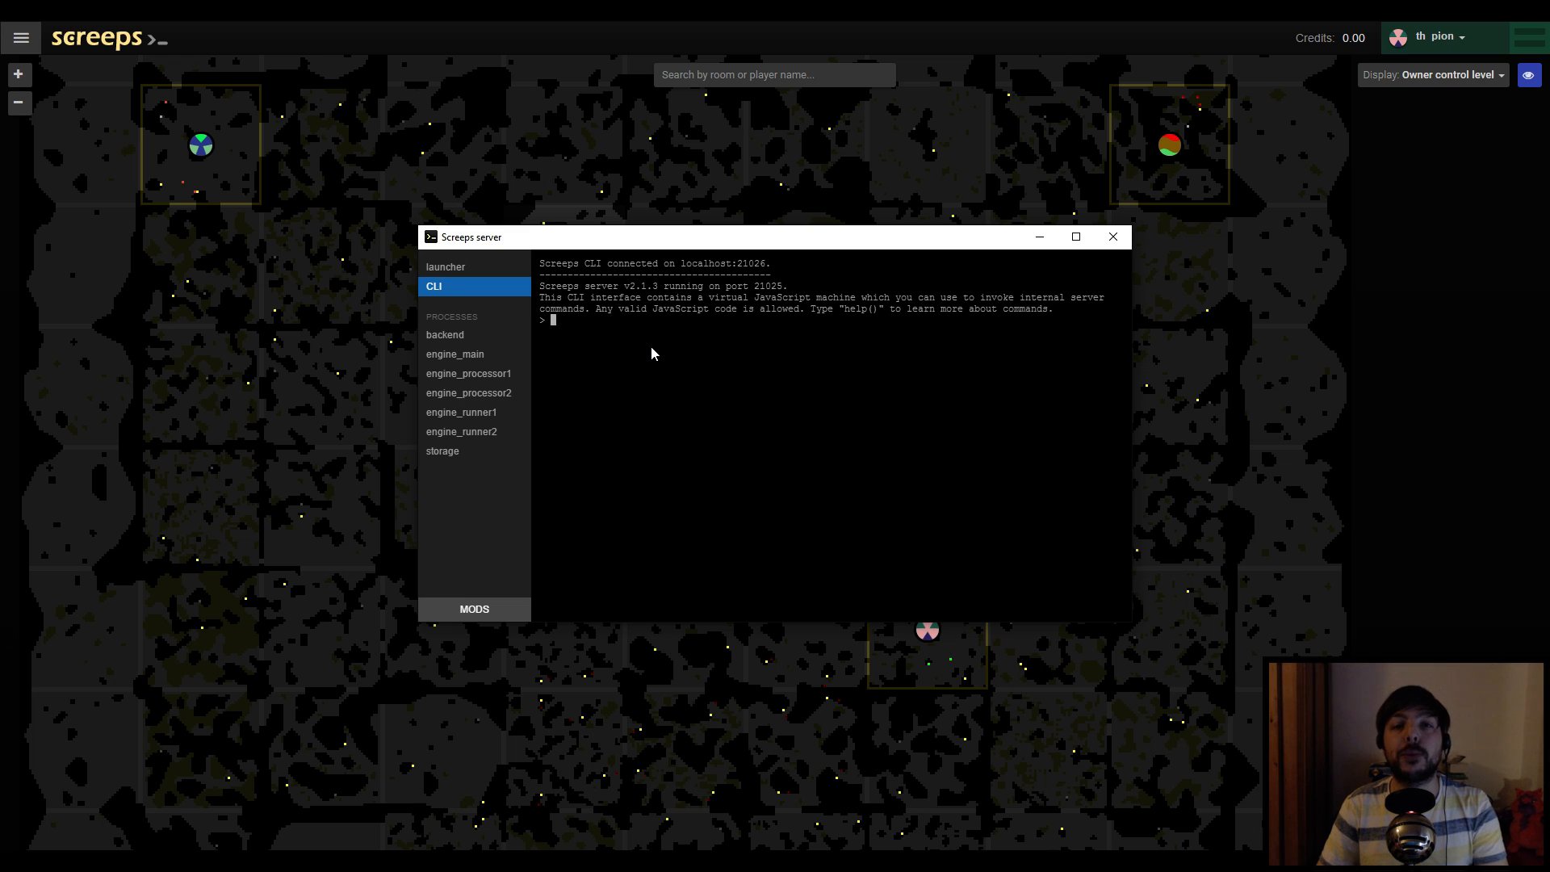
mouse_move(700, 335)
type("help()")
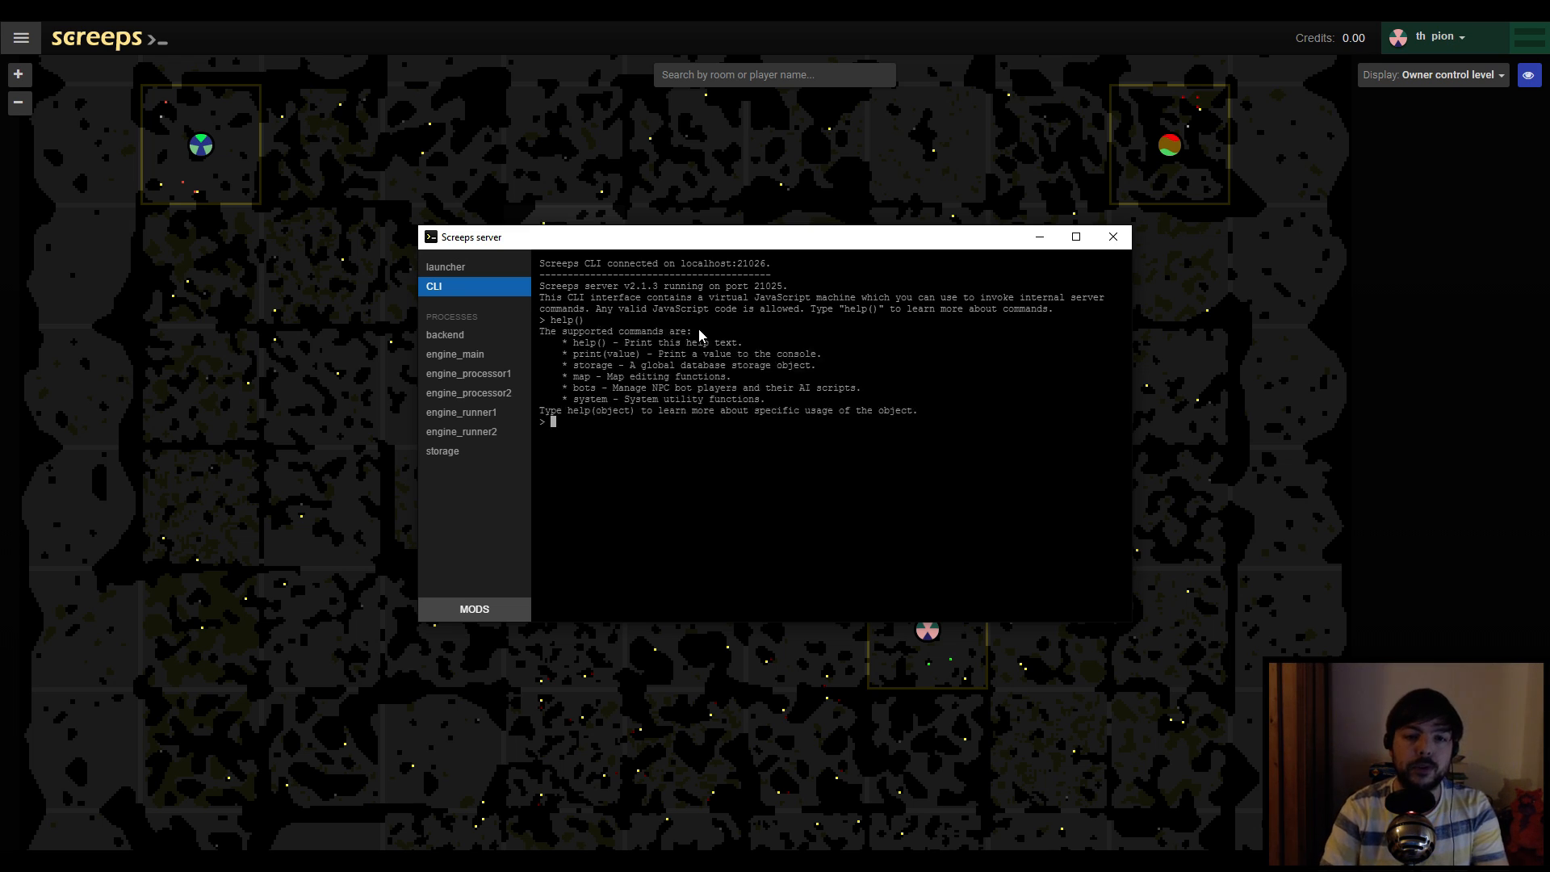
mouse_move(531, 481)
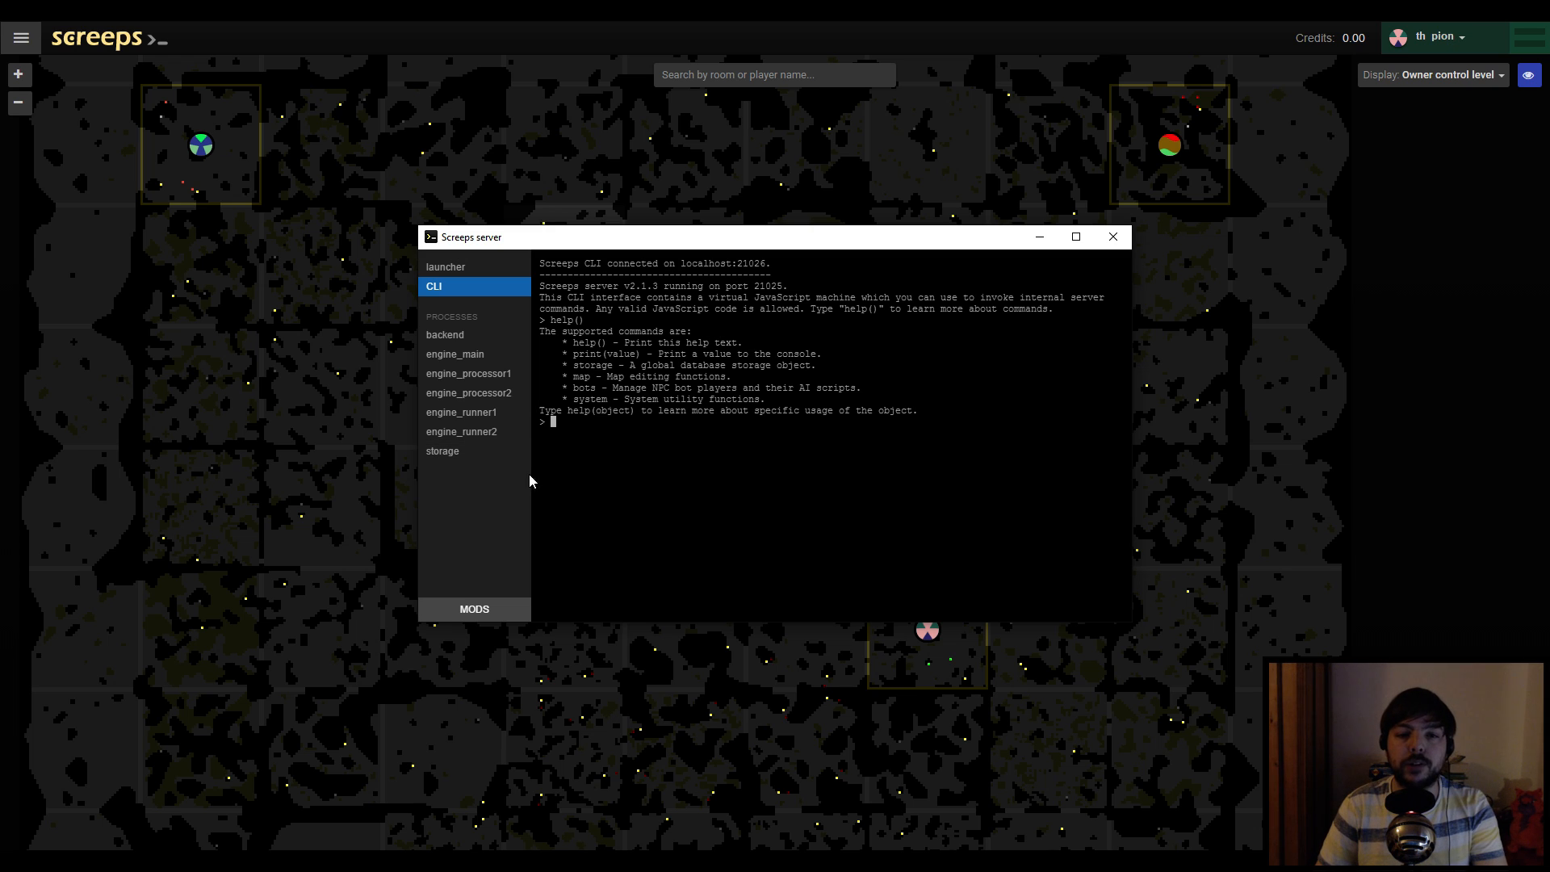
mouse_move(886, 348)
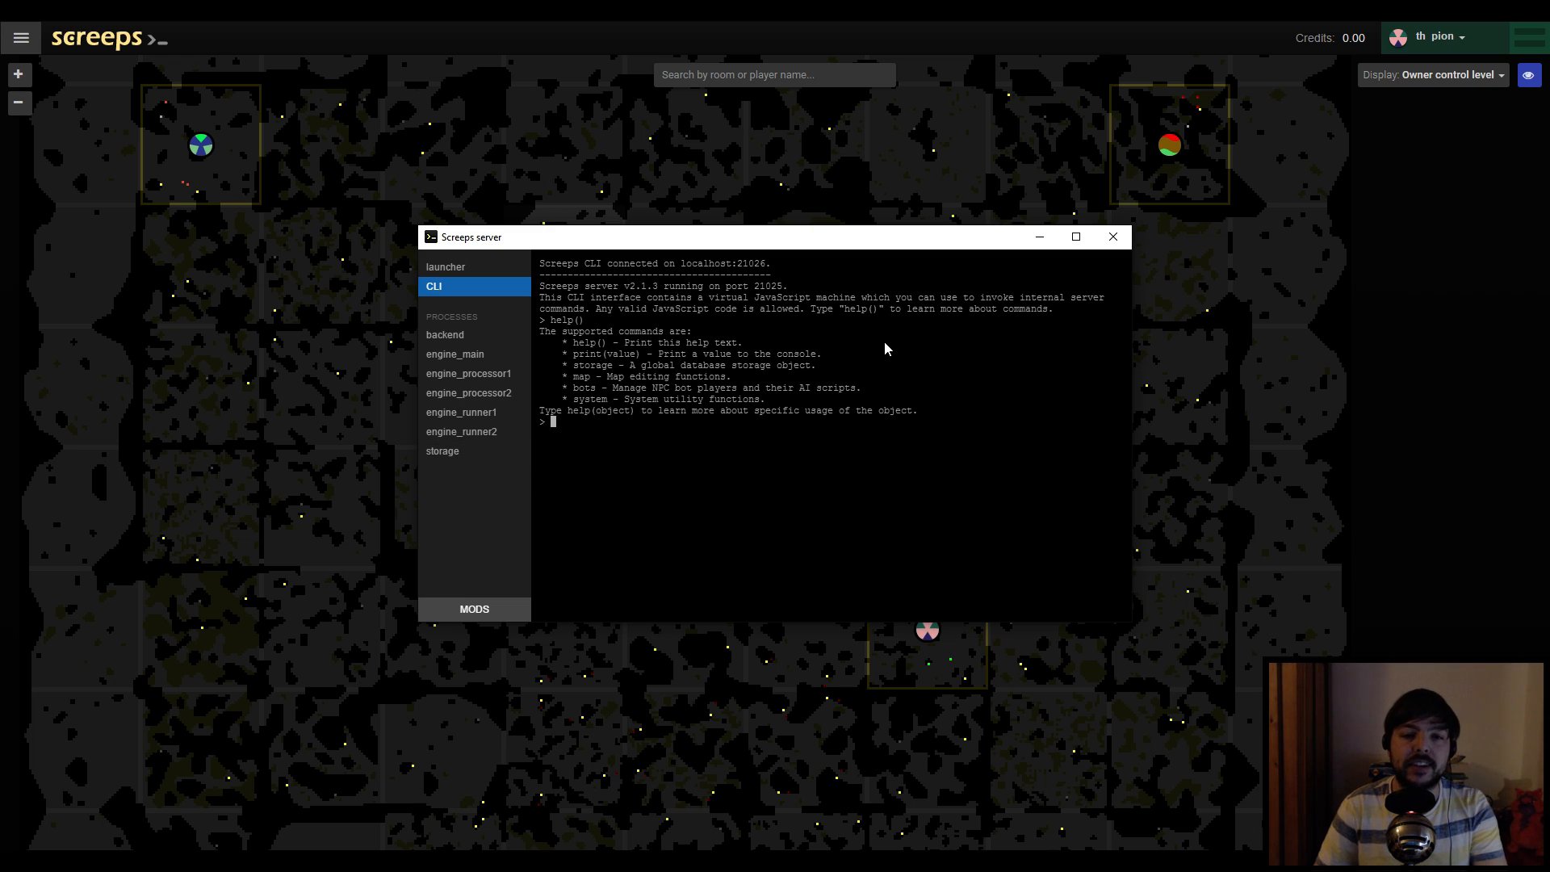
type("help(")
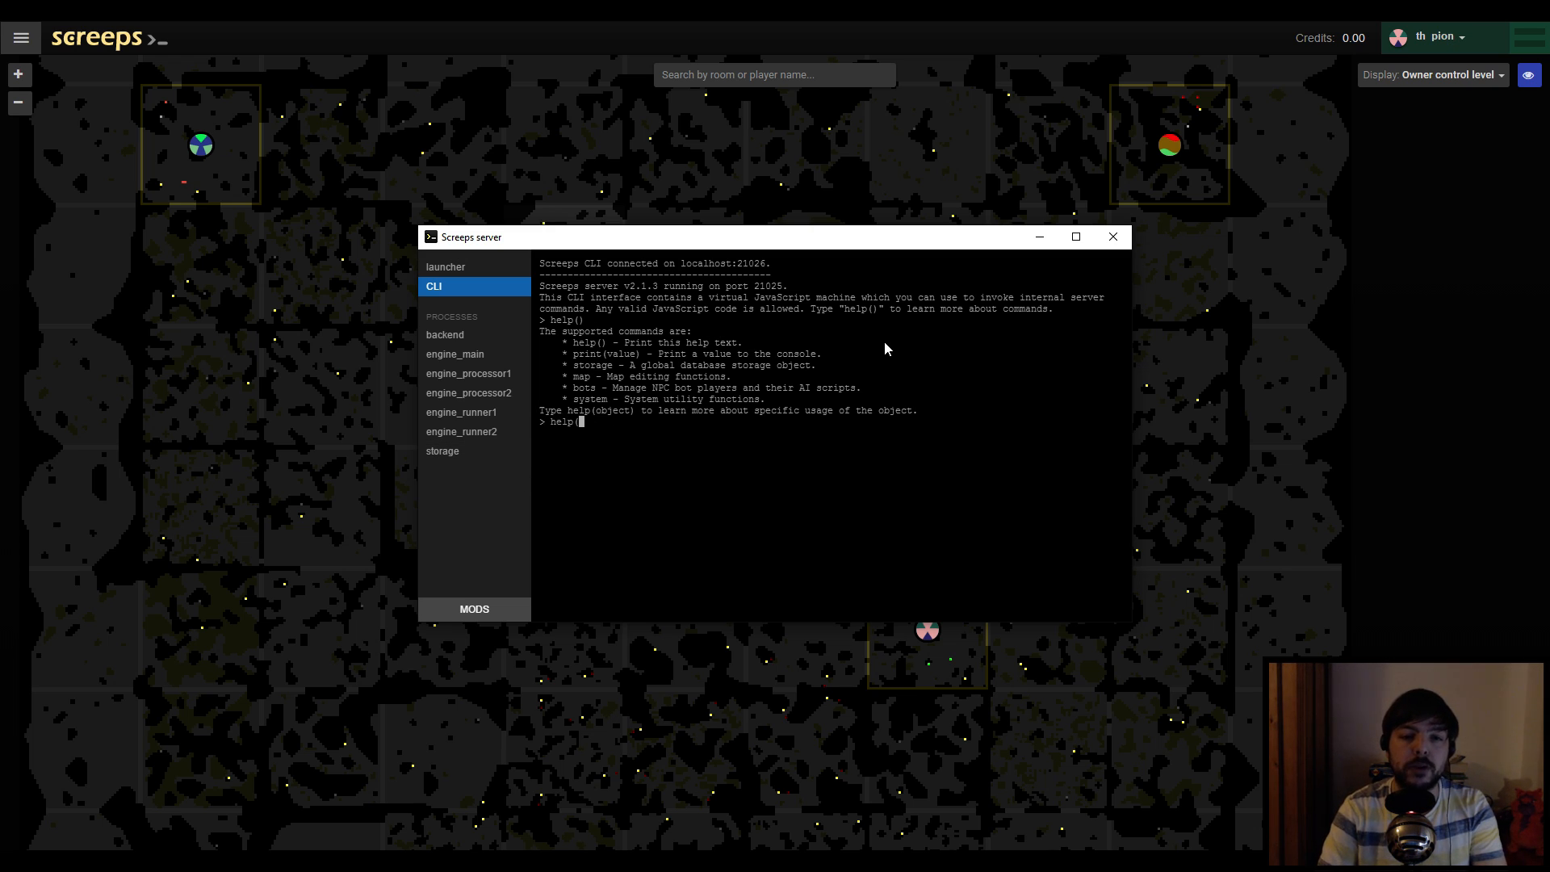
type("bots")
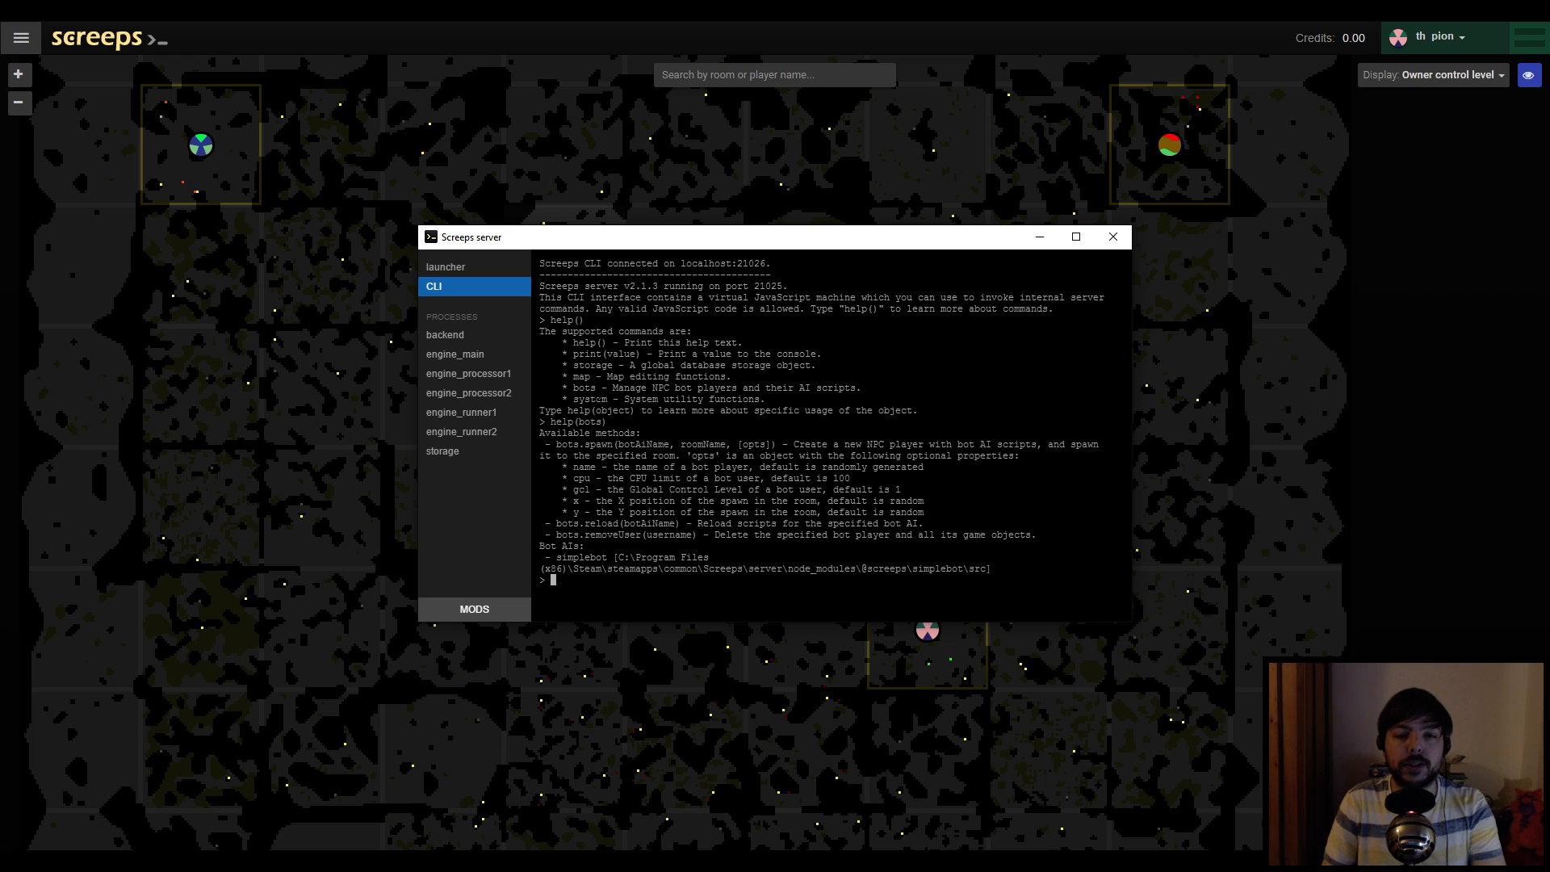
mouse_move(819, 608)
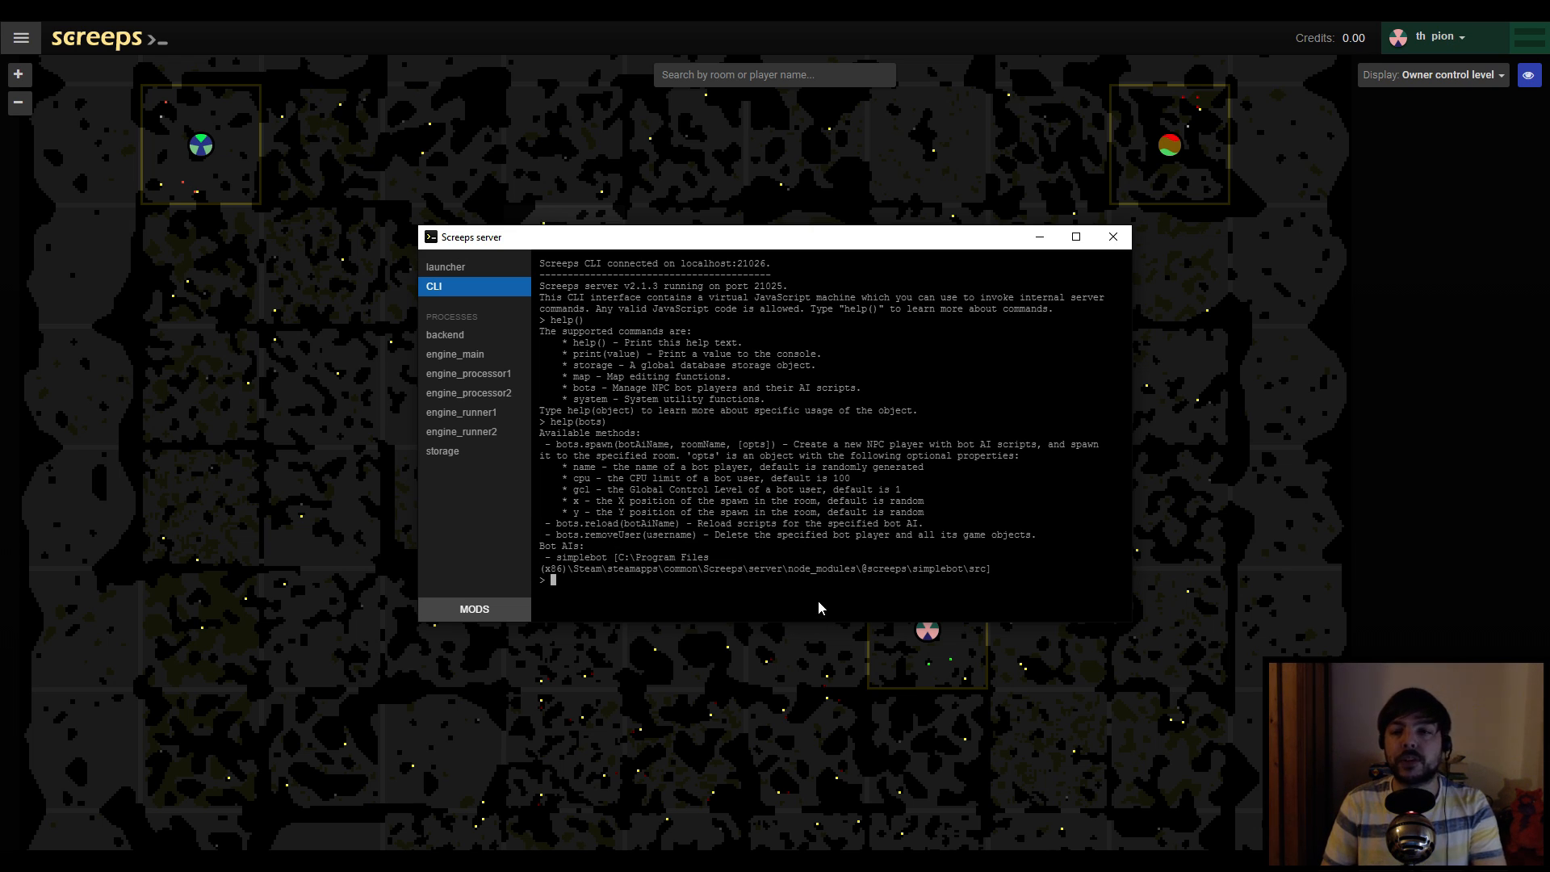
mouse_move(1195, 120)
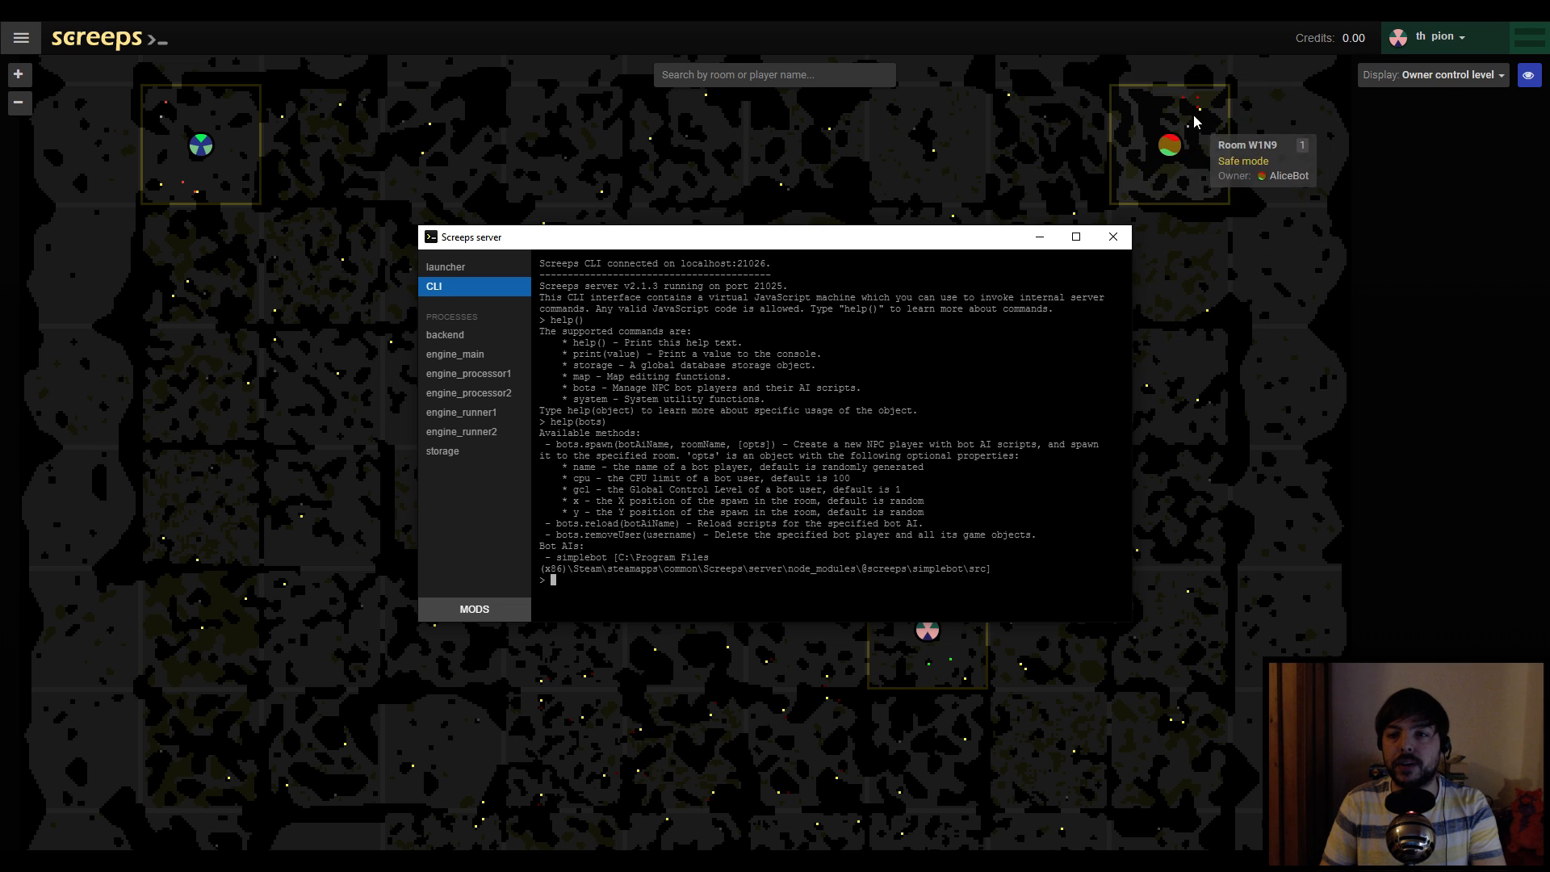
mouse_move(173, 163)
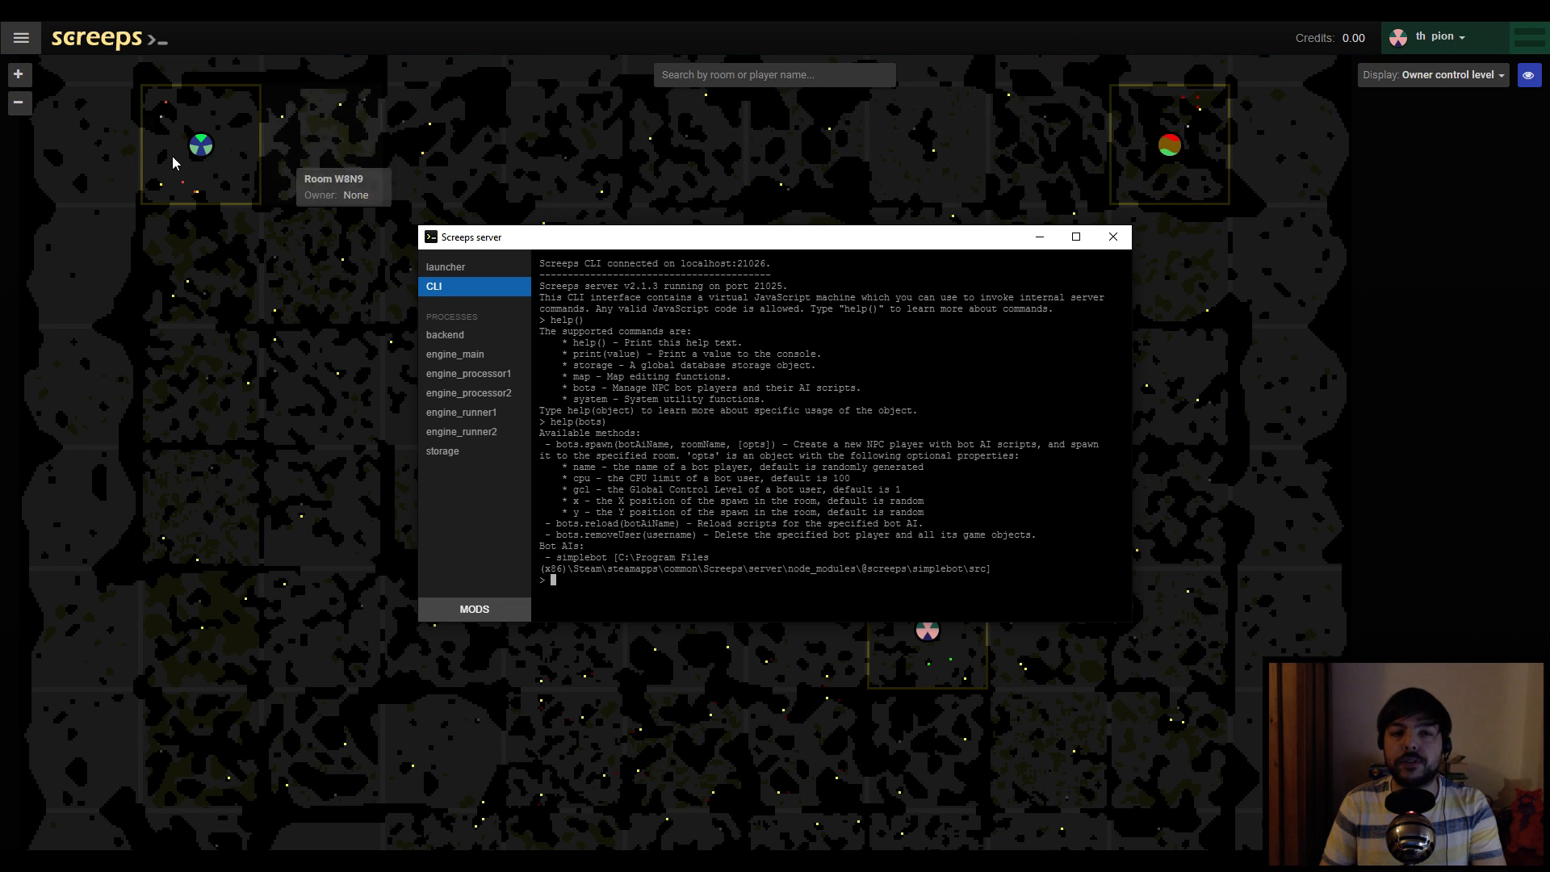
mouse_move(1172, 148)
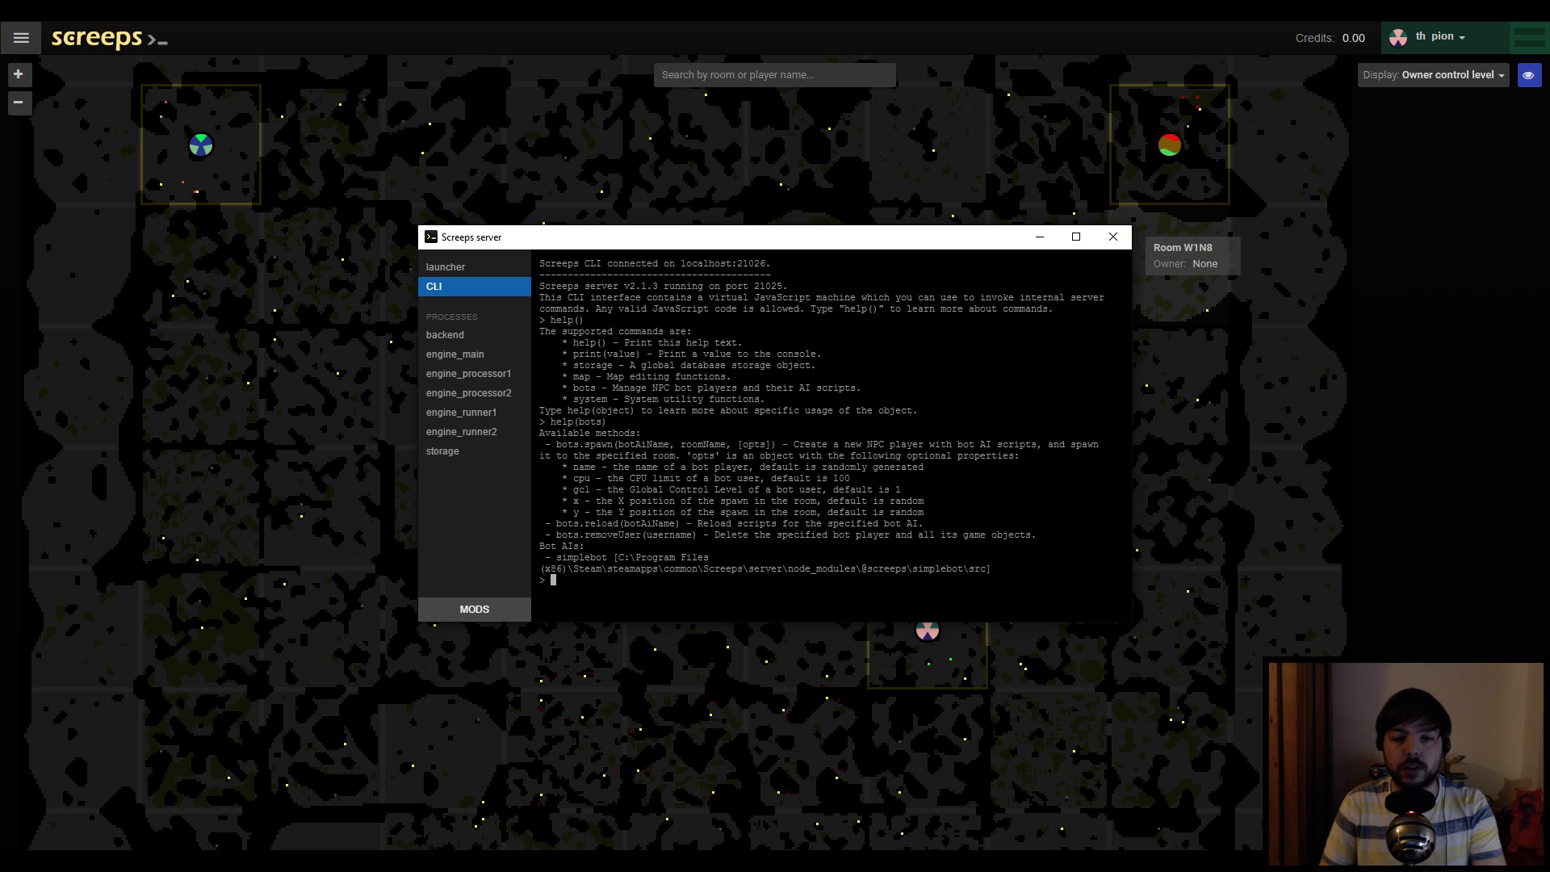
mouse_move(611, 600)
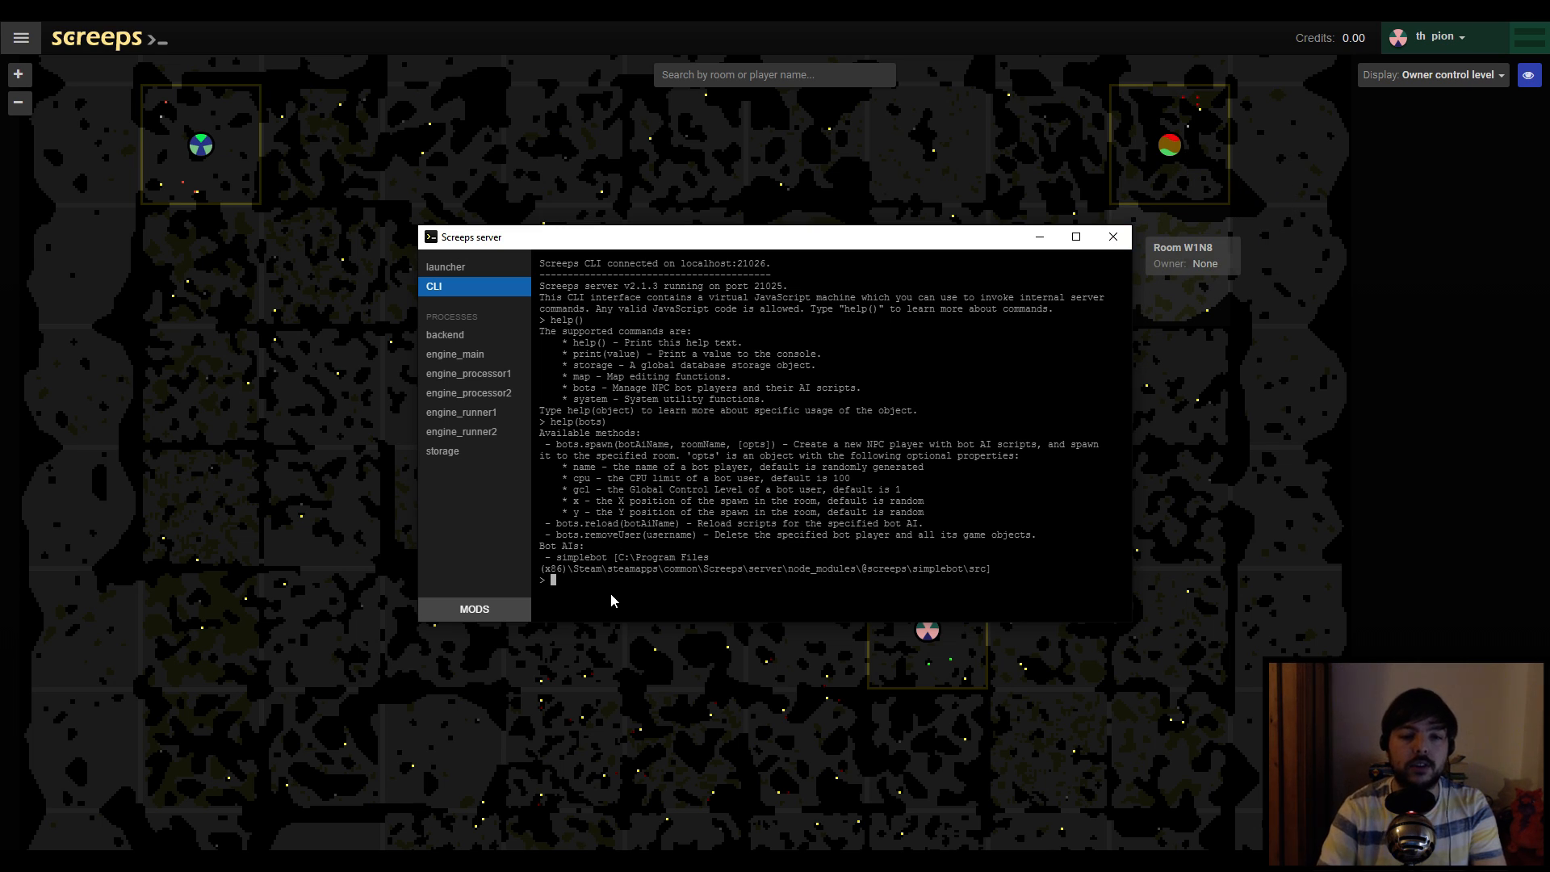
Remove AliceBot with bots.removeUser('AliceBot'), then bring up MODS
type("bots.rev")
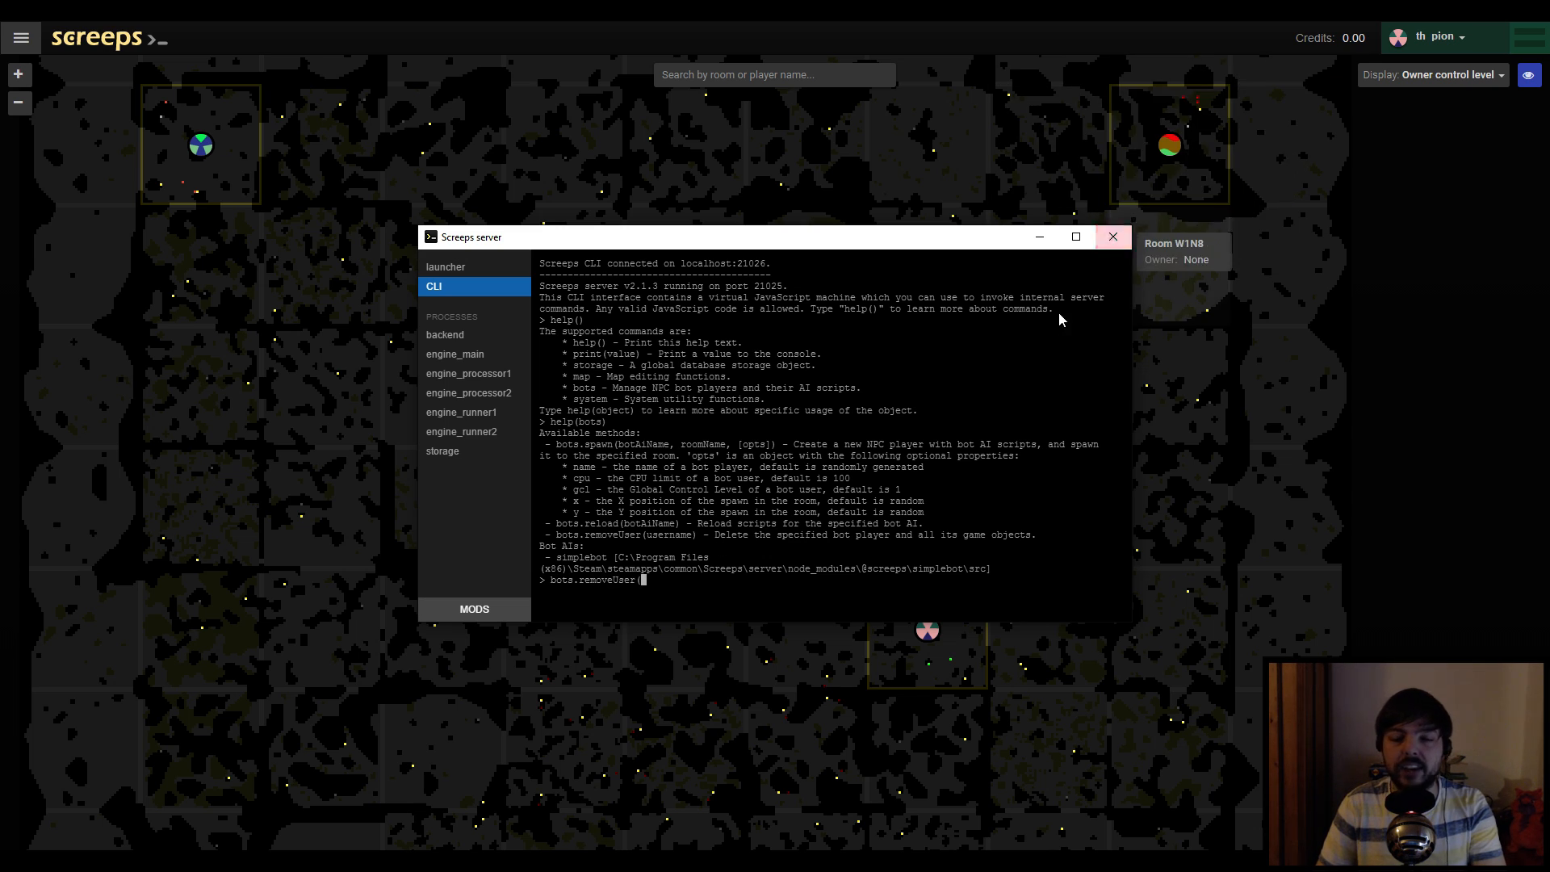
type("AliceBot')")
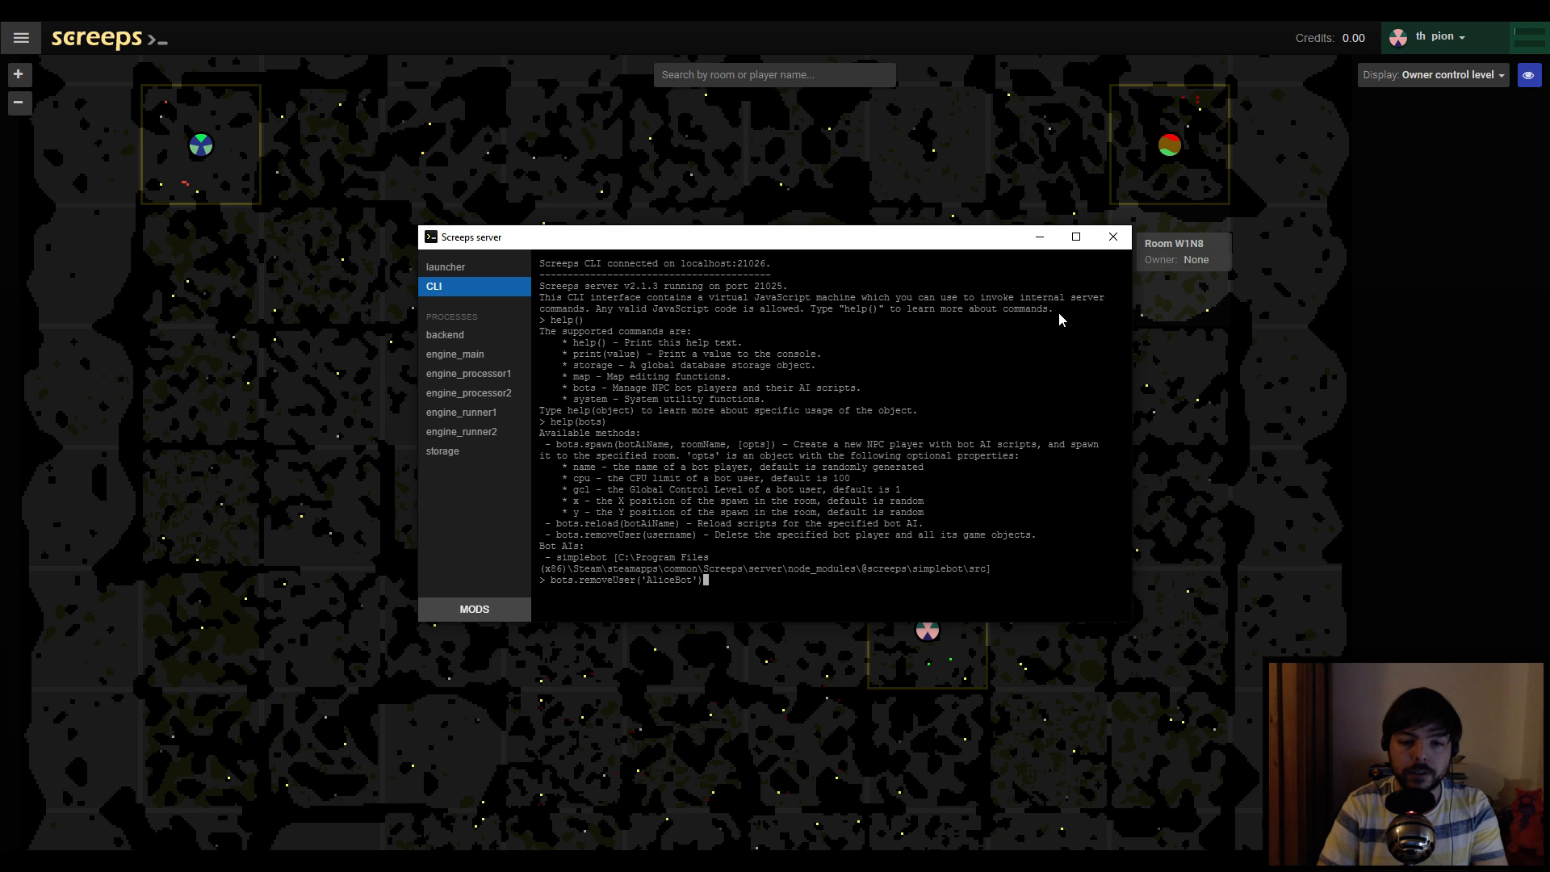
key("Return")
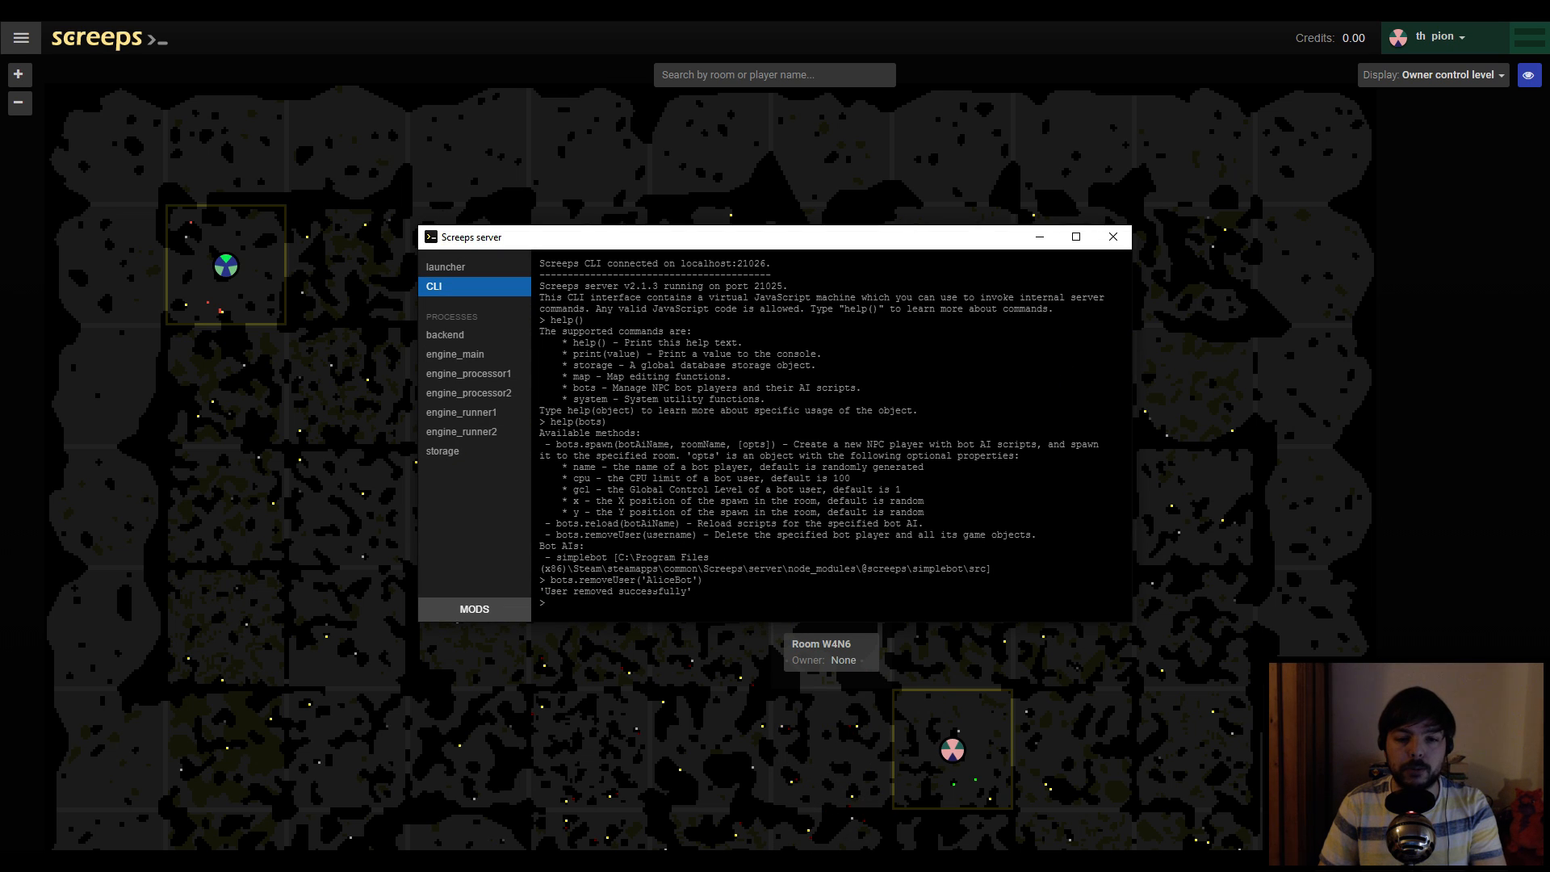
mouse_move(629, 556)
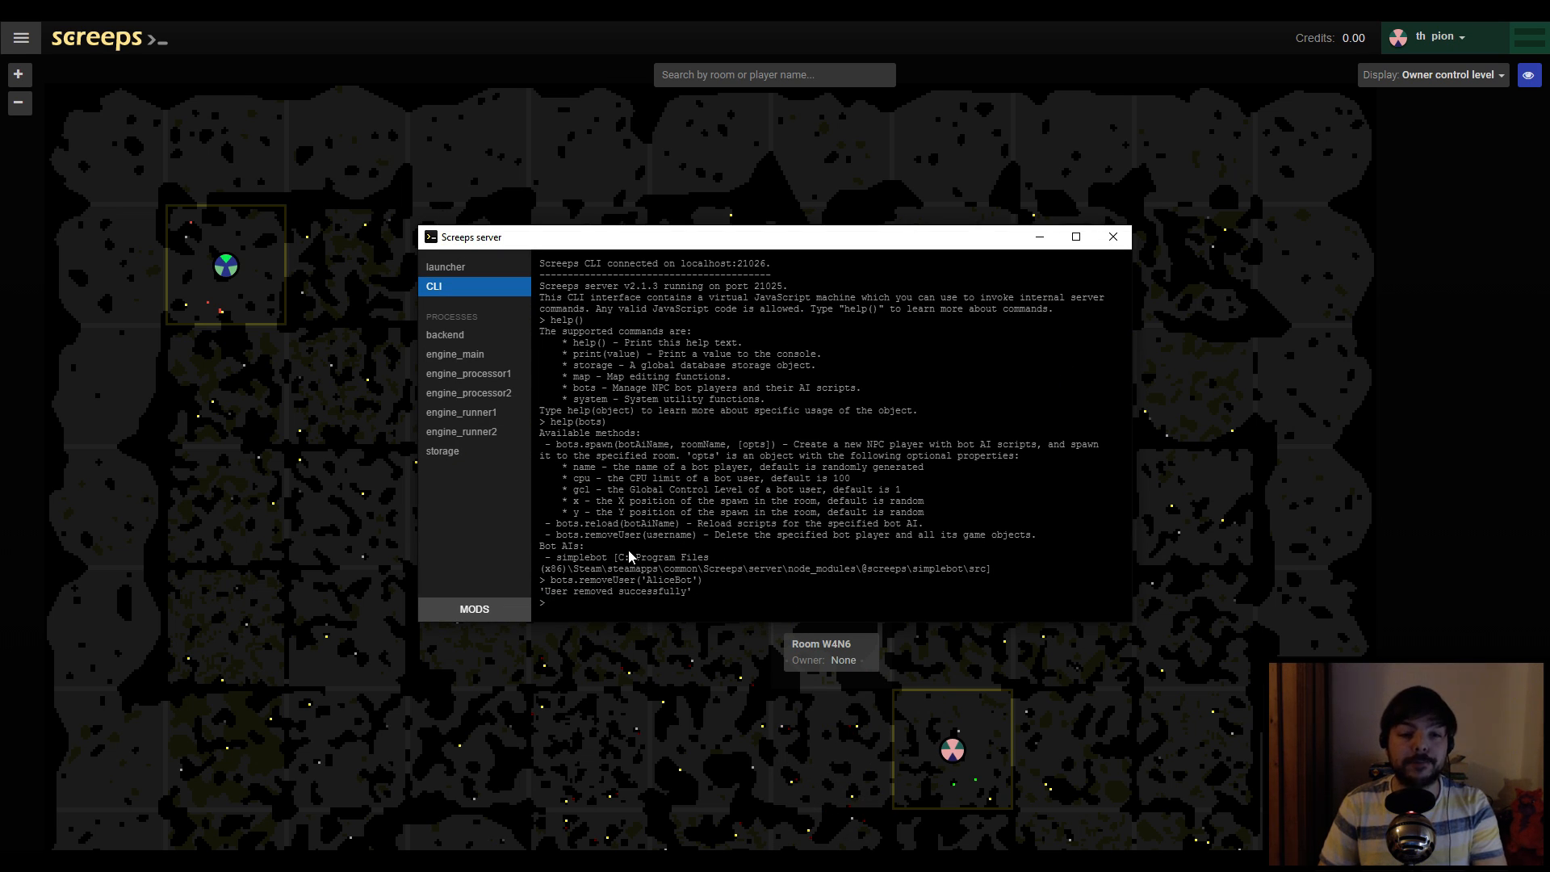
mouse_move(475, 609)
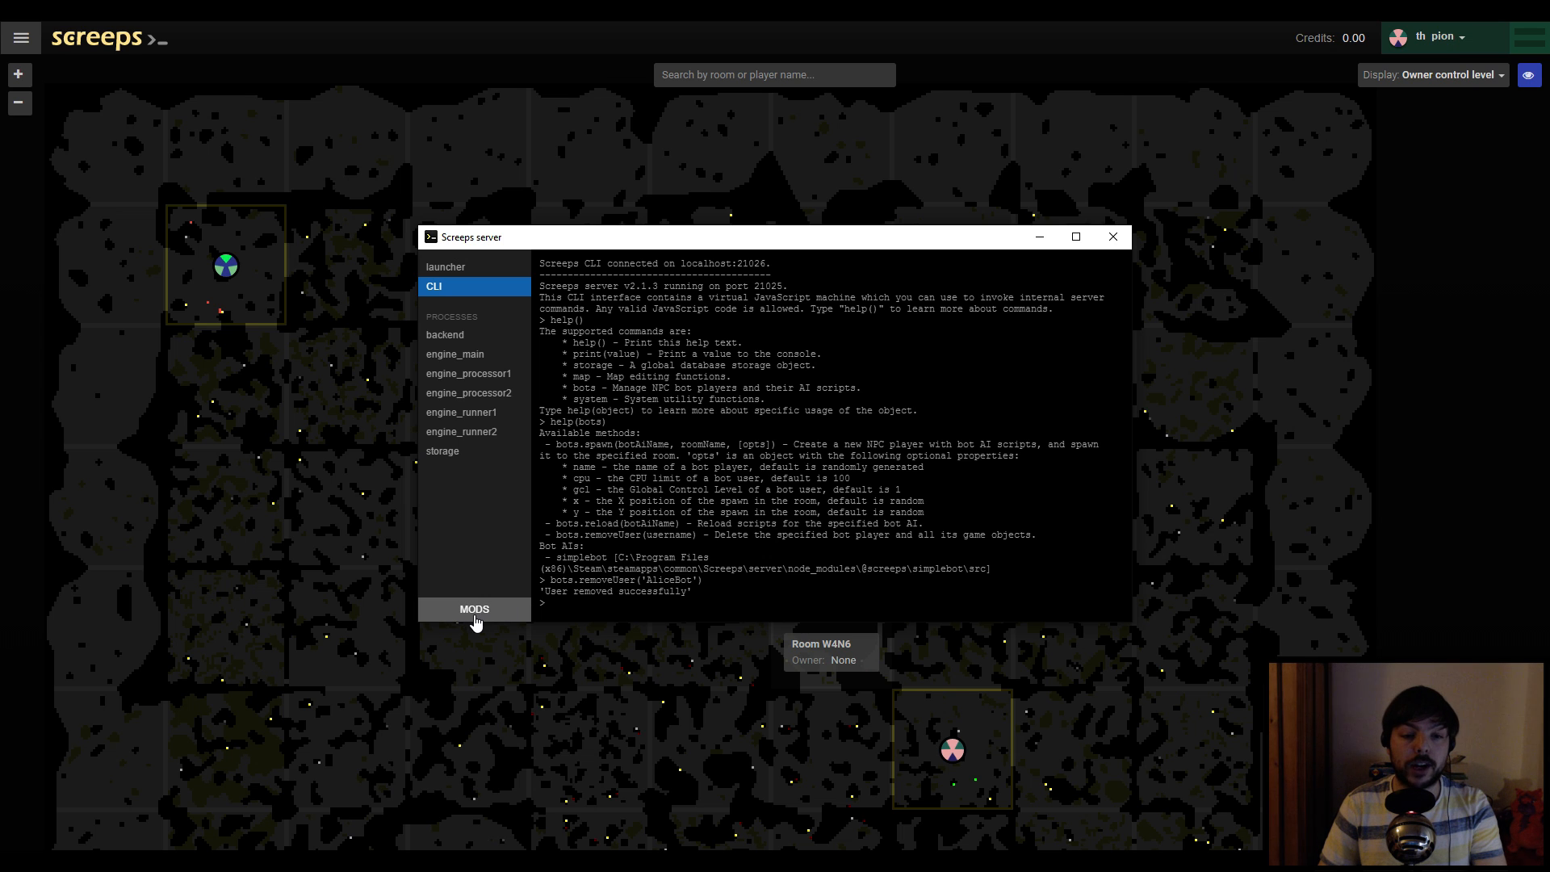
left_click(474, 608)
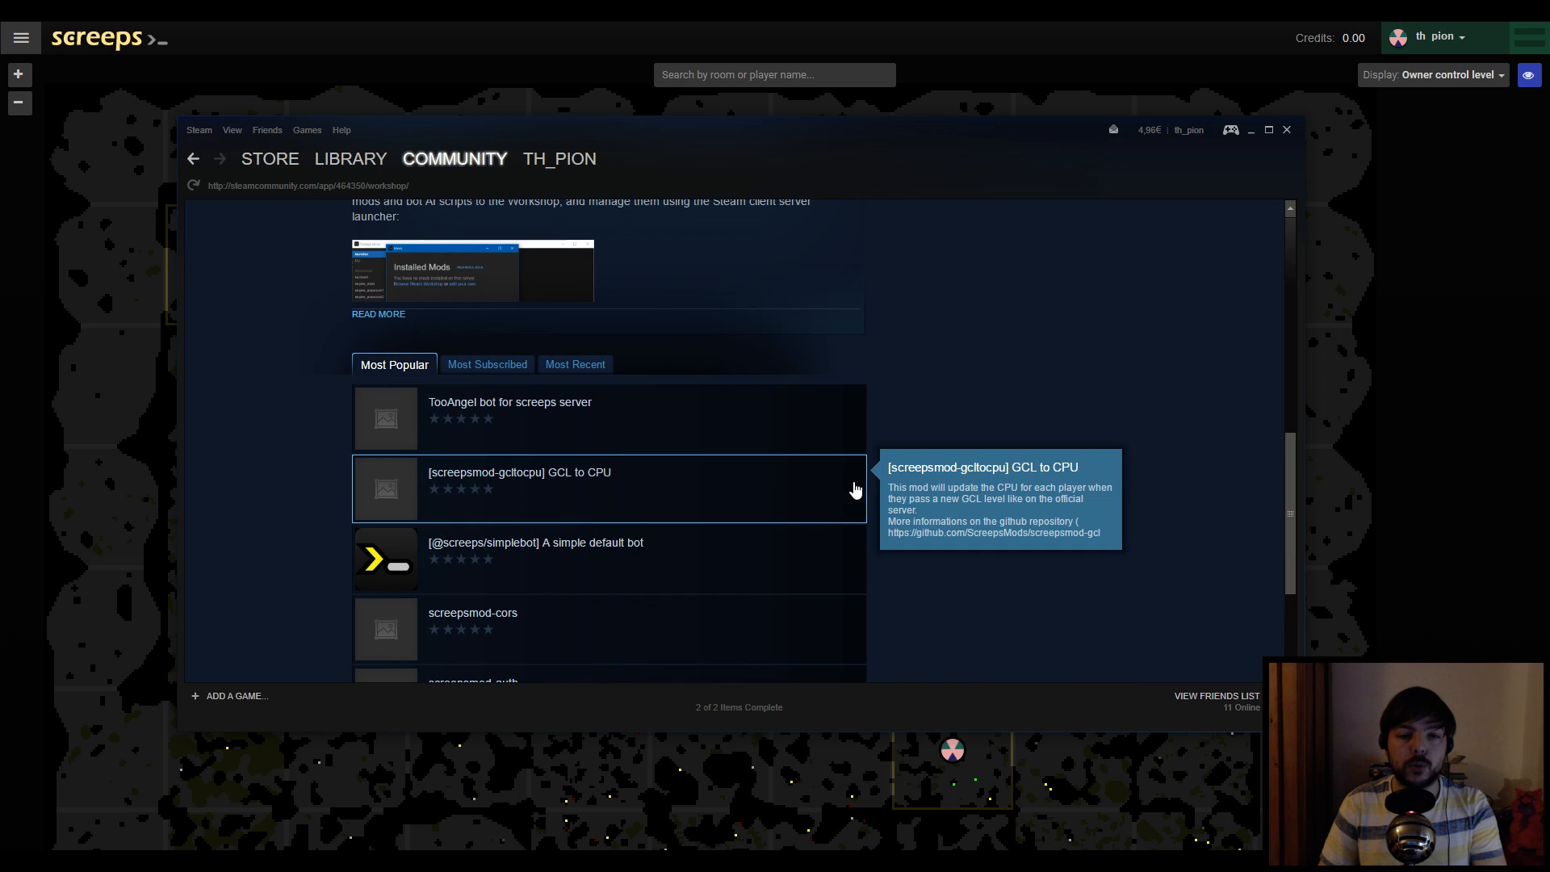
Subscribe to the 'TooAngel bot for screeps server' workshop item
left_click(510, 409)
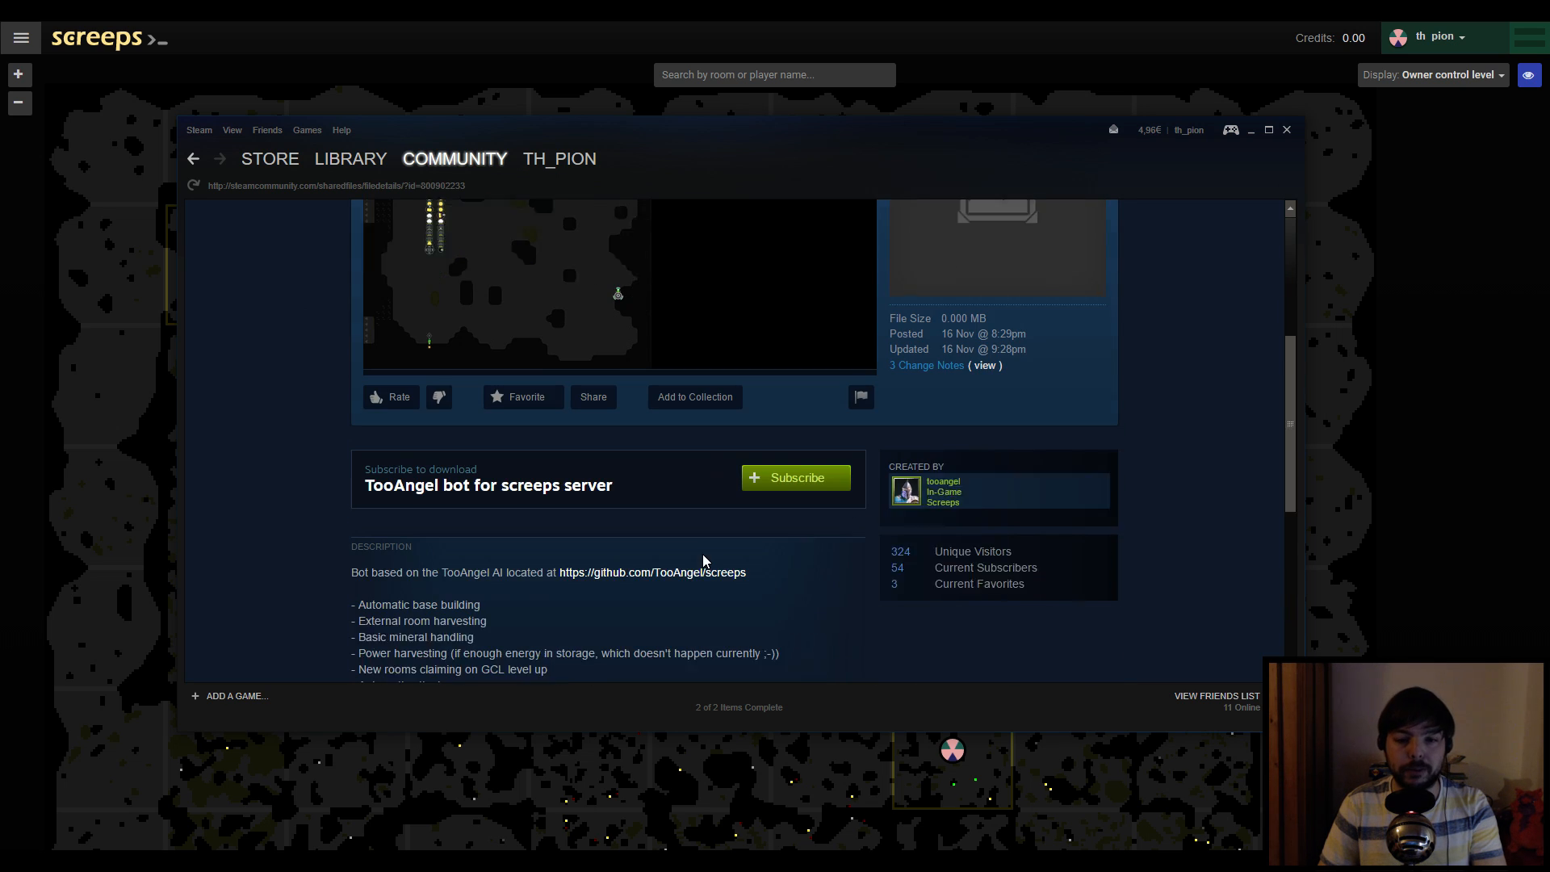
left_click(794, 477)
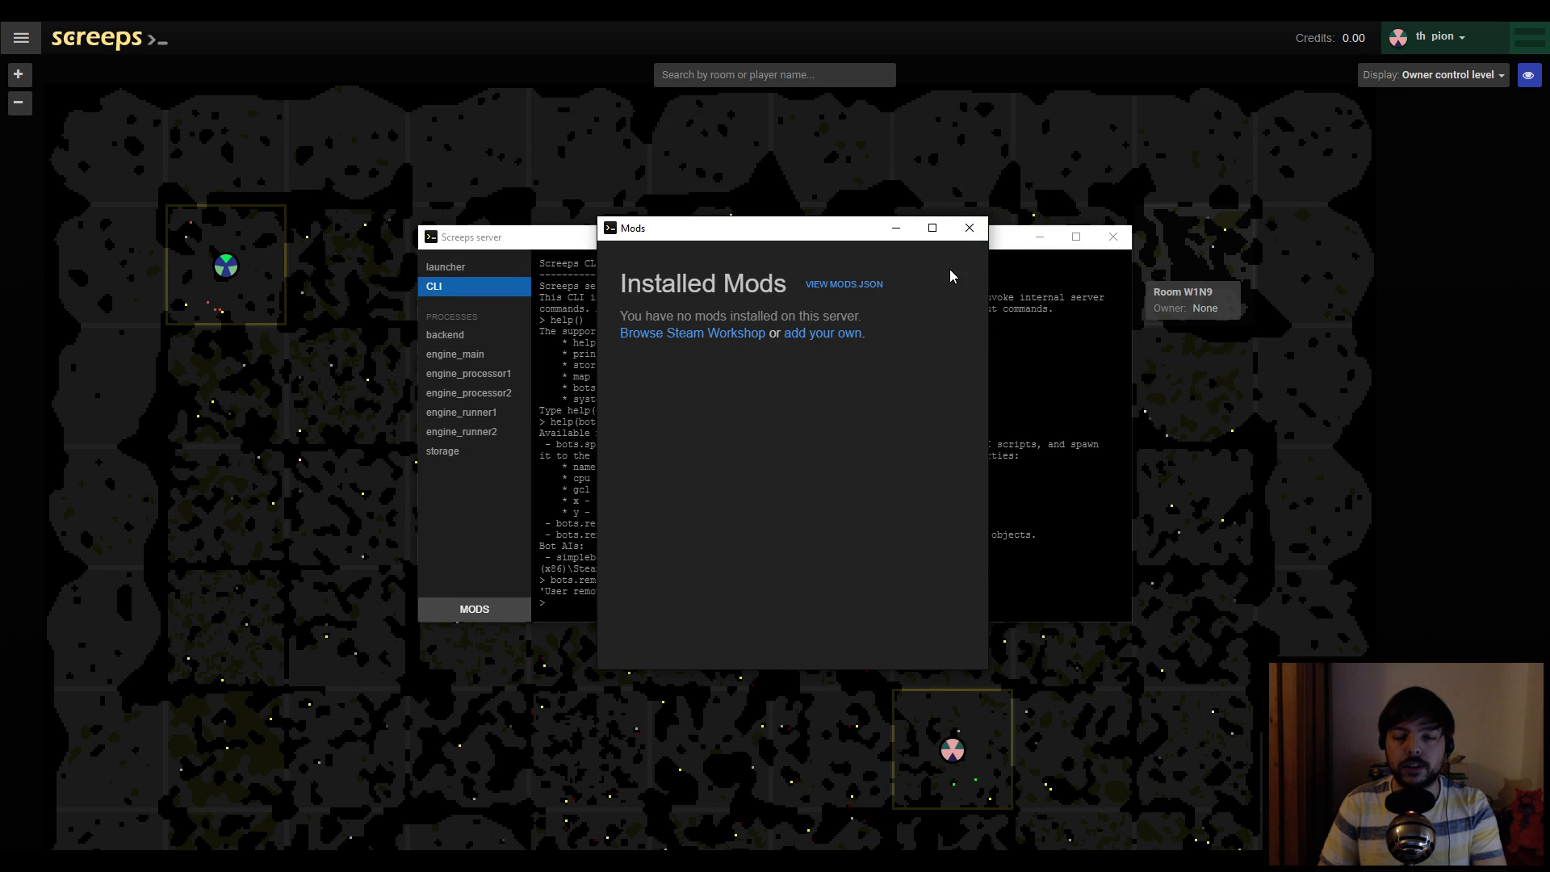
Reload the Mods list to verify TooAngel is installed, then close the mods and server windows
left_click(968, 227)
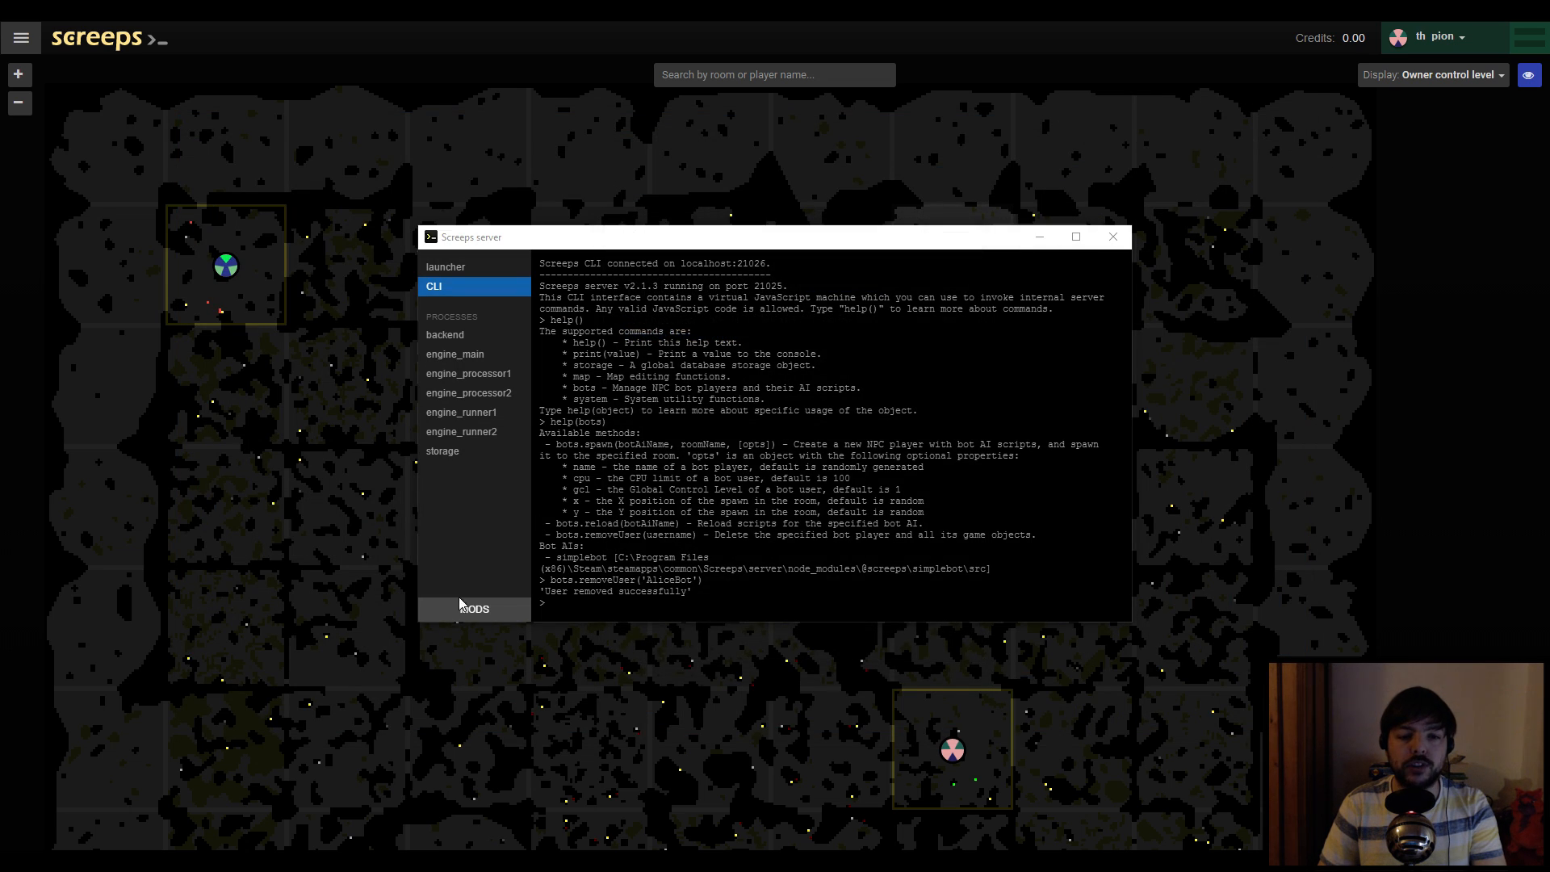
left_click(474, 608)
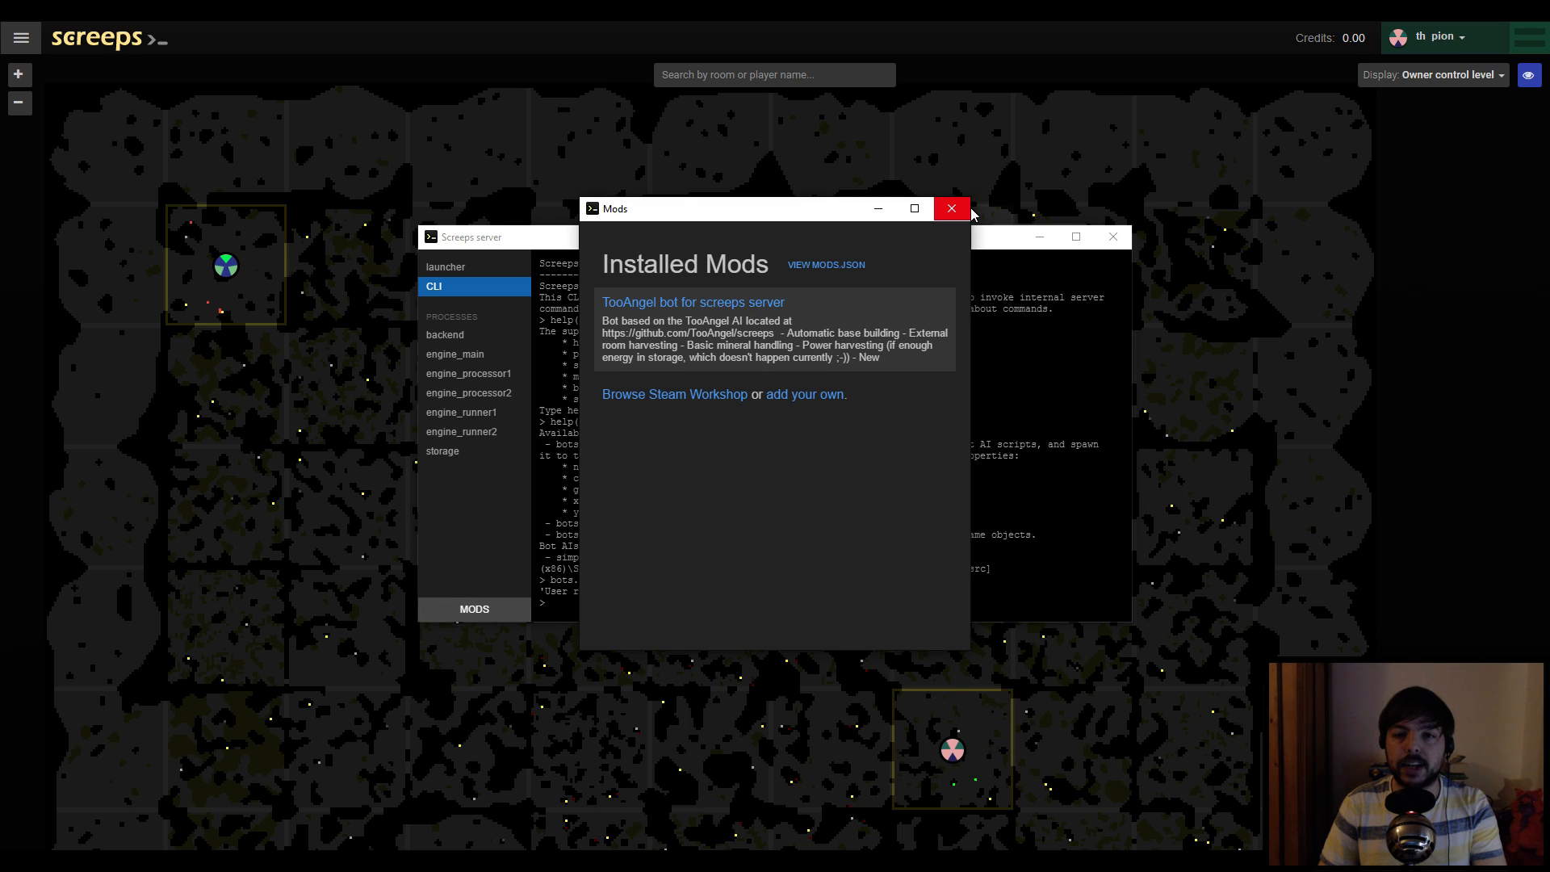
left_click(951, 209)
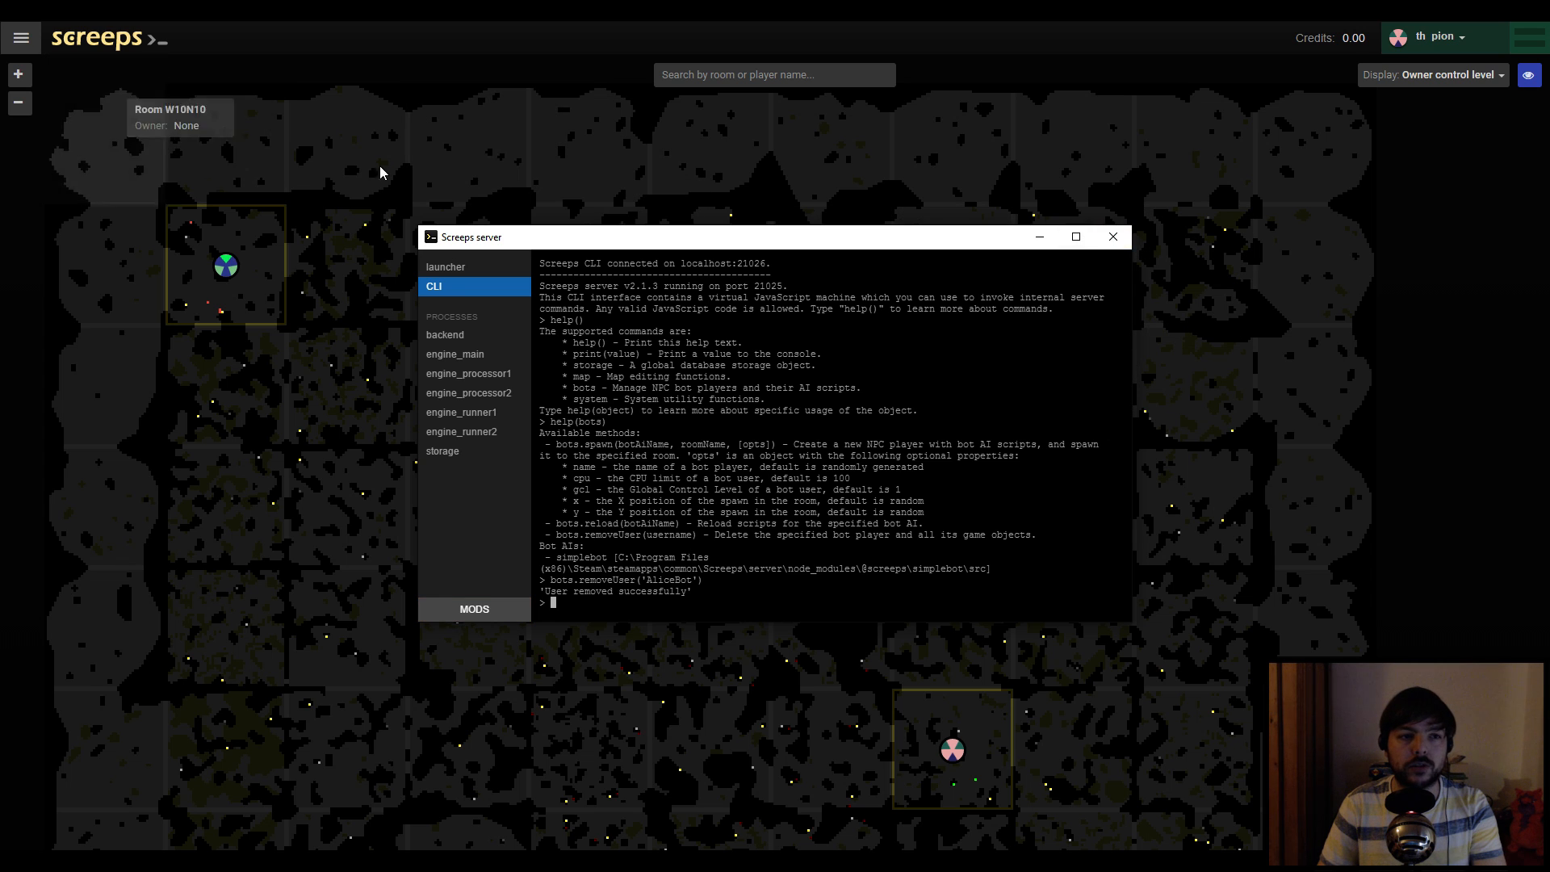
left_click(1113, 236)
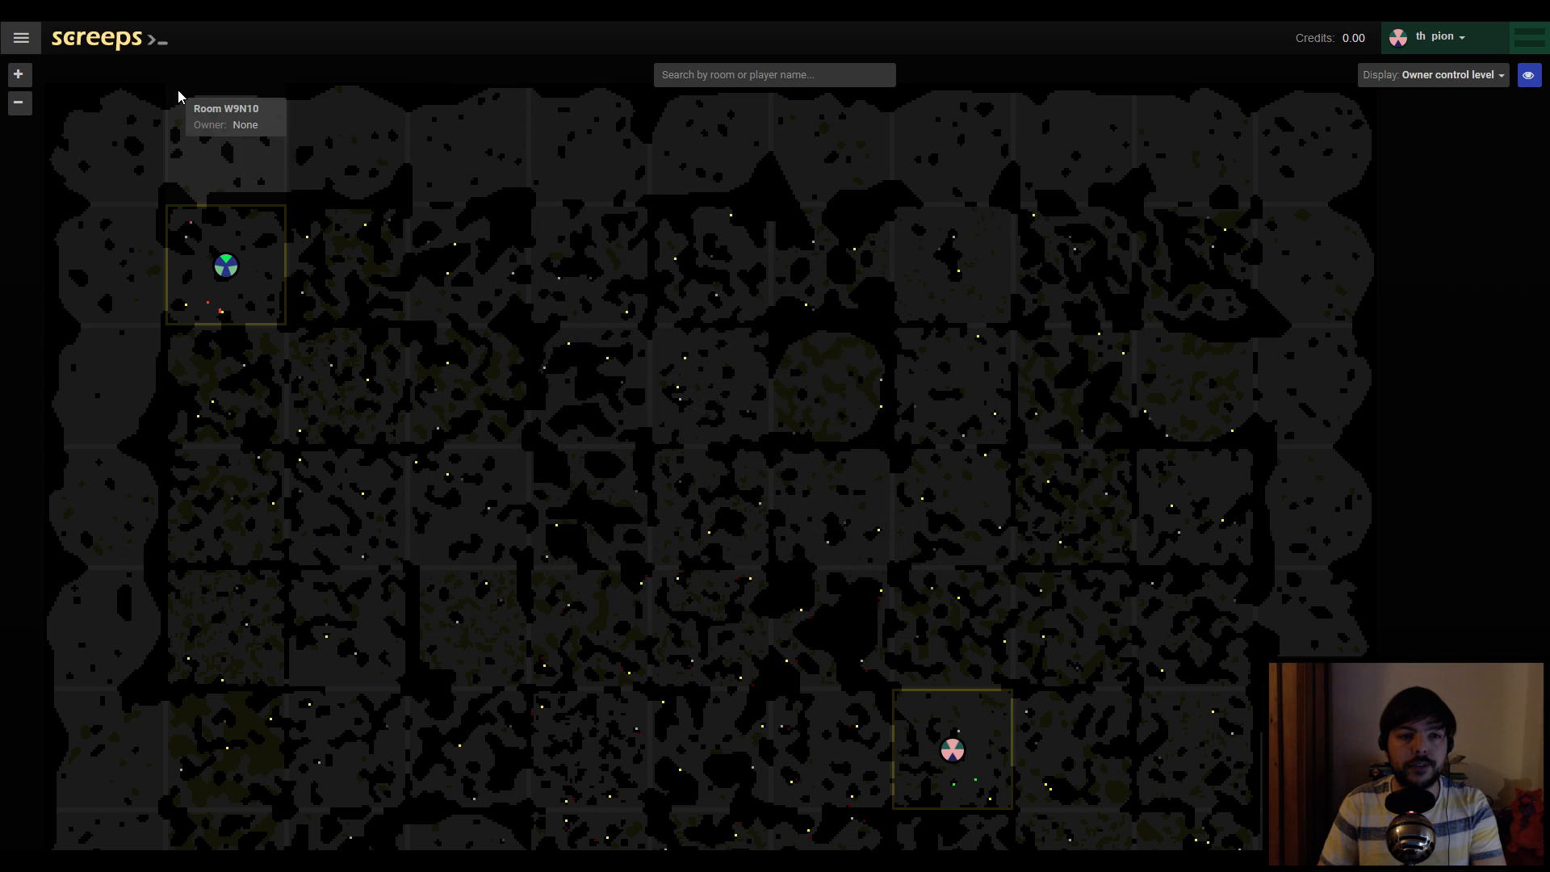
left_click(21, 38)
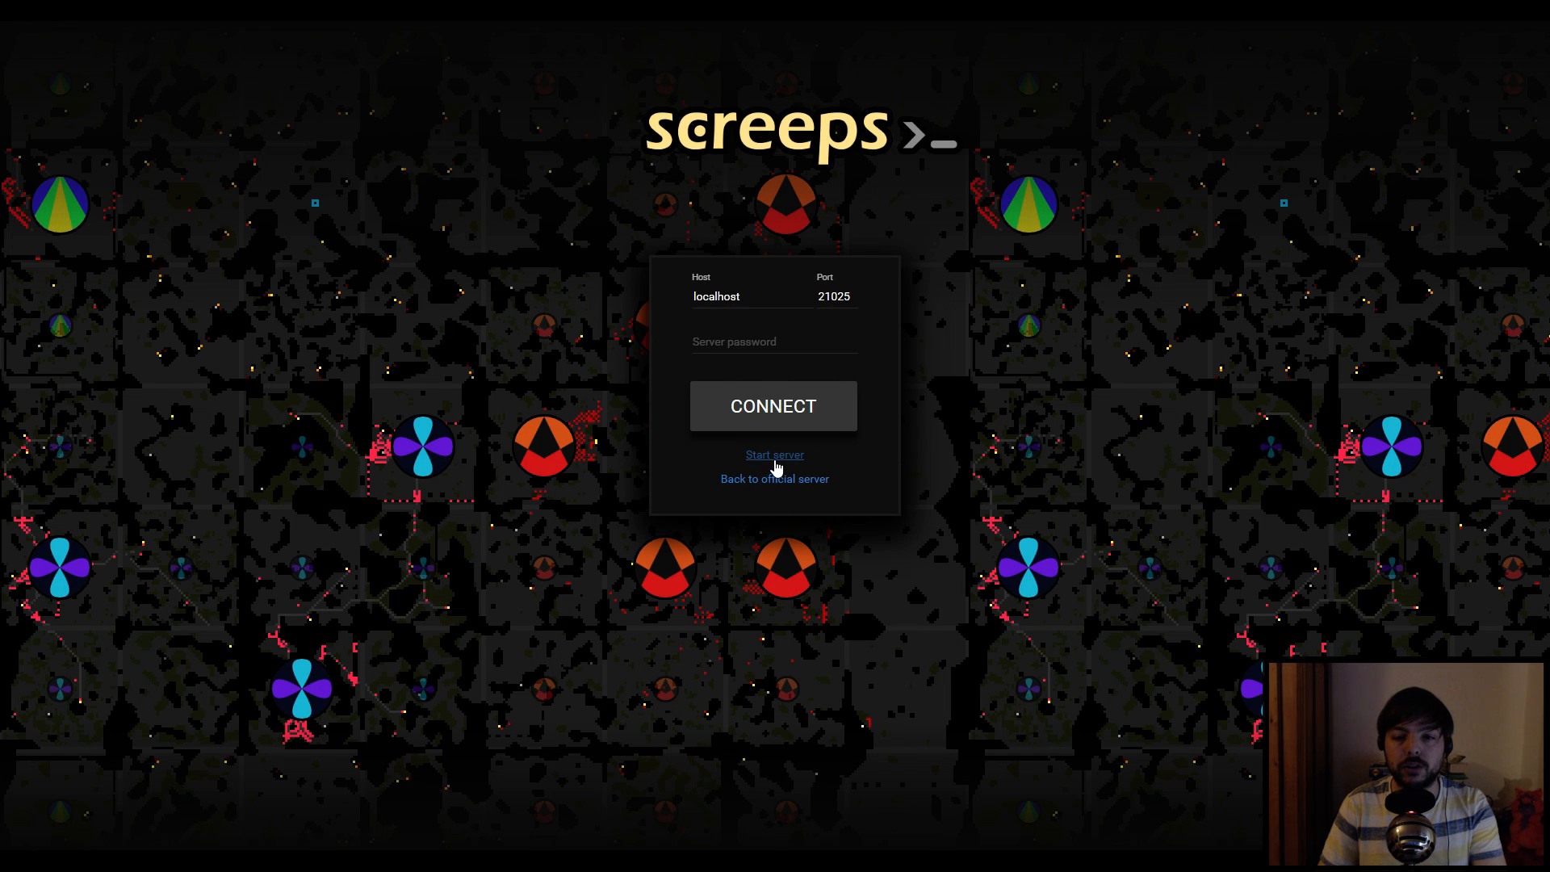
Restart the local server with the TooAngel mod and run a help command in its console
left_click(774, 454)
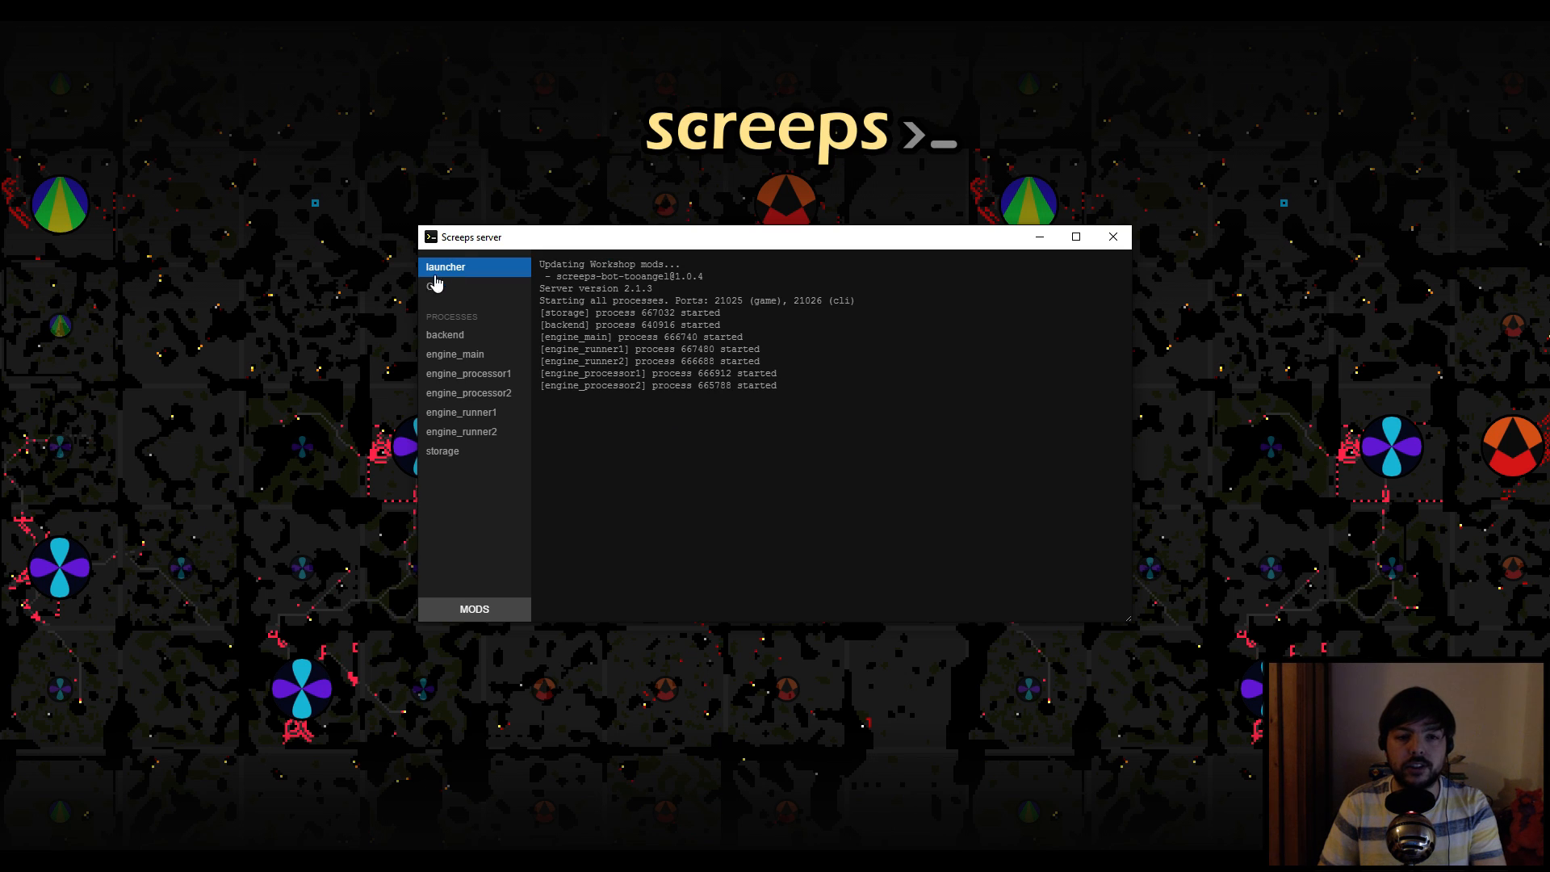
left_click(433, 286)
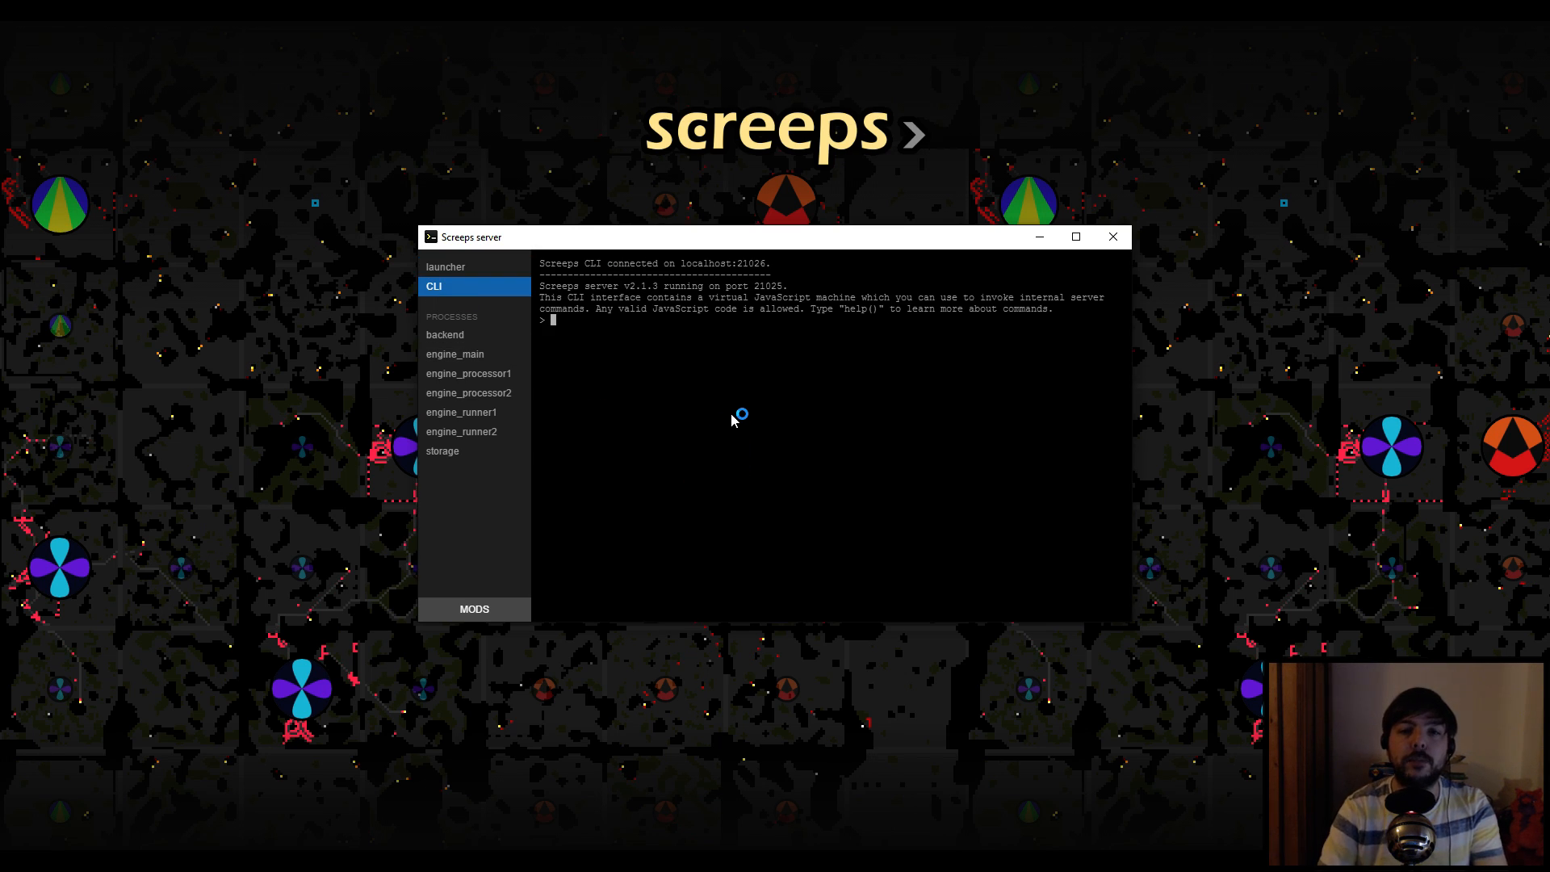
type("he")
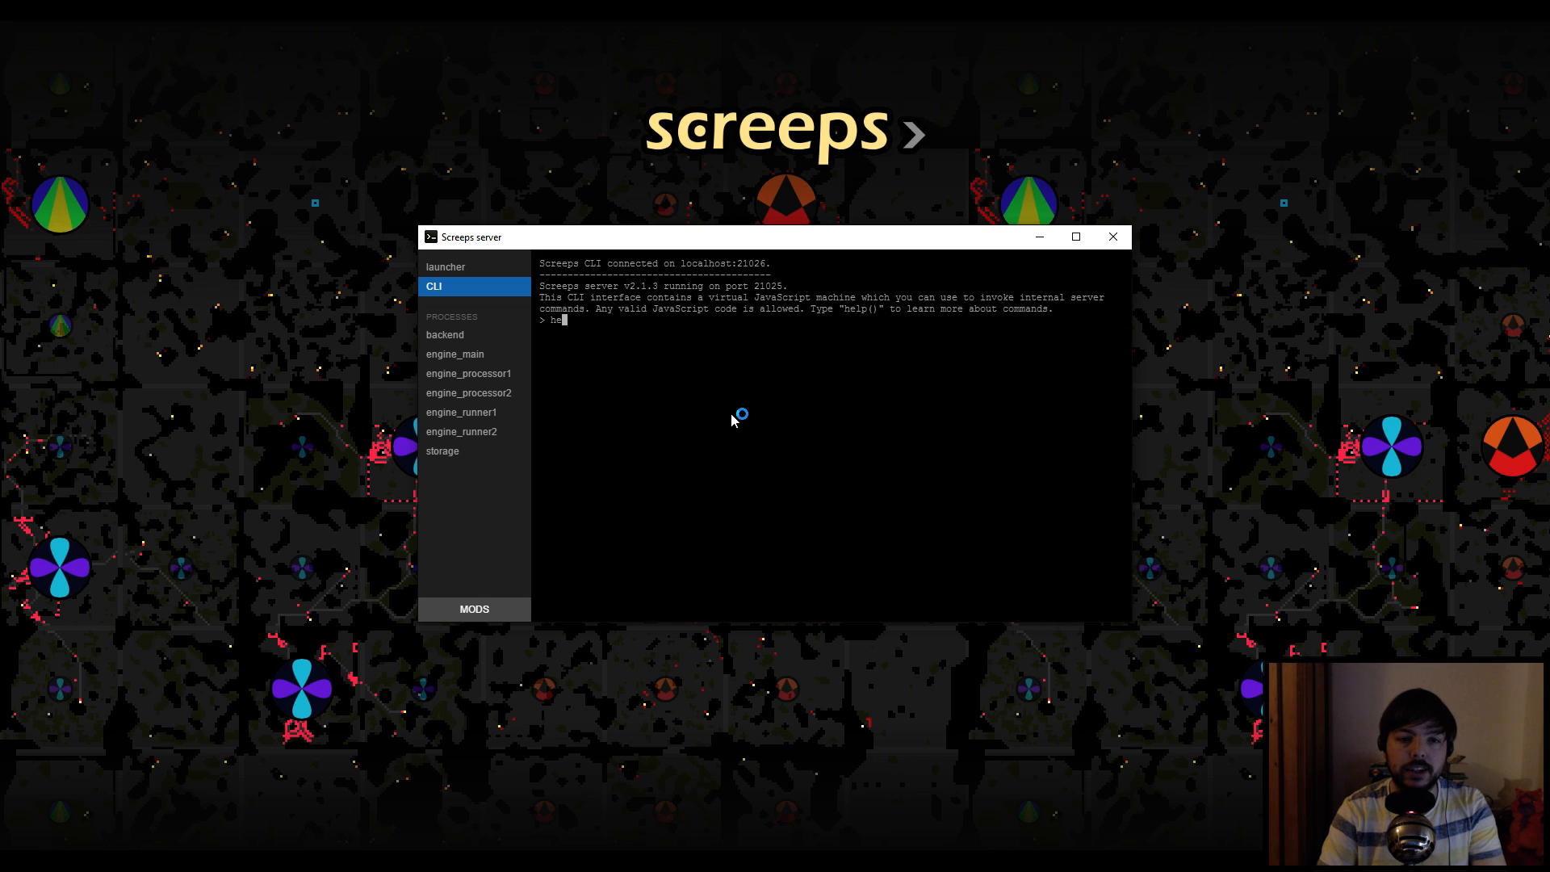
key("Return")
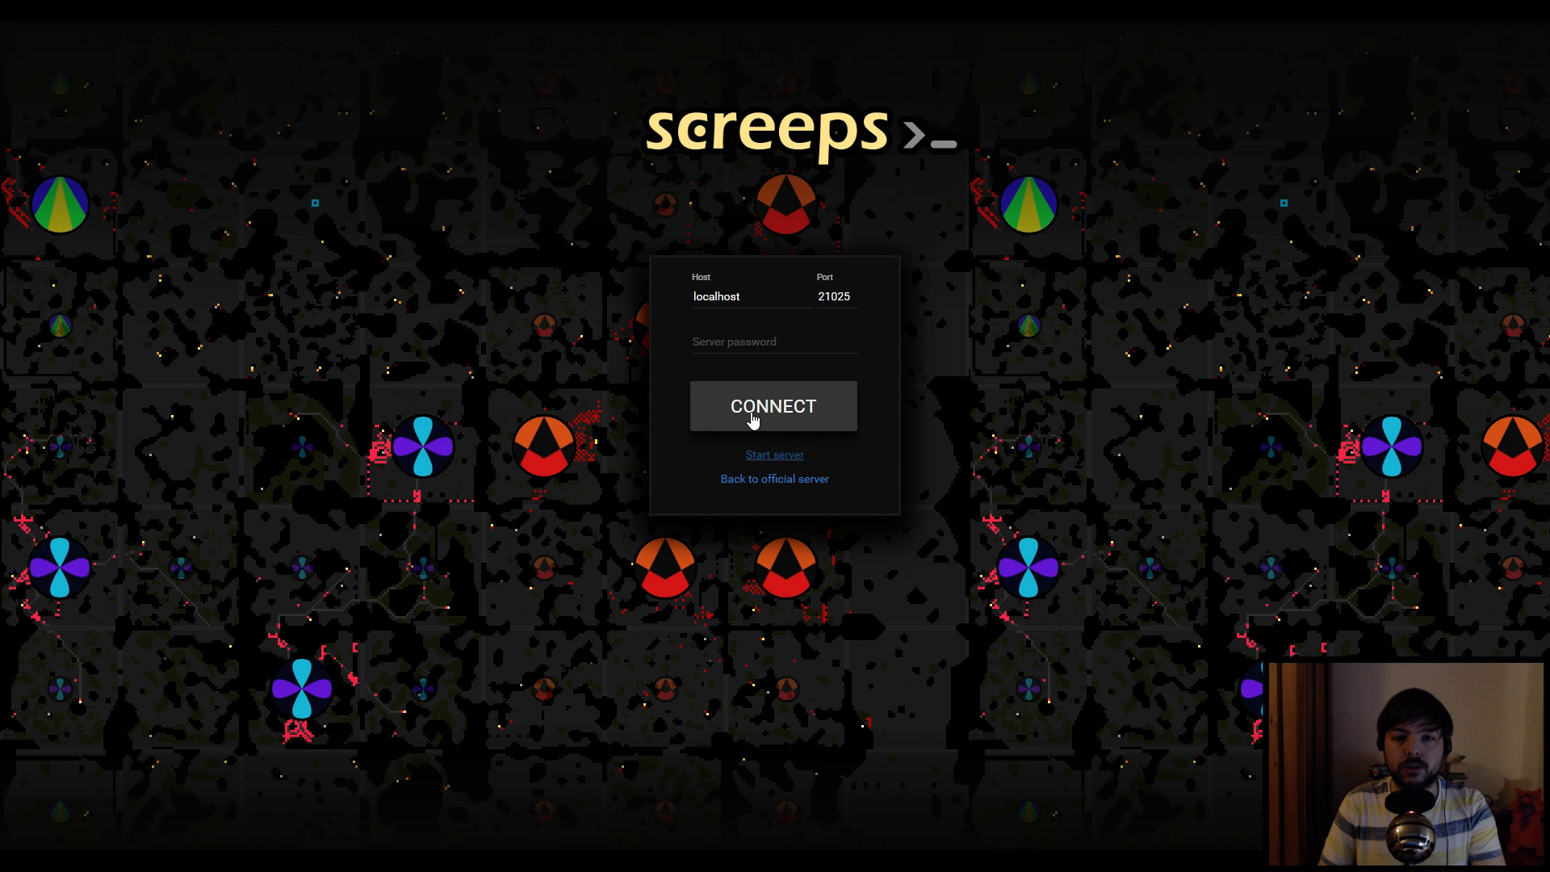
Connect to localhost:21025 and replace local scripts with the remote scripts
left_click(774, 407)
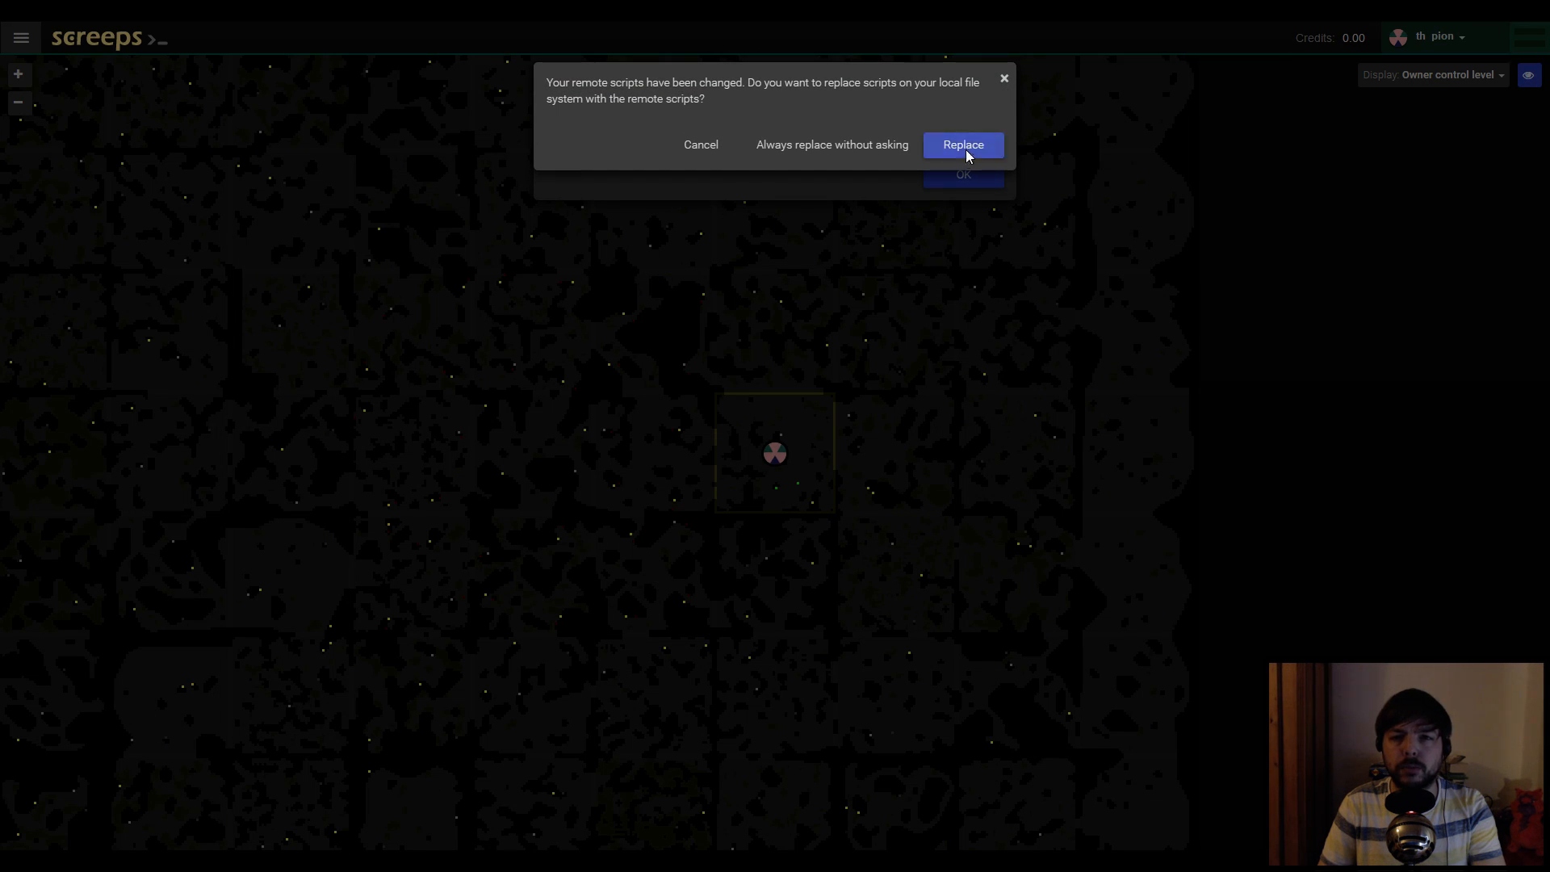
left_click(962, 145)
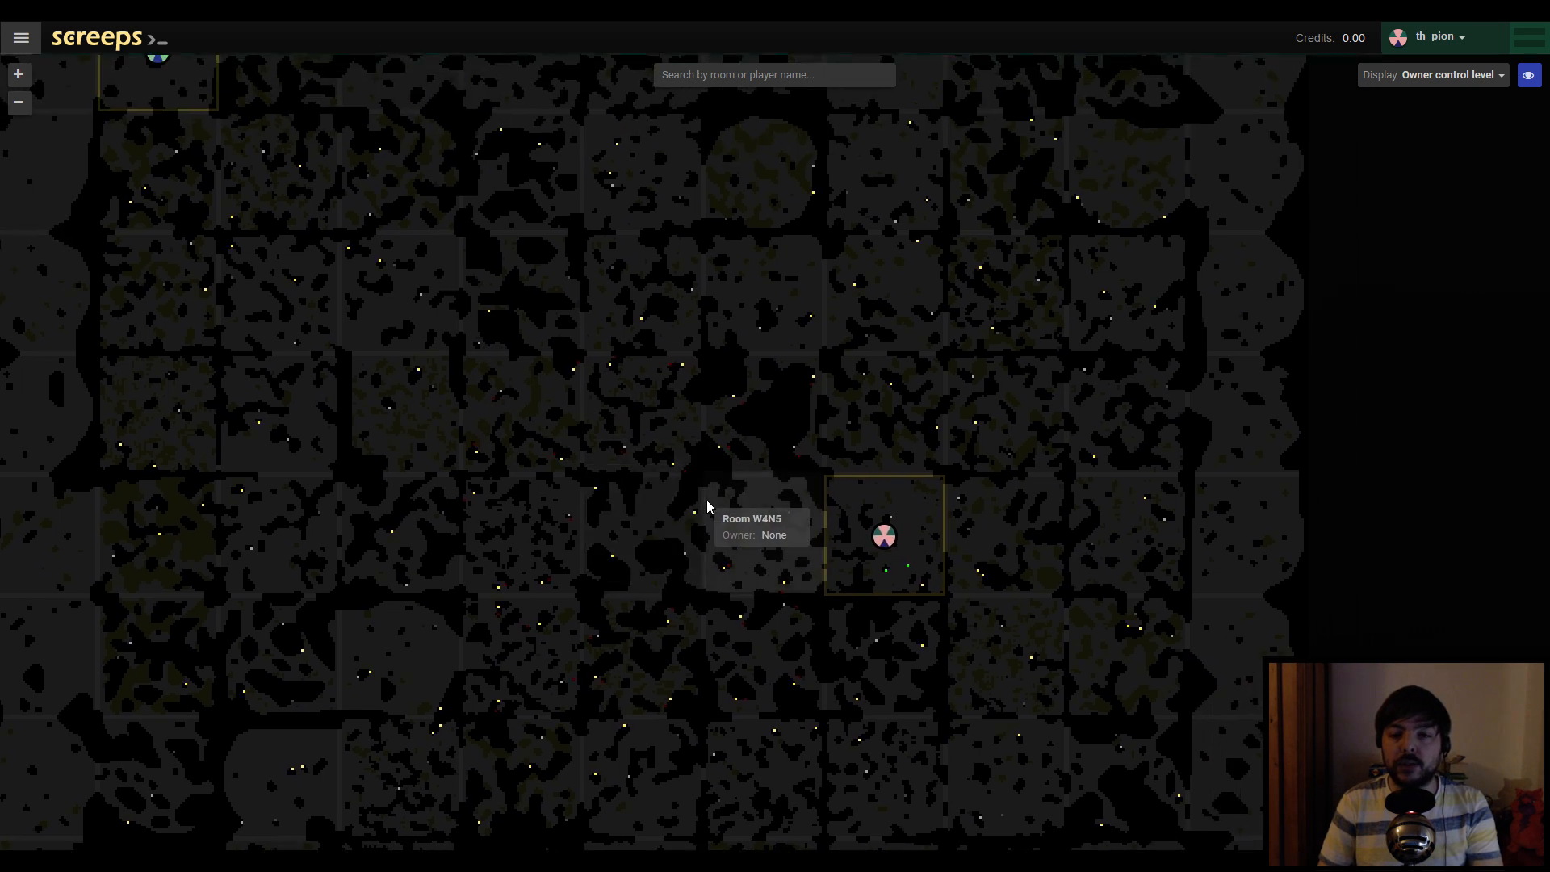
mouse_move(737, 559)
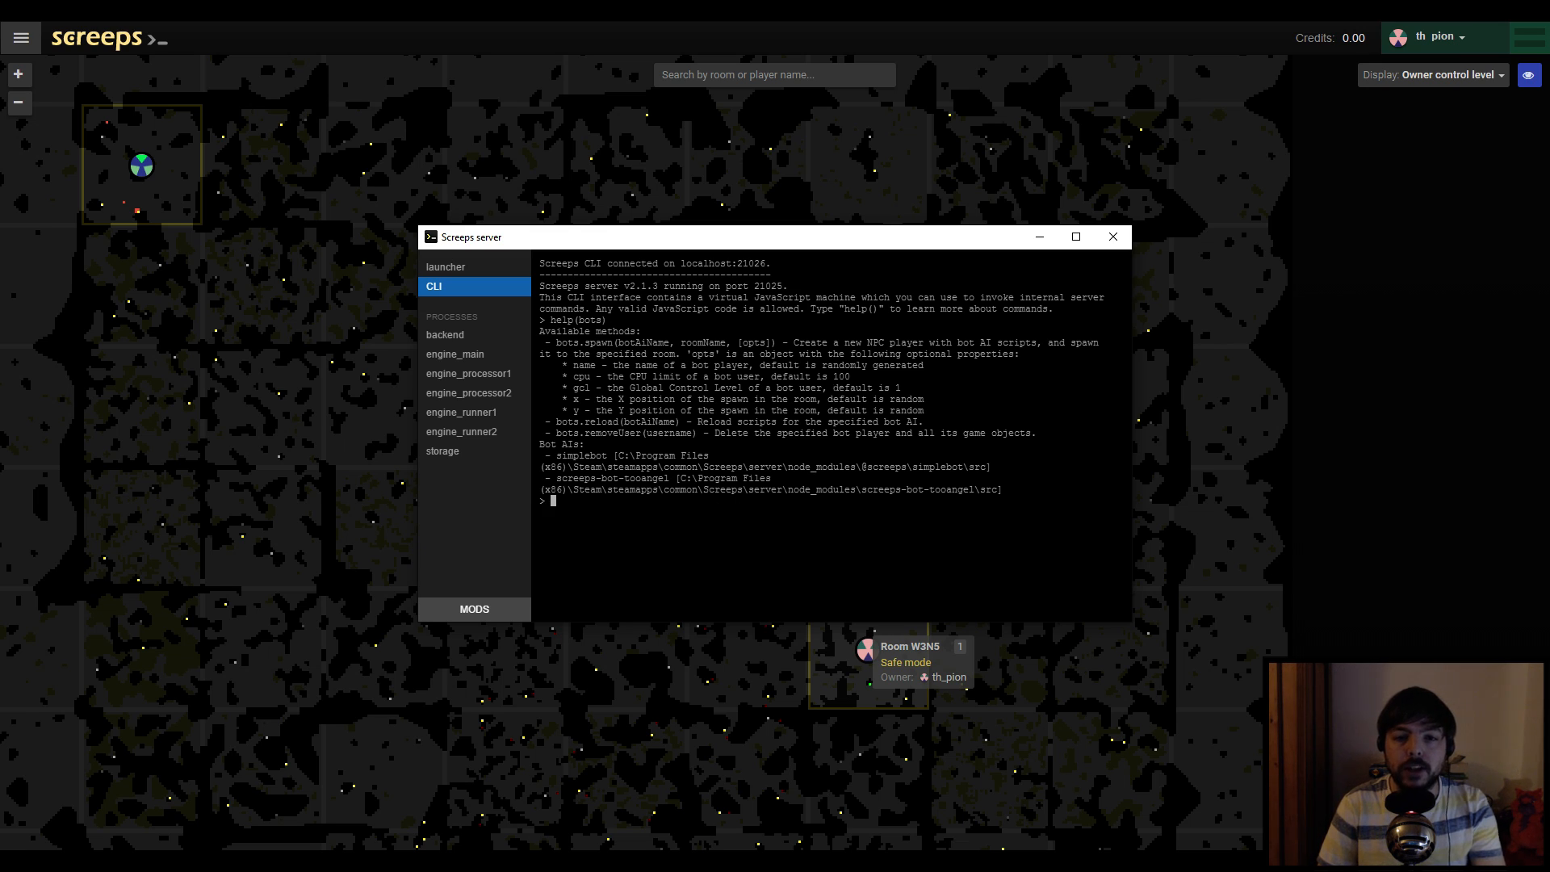
Run bots.spawn('screeps-bot-tooangel', 'W1N9') in the server CLI
type("bo")
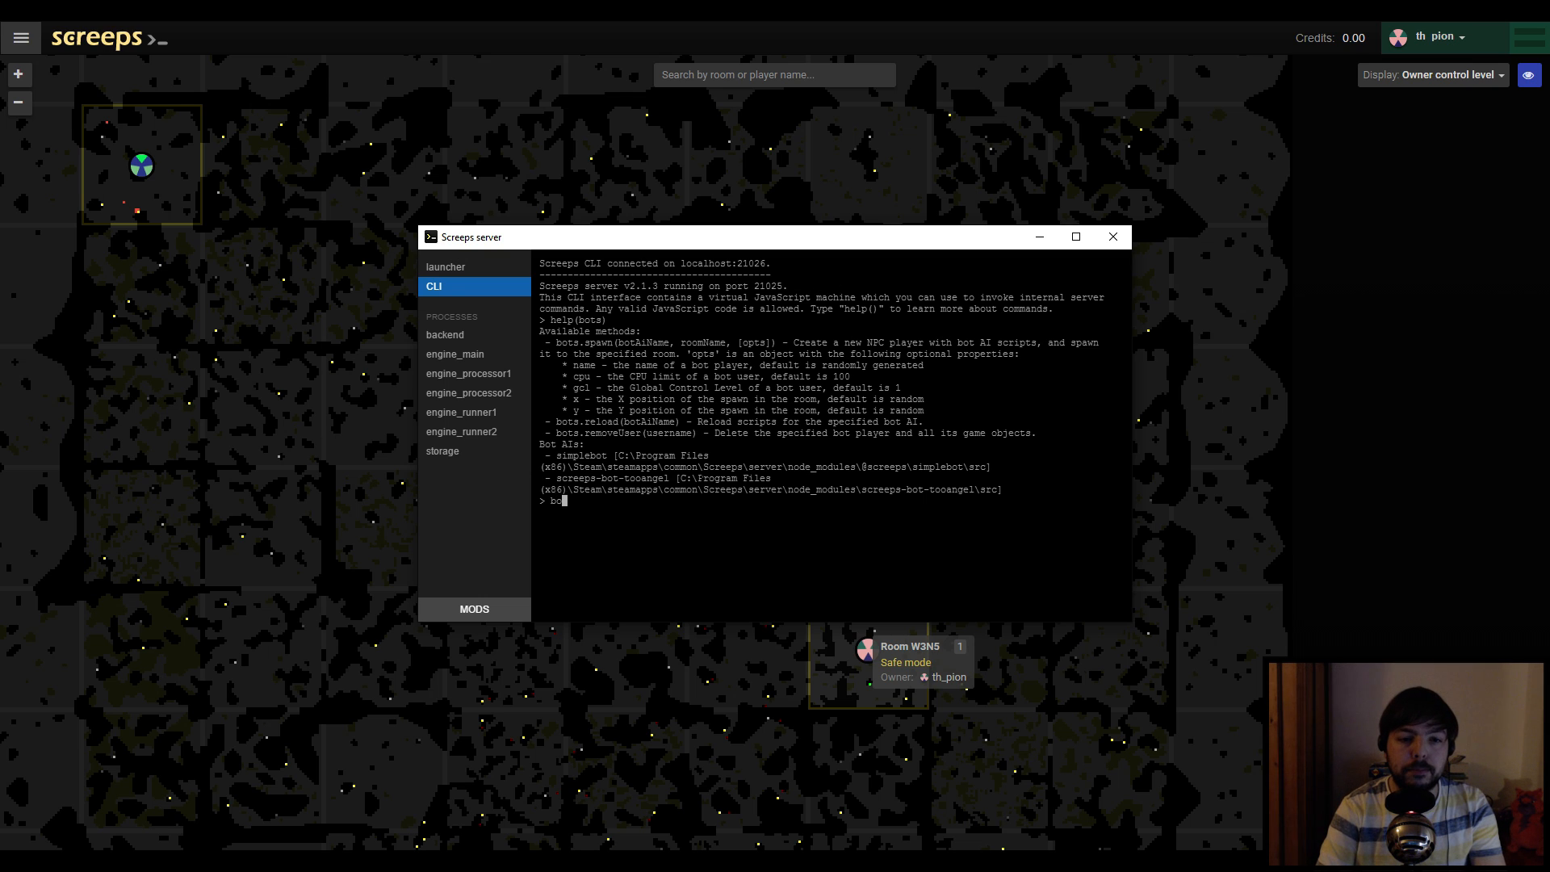
type("bots.spawn('screeps-bot-tooangel',")
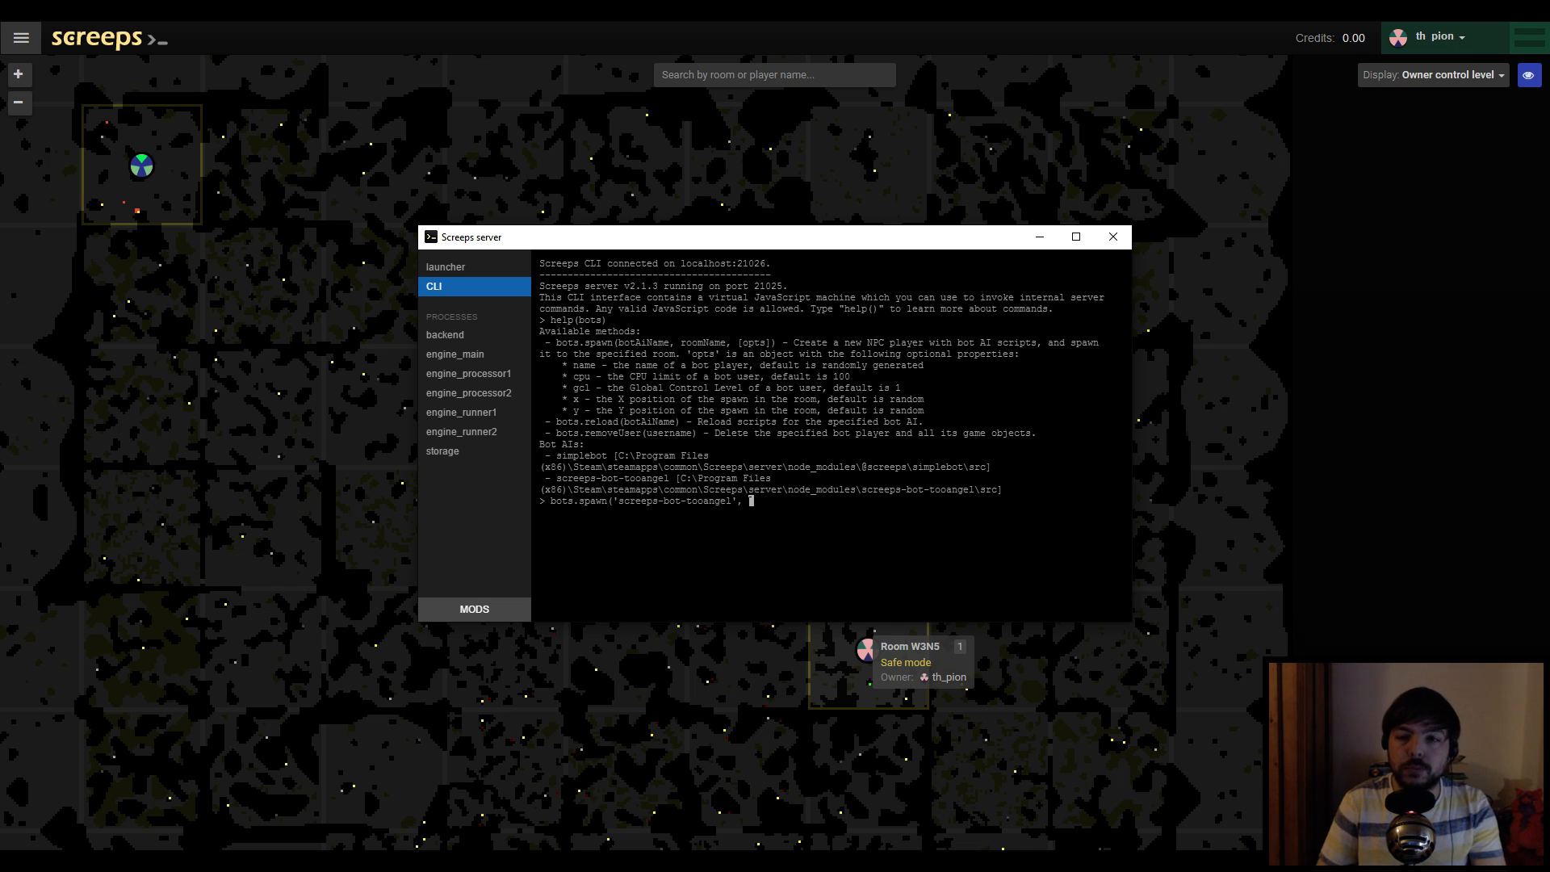
left_click(1113, 237)
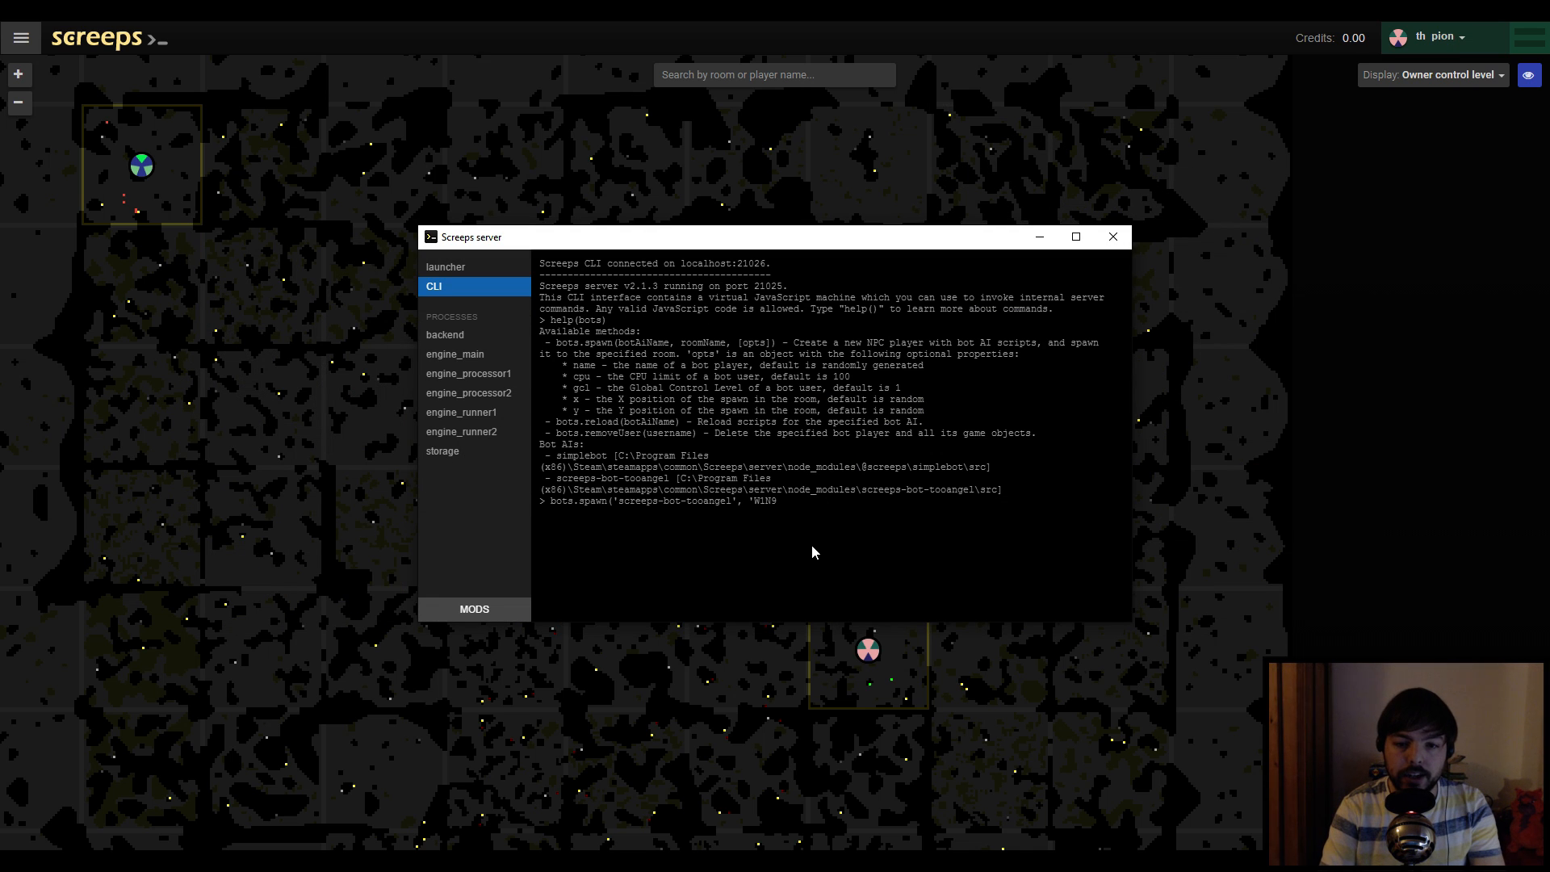
type(",")
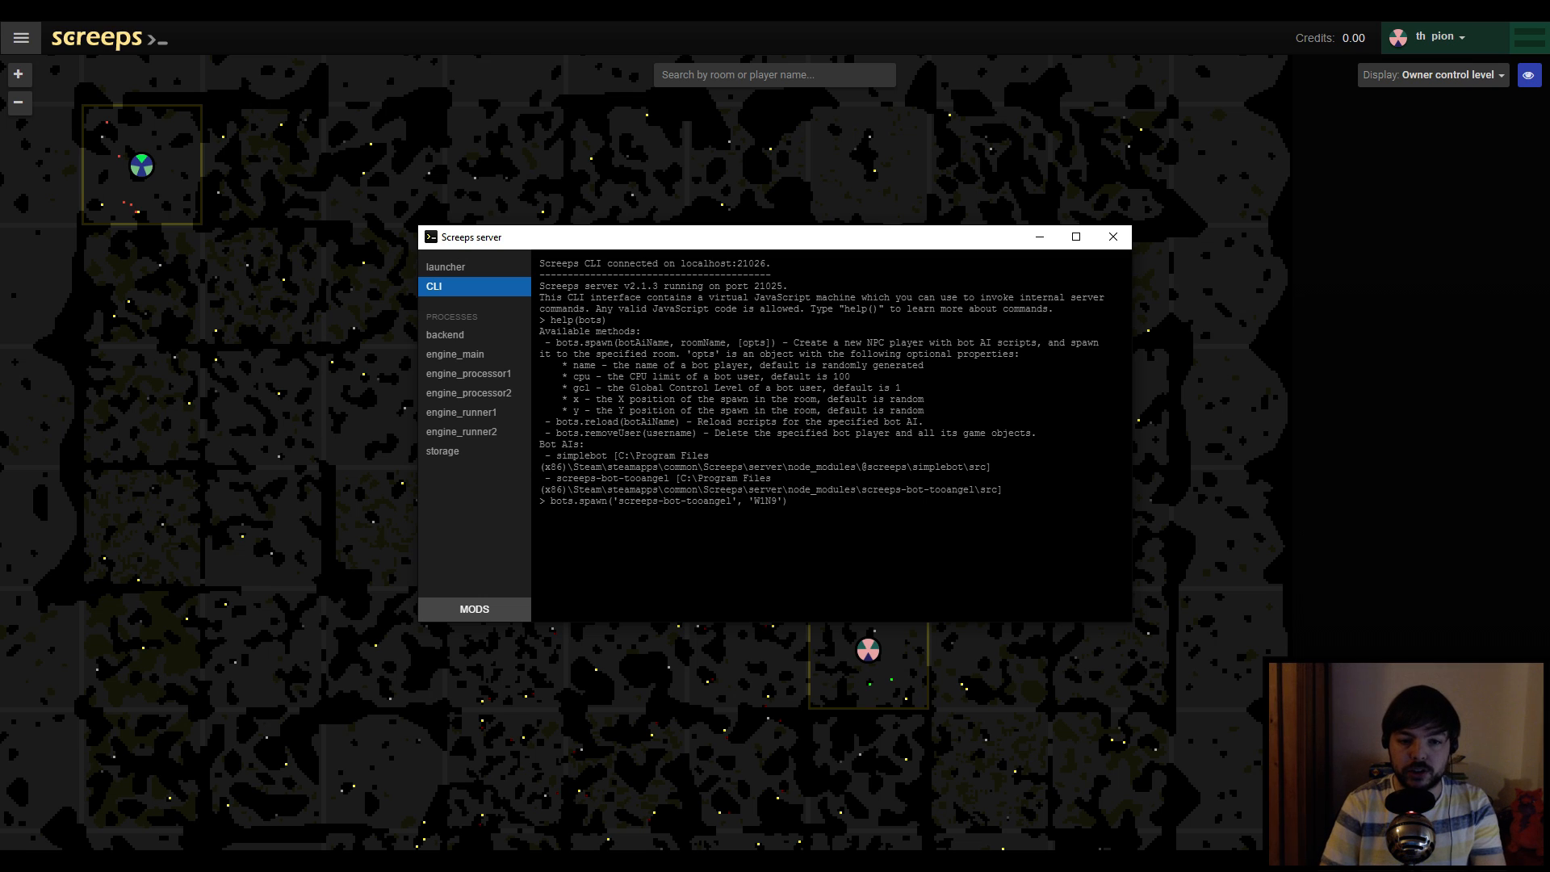
key("Return")
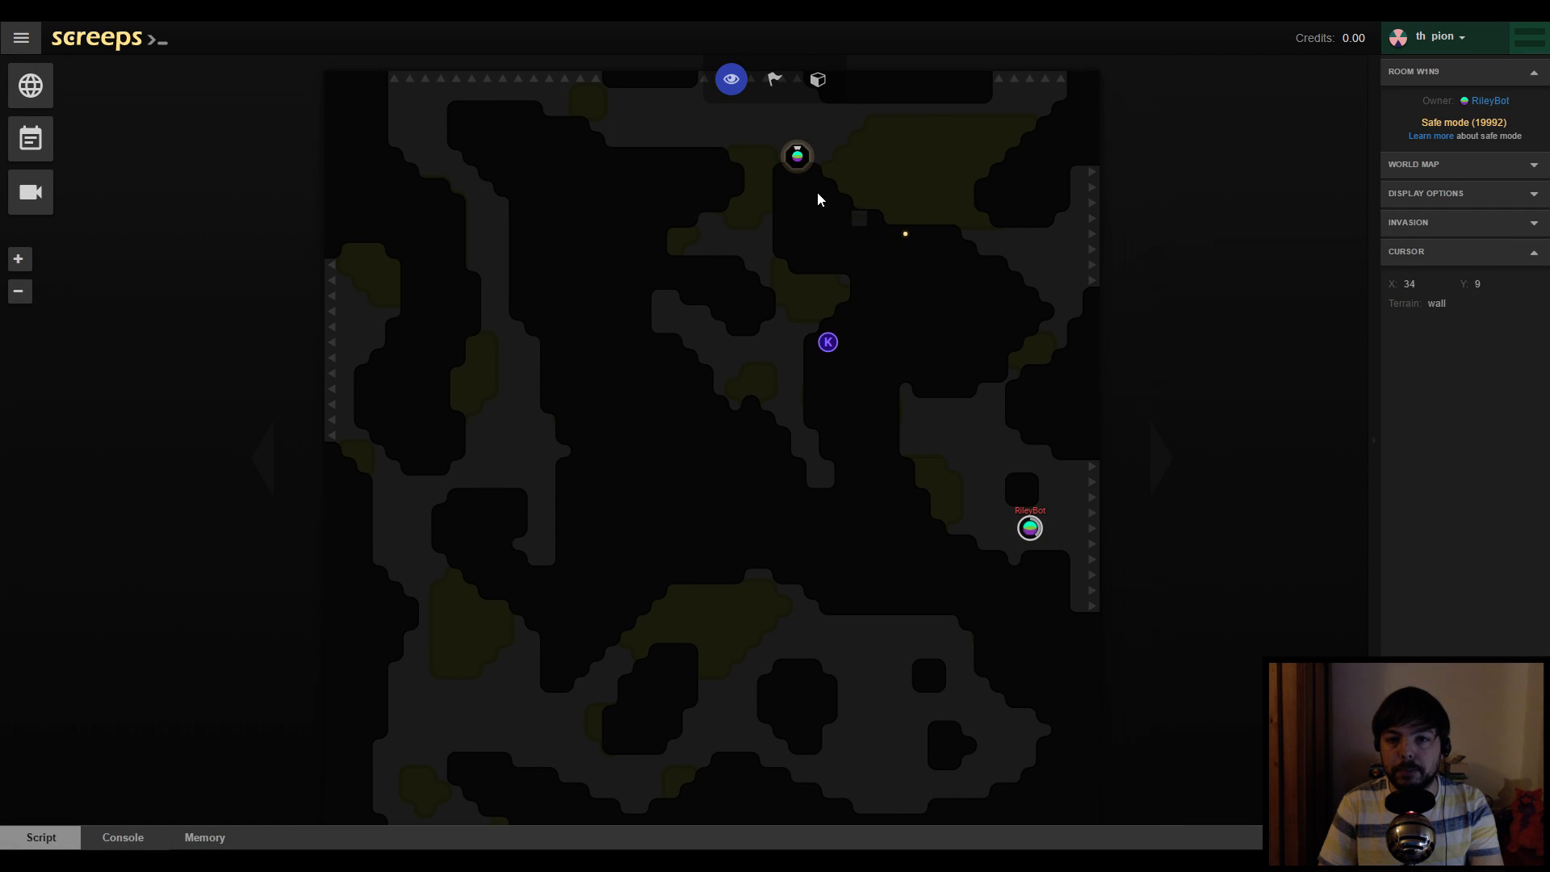
mouse_move(1030, 527)
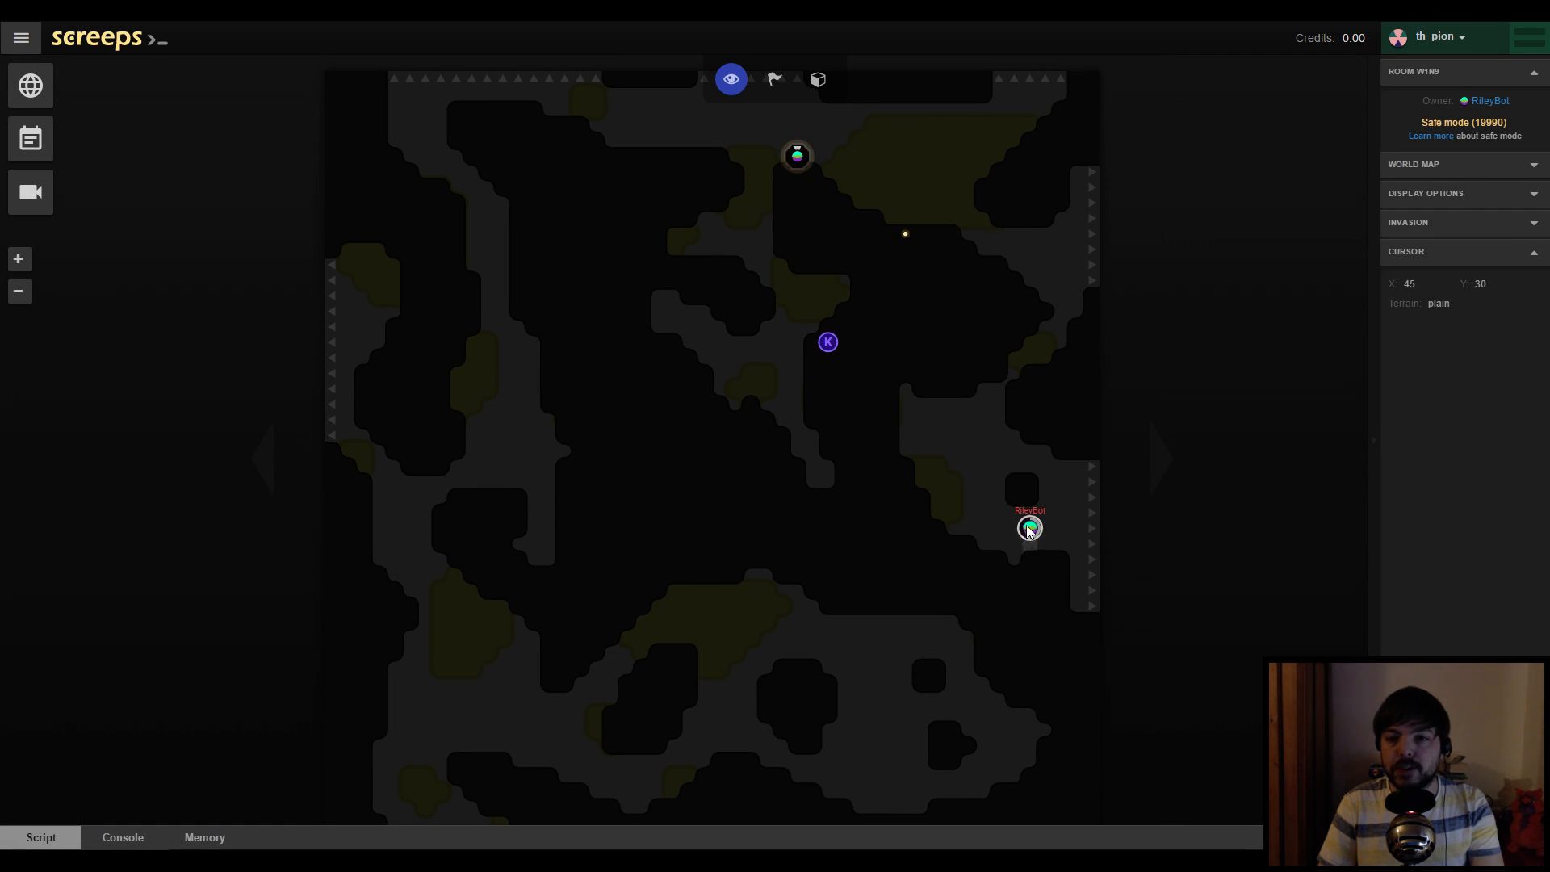
mouse_move(977, 494)
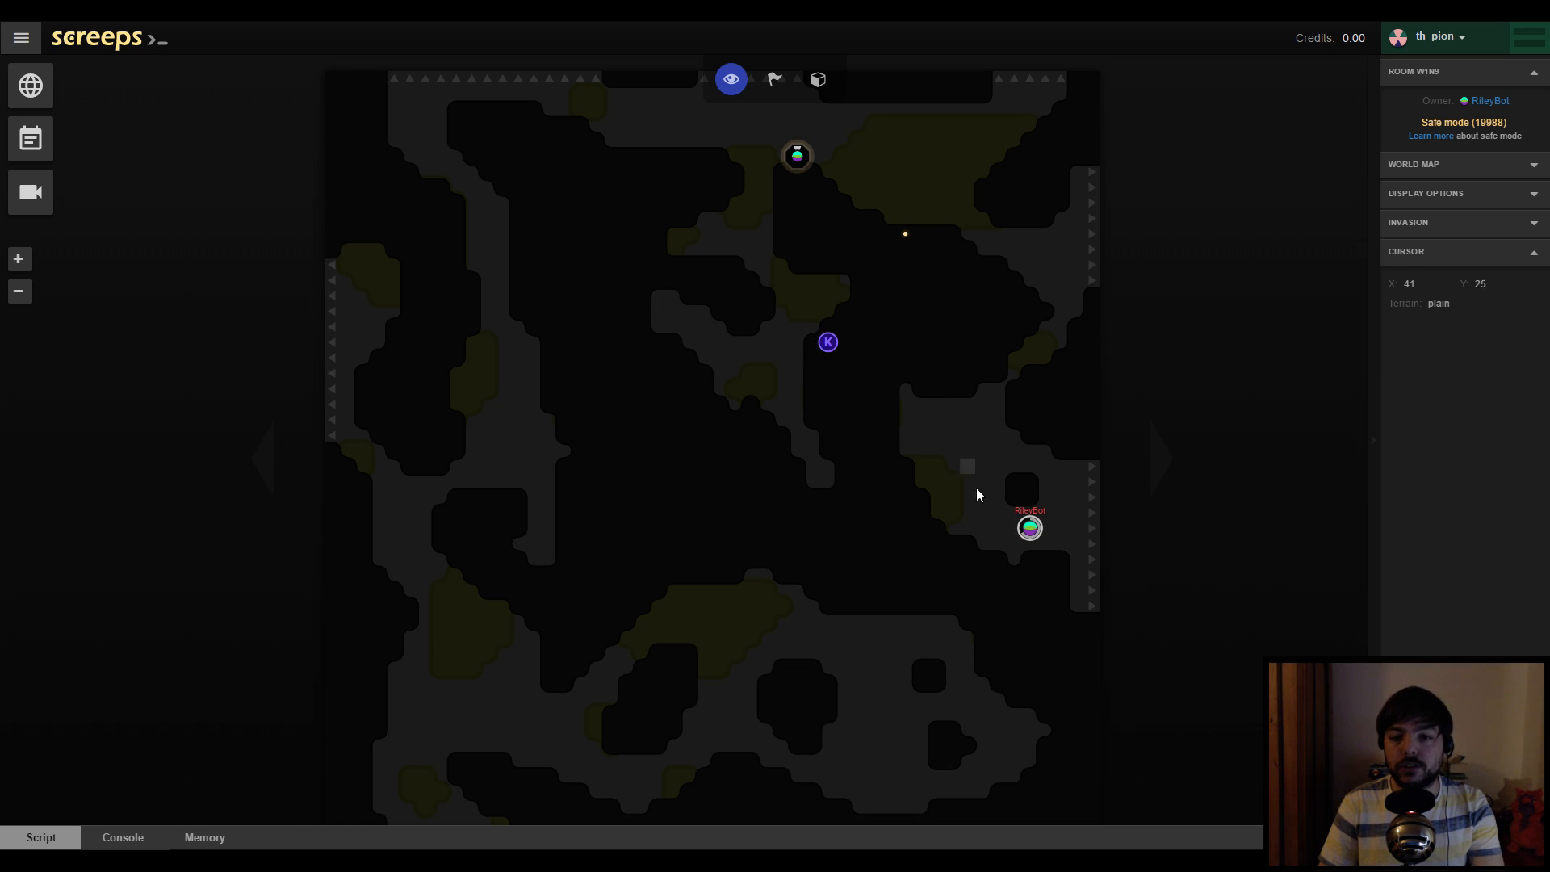
mouse_move(982, 498)
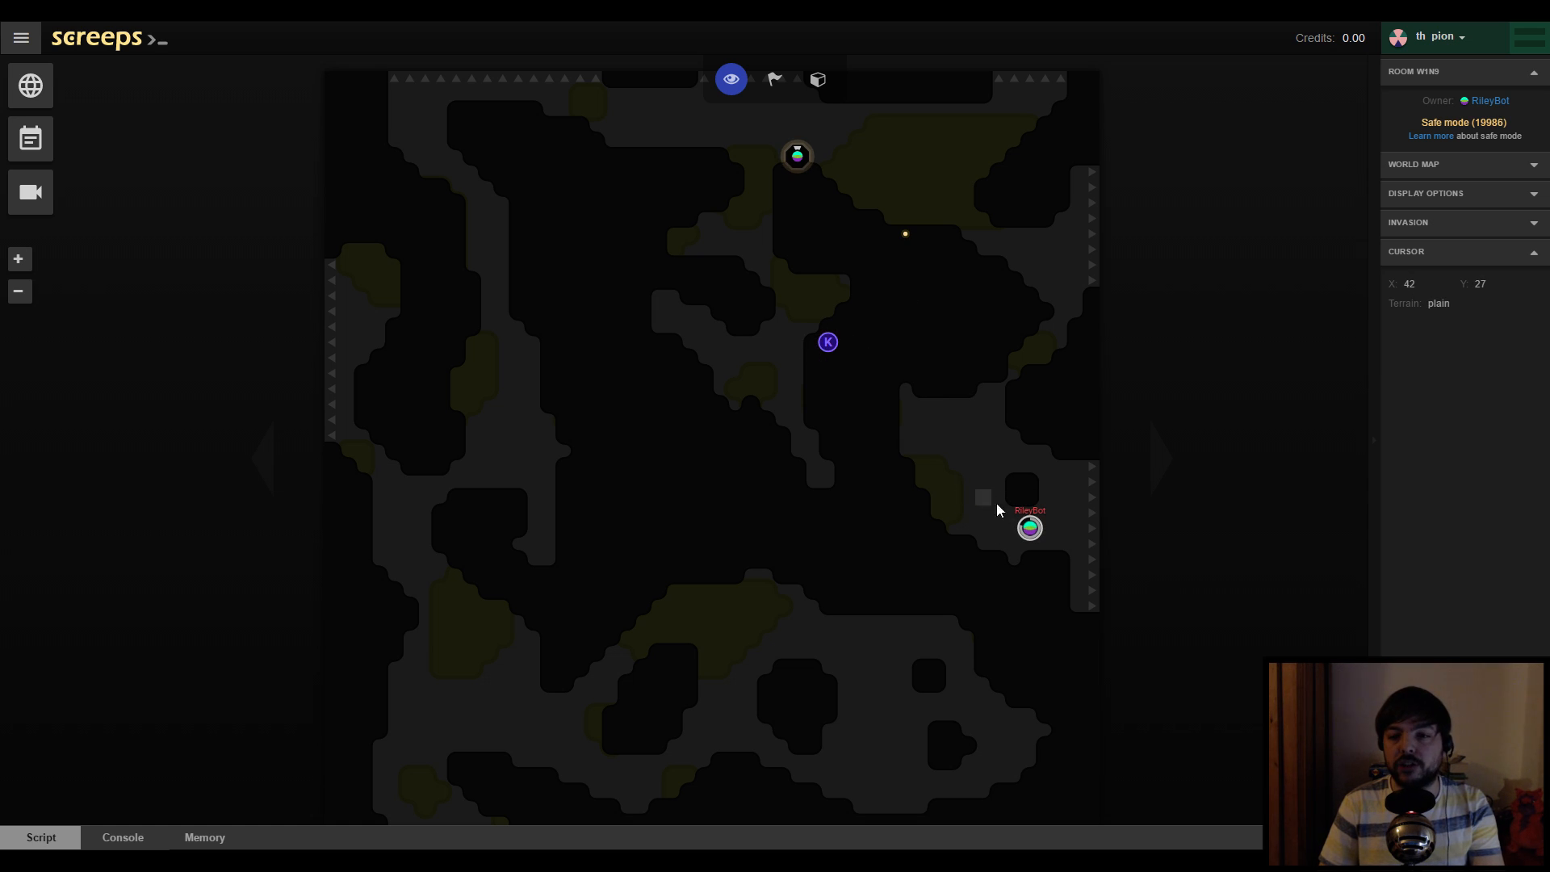
mouse_move(965, 599)
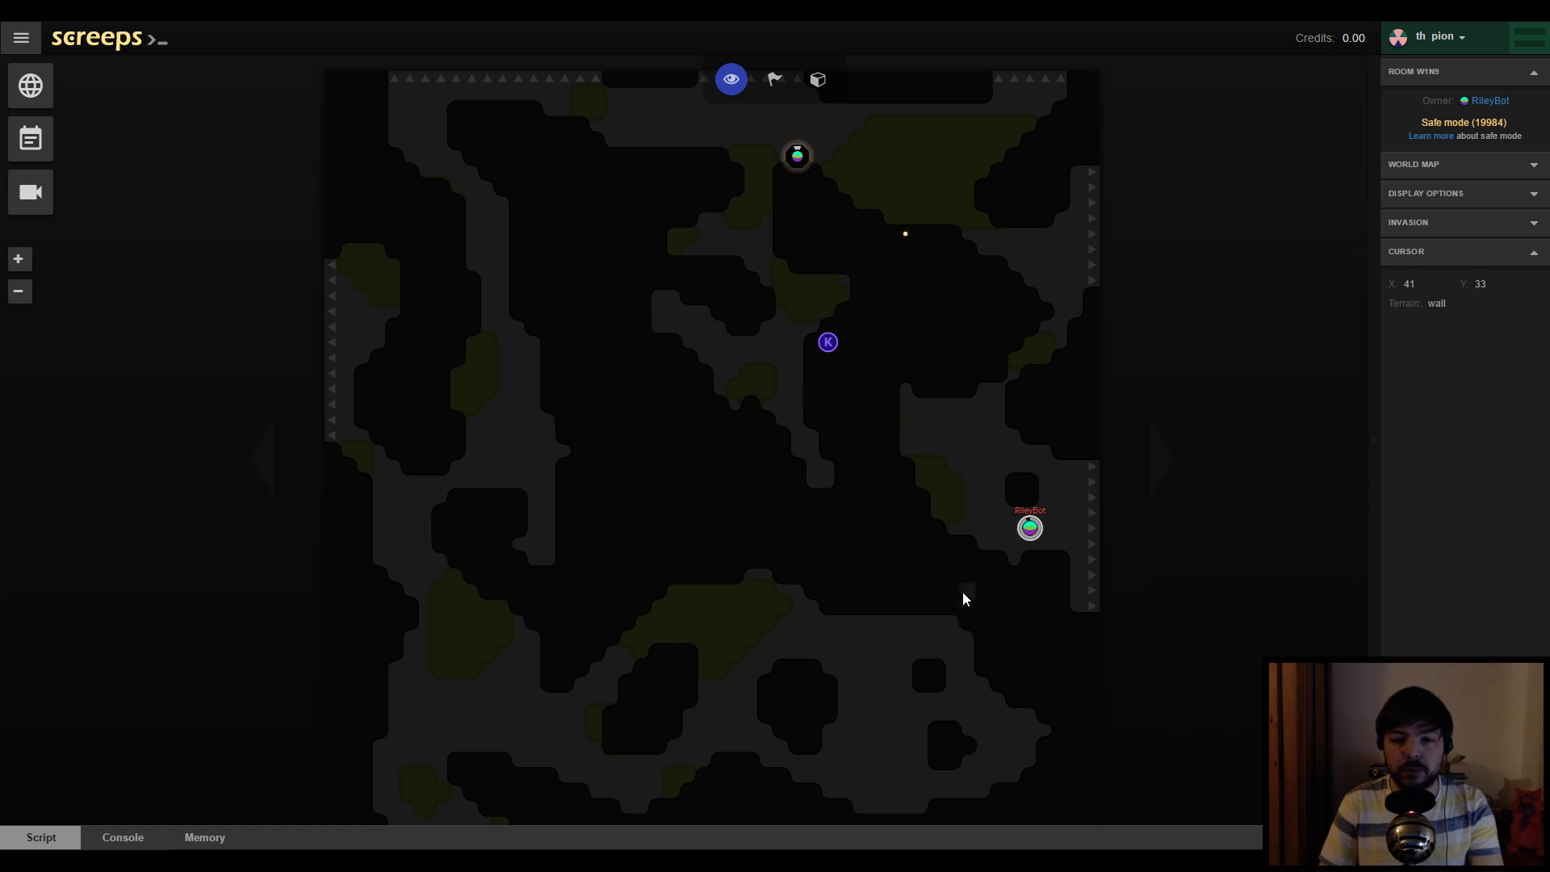
mouse_move(1070, 374)
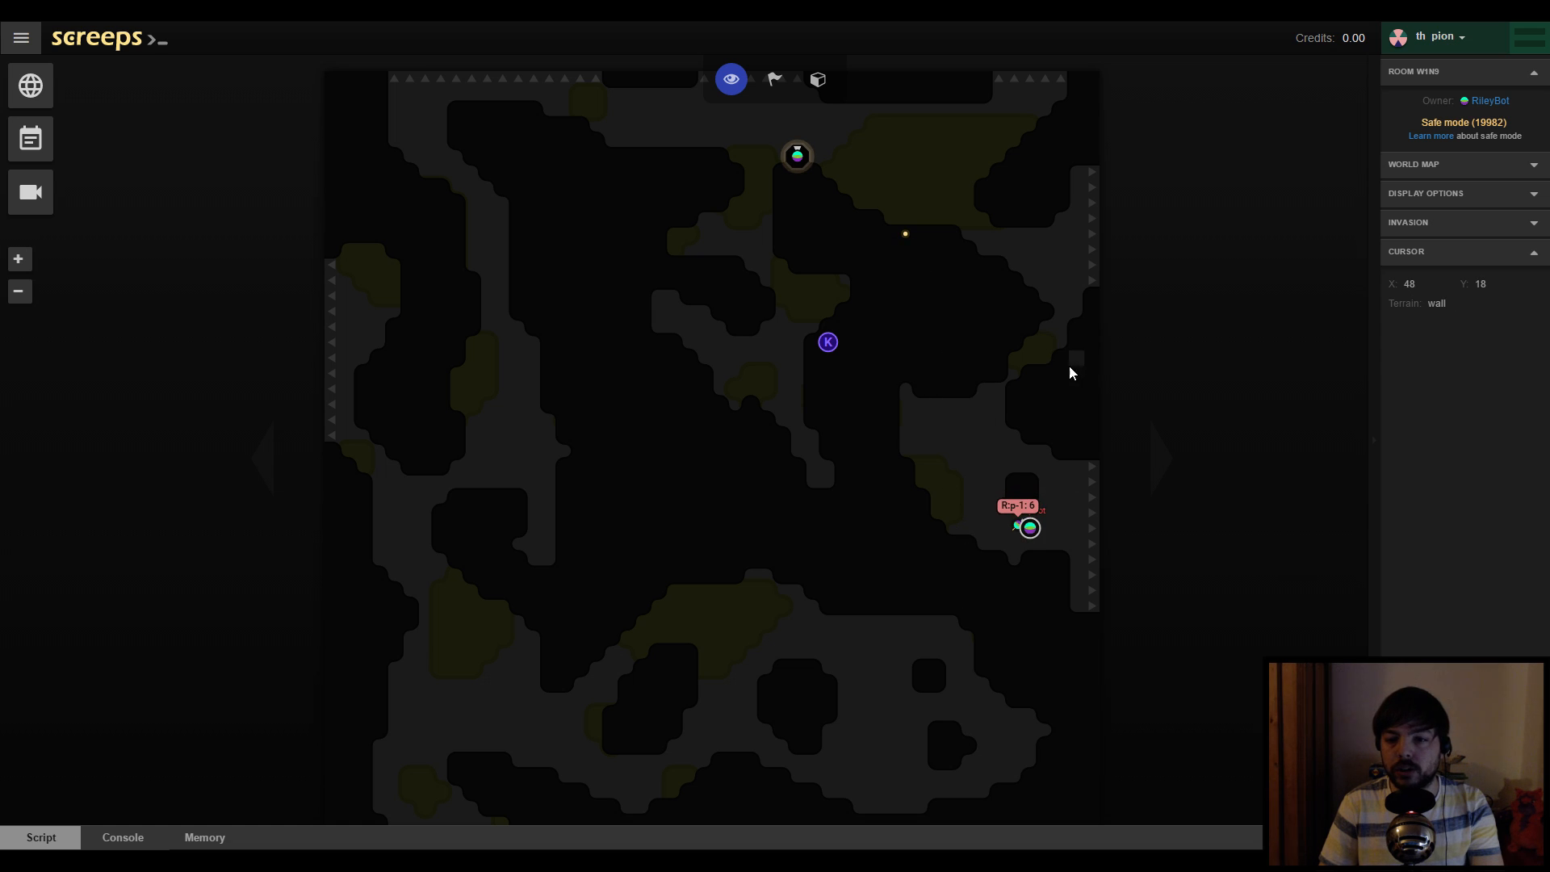
mouse_move(996, 515)
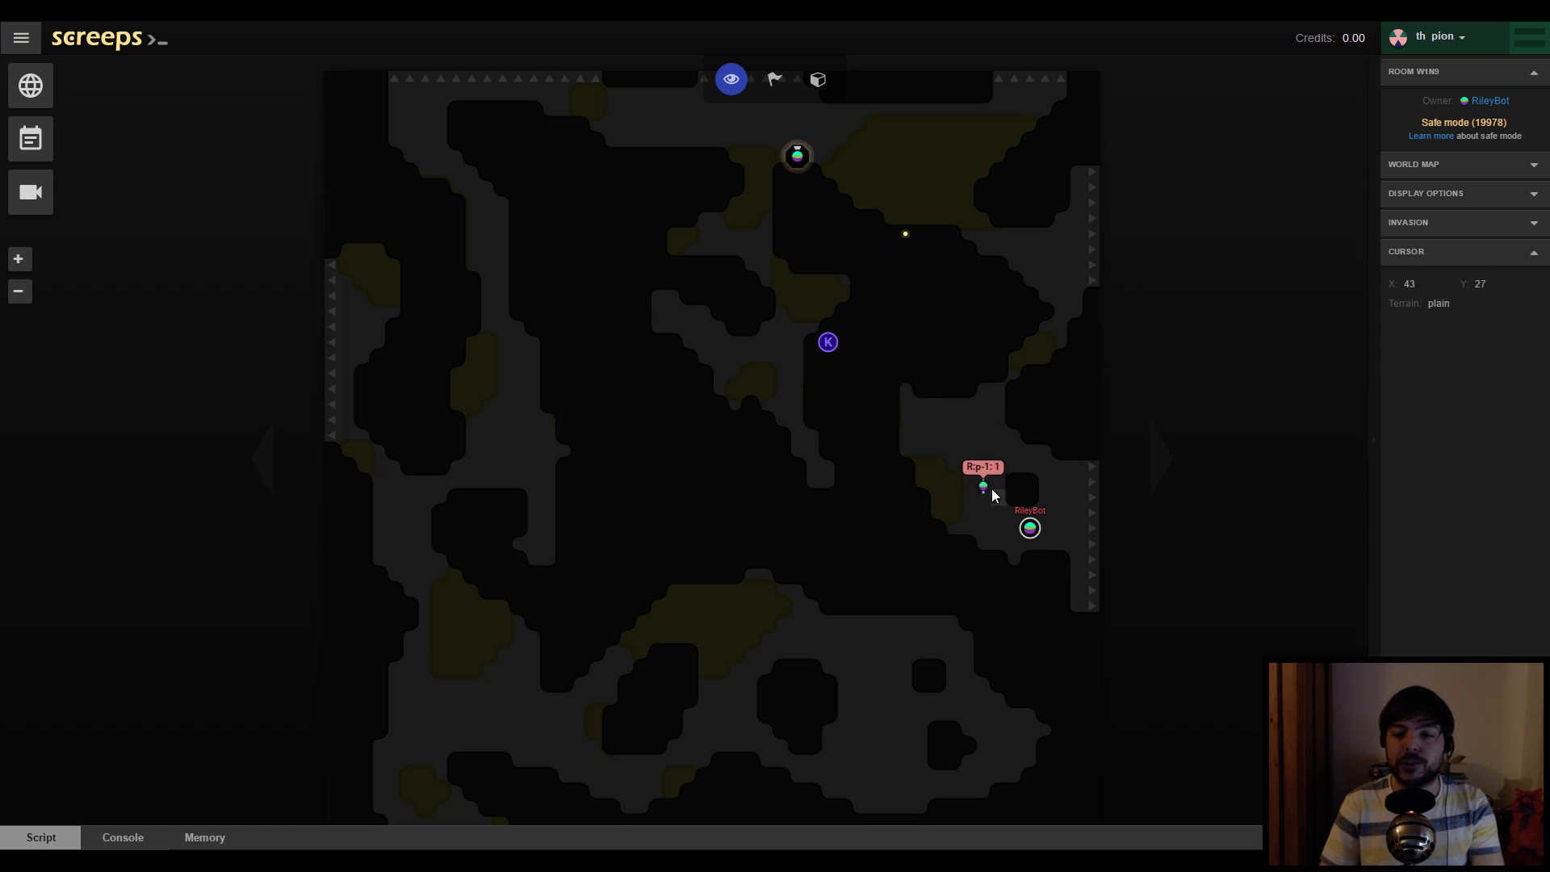
Leave room W1N9 after watching the bot's first creep and return to the world map
left_click(30, 84)
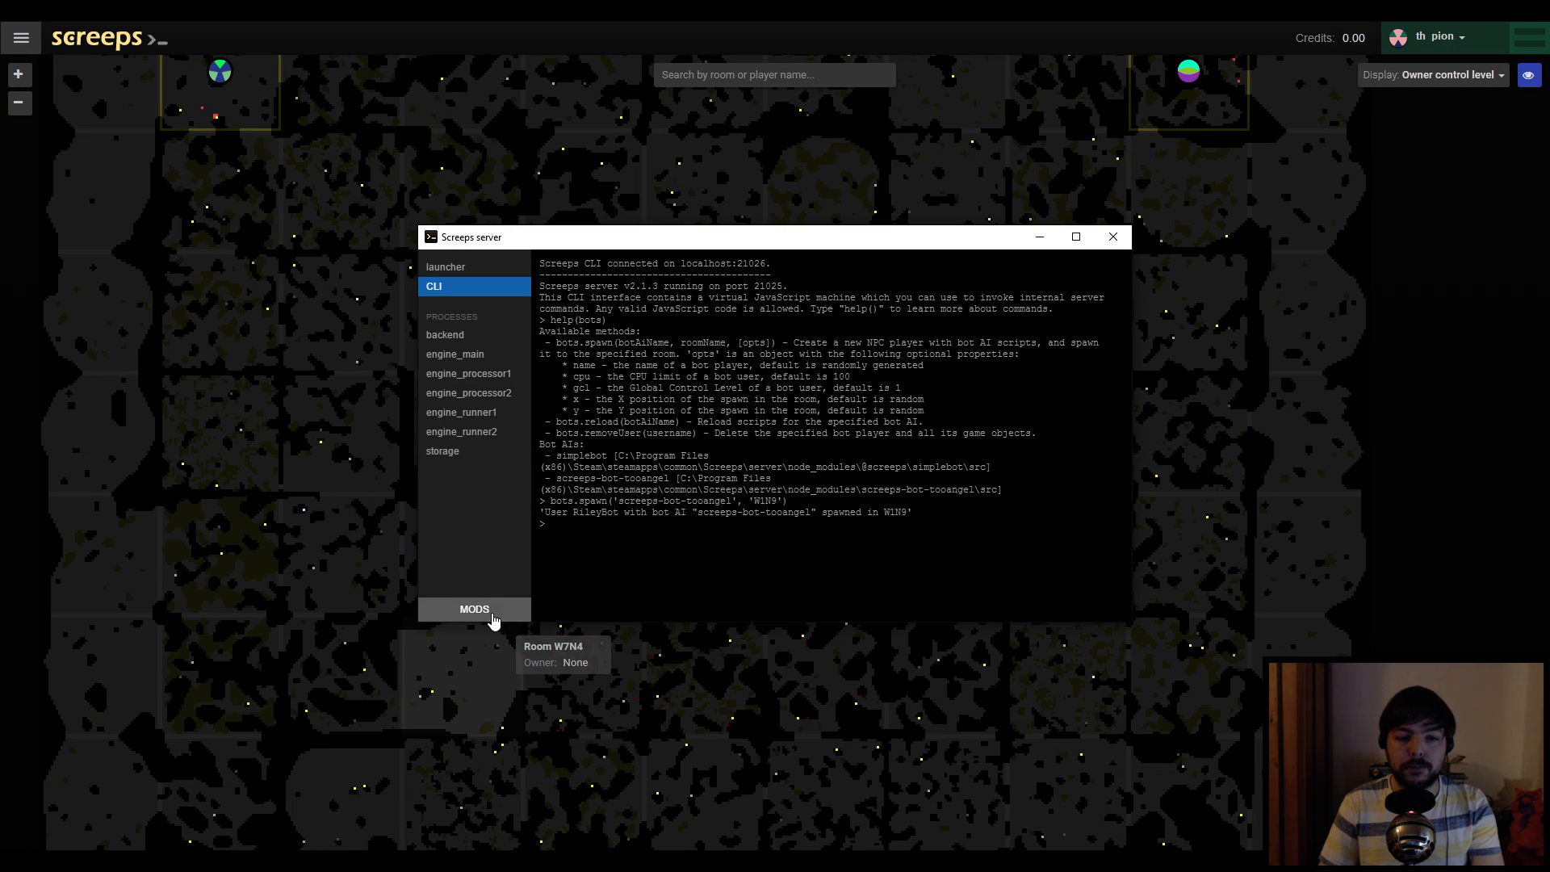
Review the installed server mods and open the folder containing mods.json
left_click(474, 608)
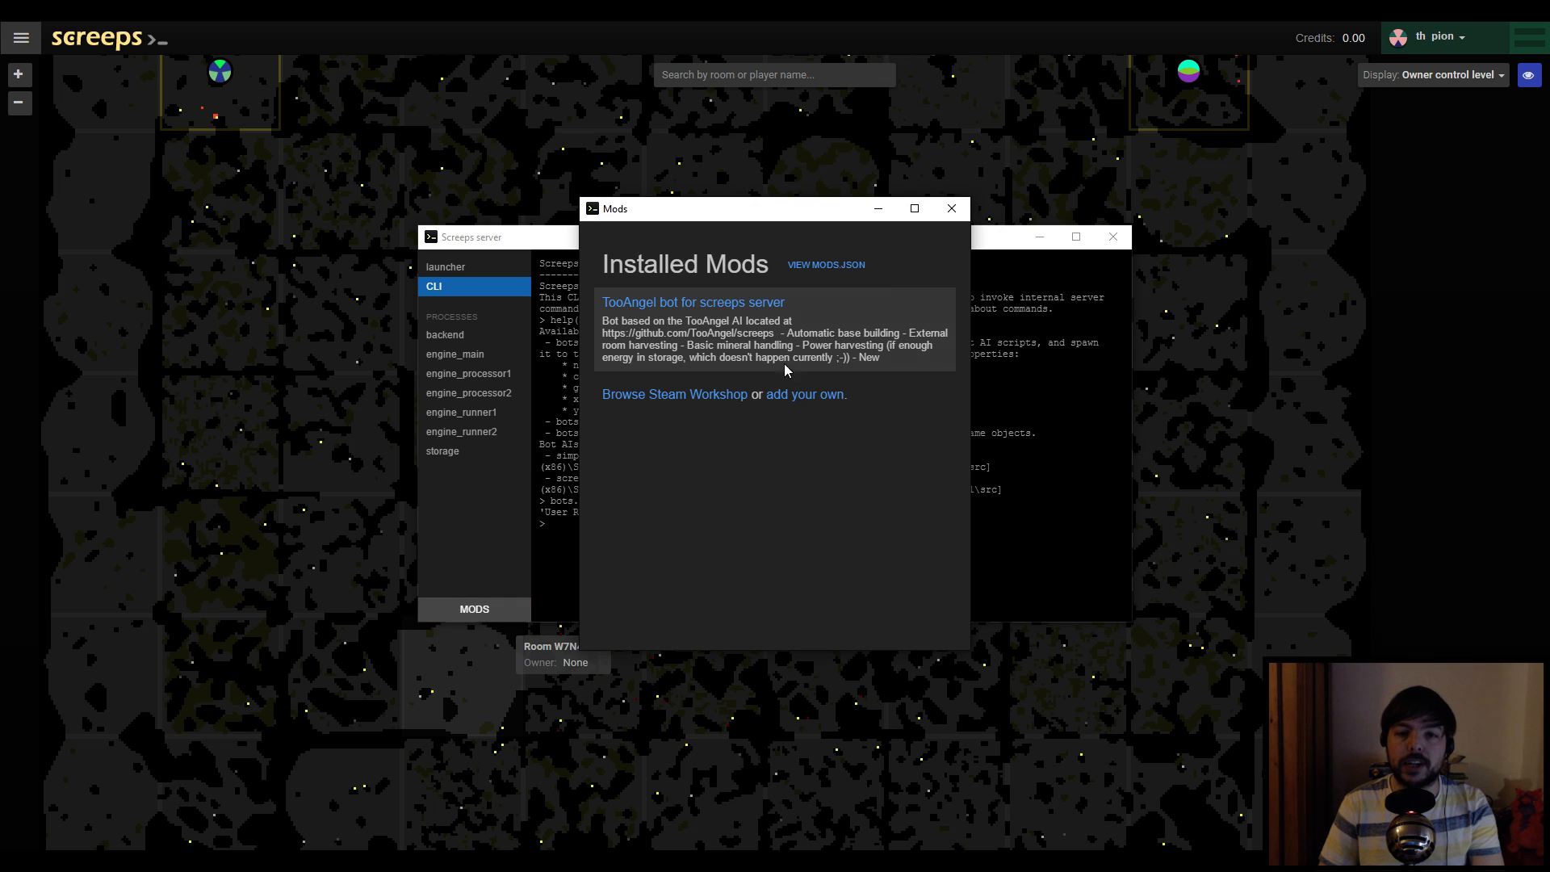
mouse_move(734, 426)
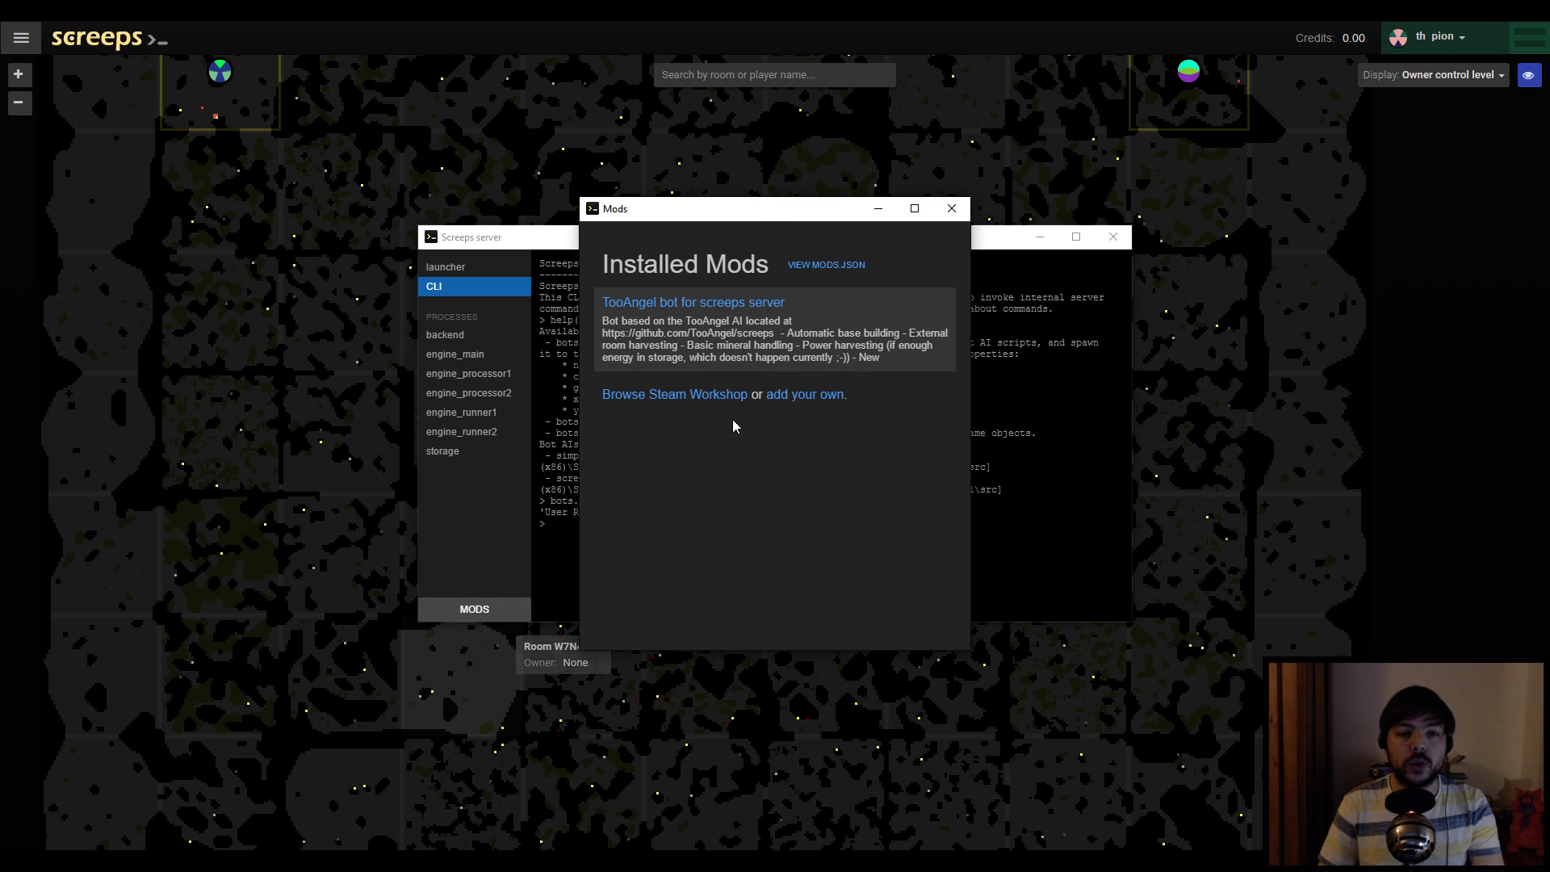
mouse_move(837, 436)
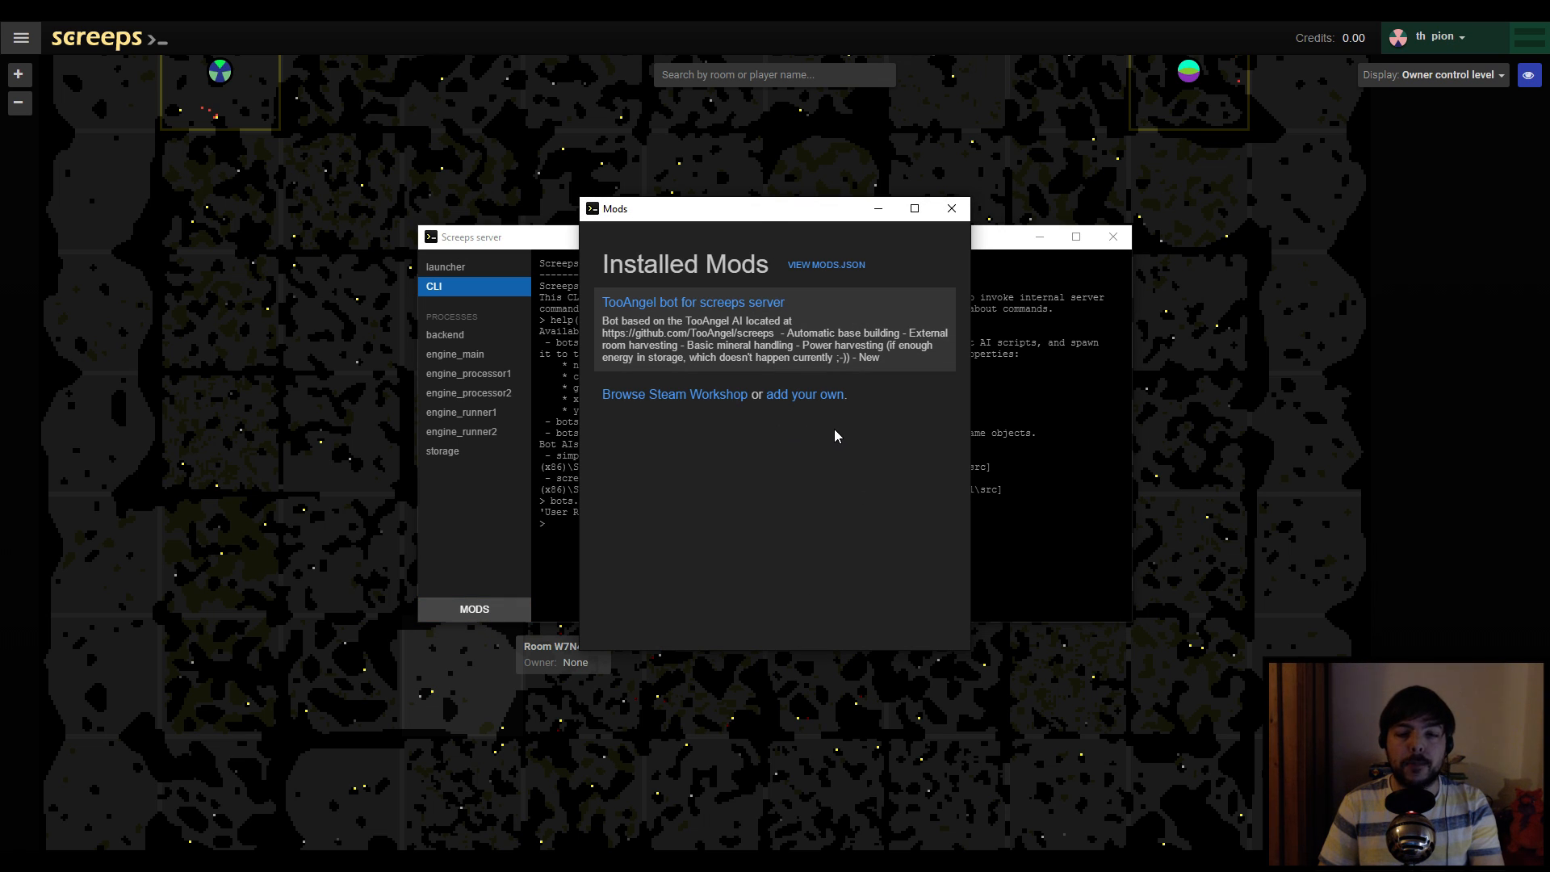
mouse_move(640, 384)
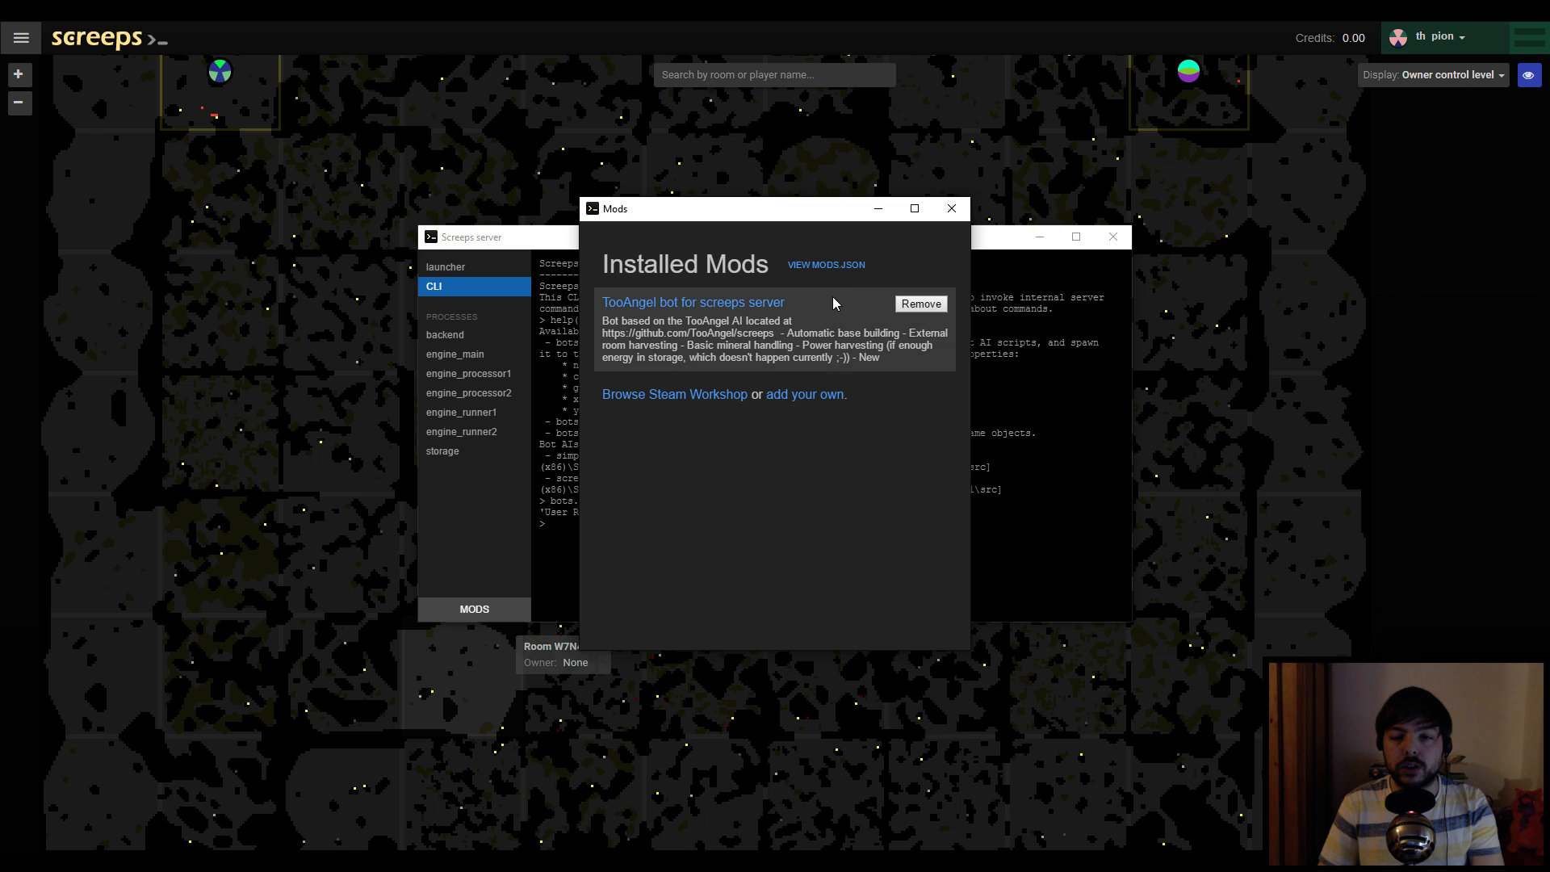
left_click(824, 265)
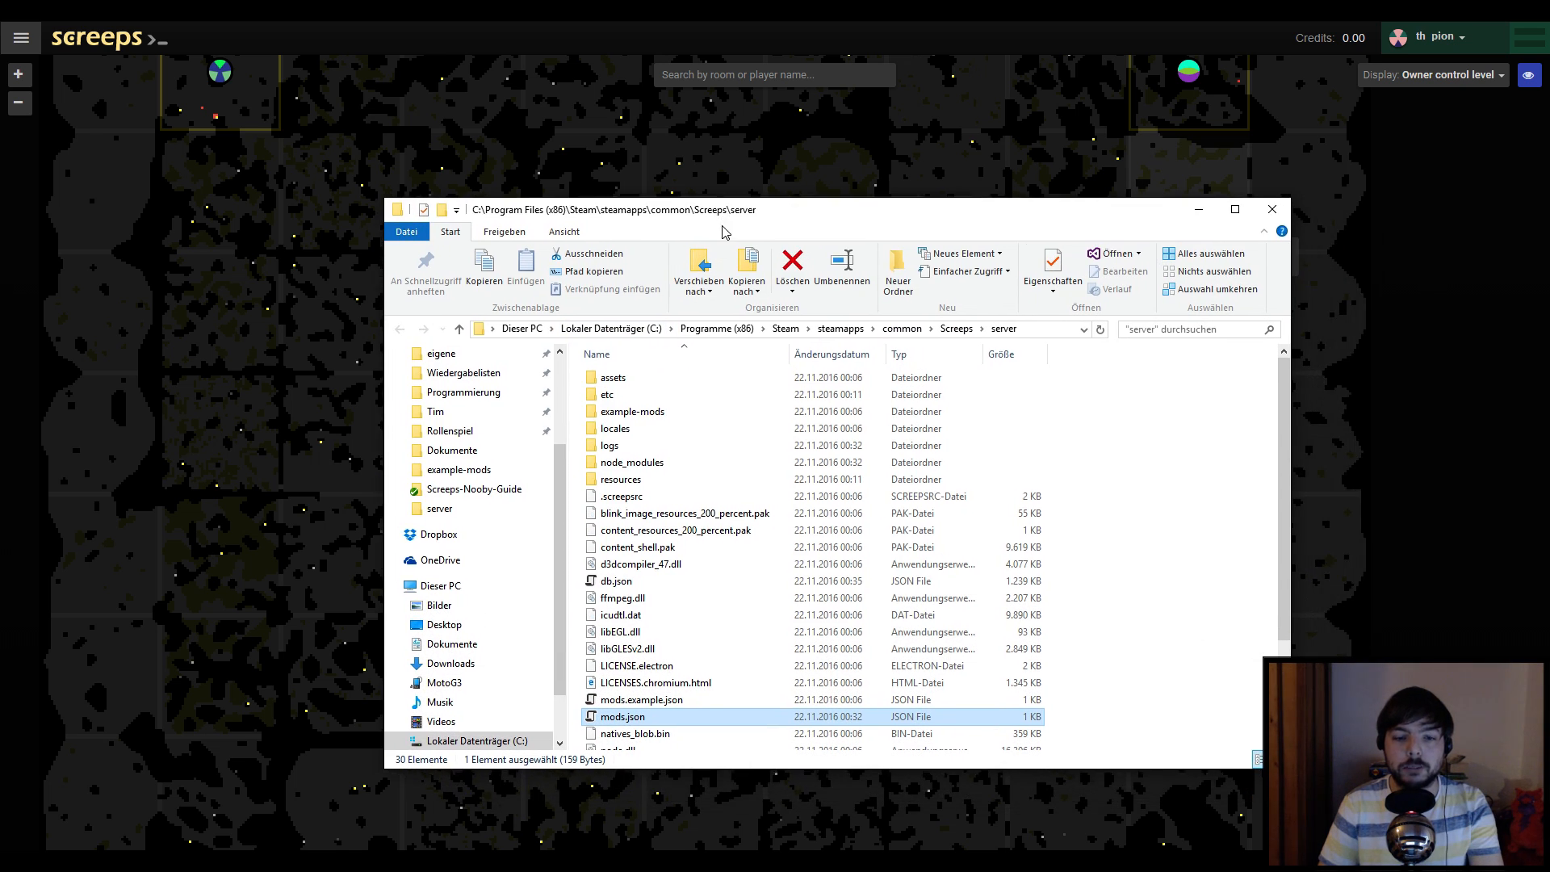
Open mods.json in Visual Studio and place the cursor inside its empty mods list
scroll("down", 3)
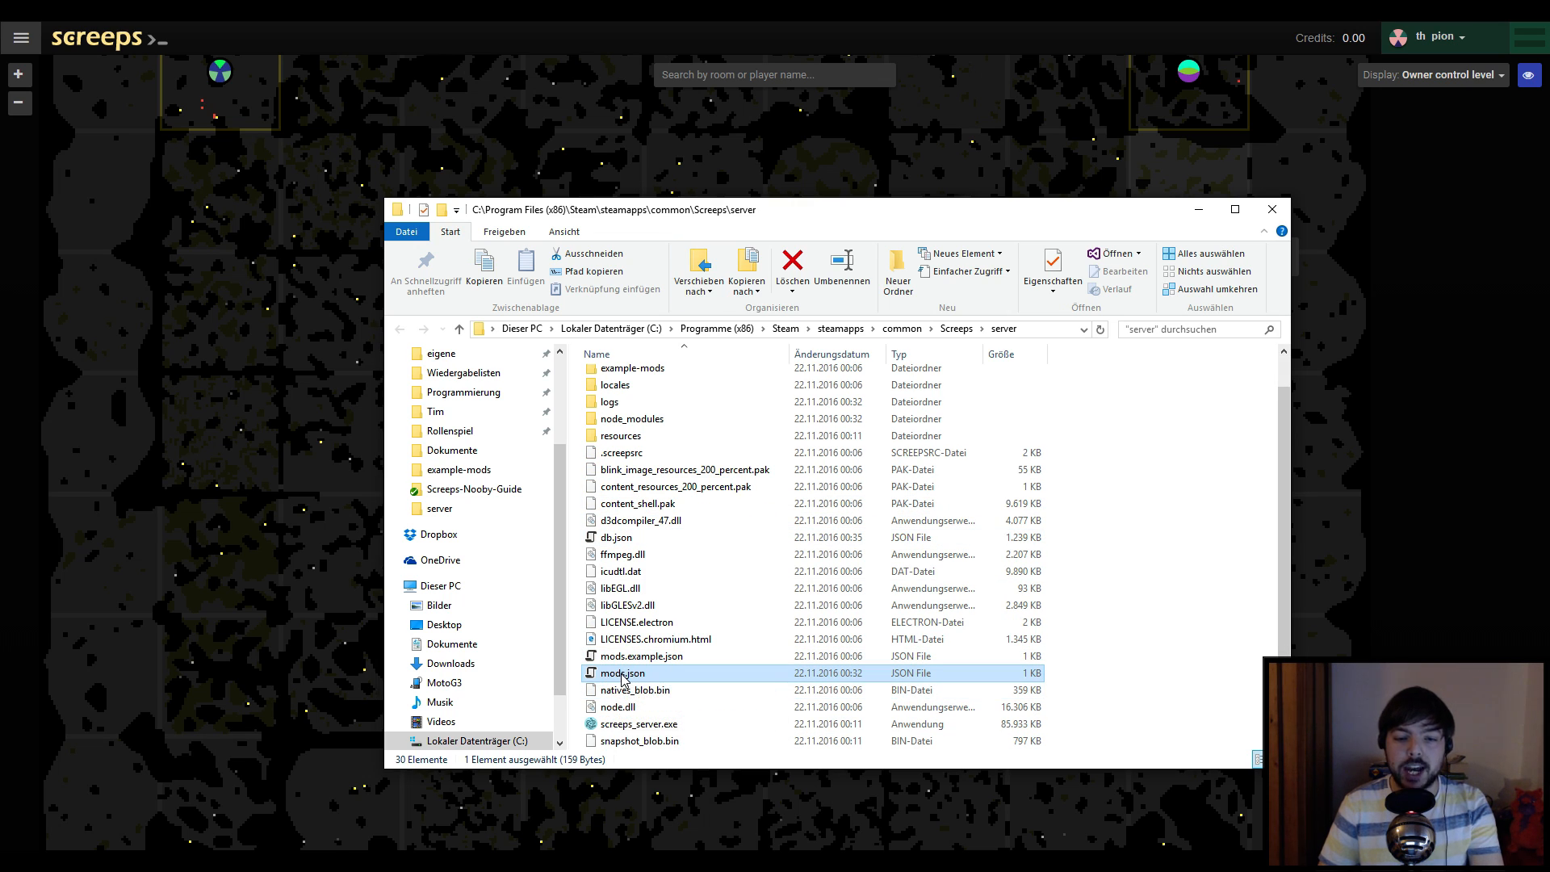
double_click(621, 674)
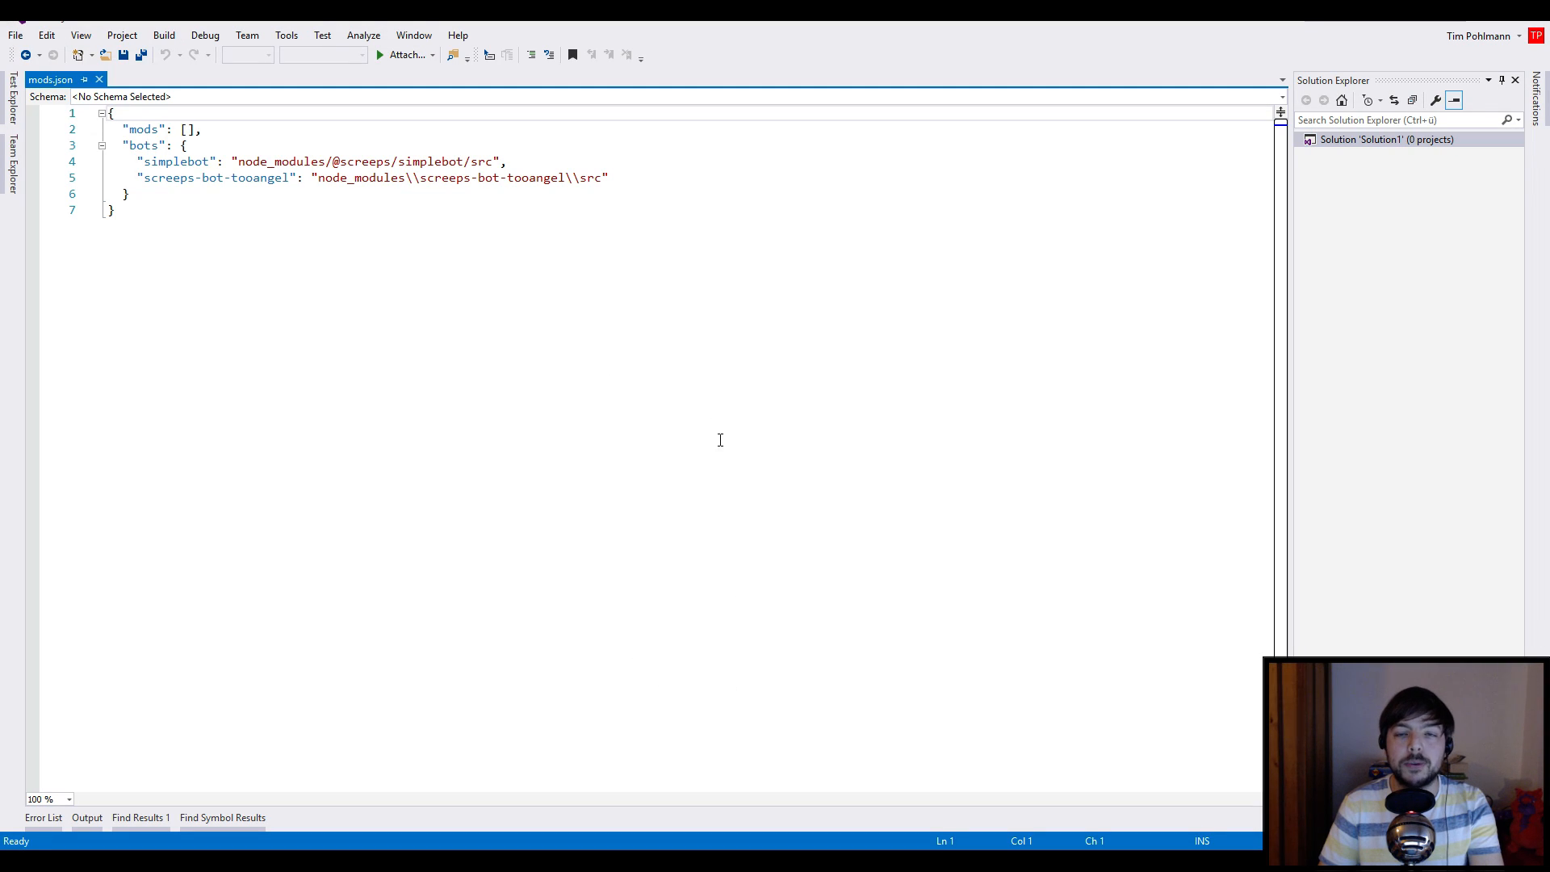
mouse_move(432, 250)
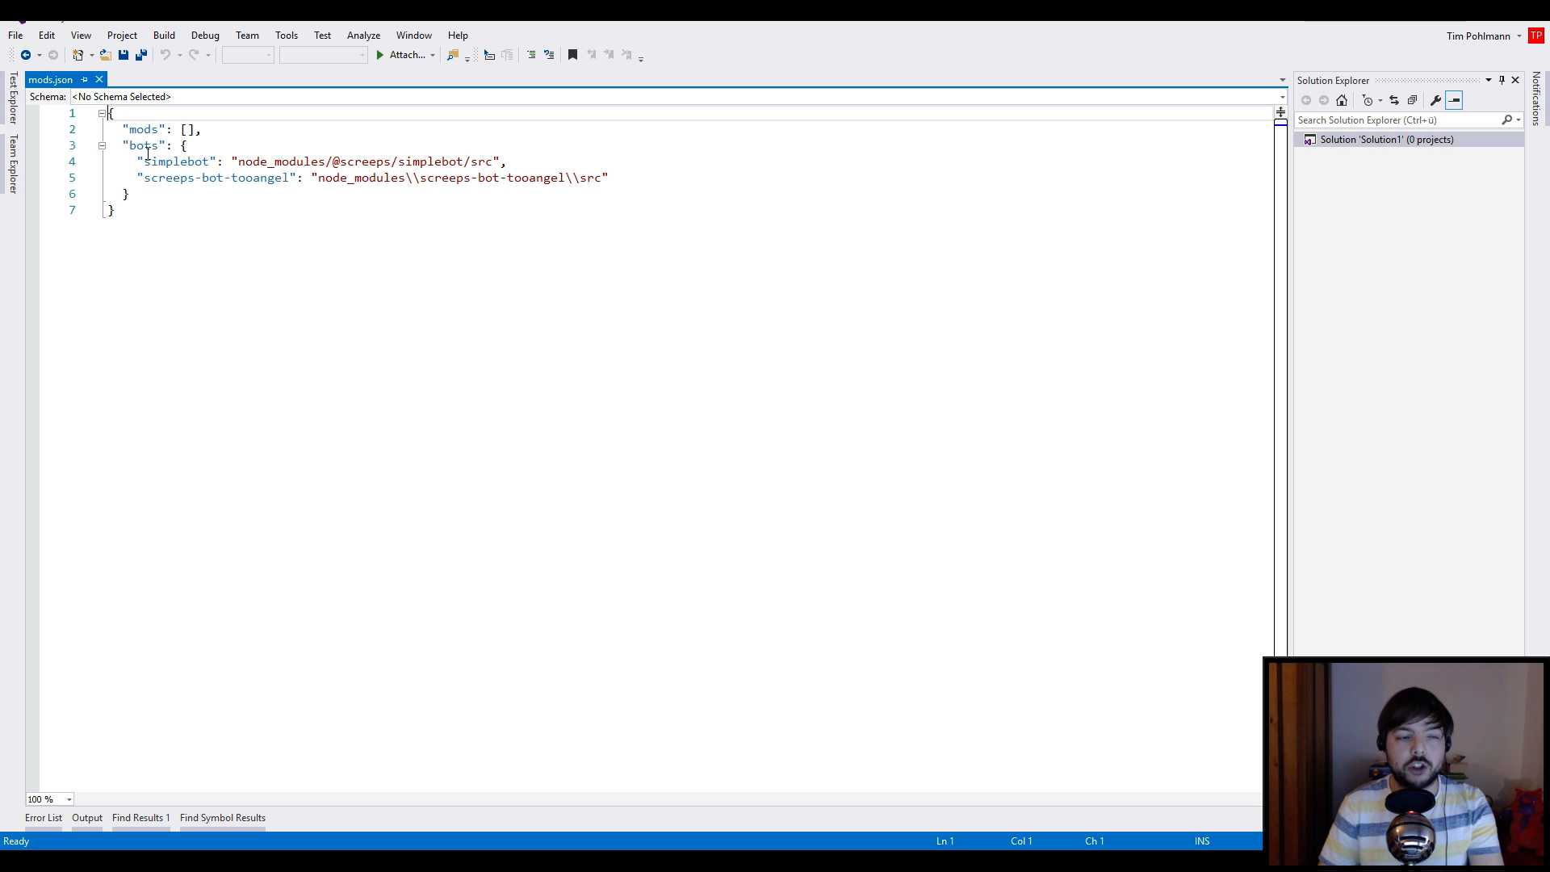
left_click(189, 129)
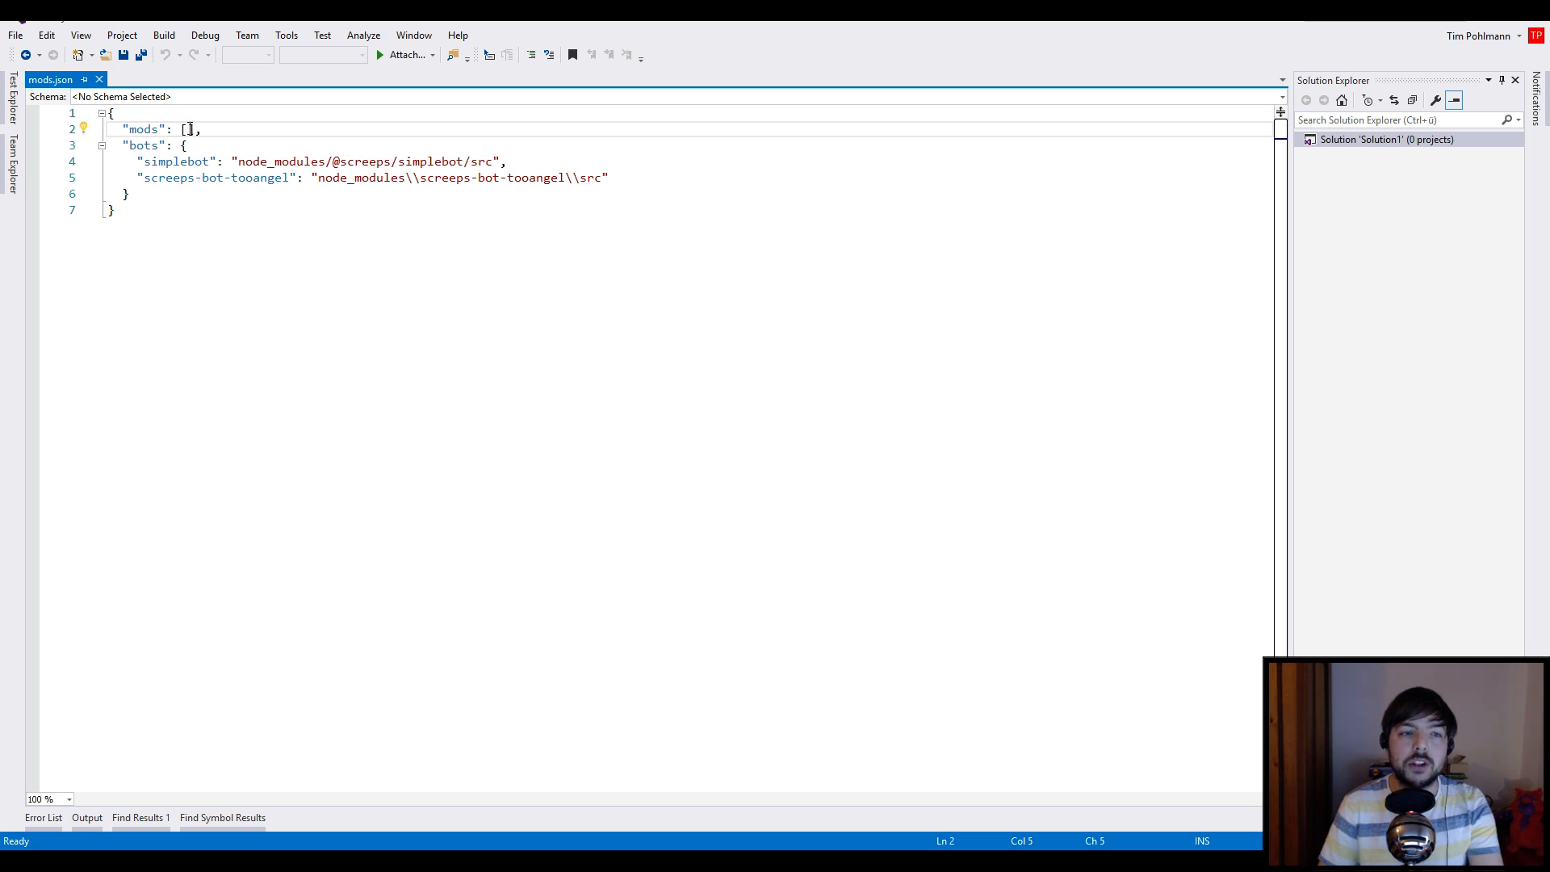
mouse_move(543, 611)
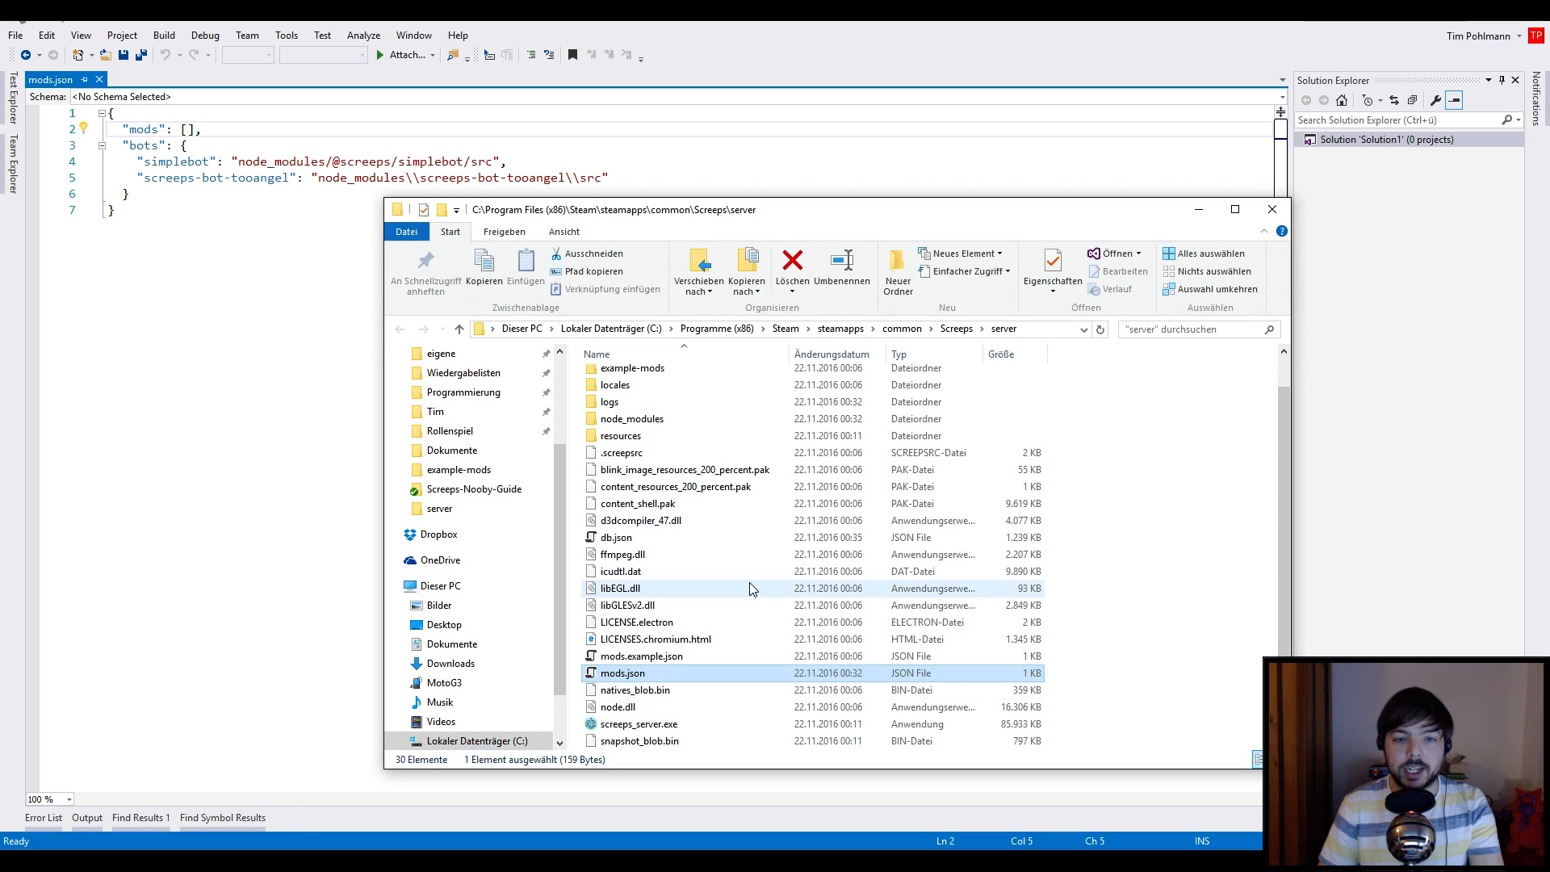
Enter the example-mods folder and select tick-duration.js
scroll("up", 3)
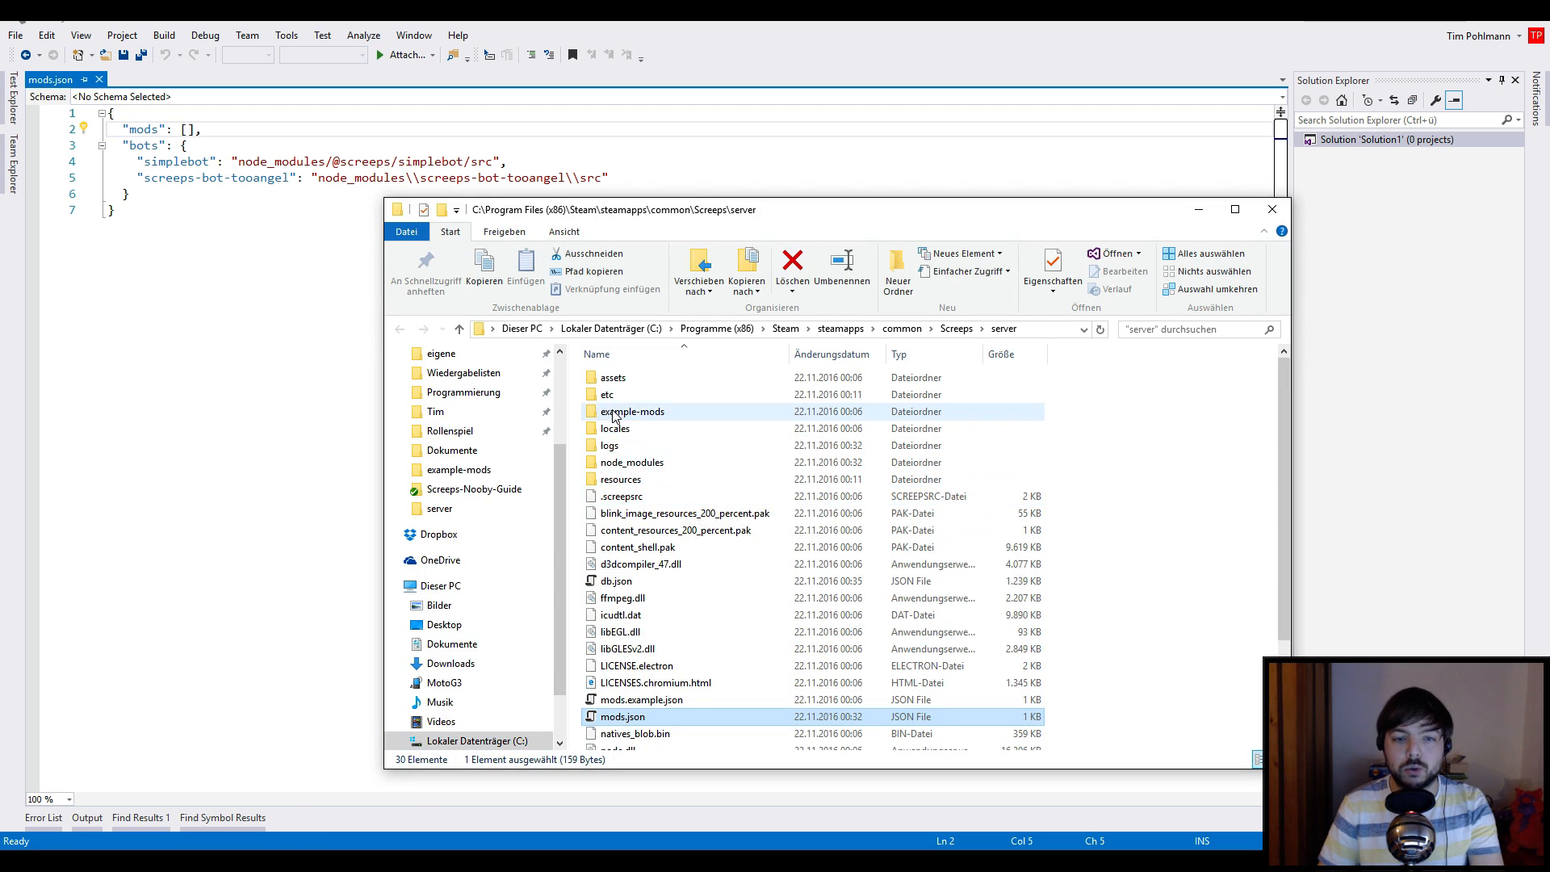
double_click(632, 411)
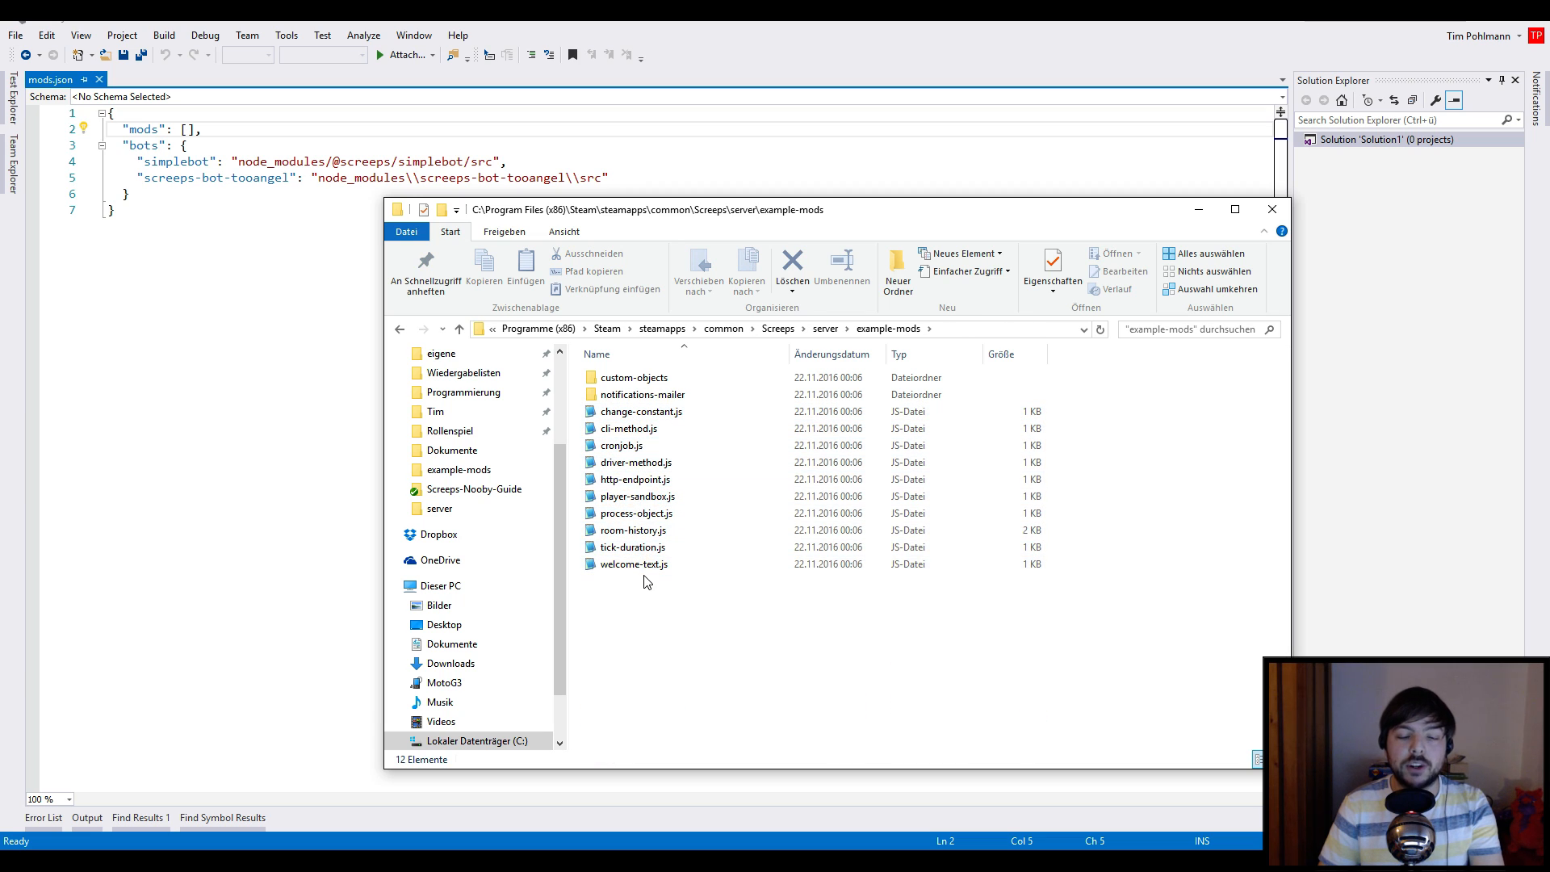
left_click(631, 547)
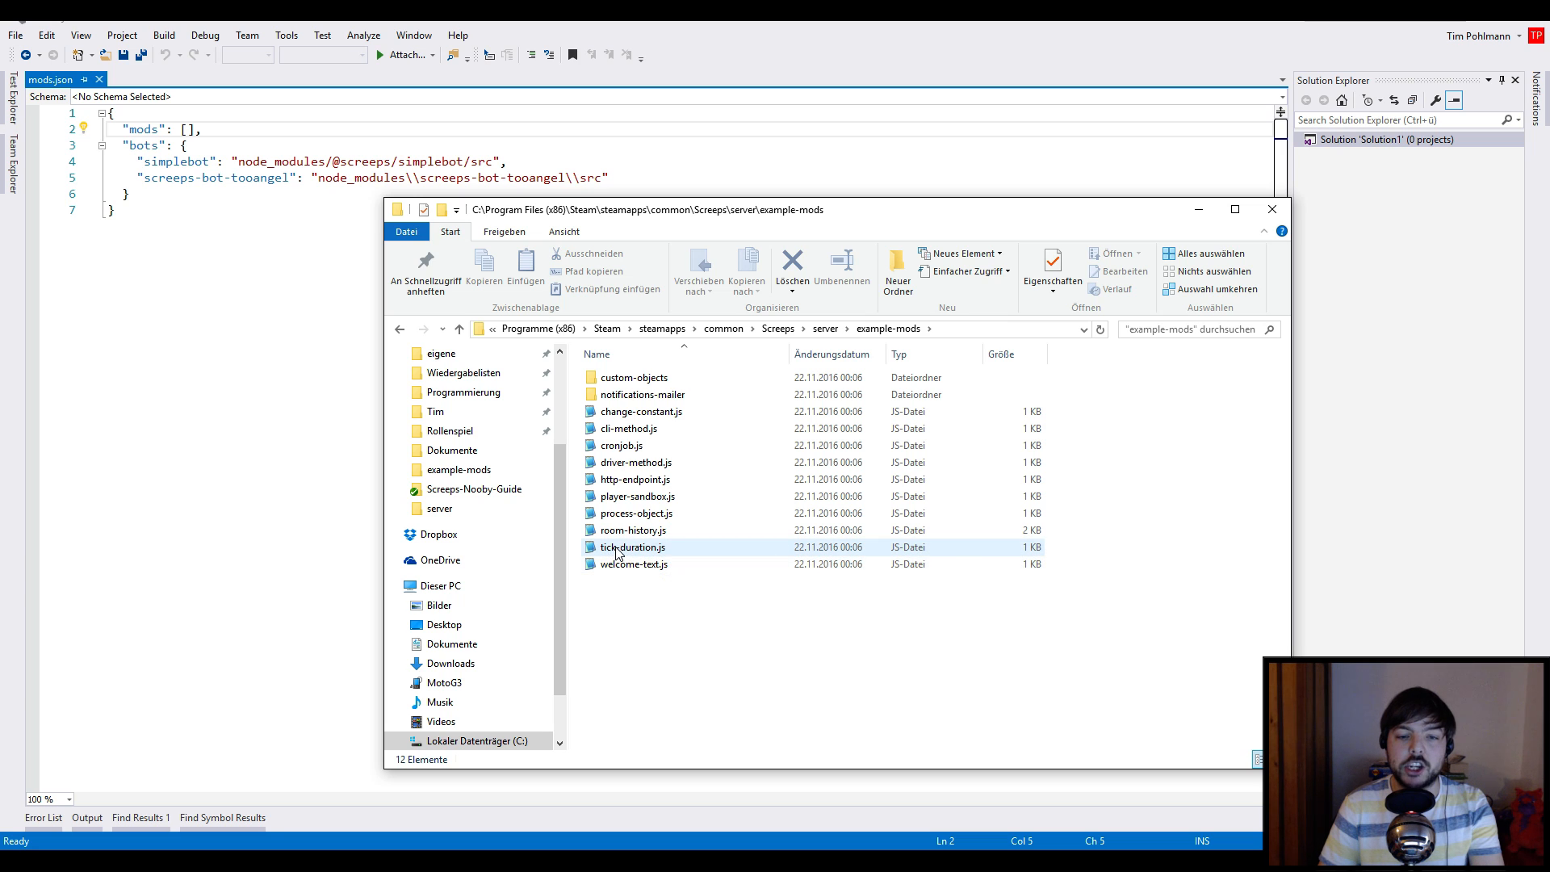
Open tick-duration.js in Notepad2 and change the 200 duration value to 1000
double_click(632, 547)
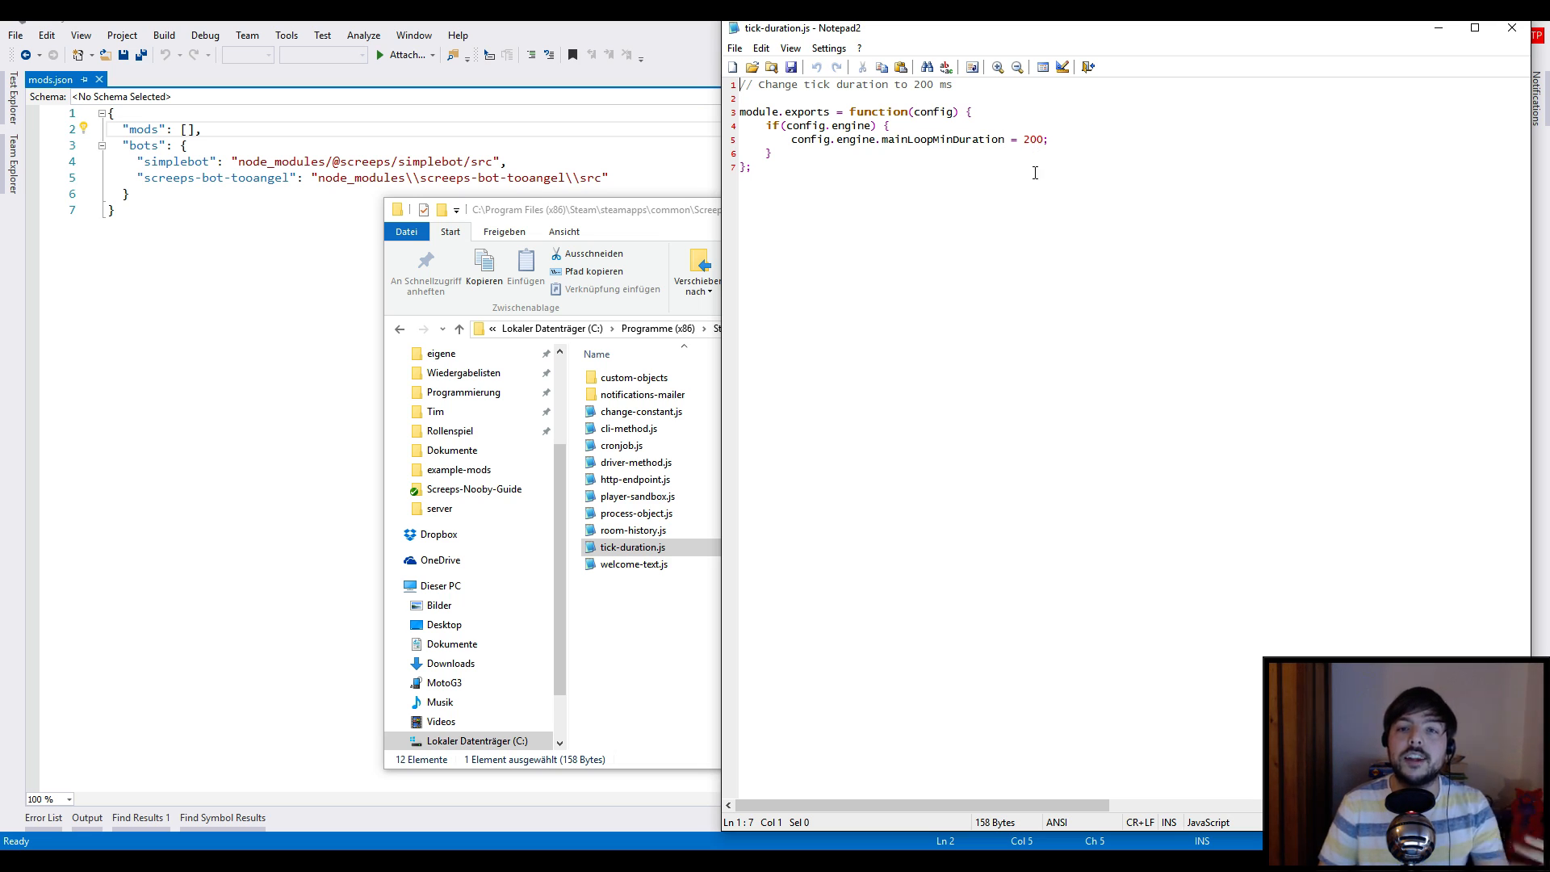
mouse_move(1032, 181)
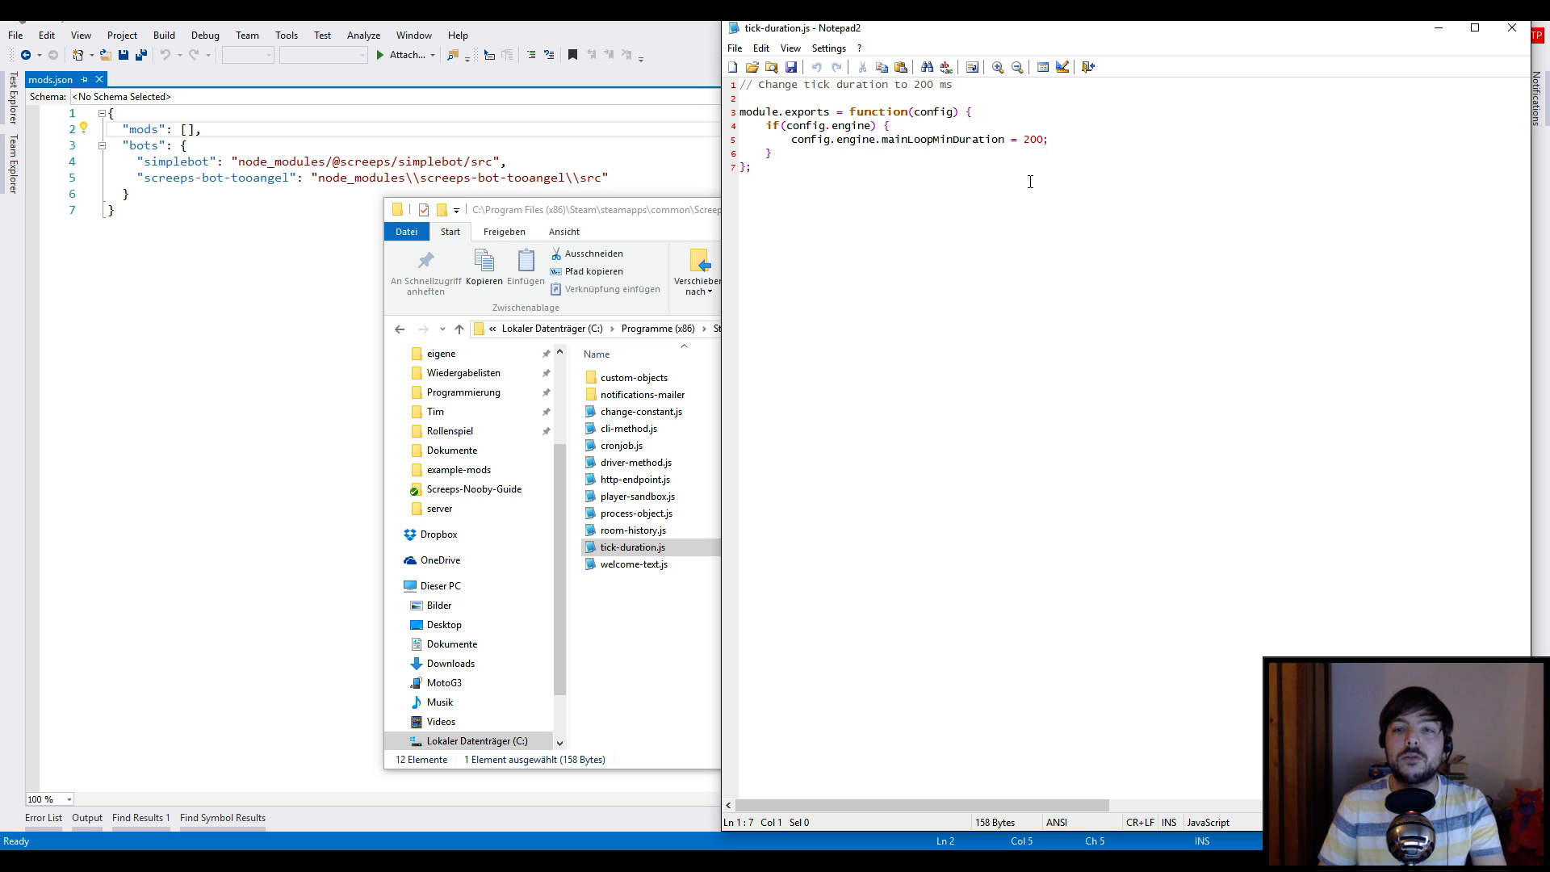
double_click(1032, 138)
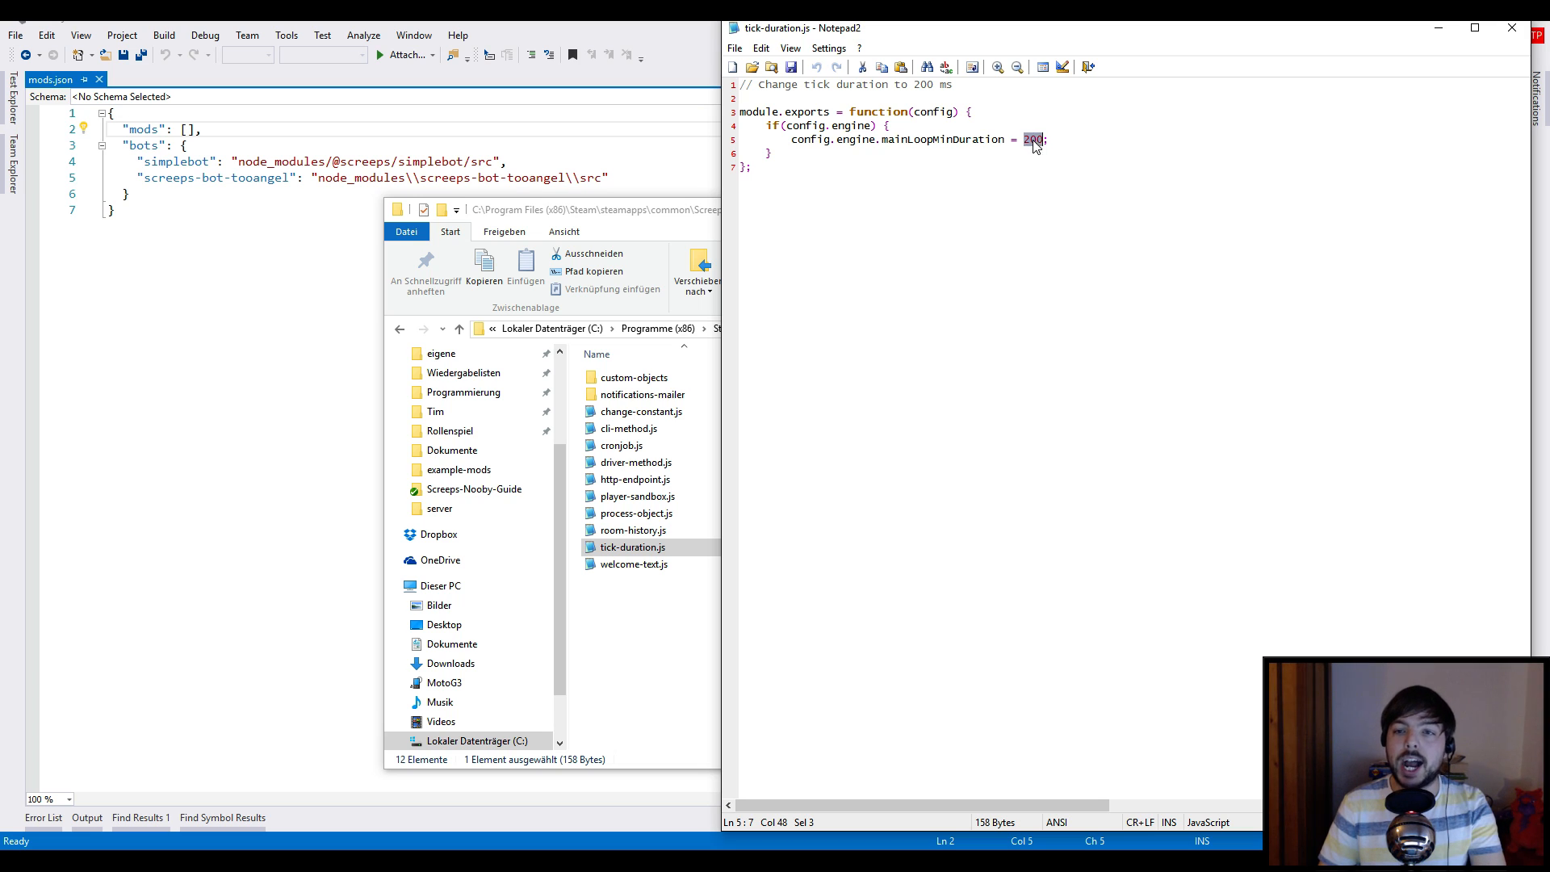
type("1000")
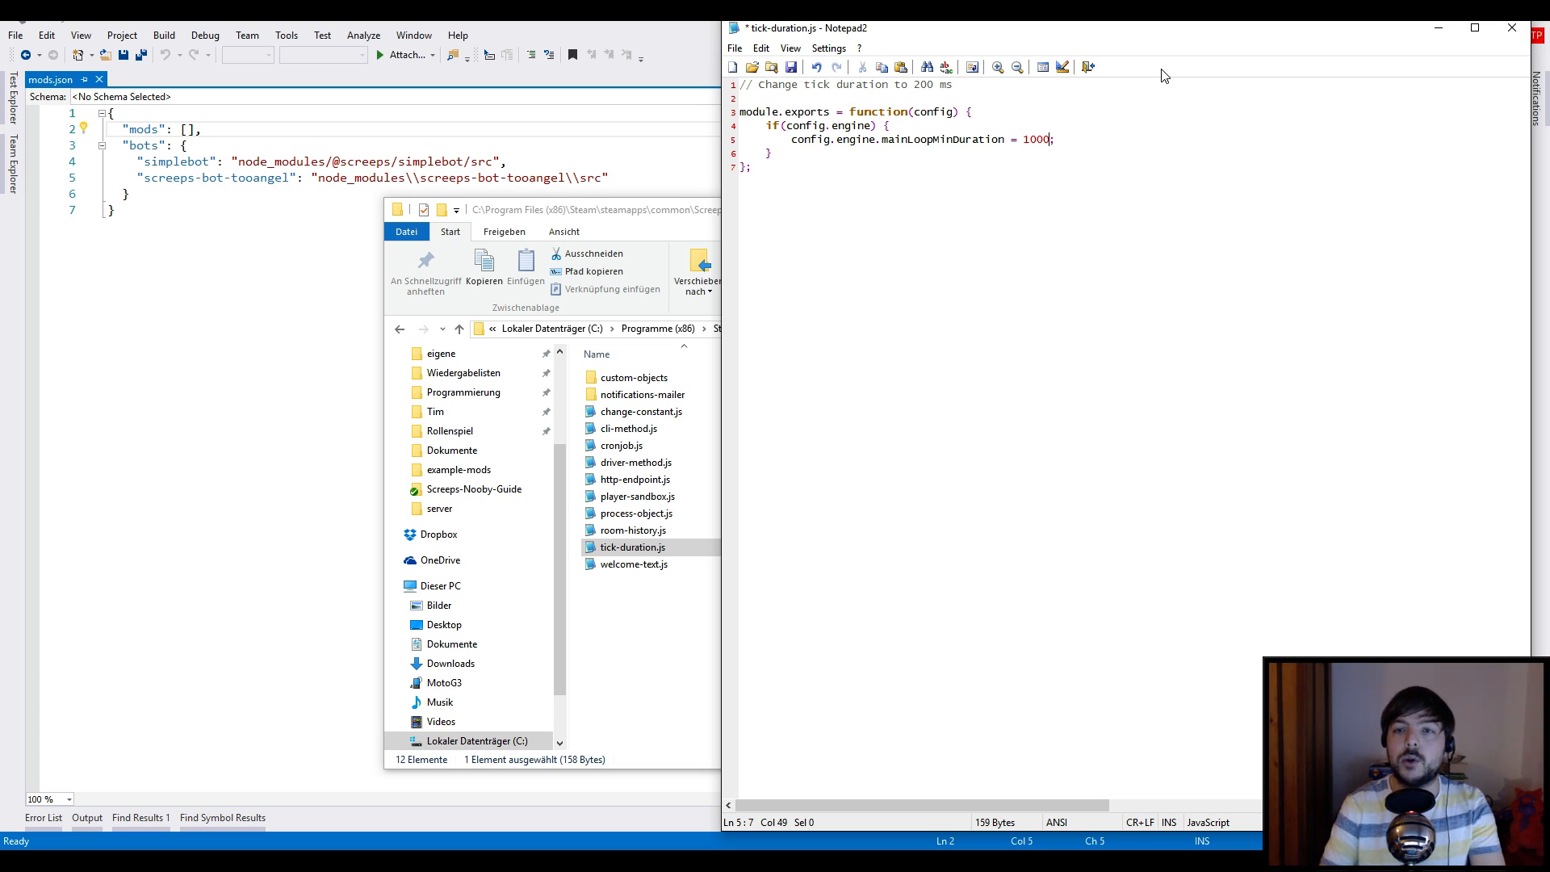
mouse_move(1052, 126)
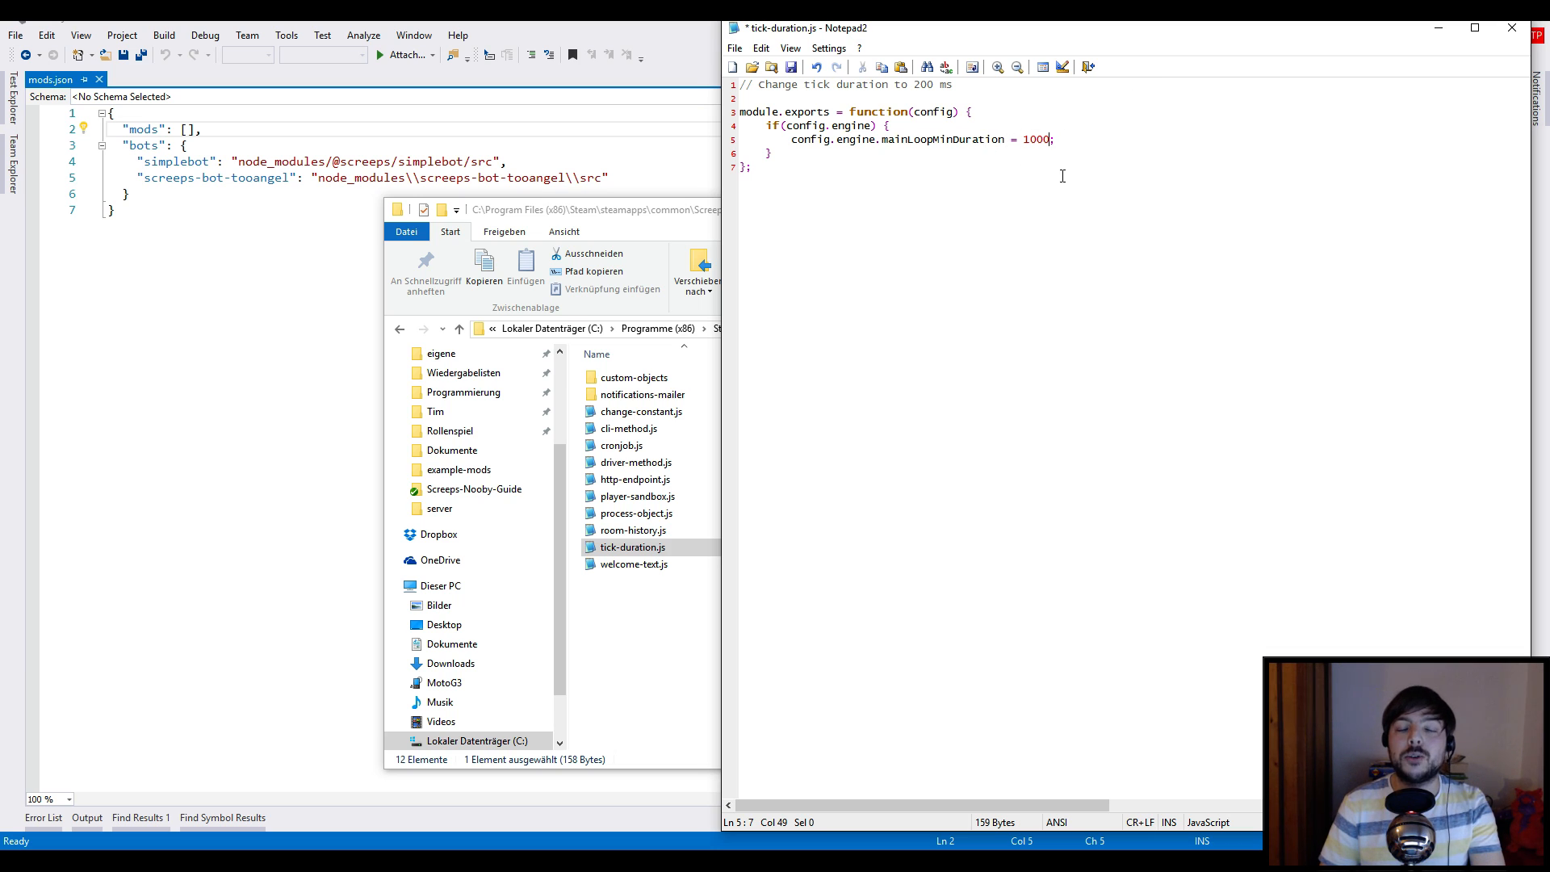
mouse_move(1052, 235)
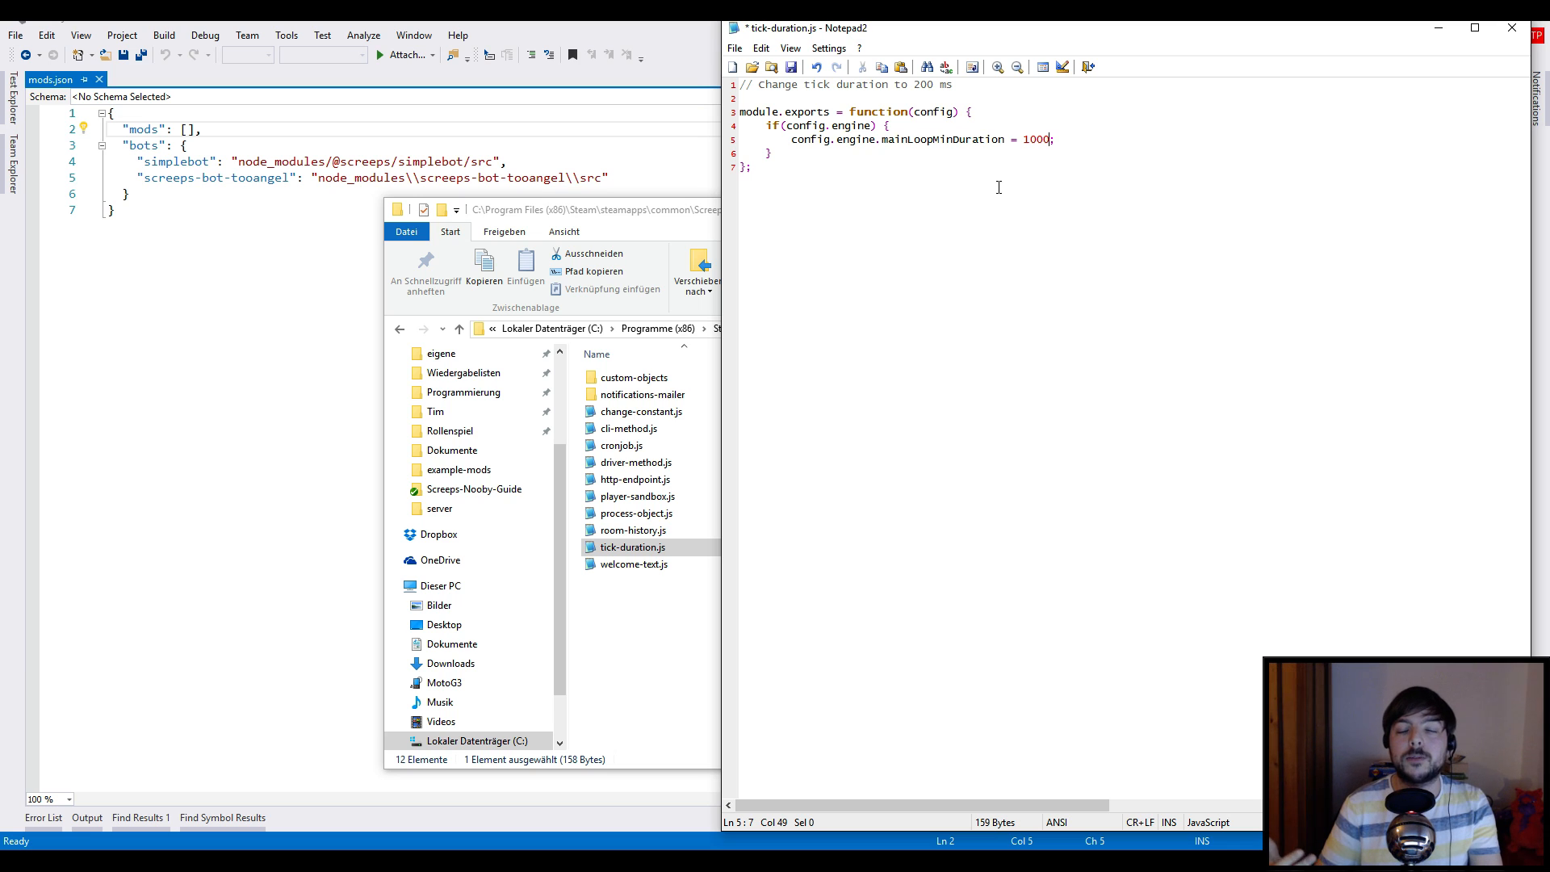
mouse_move(1081, 146)
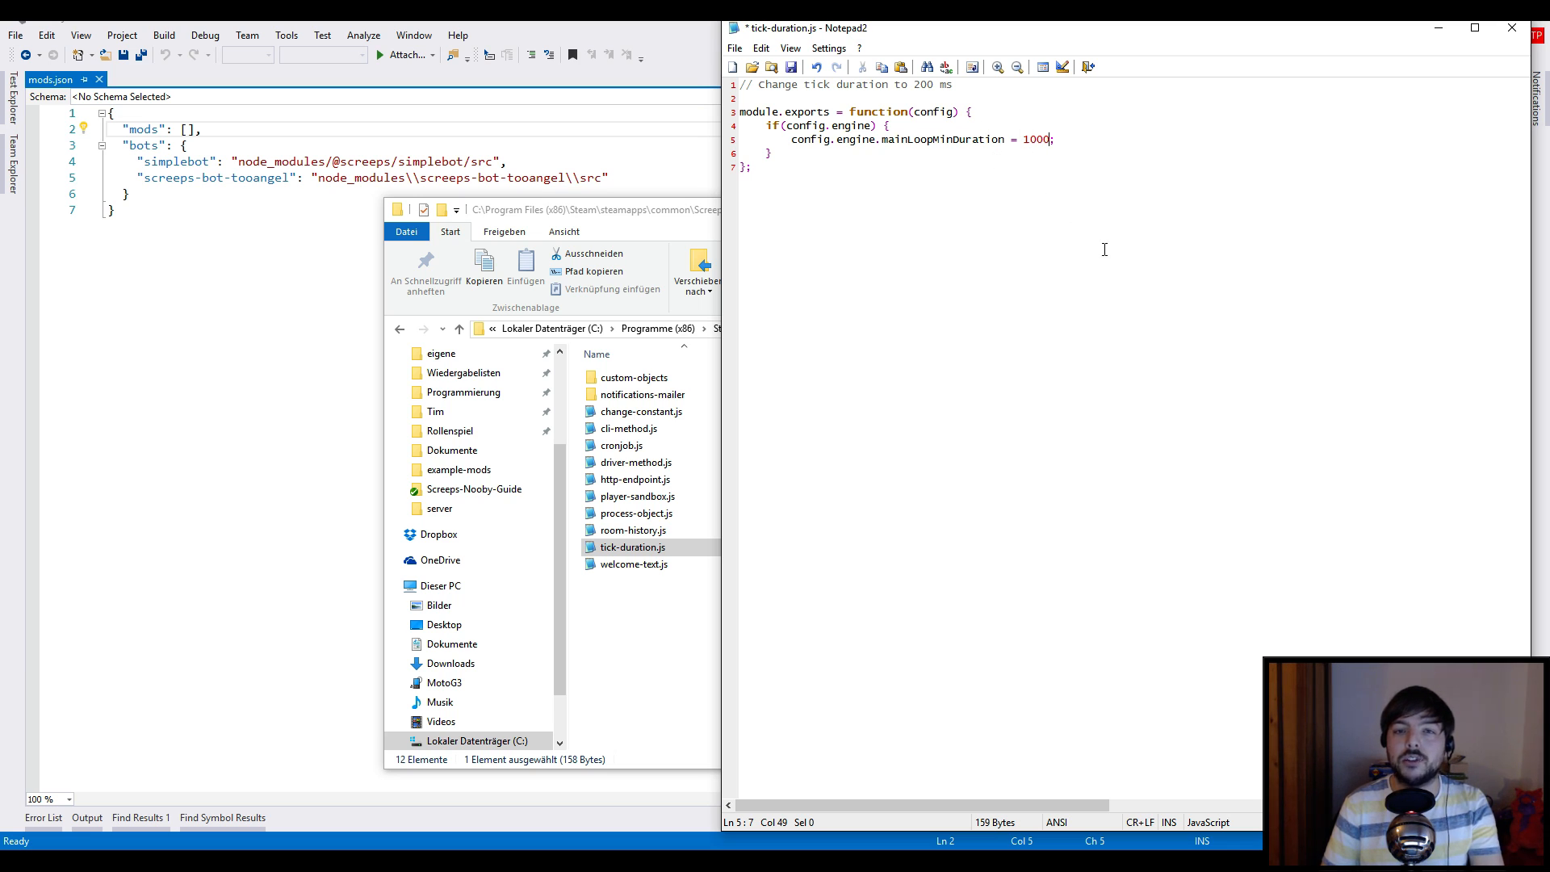
mouse_move(1115, 171)
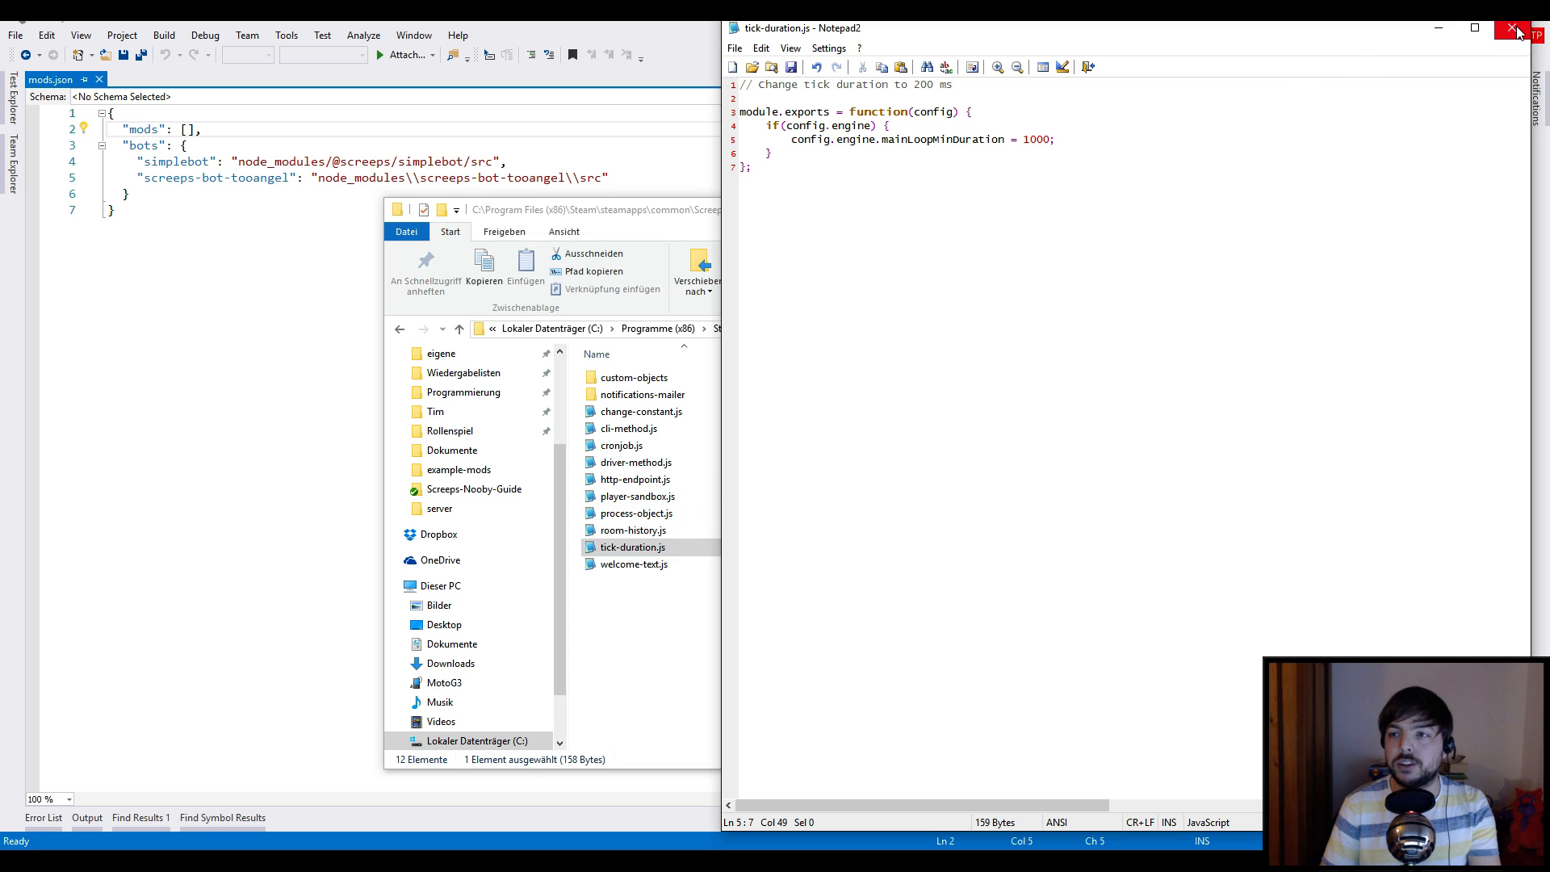
Close tick-duration.js, open mods.example.json, and select its tick-duration.js entry to copy
left_click(1516, 27)
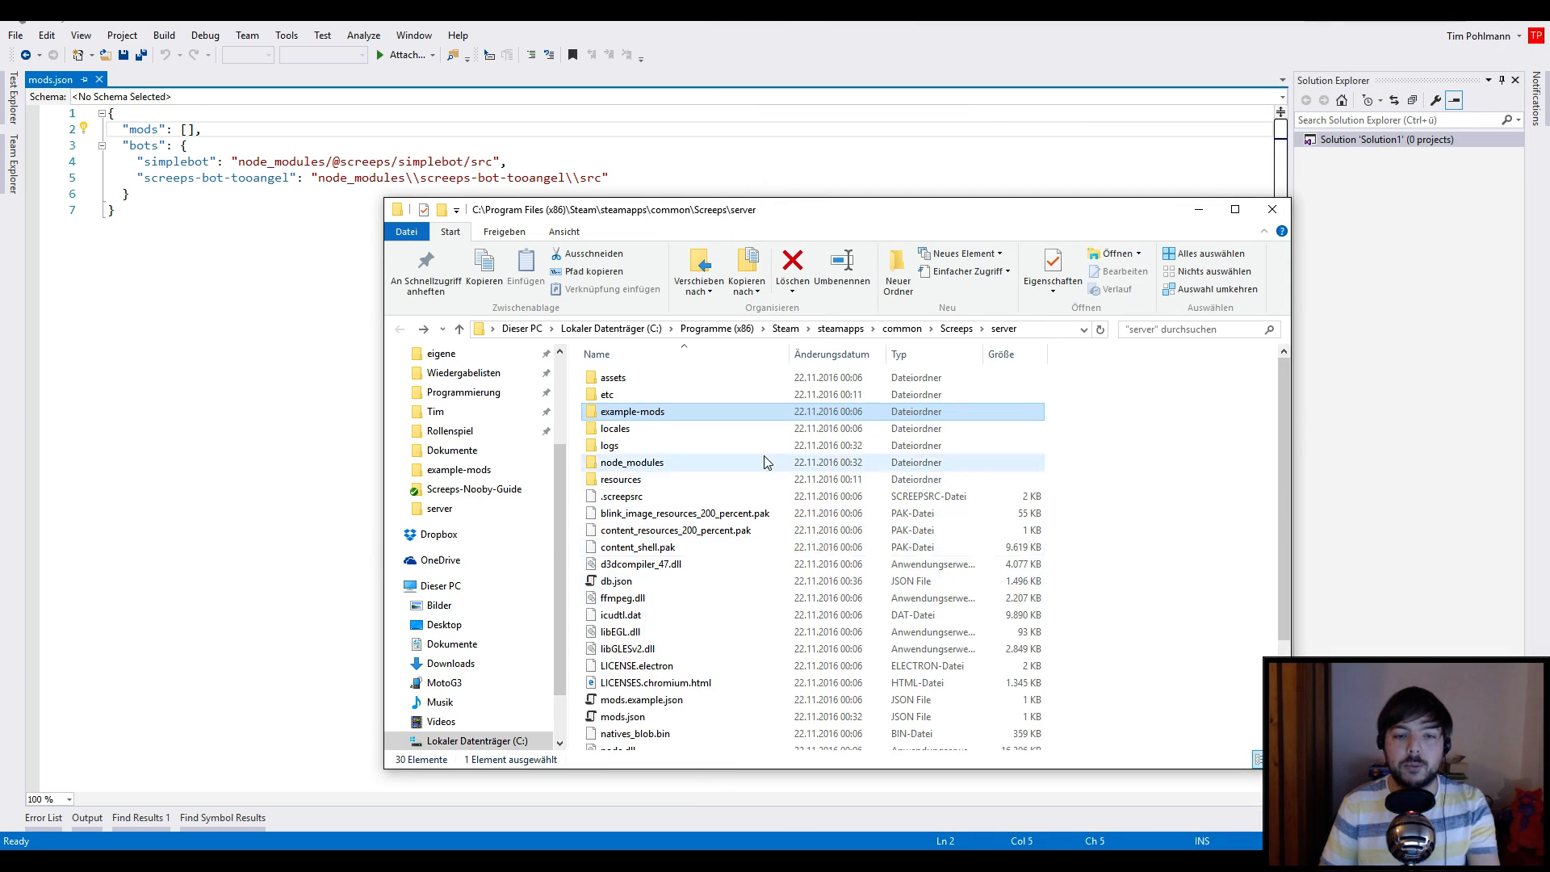
mouse_move(687, 432)
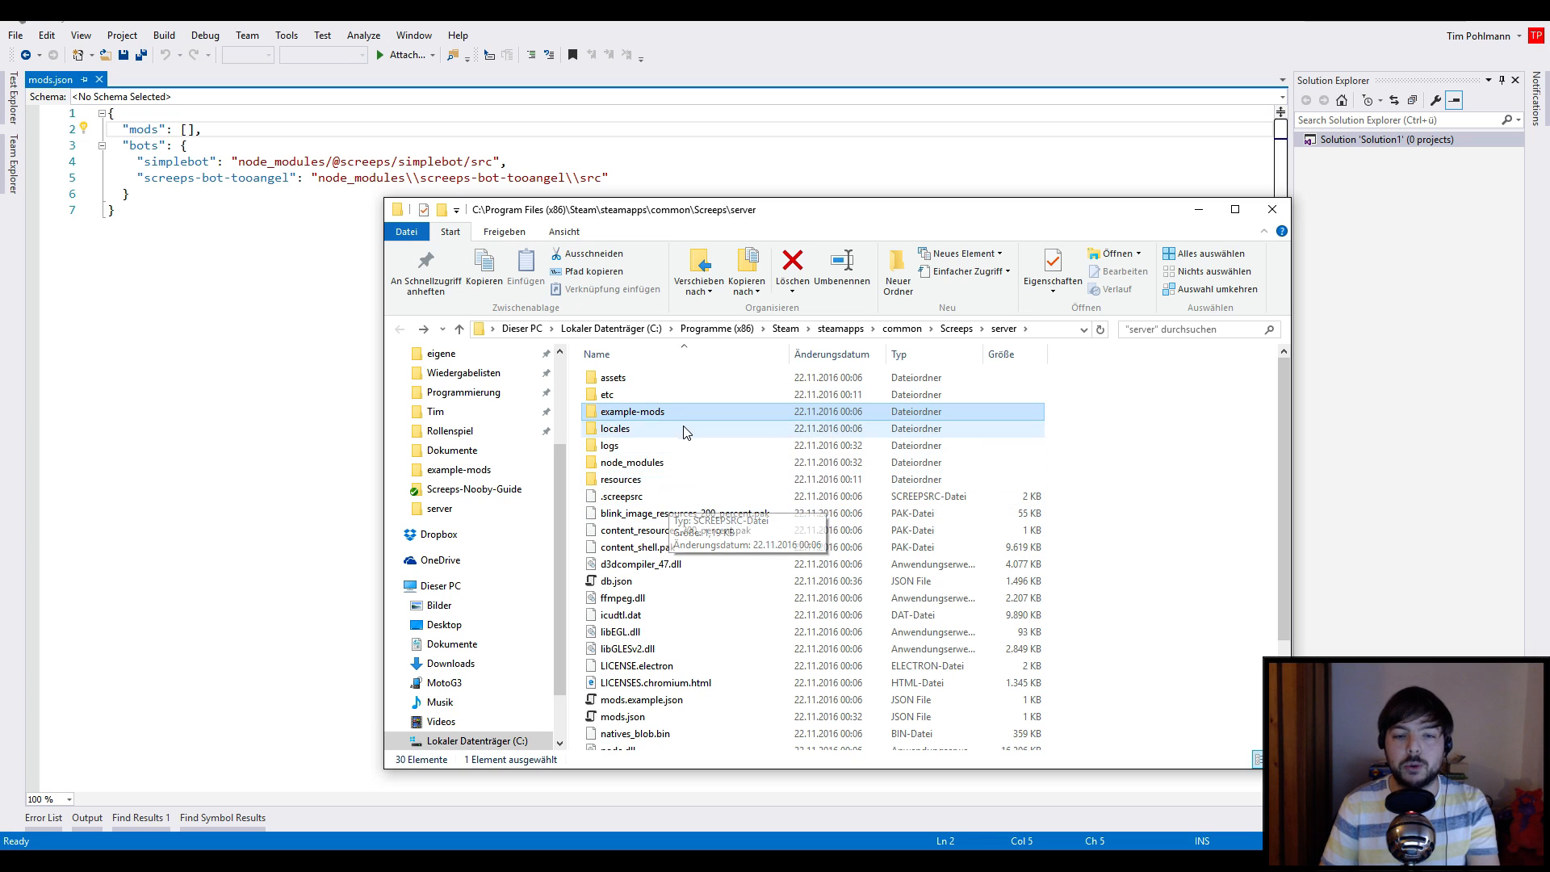
mouse_move(696, 573)
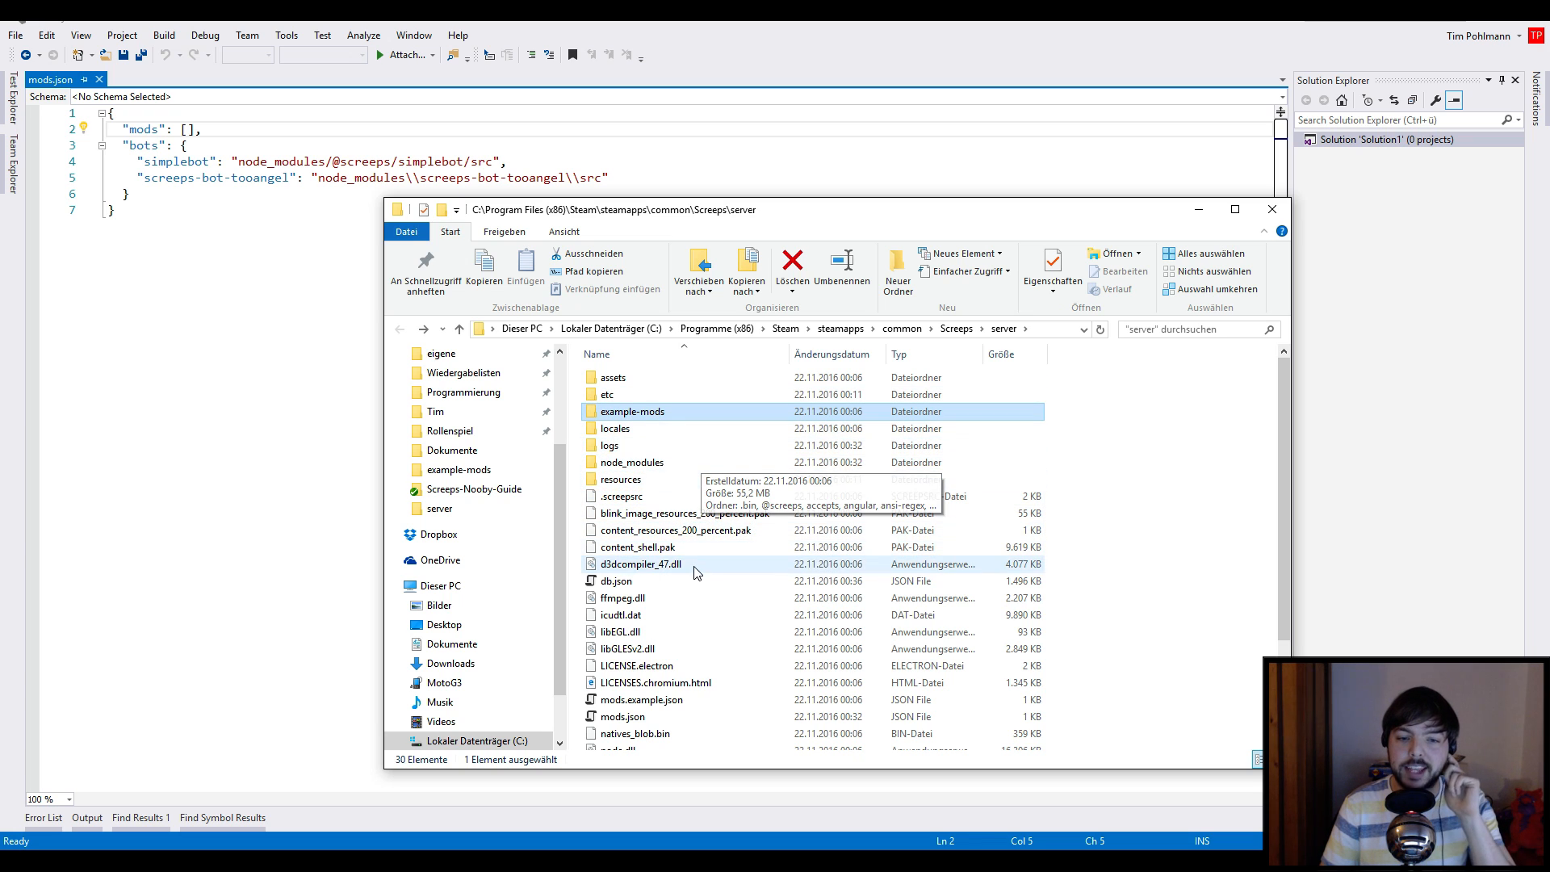
mouse_move(625, 709)
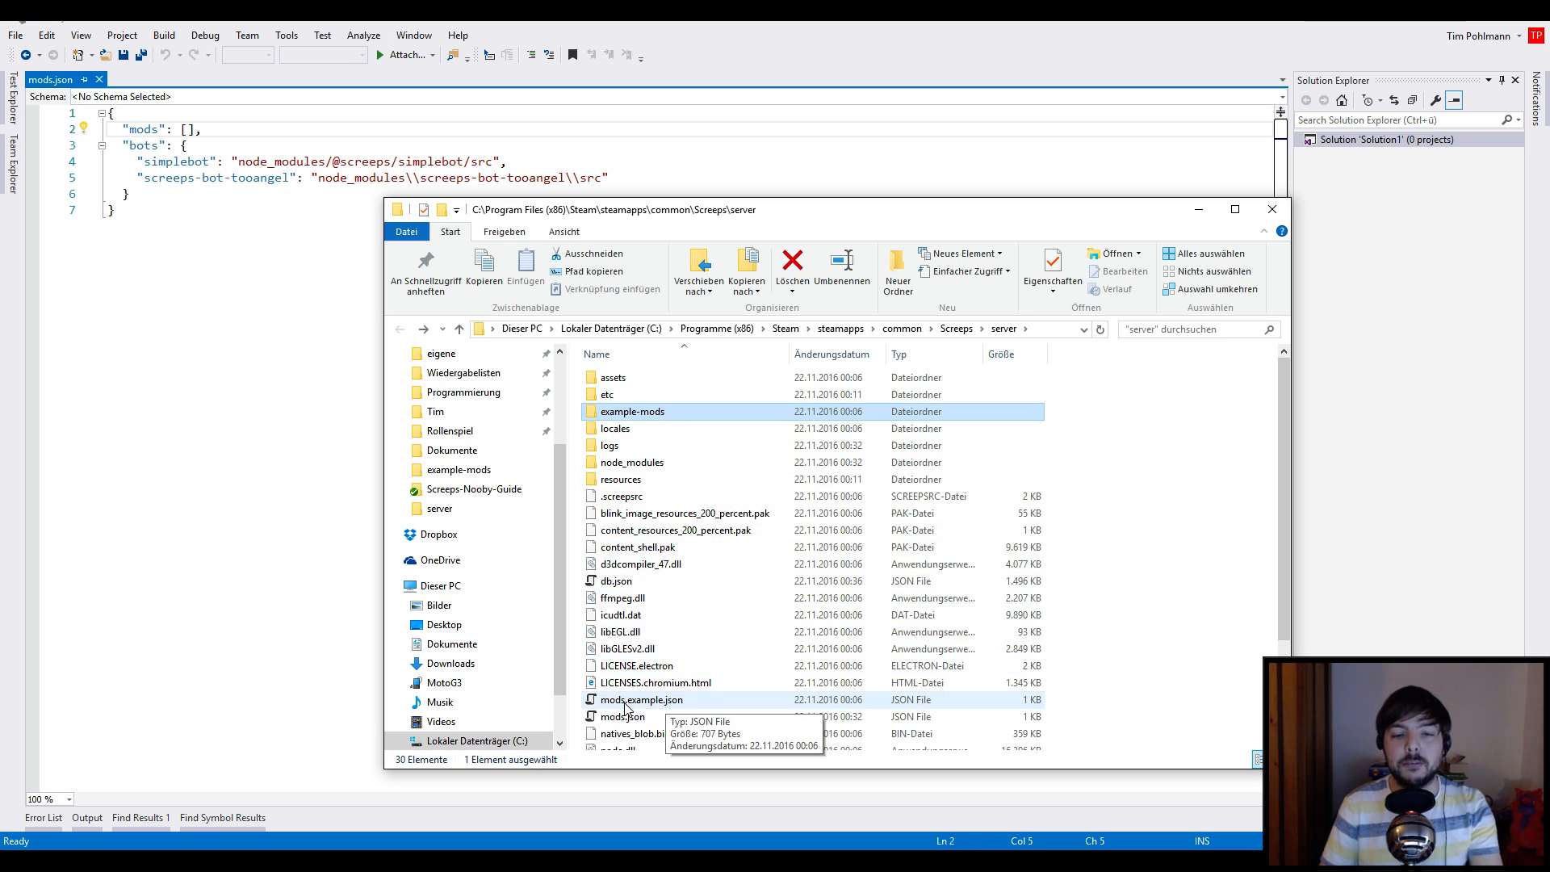
left_click(641, 699)
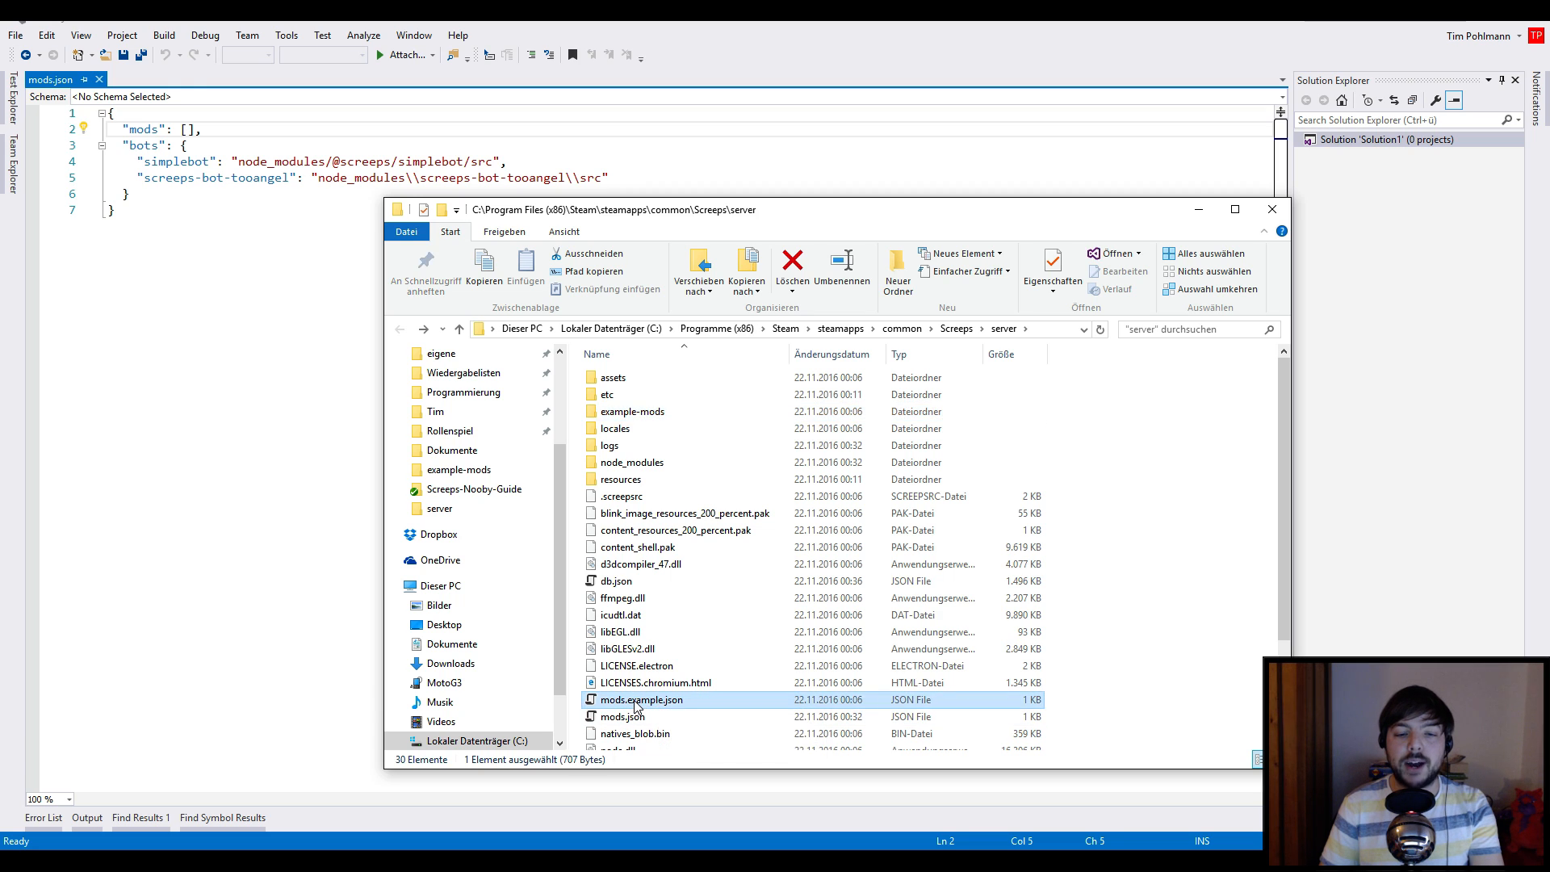
double_click(640, 699)
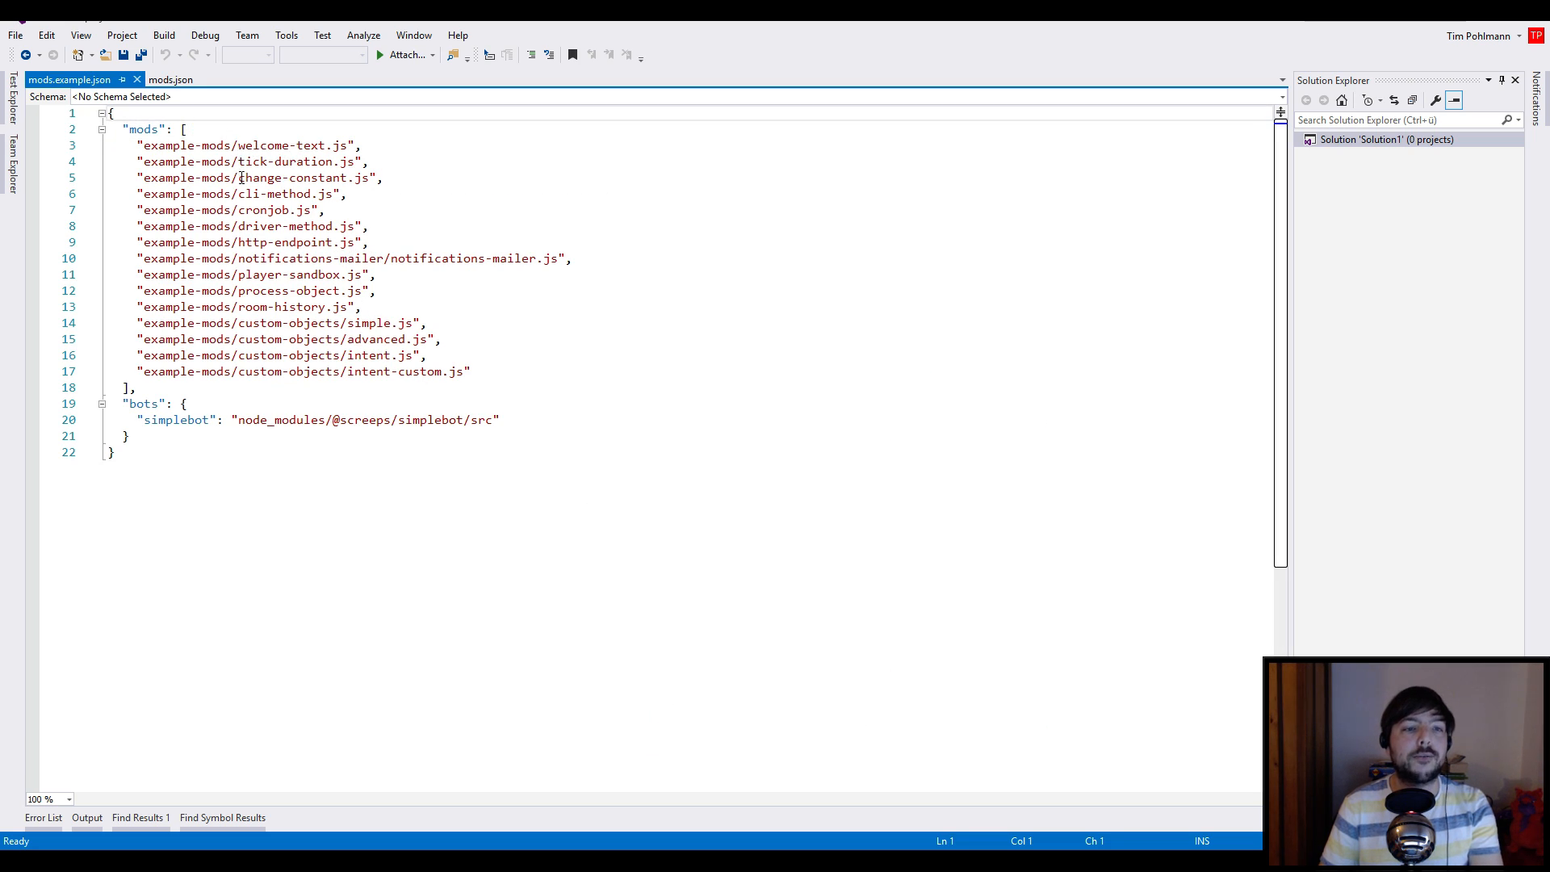
left_click(145, 178)
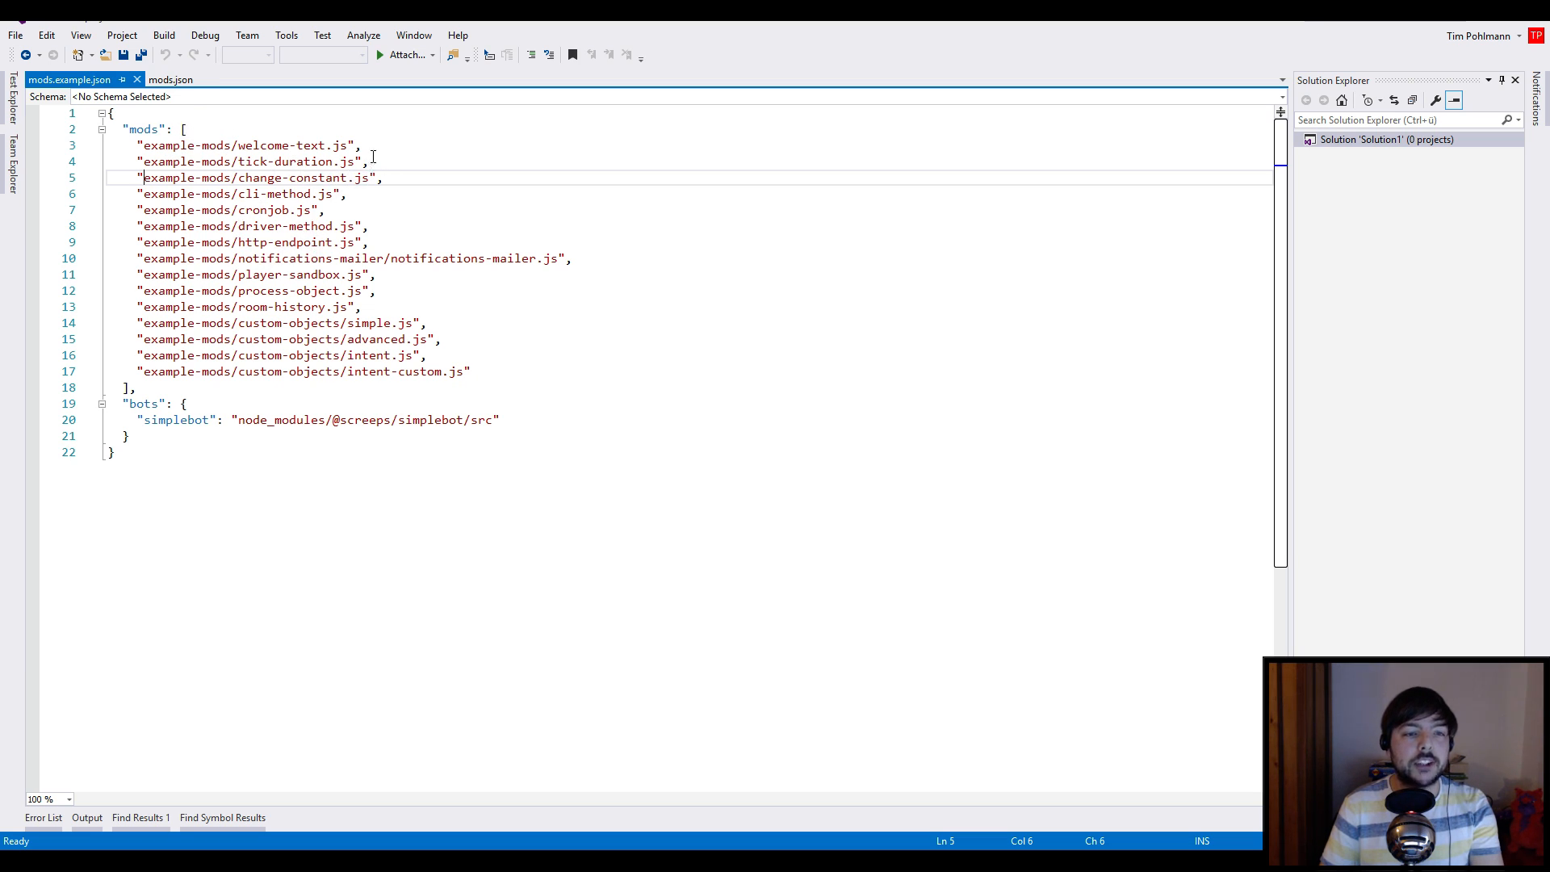
left_click(370, 145)
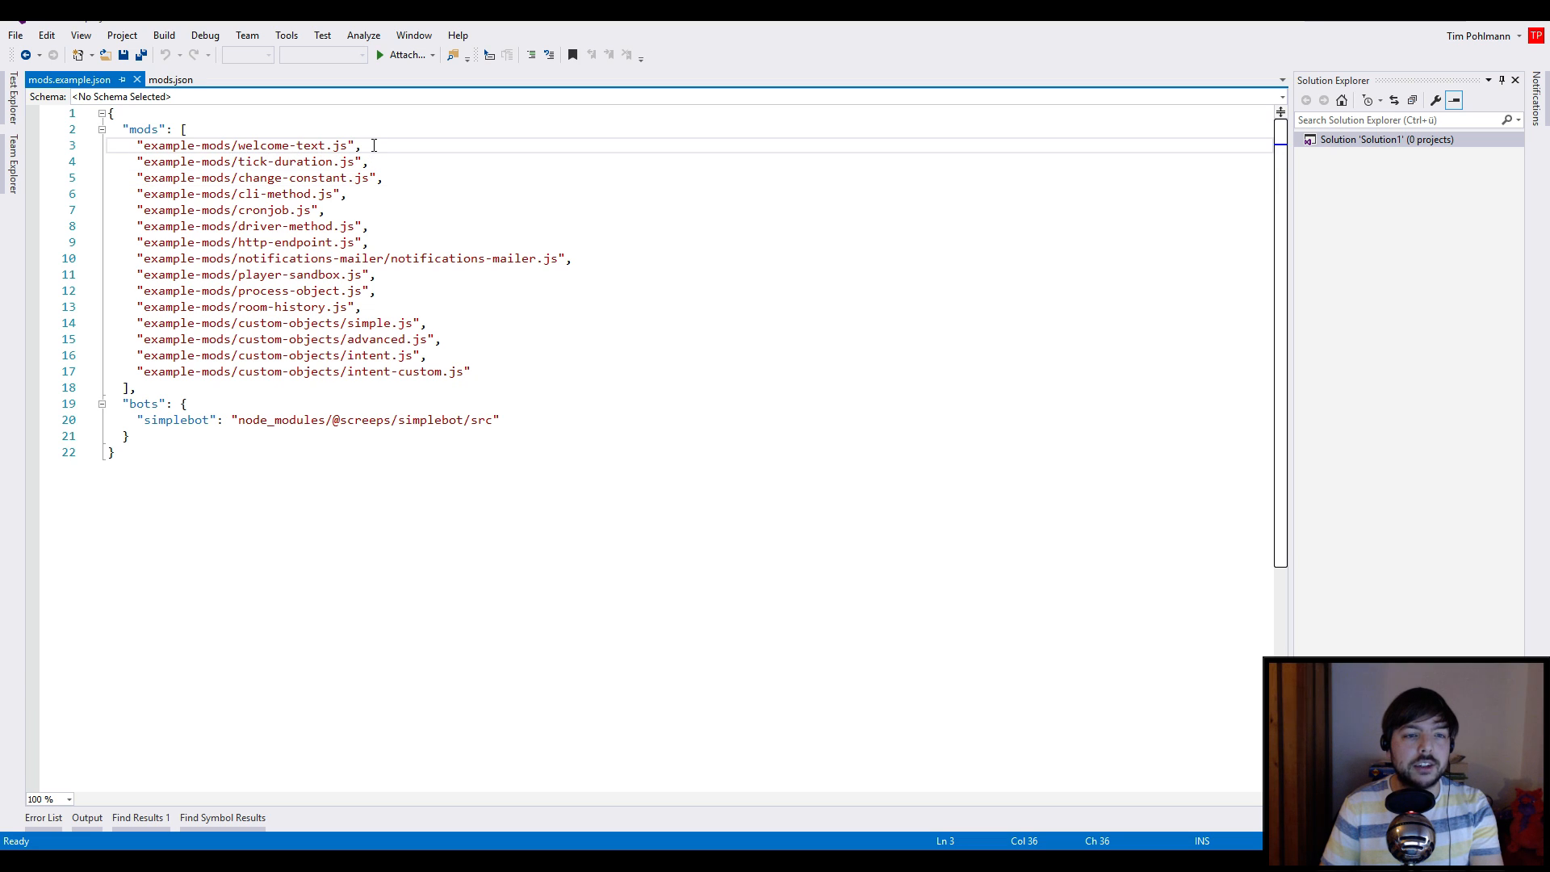
left_click(170, 80)
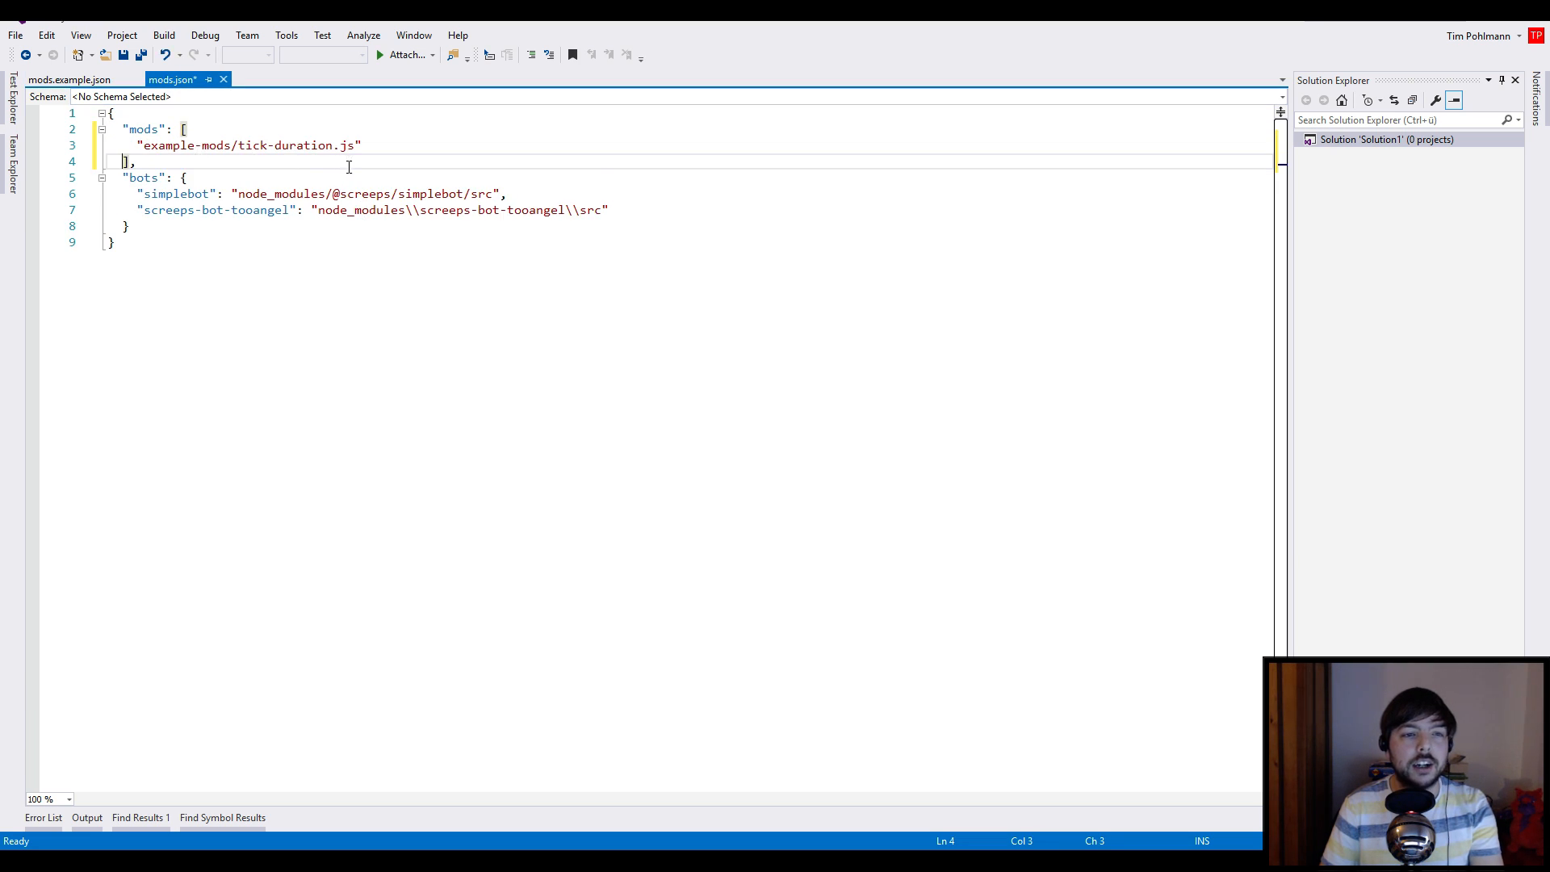
Save mods.json, close the mods overview, and start the local Screeps server
key("ctrl+s")
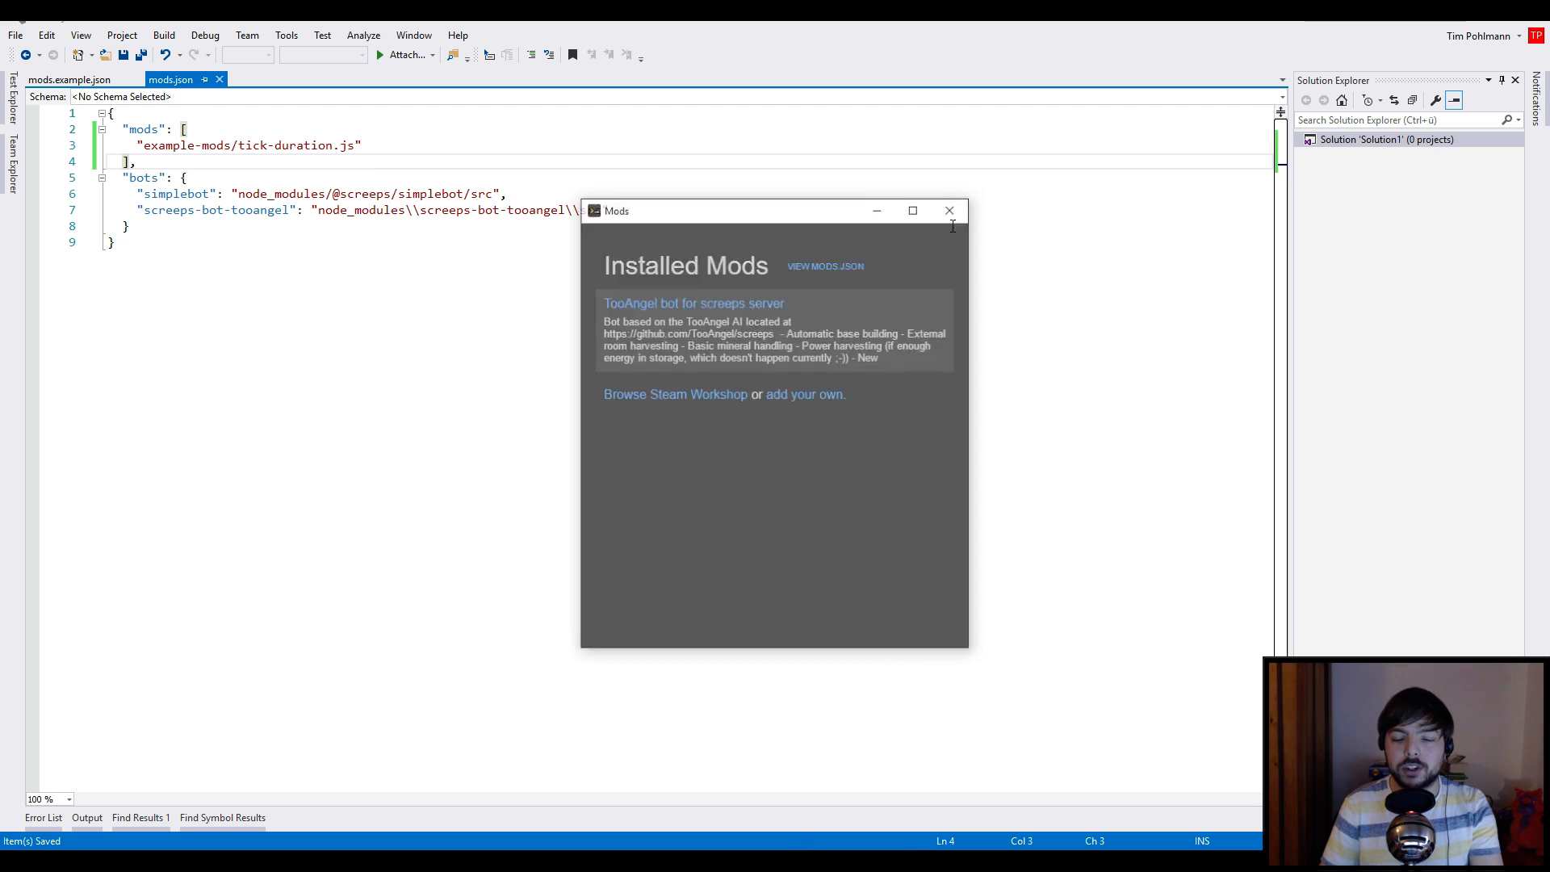
left_click(948, 210)
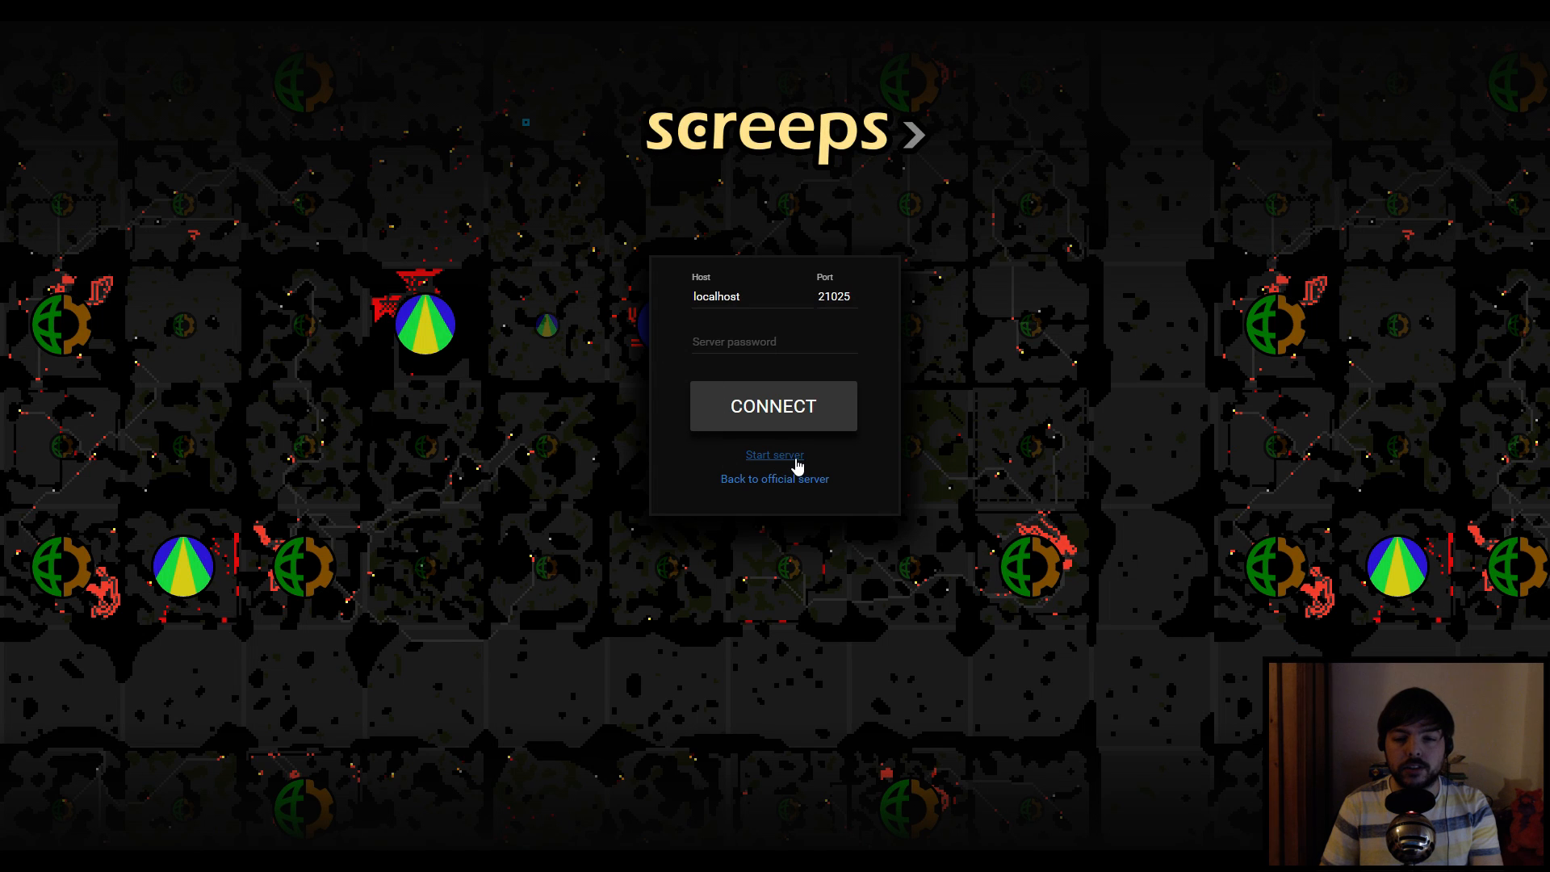
left_click(774, 455)
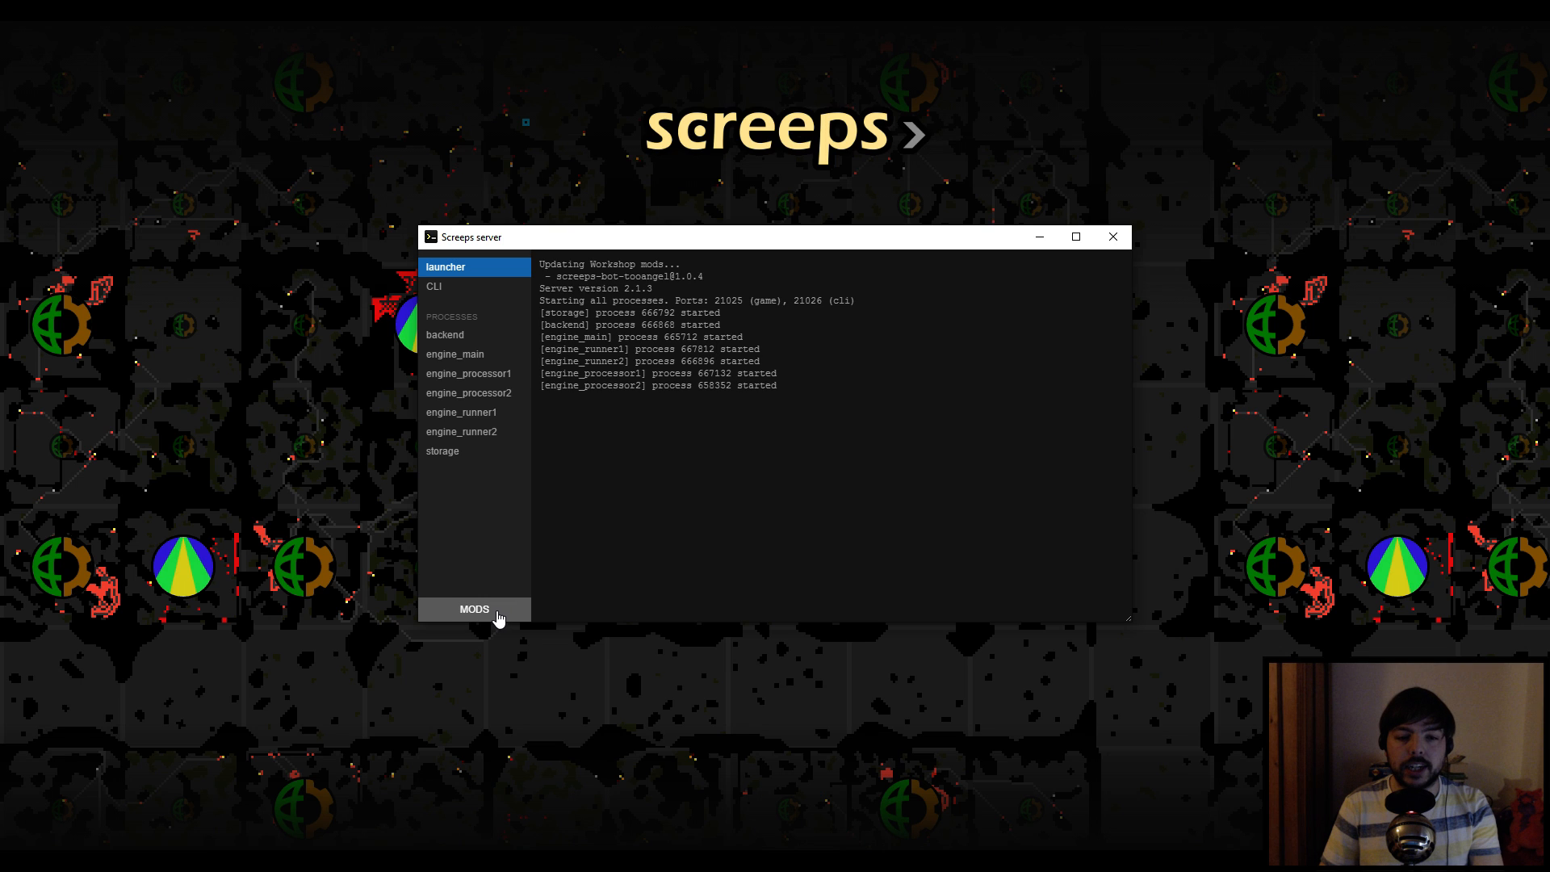
left_click(474, 608)
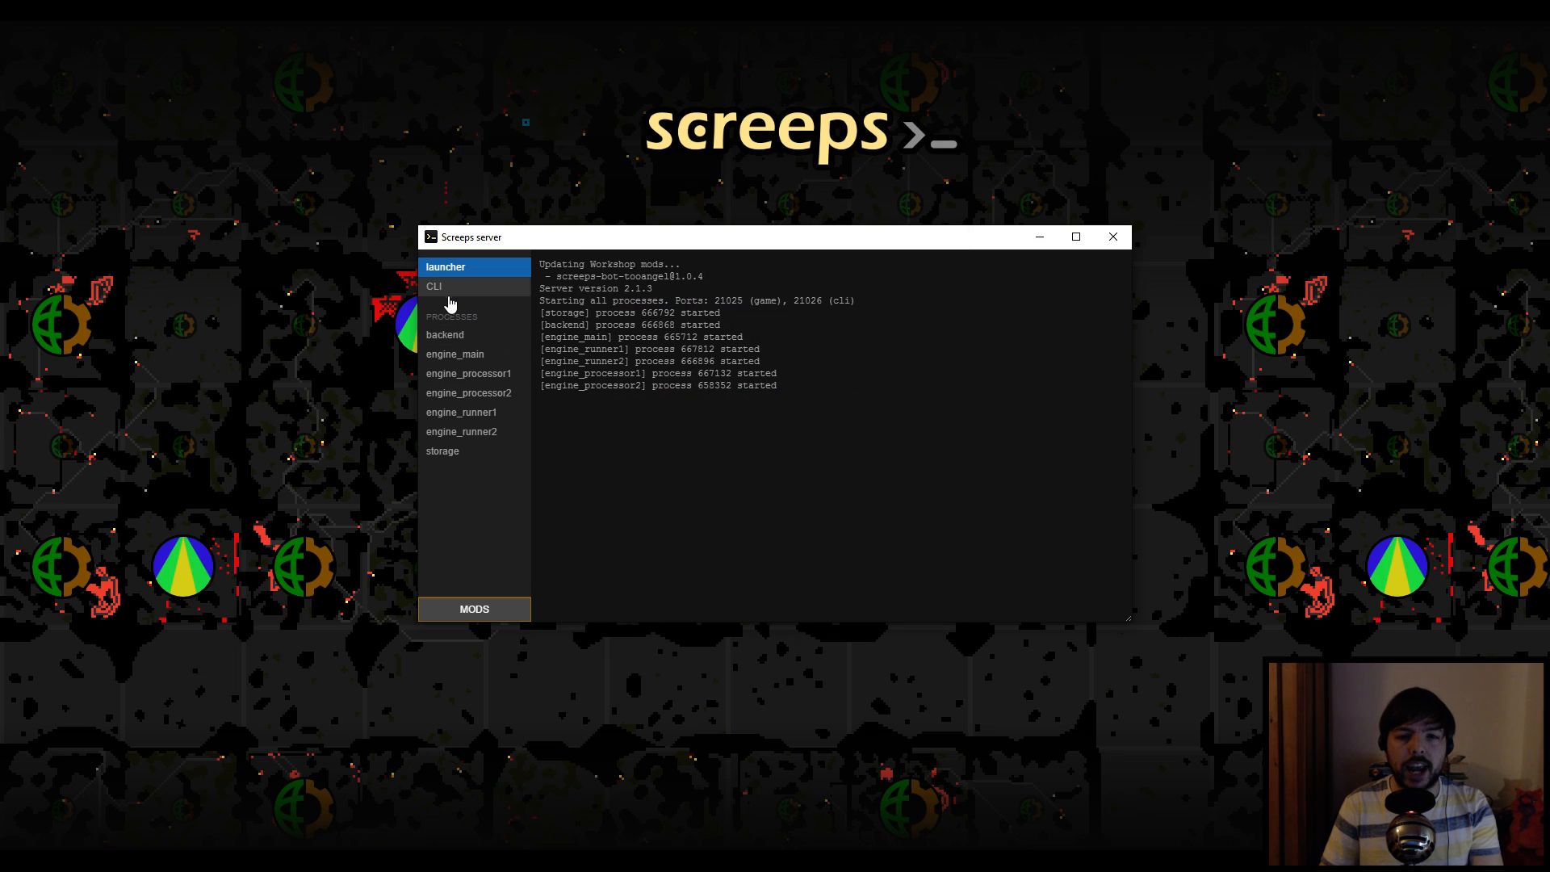
mouse_move(438, 289)
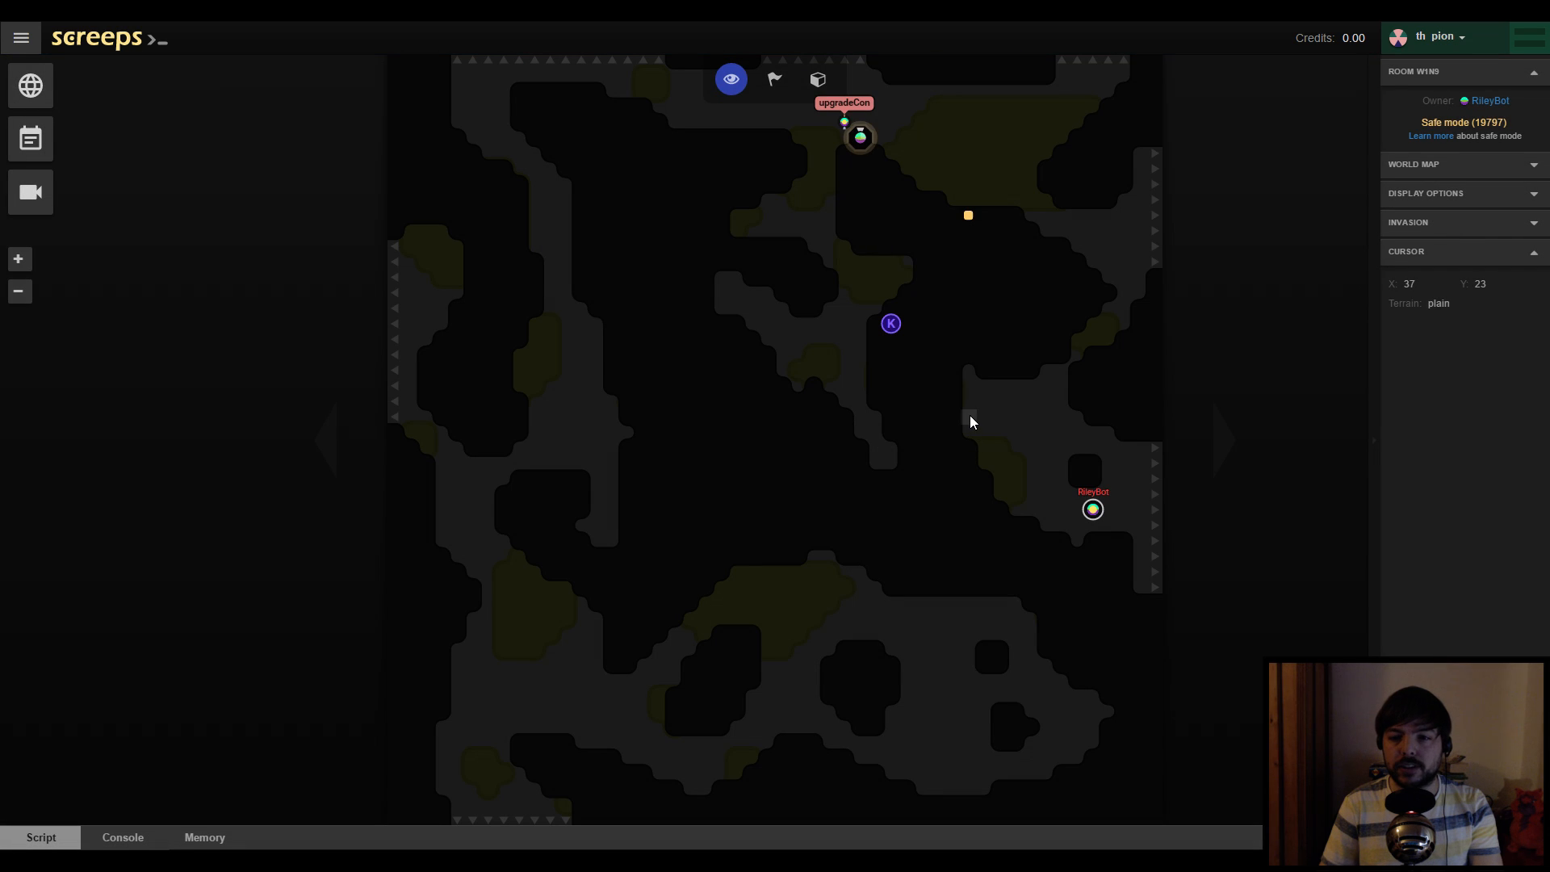
mouse_move(838, 155)
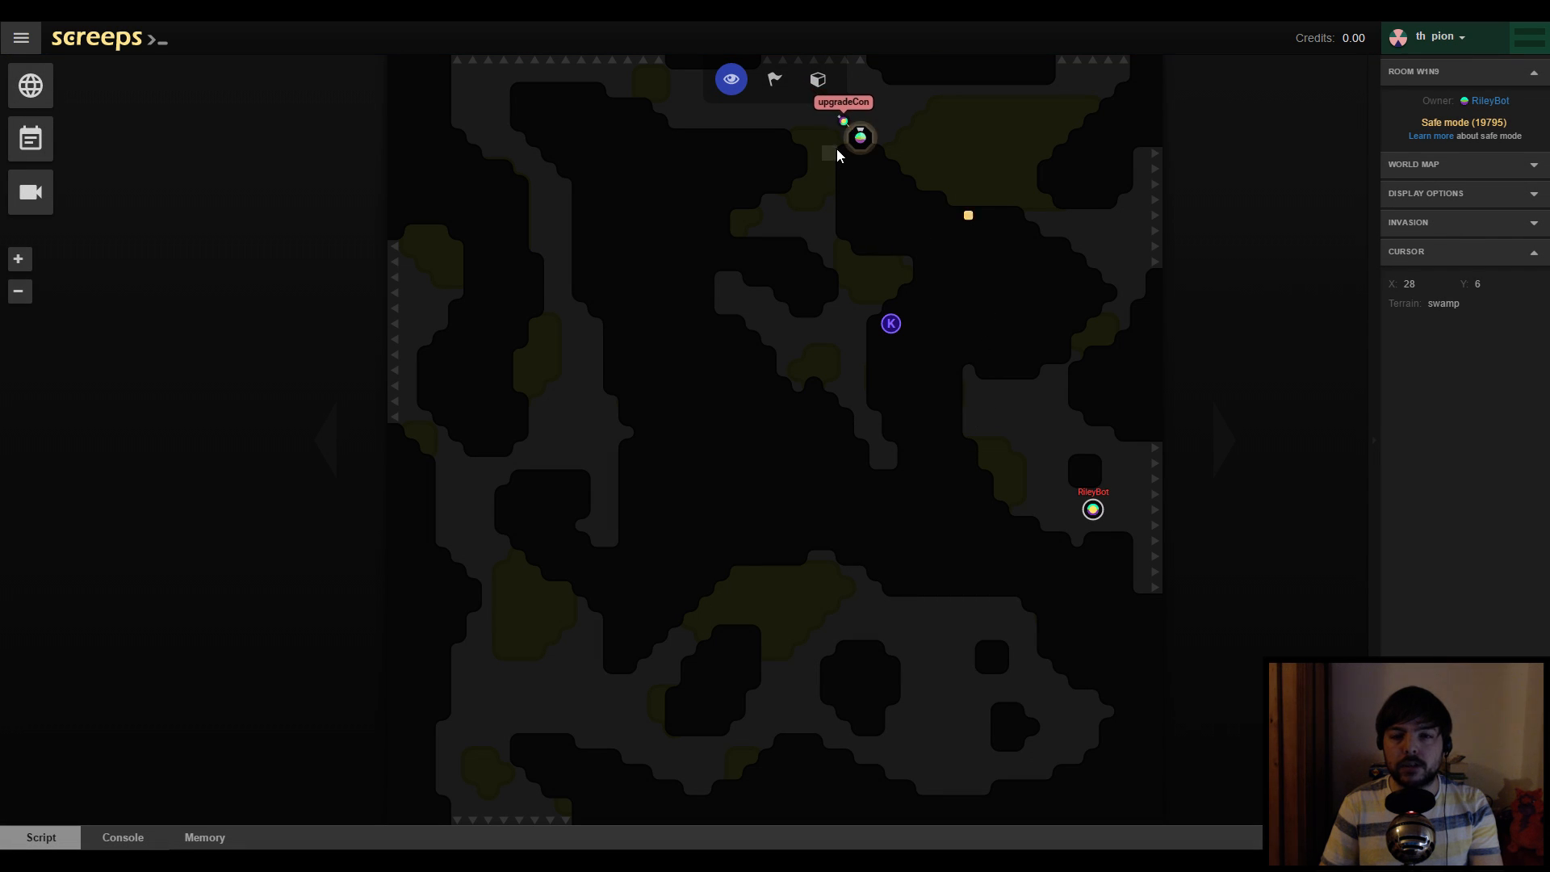
mouse_move(849, 132)
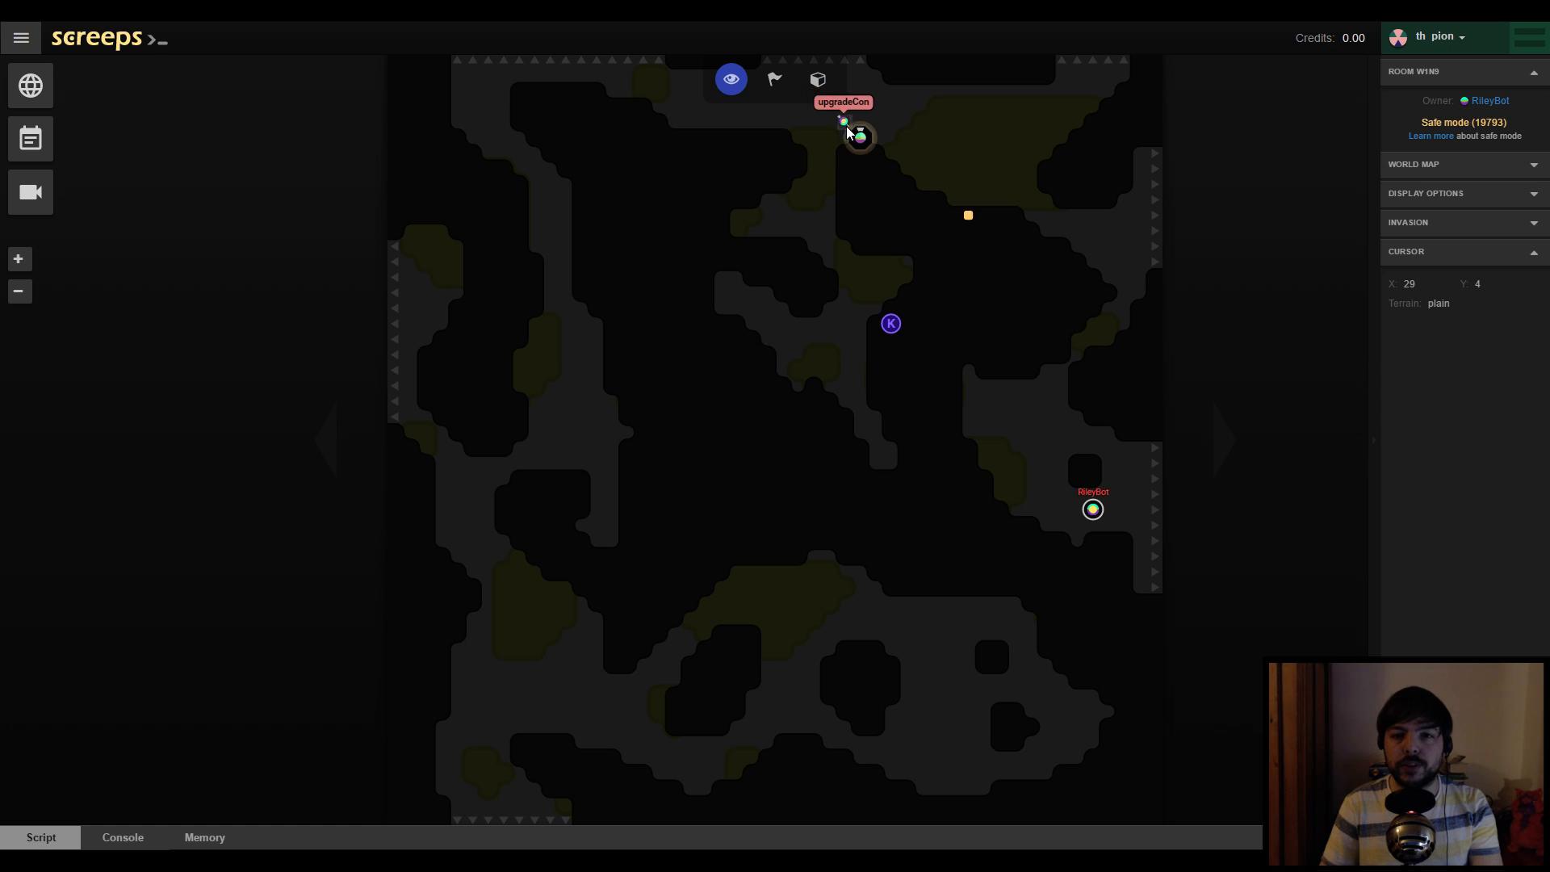
mouse_move(842, 141)
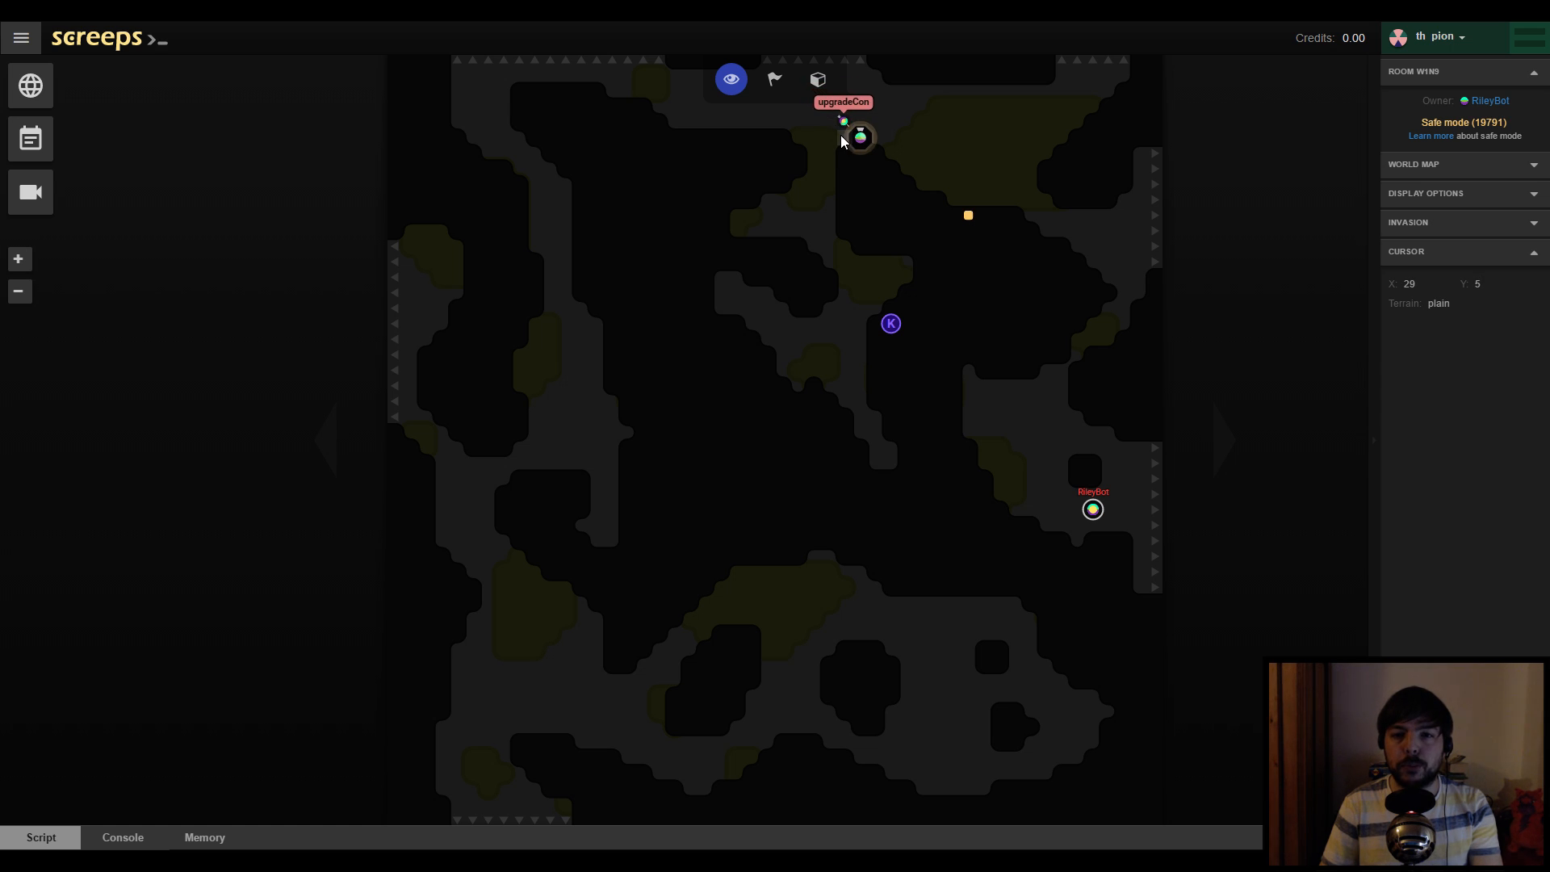
mouse_move(926, 287)
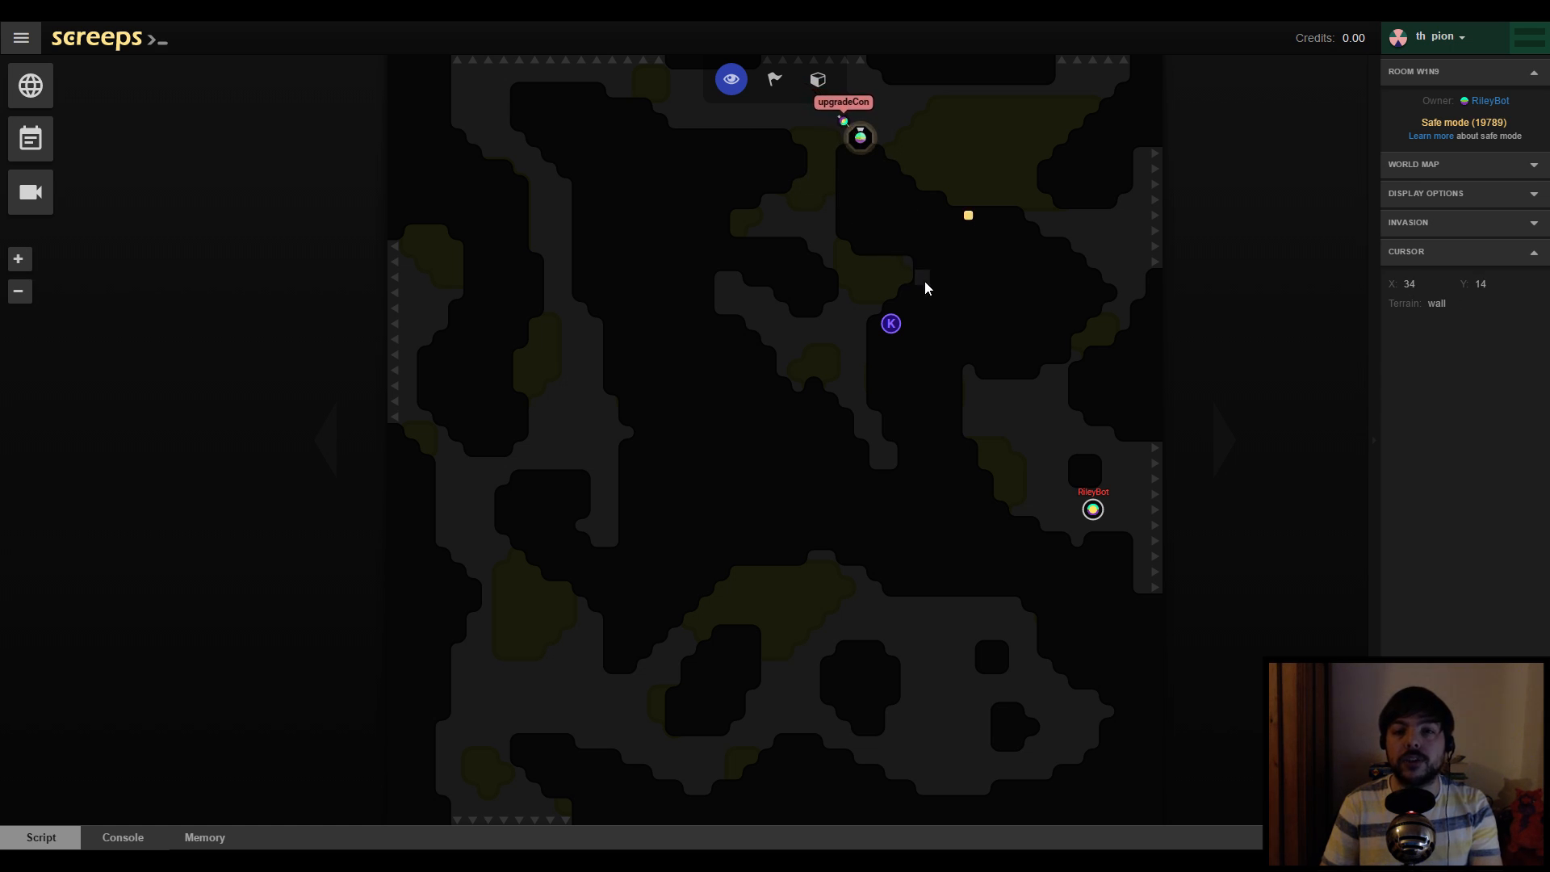
mouse_move(938, 247)
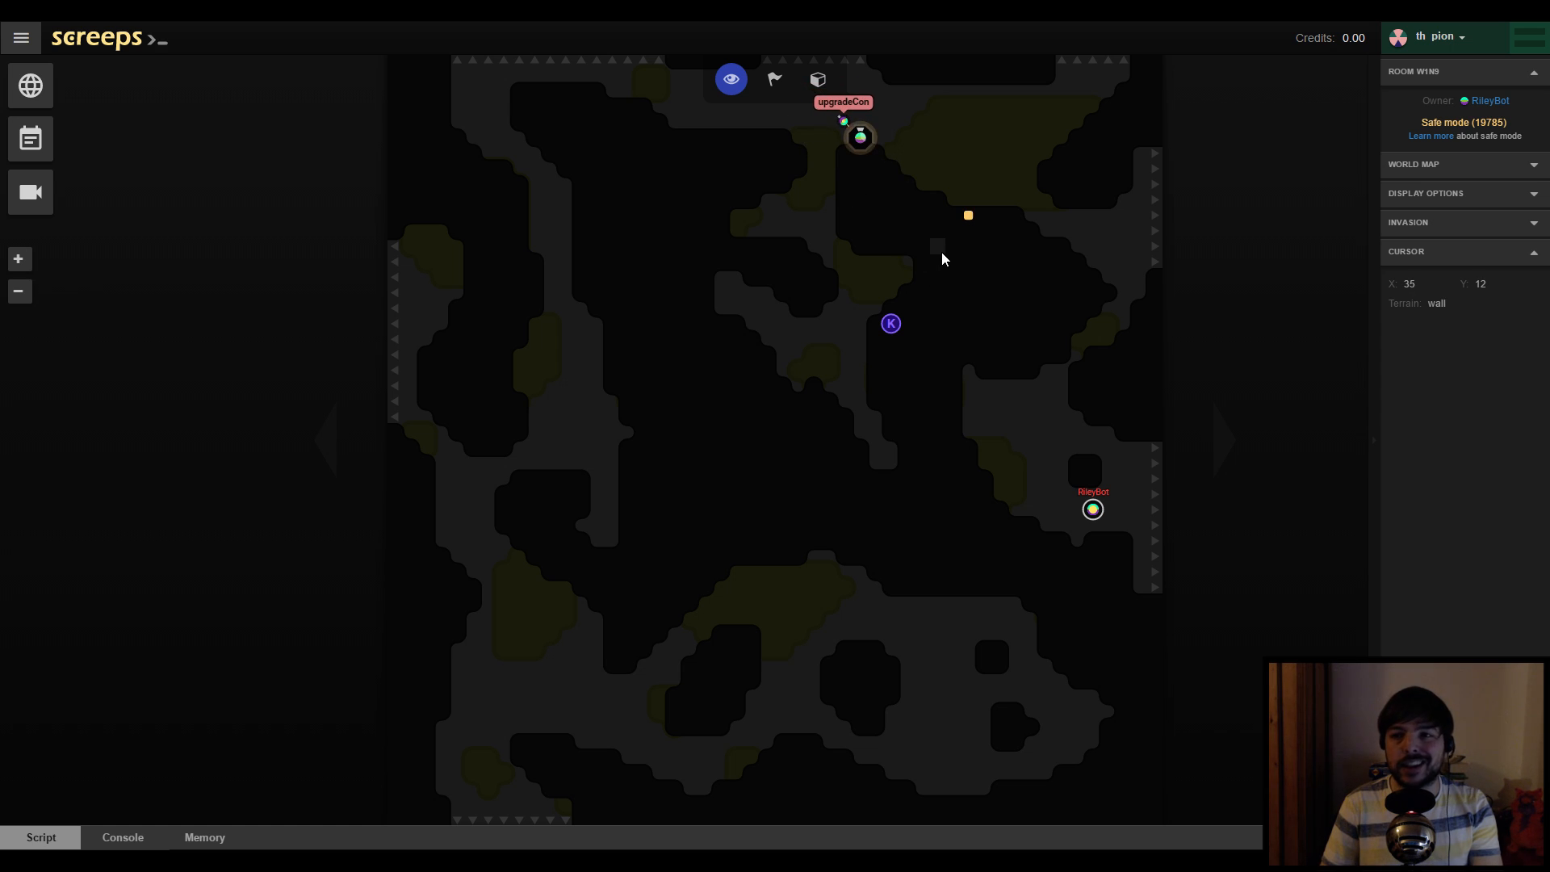
mouse_move(831, 537)
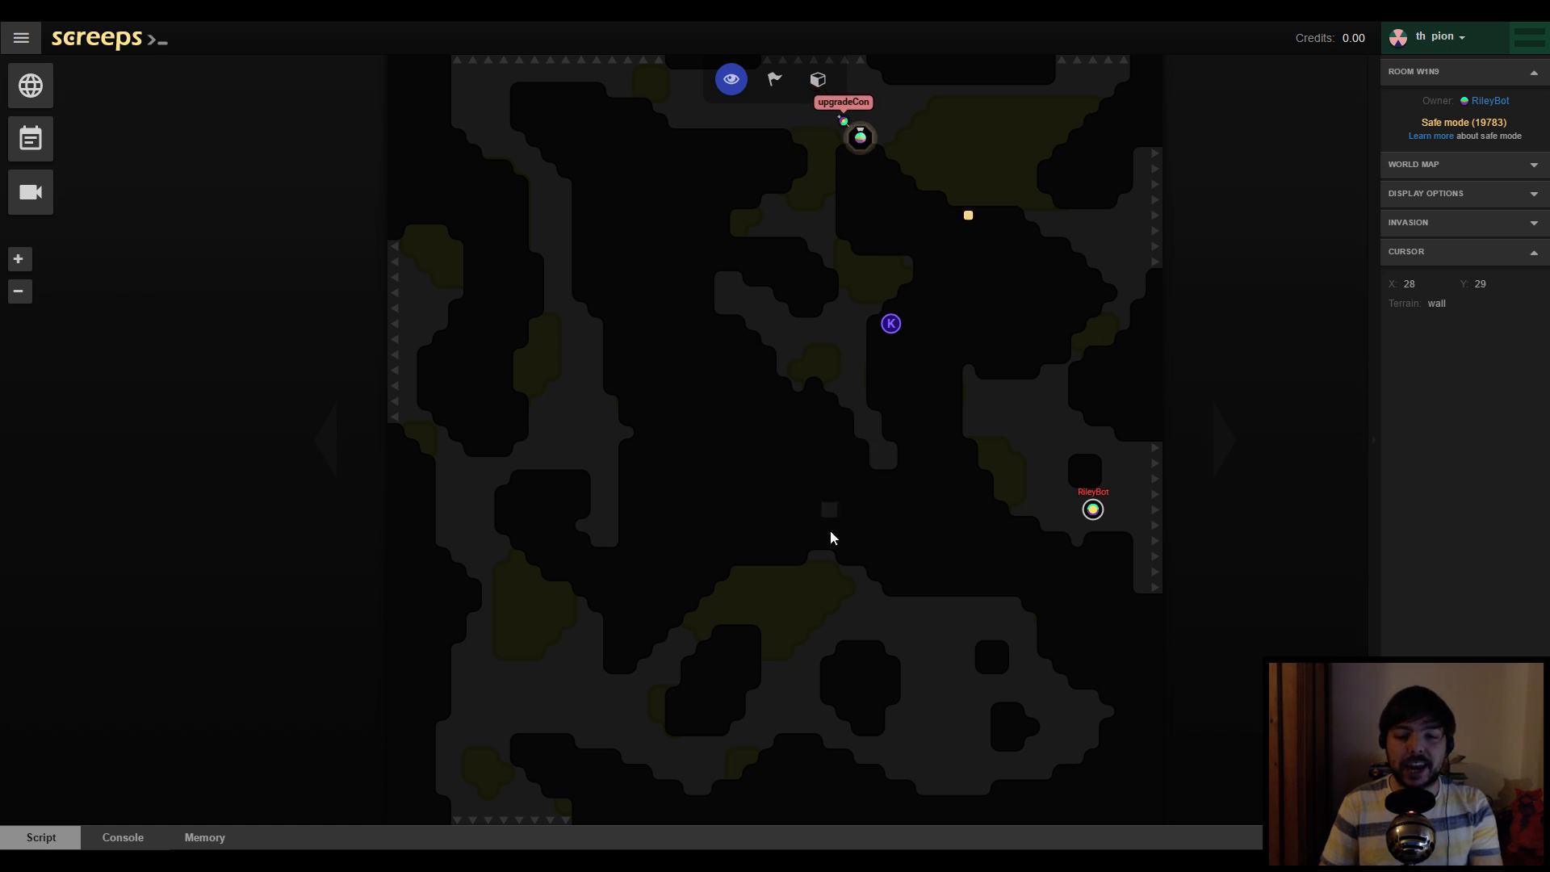
mouse_move(880, 490)
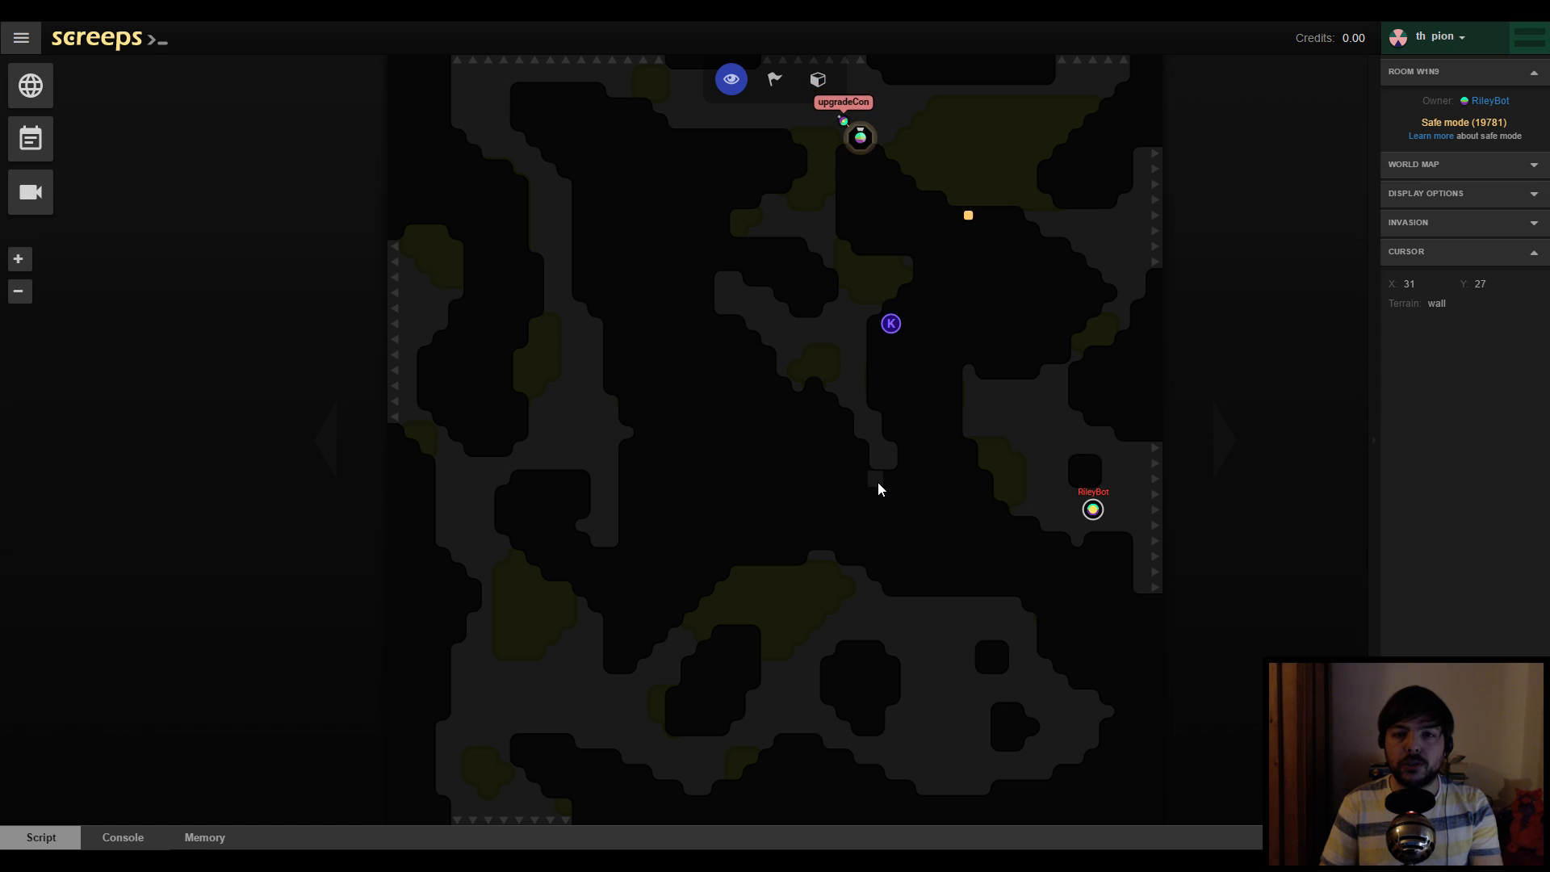
mouse_move(781, 682)
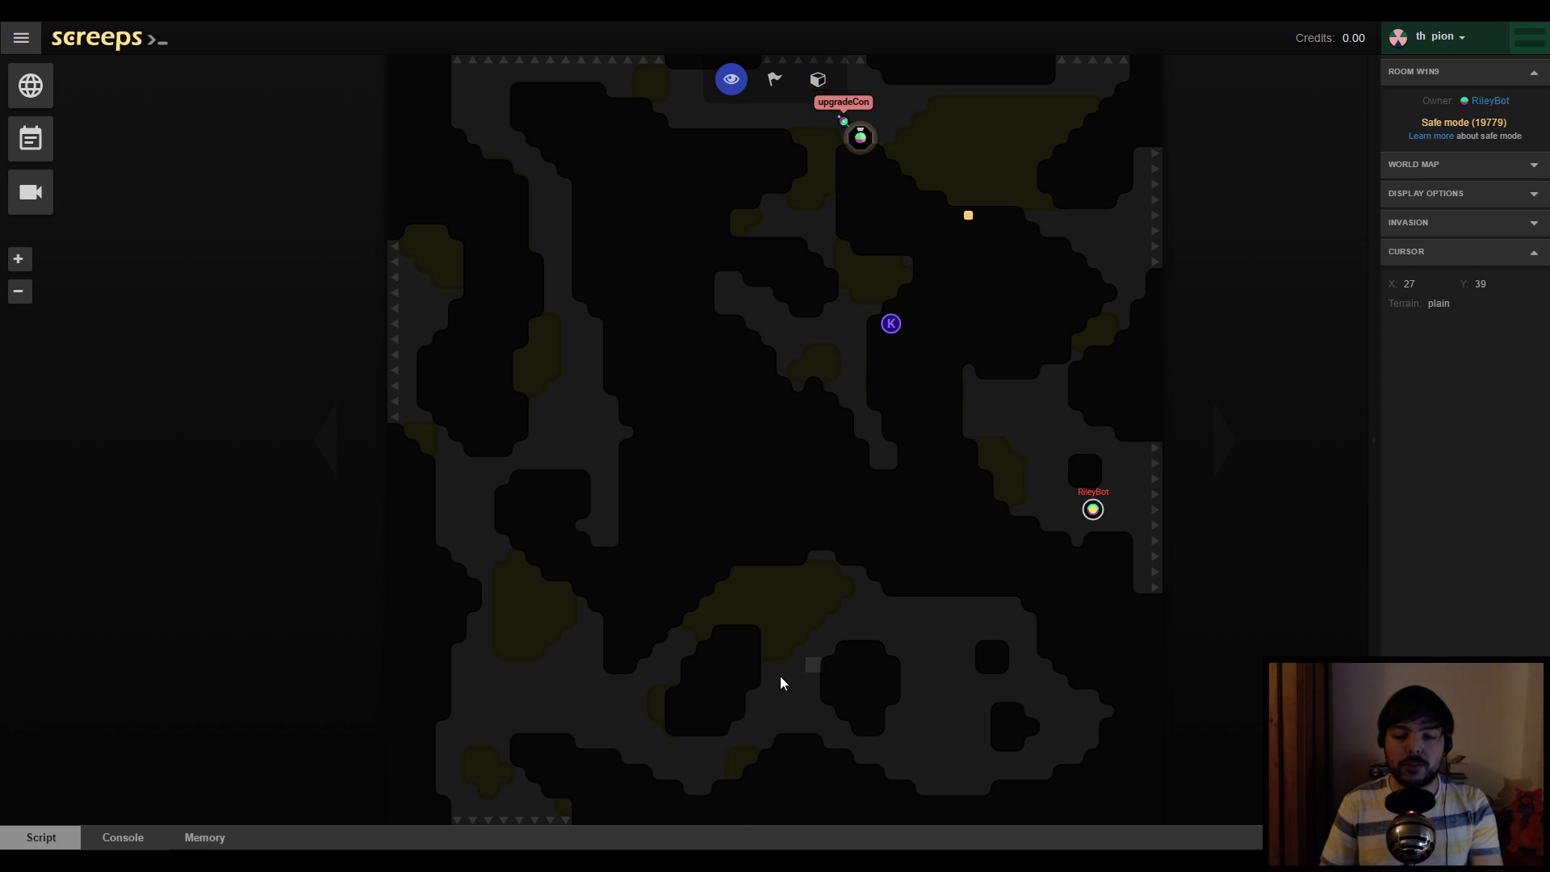
mouse_move(789, 647)
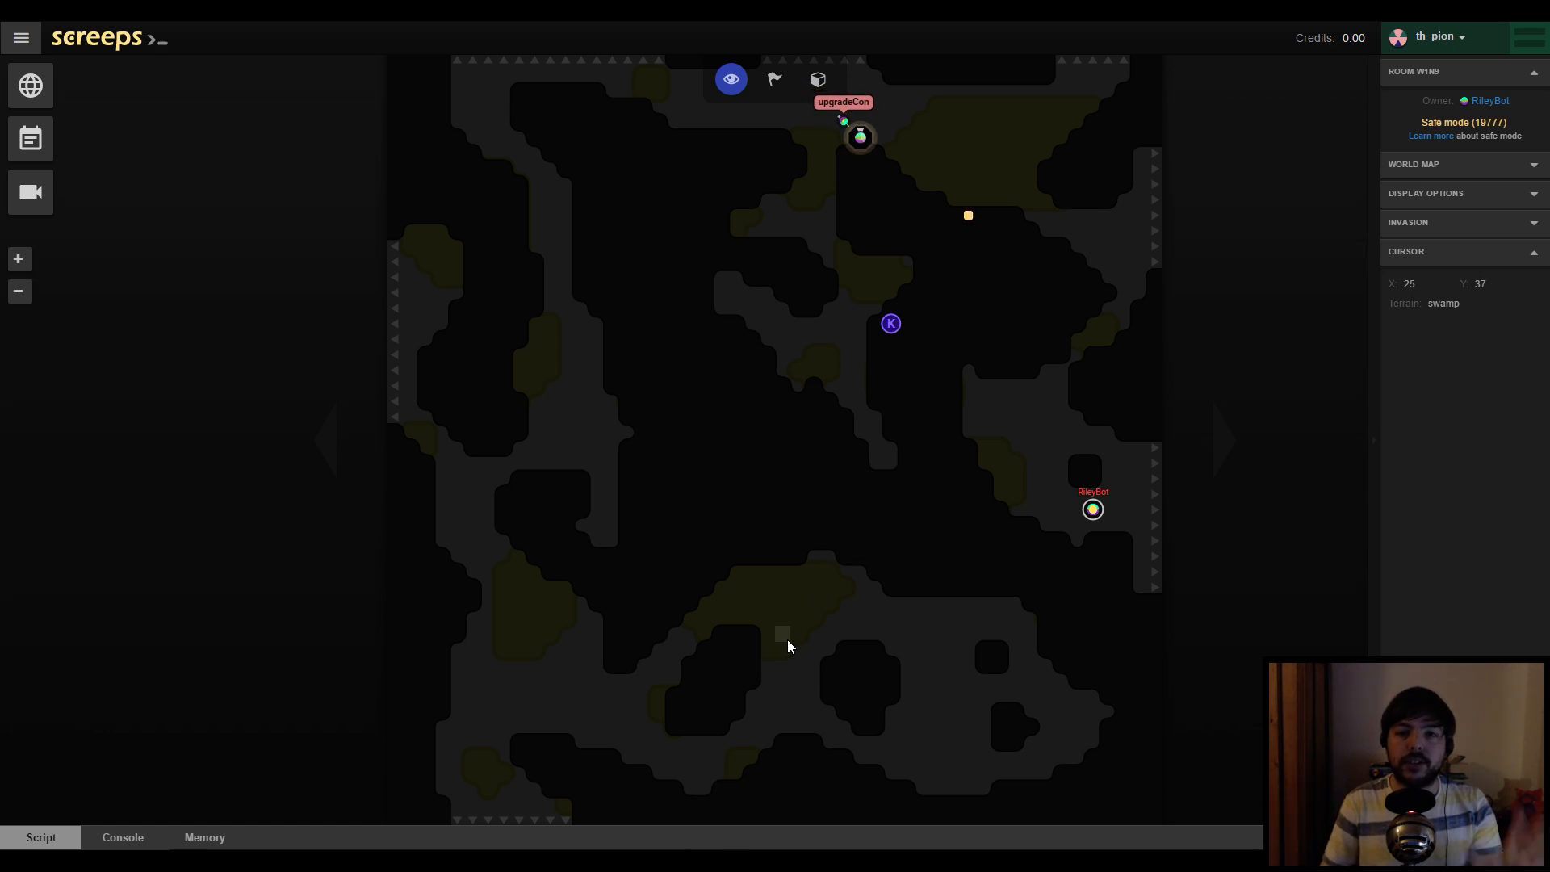
mouse_move(782, 697)
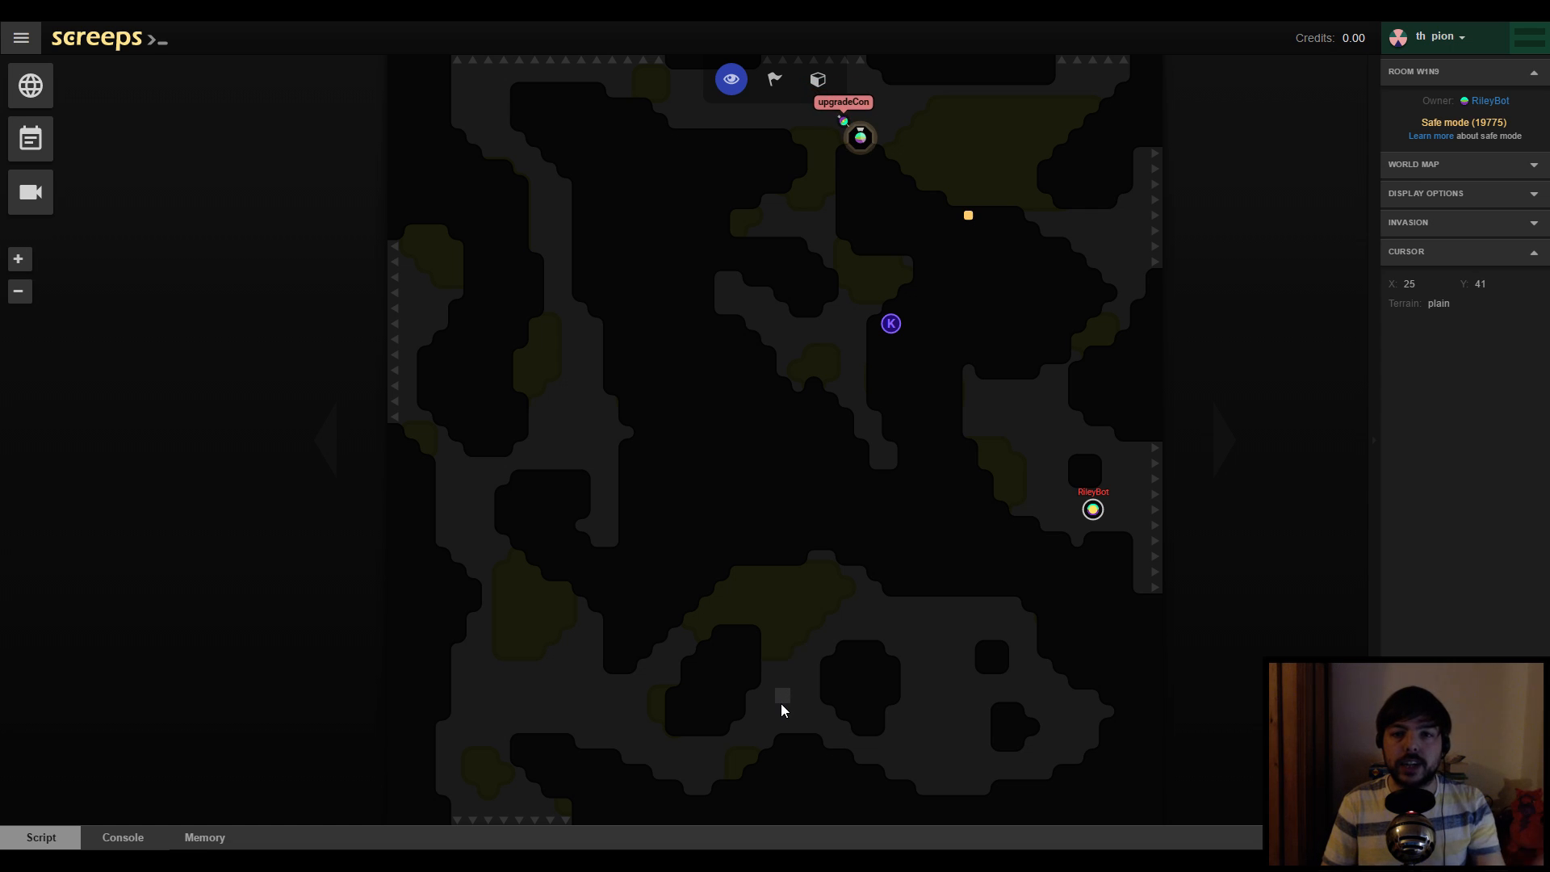
mouse_move(668, 838)
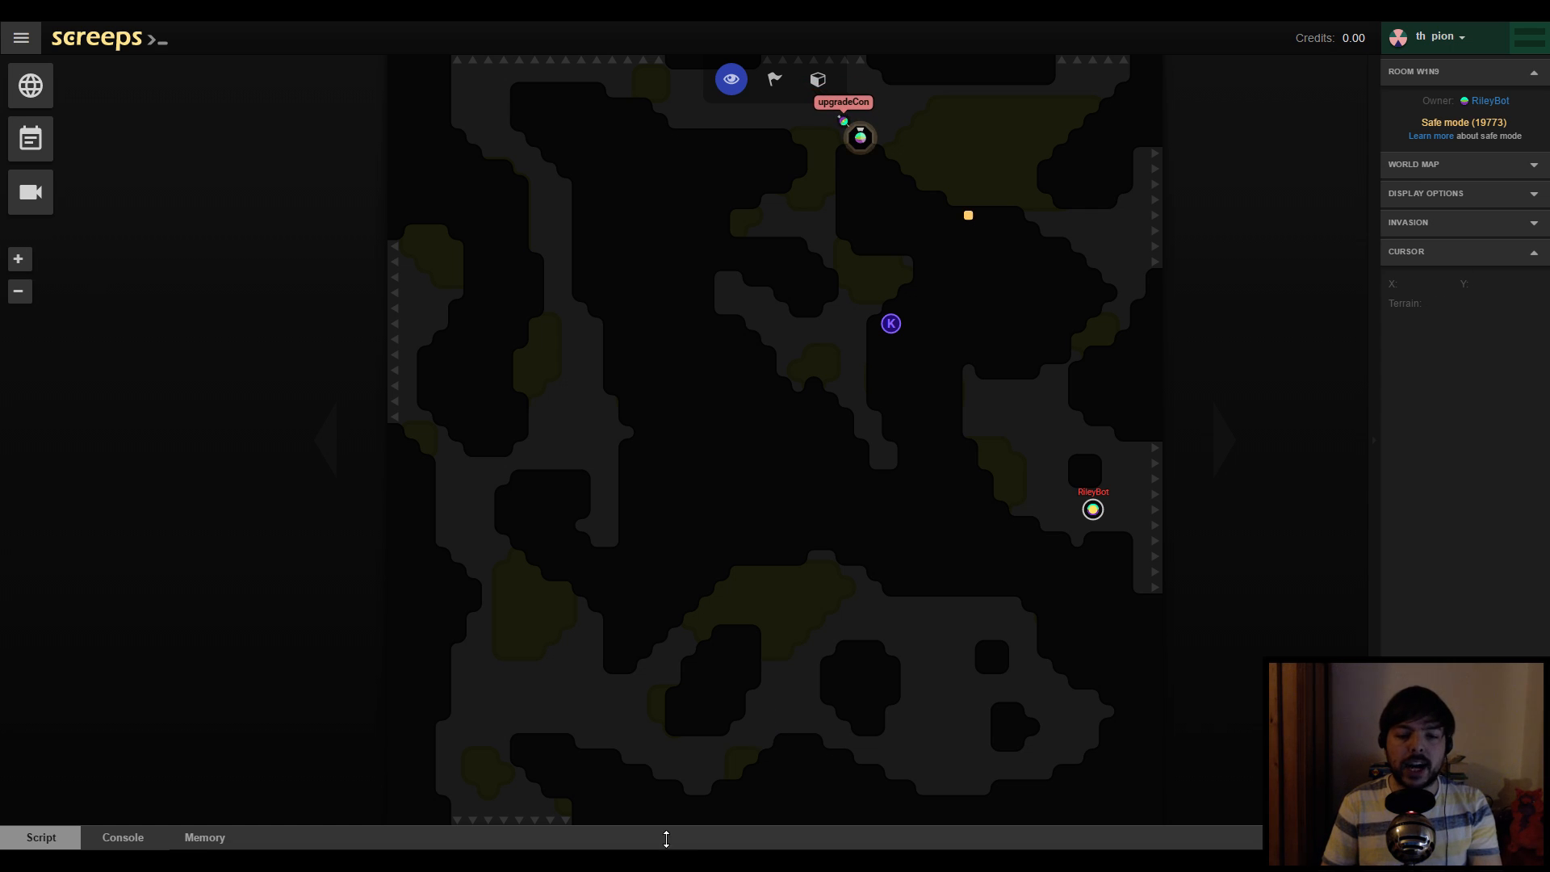
mouse_move(678, 702)
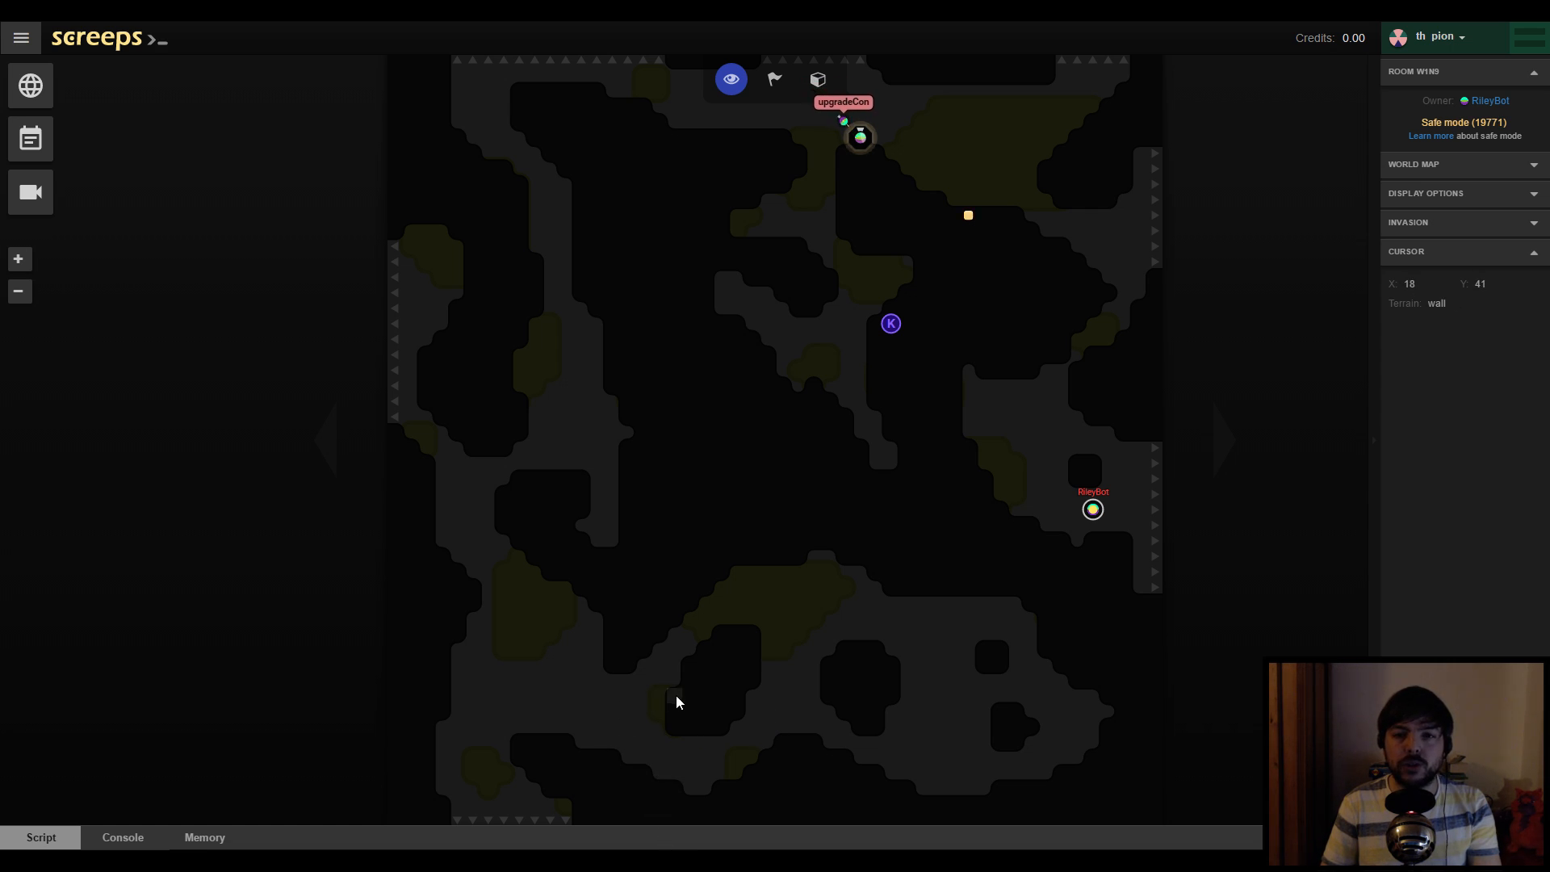
mouse_move(726, 583)
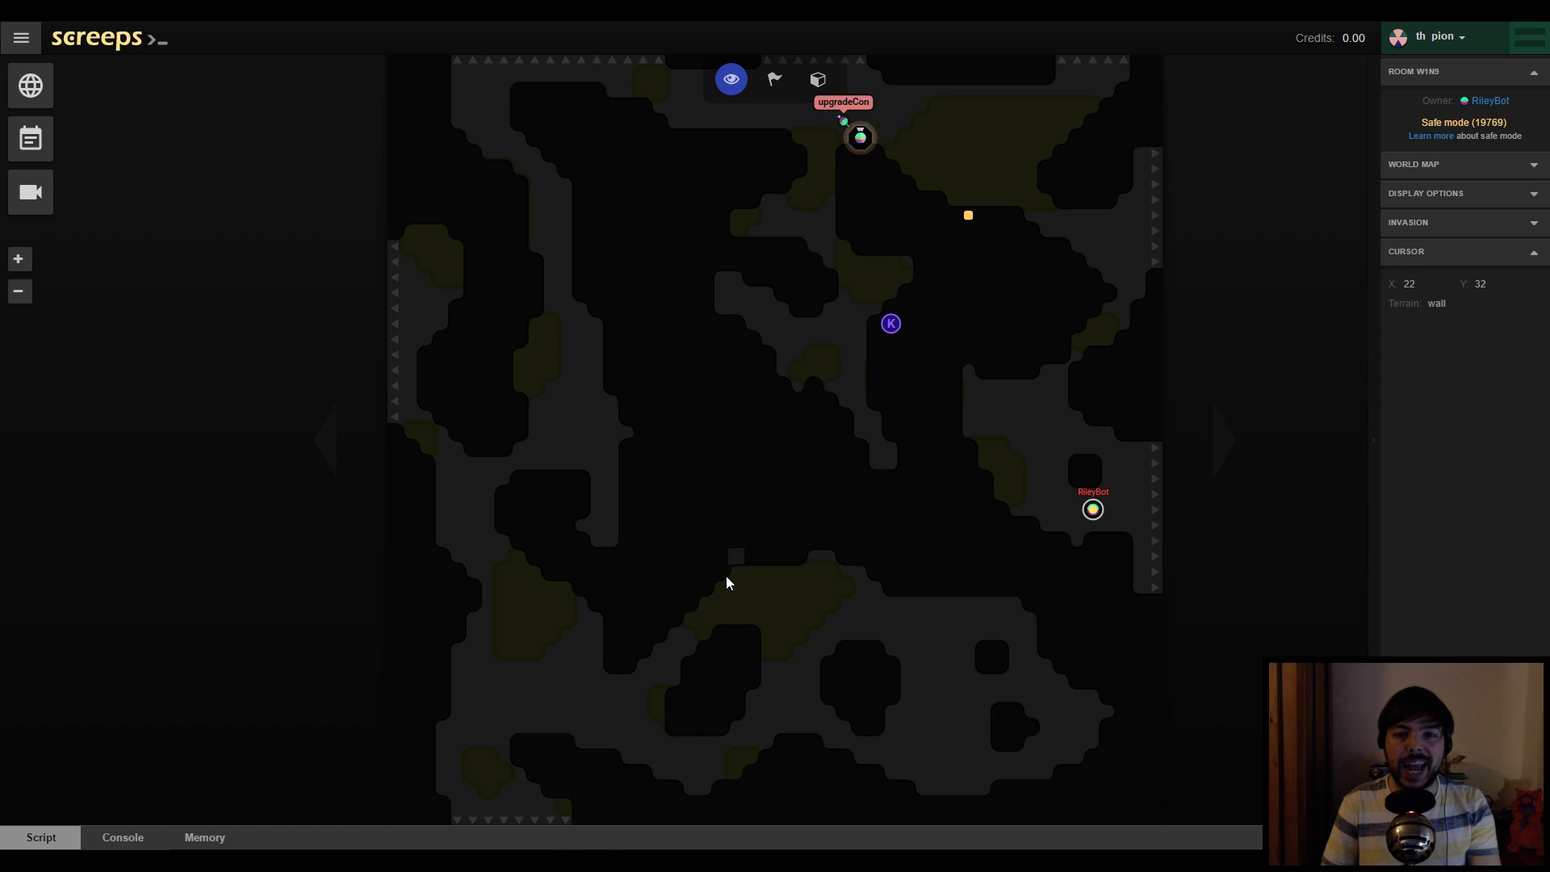
mouse_move(727, 588)
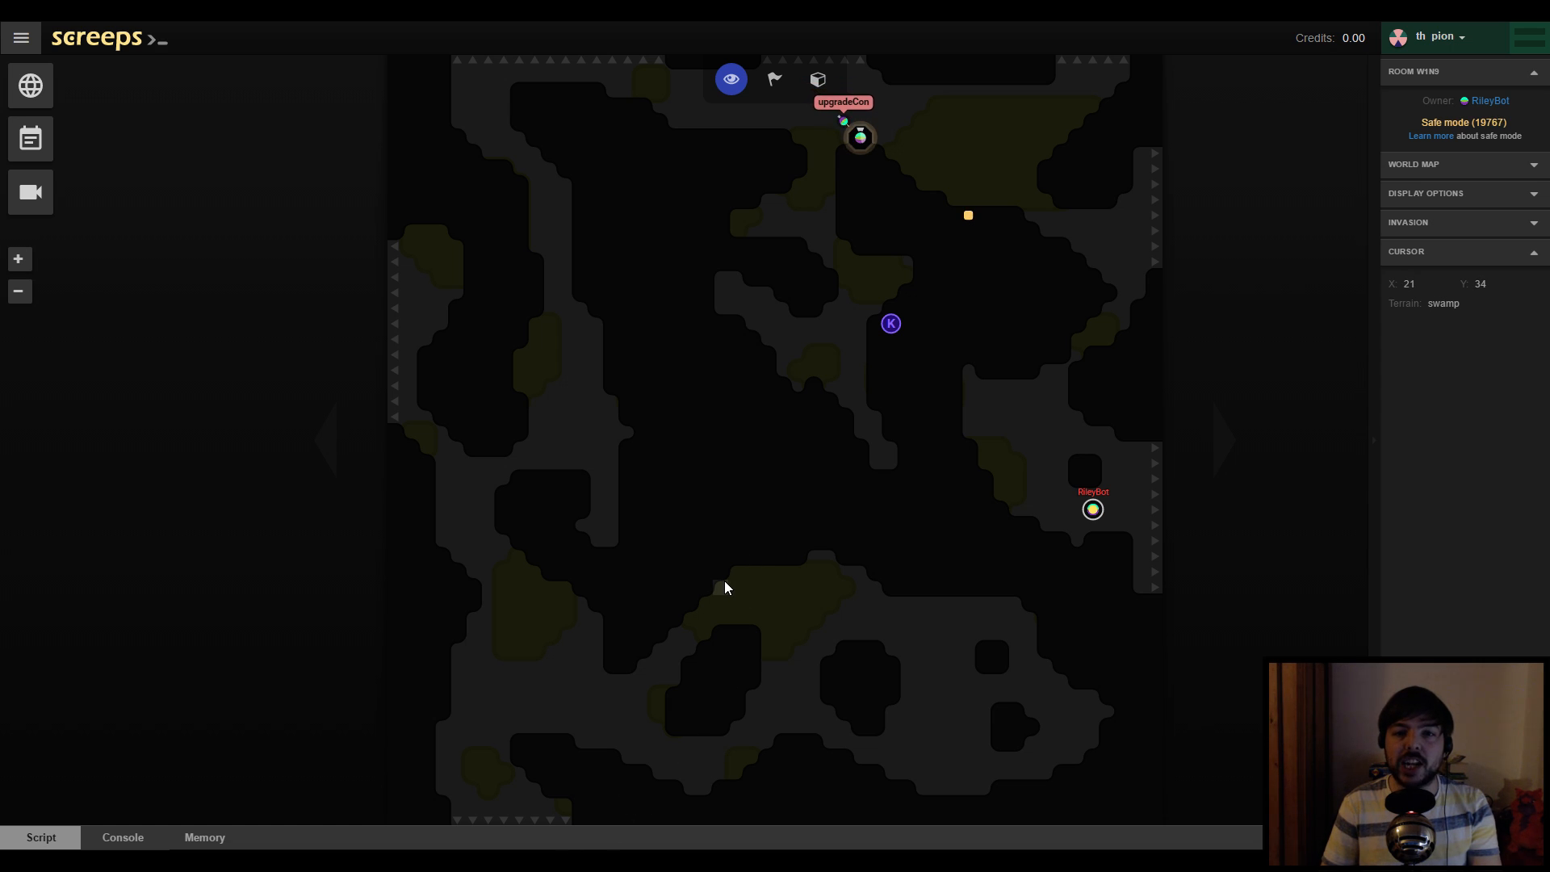
mouse_move(994, 483)
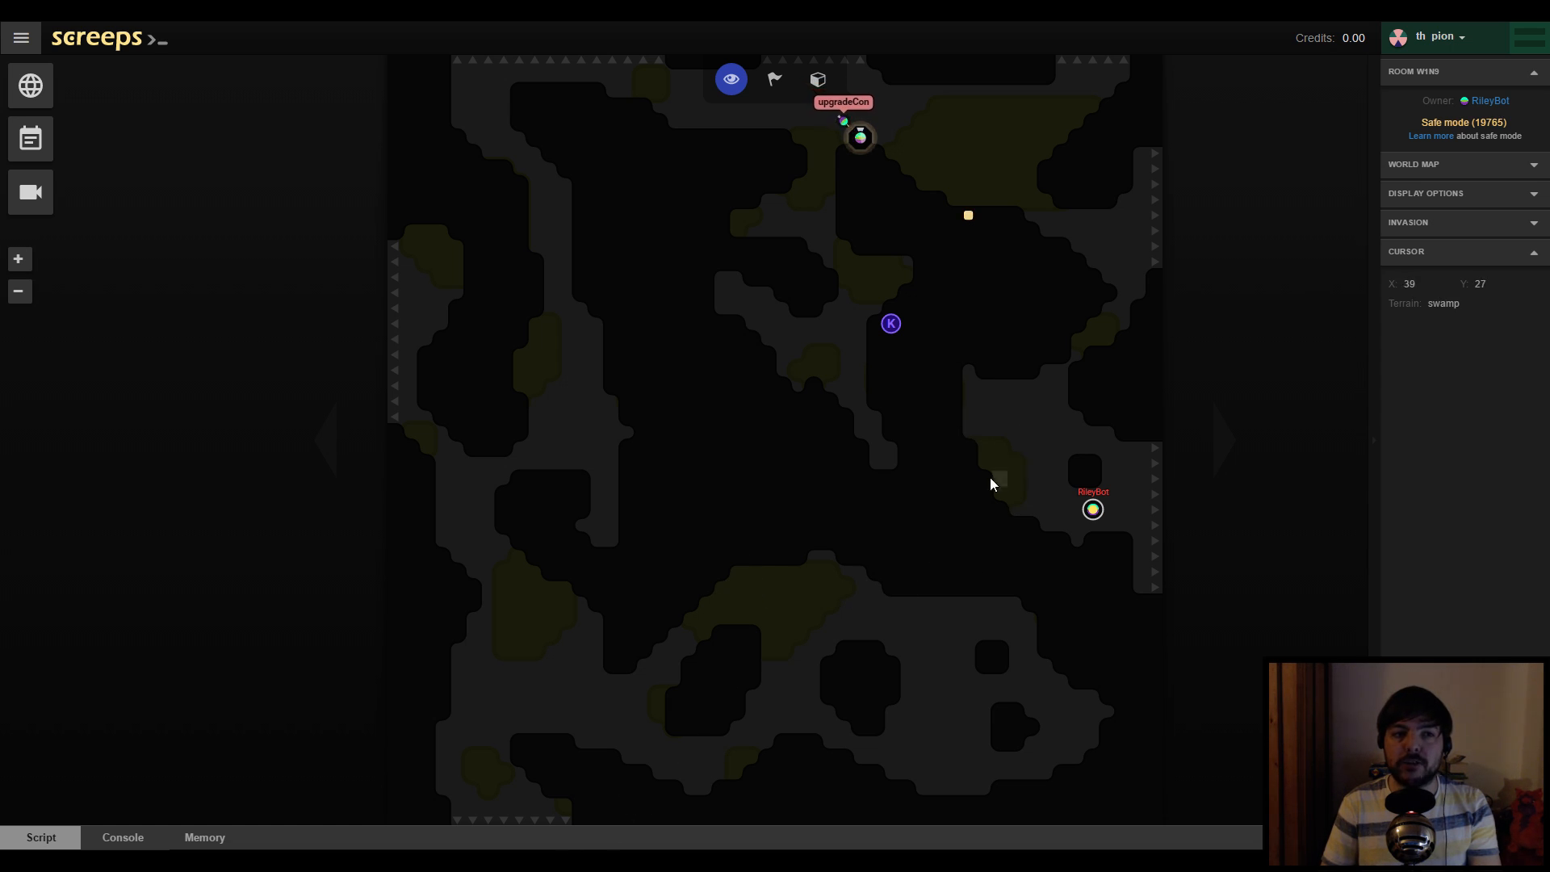
mouse_move(860, 497)
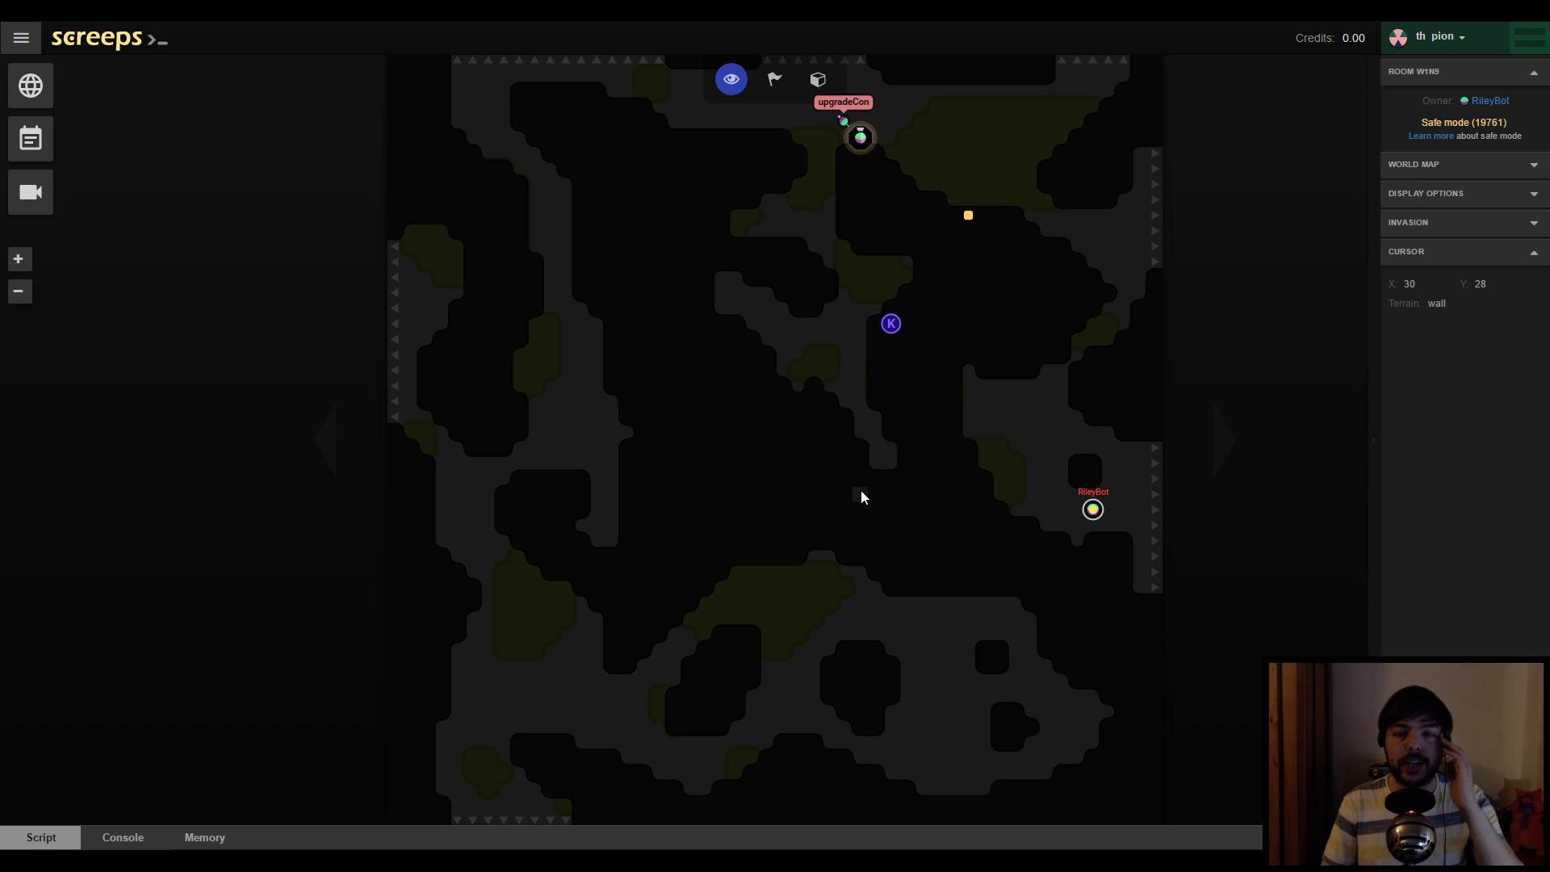
mouse_move(1001, 419)
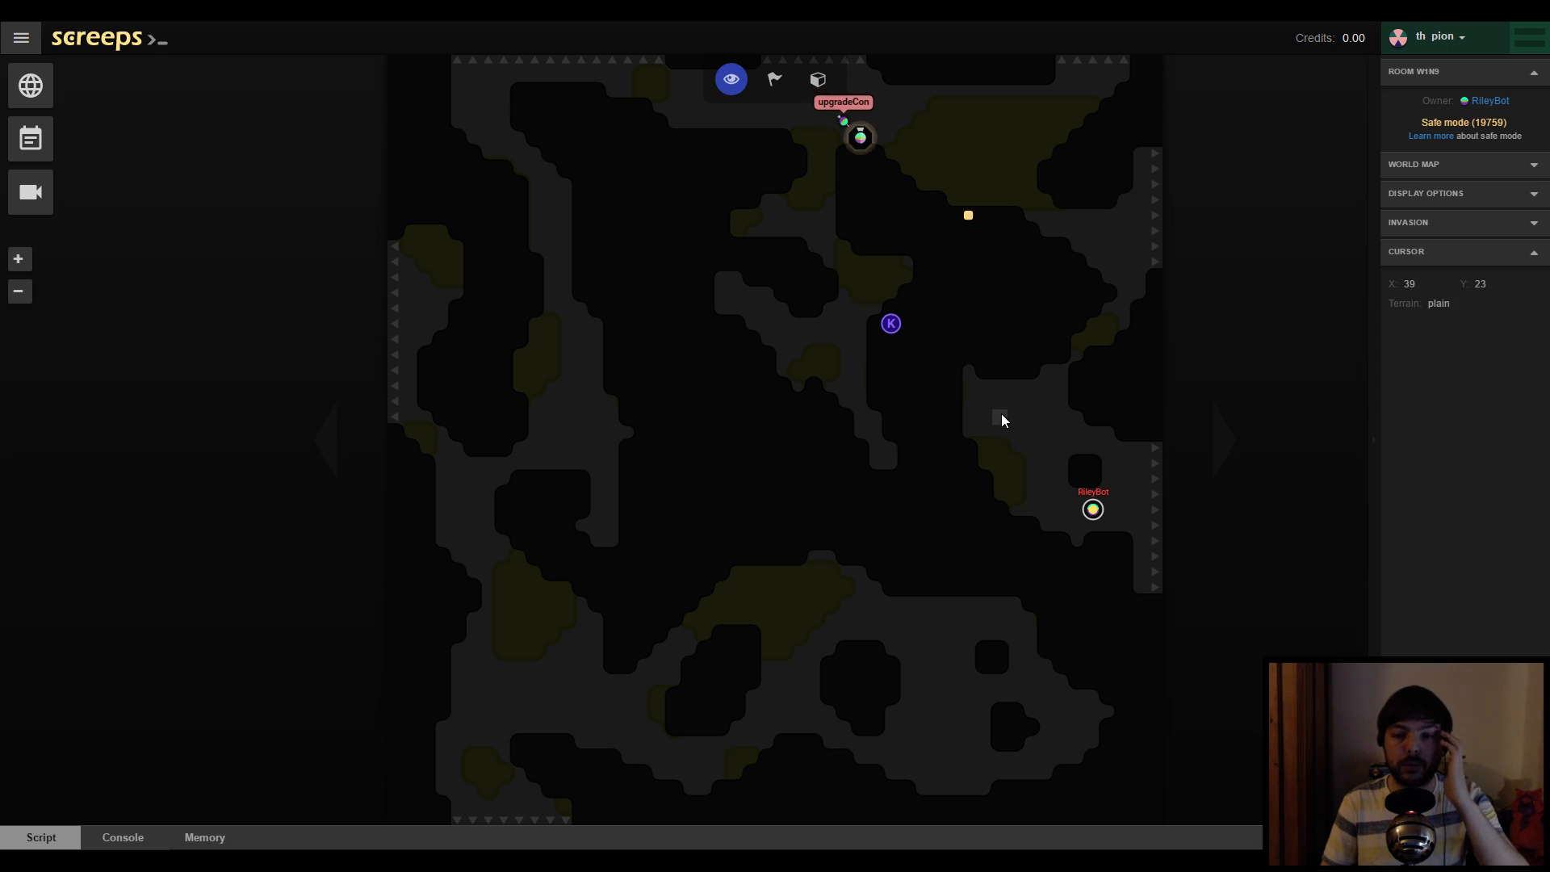
mouse_move(1076, 515)
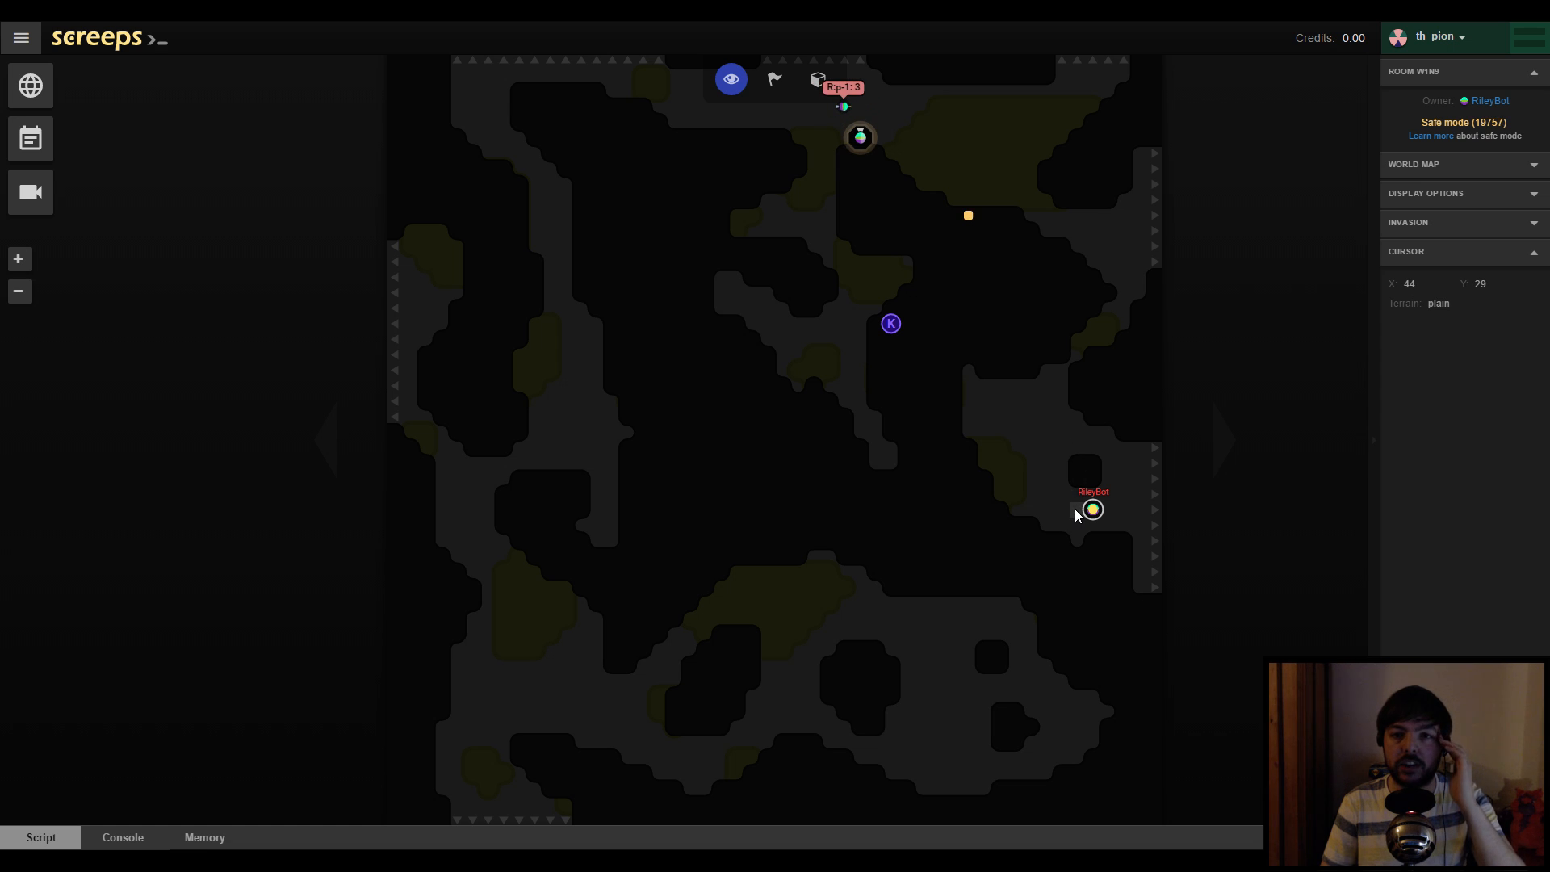
mouse_move(901, 497)
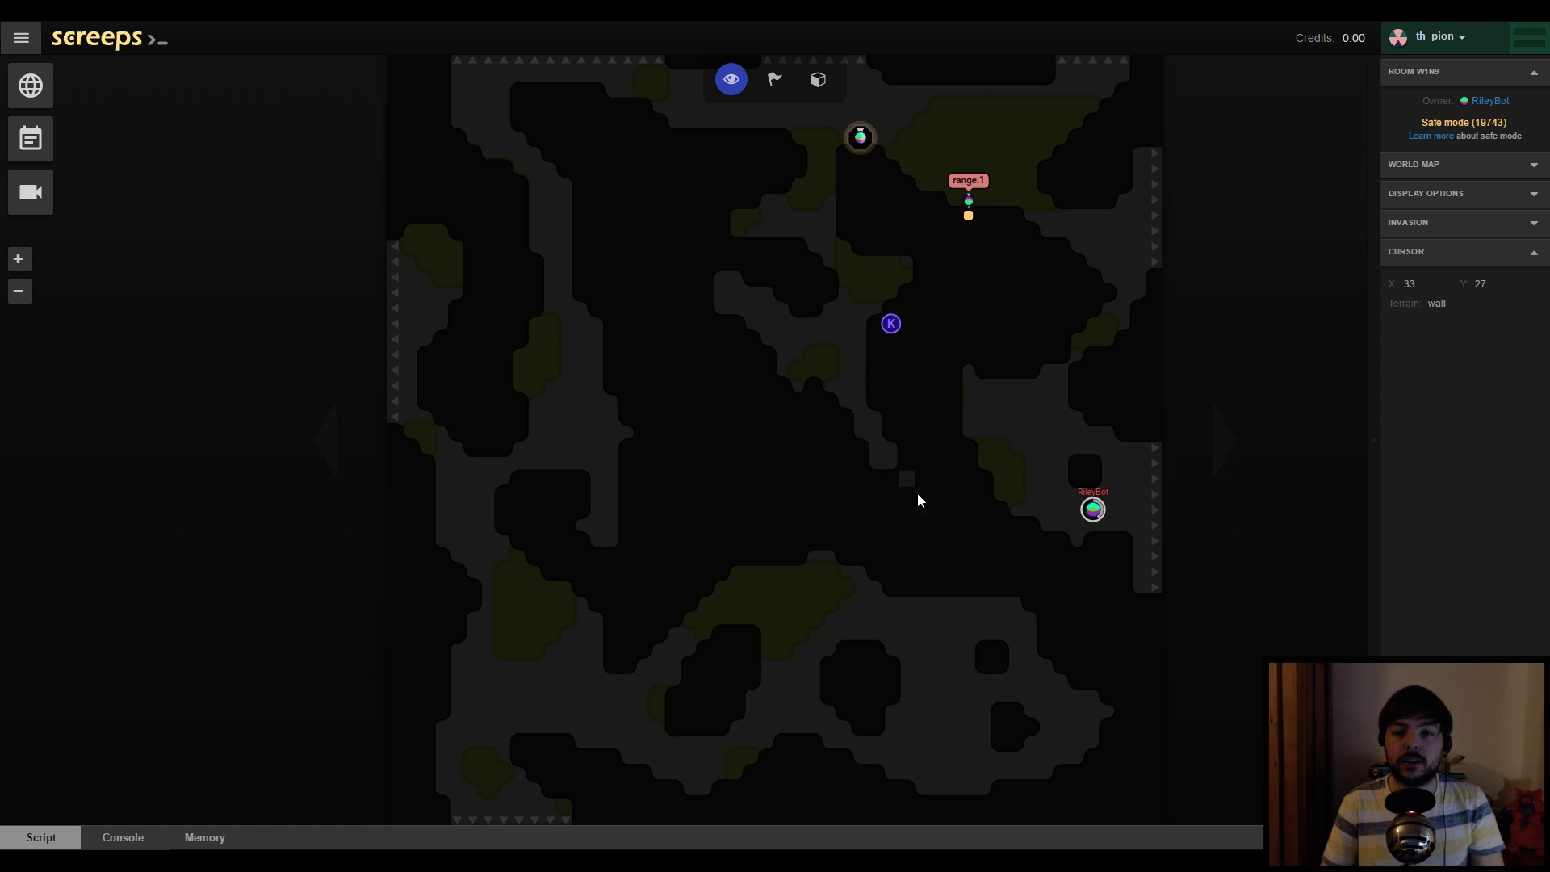
mouse_move(810, 492)
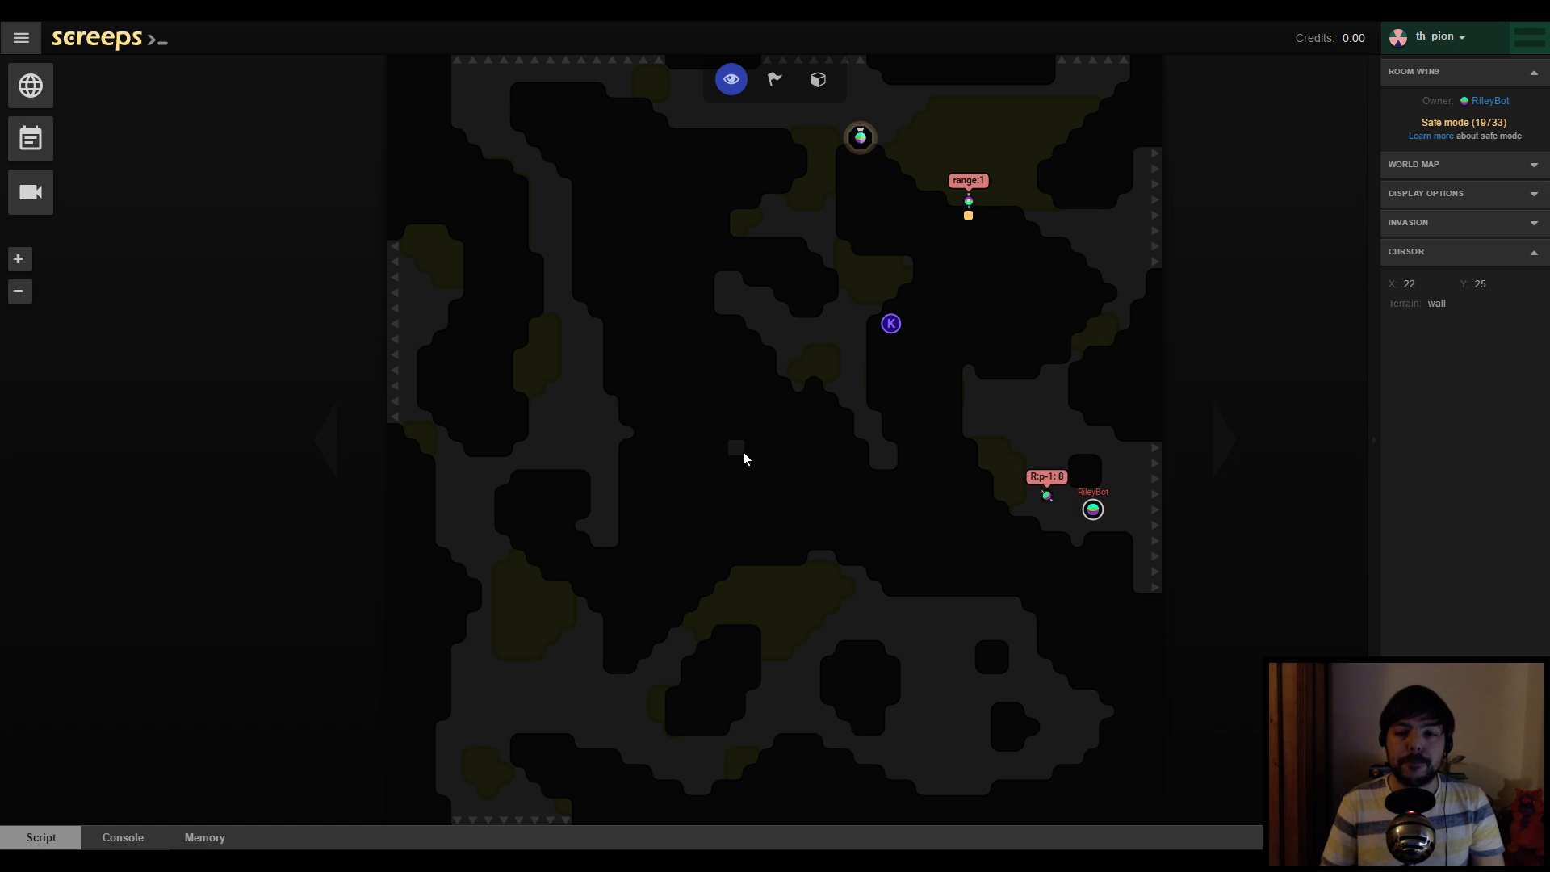
mouse_move(771, 473)
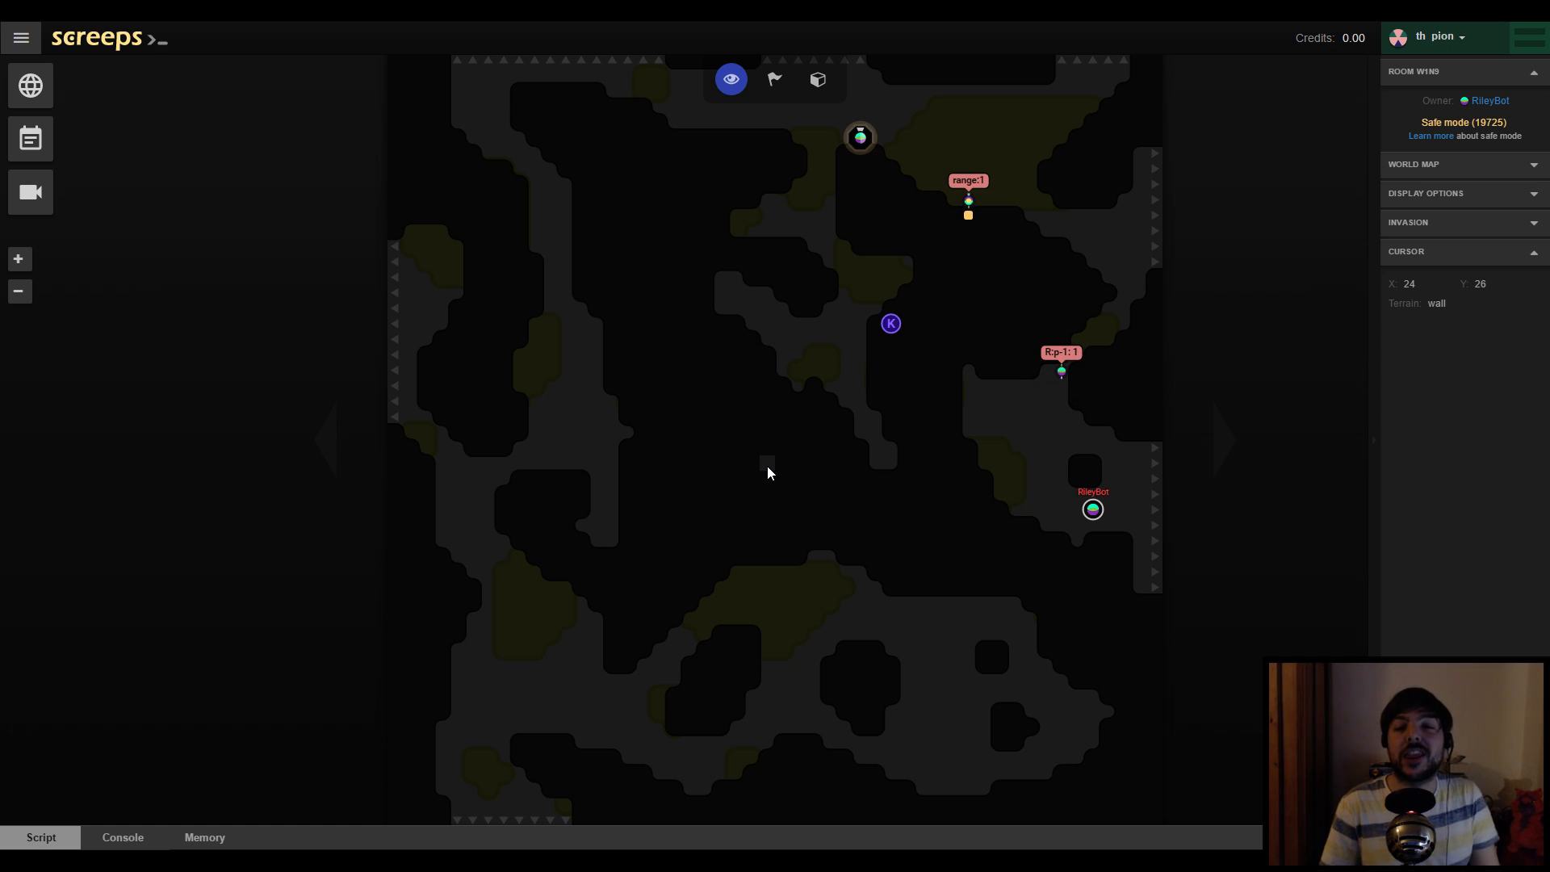
mouse_move(827, 480)
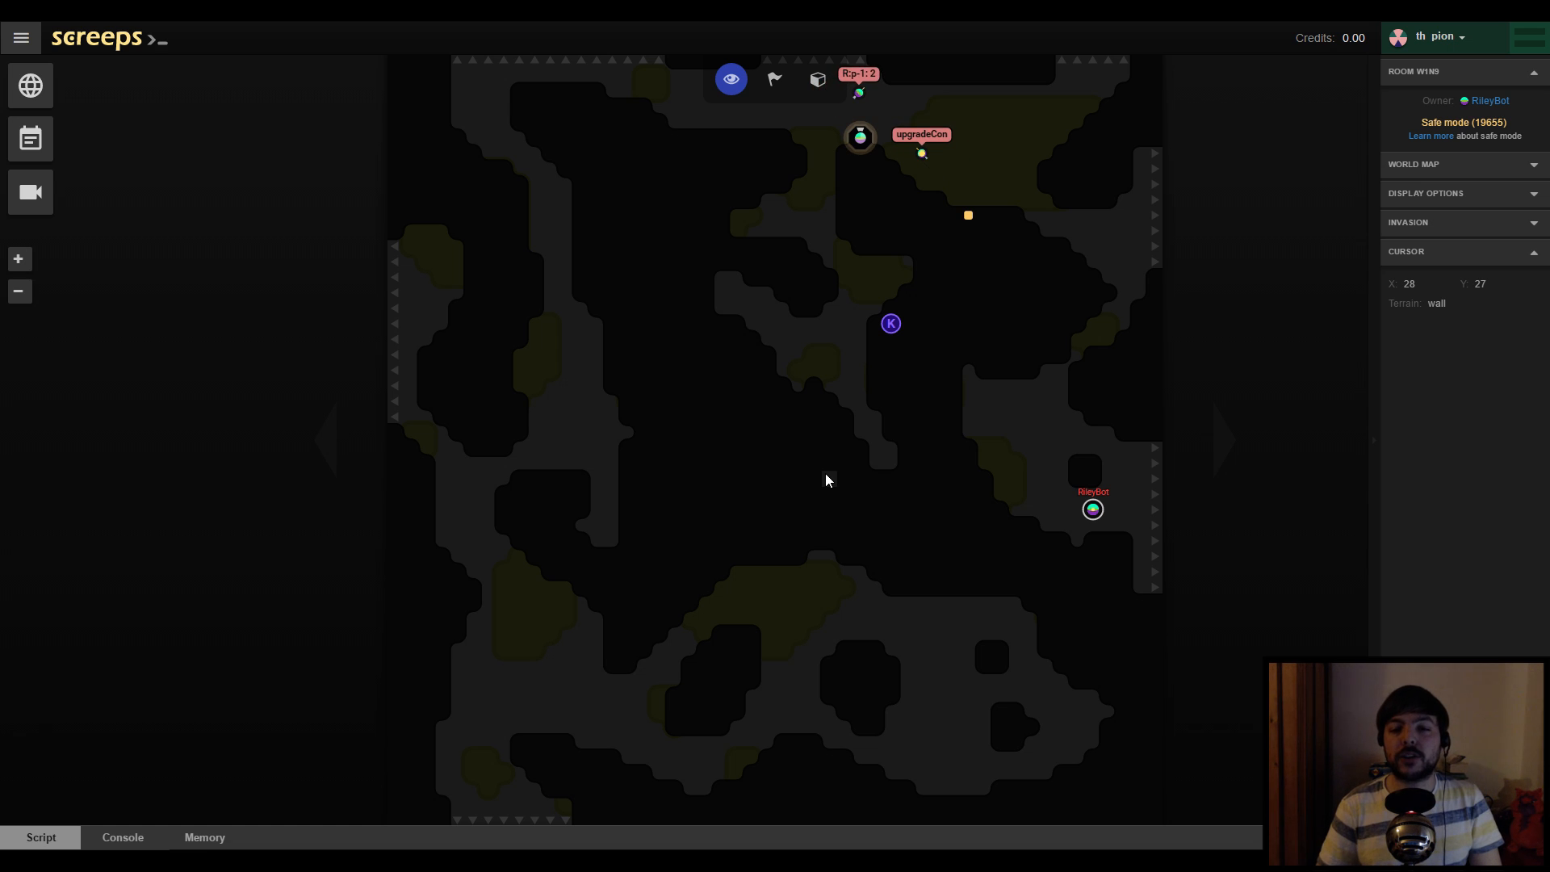
mouse_move(752, 493)
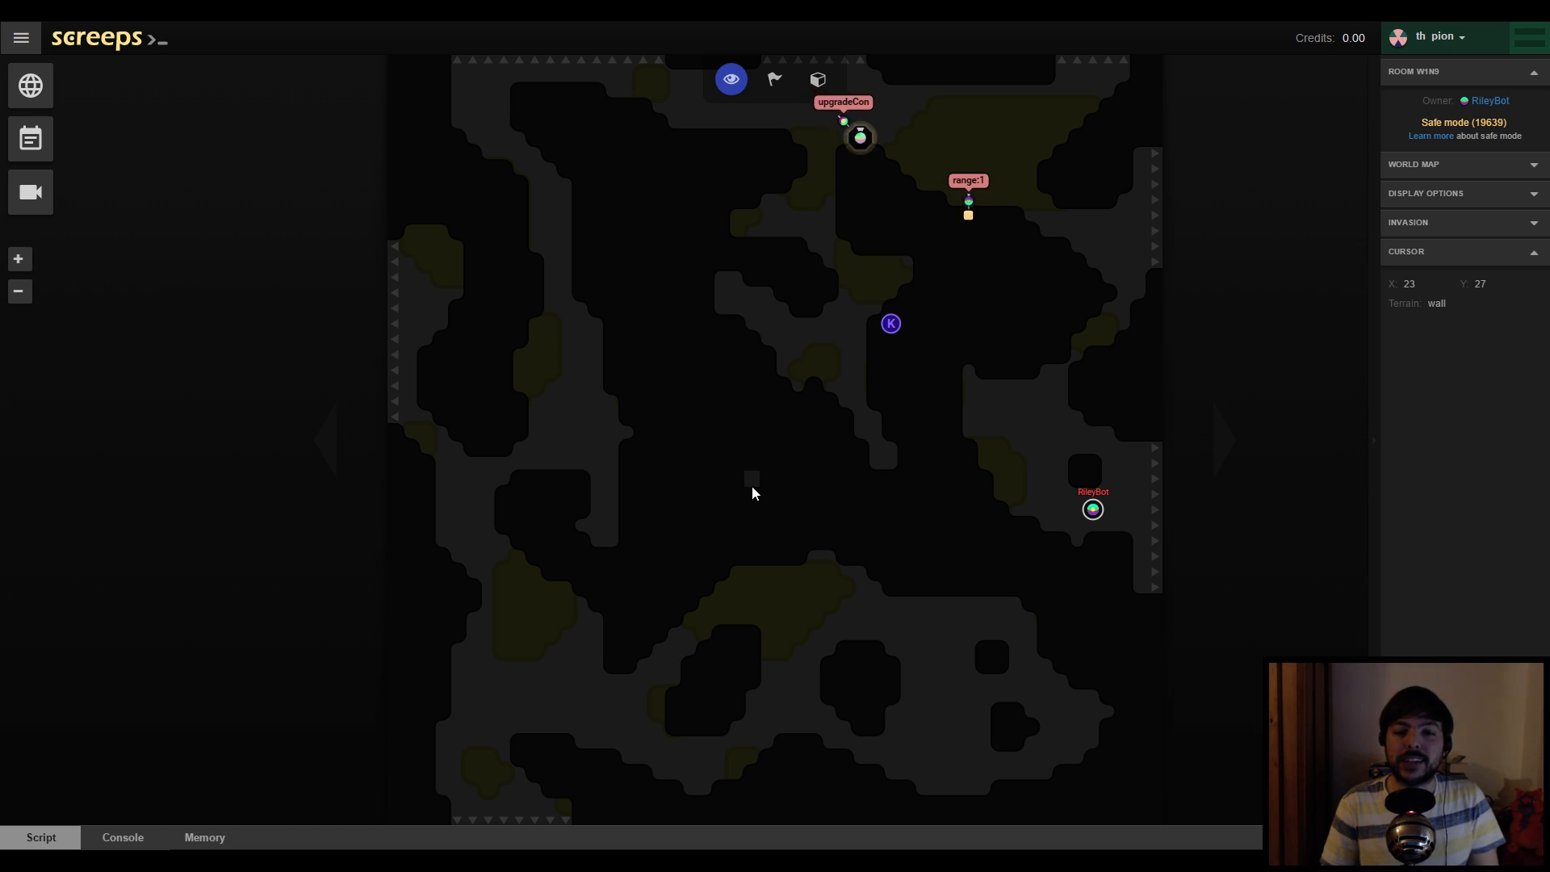
mouse_move(731, 485)
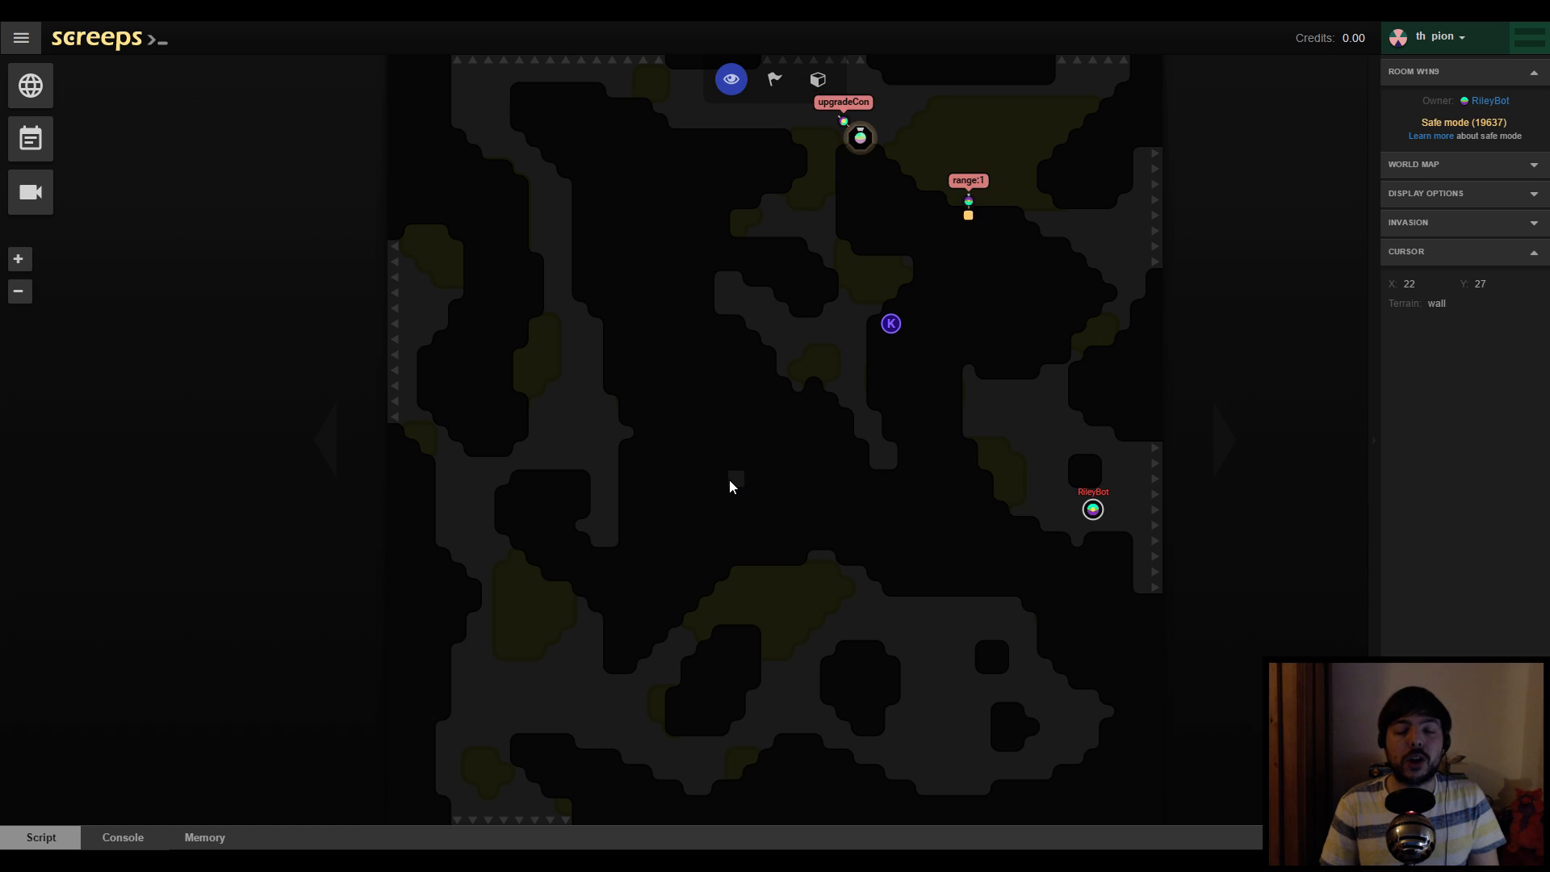